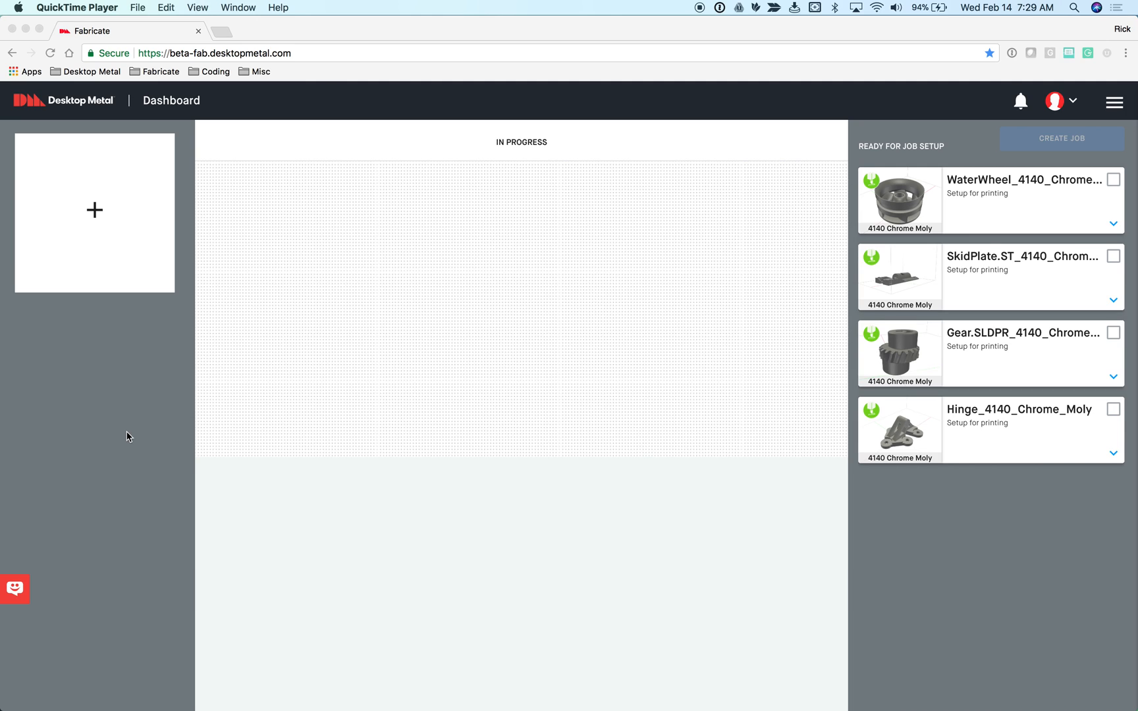
{"action": "mouse_move", "coordinate": [485, 120]}
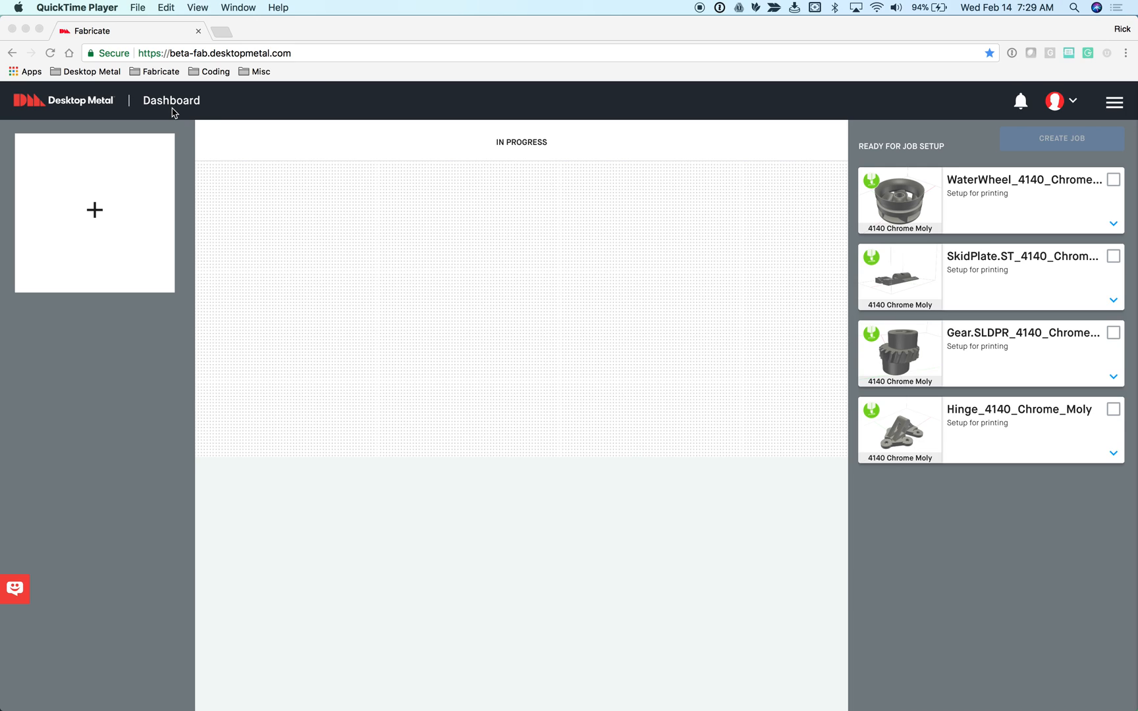
{"action": "mouse_move", "coordinate": [581, 340]}
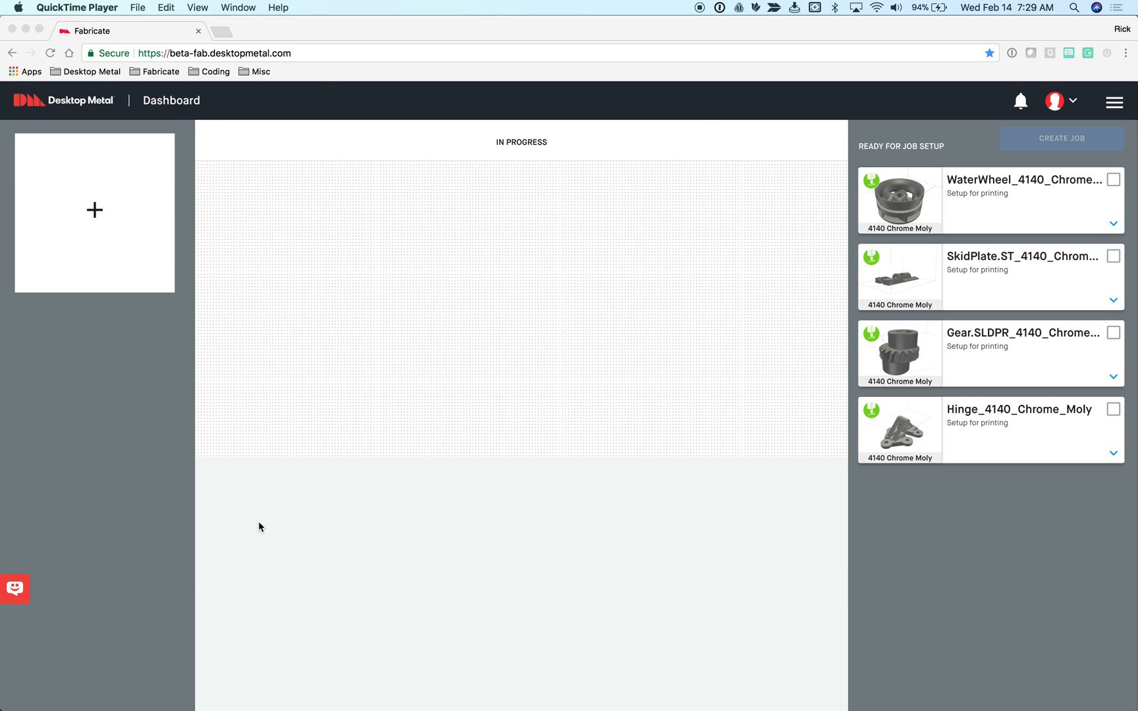
{"action": "mouse_move", "coordinate": [471, 251]}
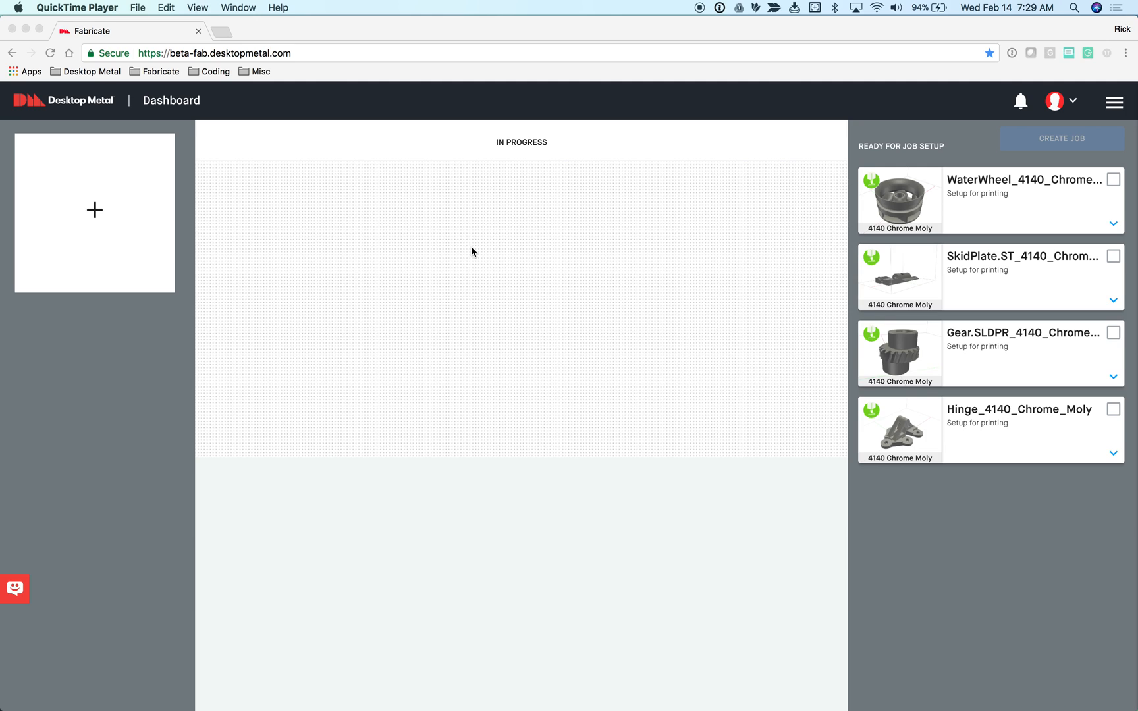
{"action": "mouse_move", "coordinate": [481, 253]}
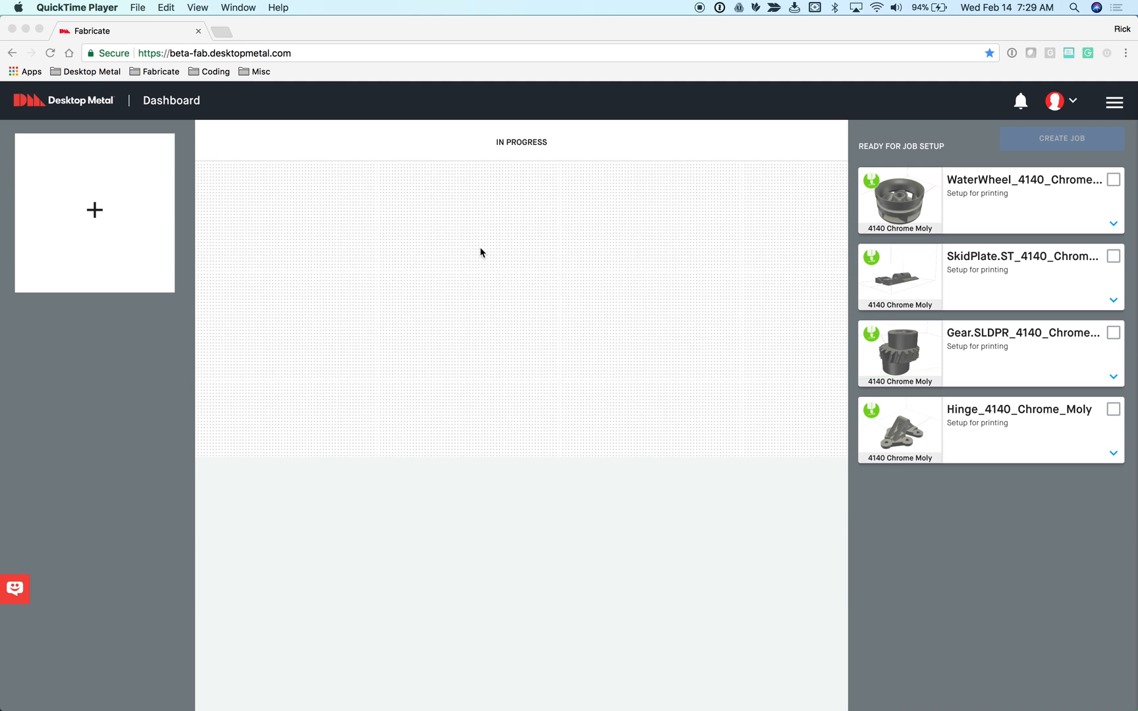
{"action": "mouse_move", "coordinate": [471, 597]}
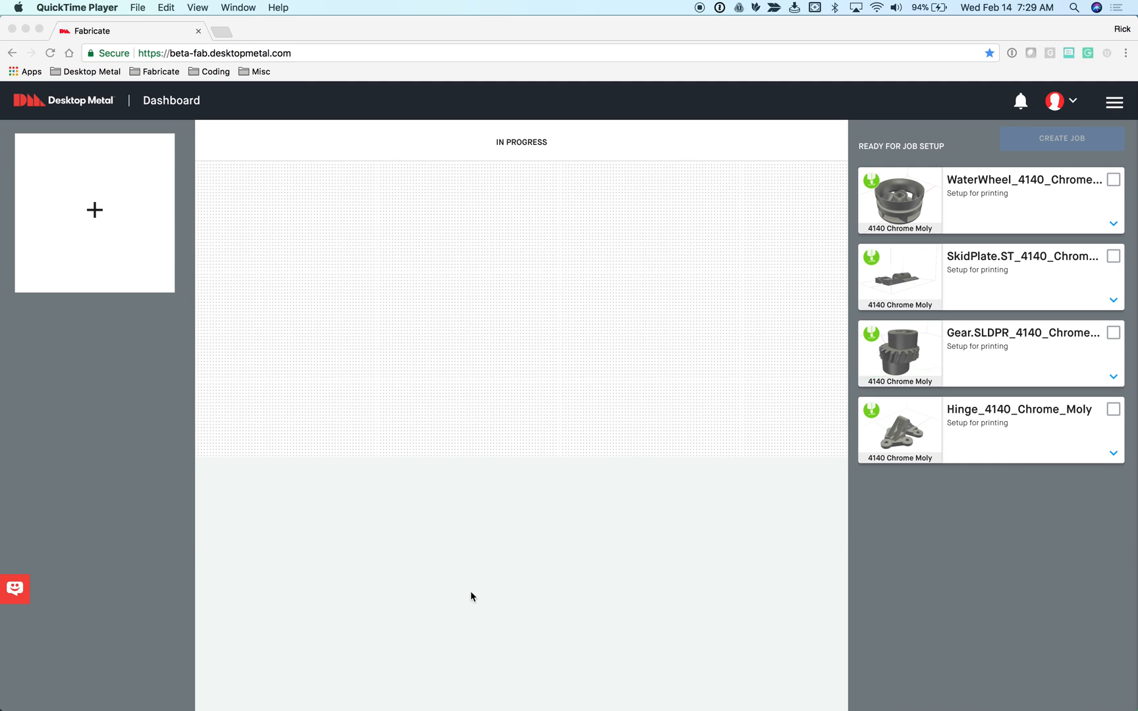
{"action": "mouse_move", "coordinate": [536, 573]}
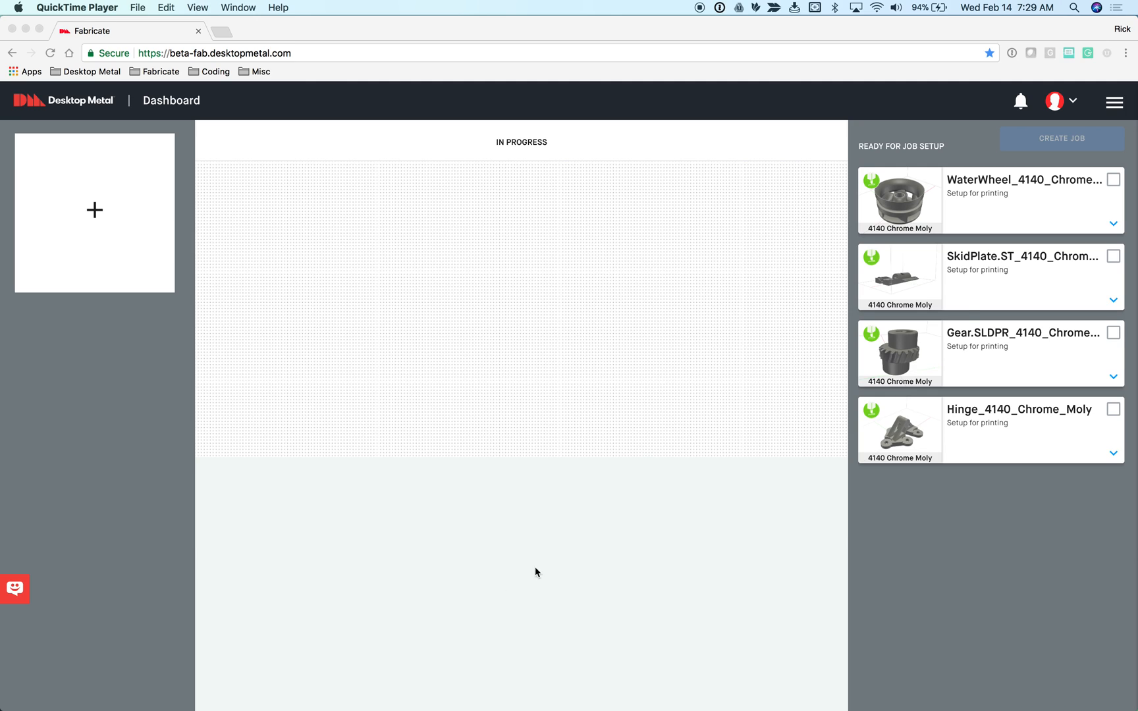
{"action": "mouse_move", "coordinate": [991, 266]}
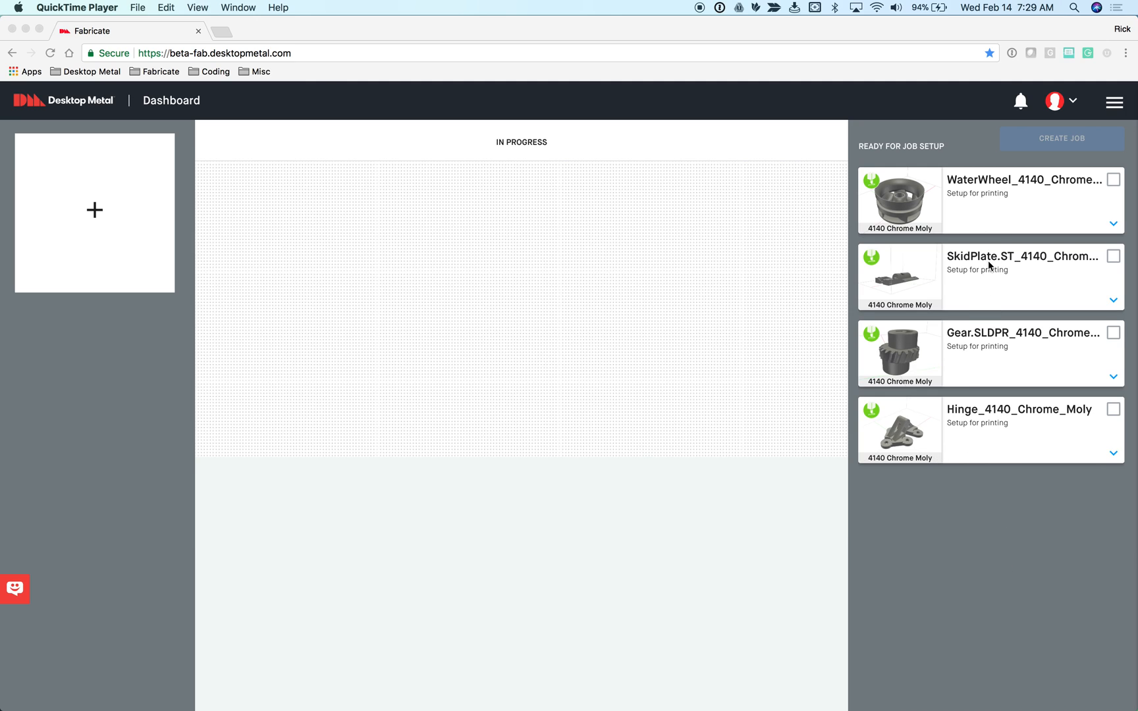
{"action": "mouse_move", "coordinate": [968, 195]}
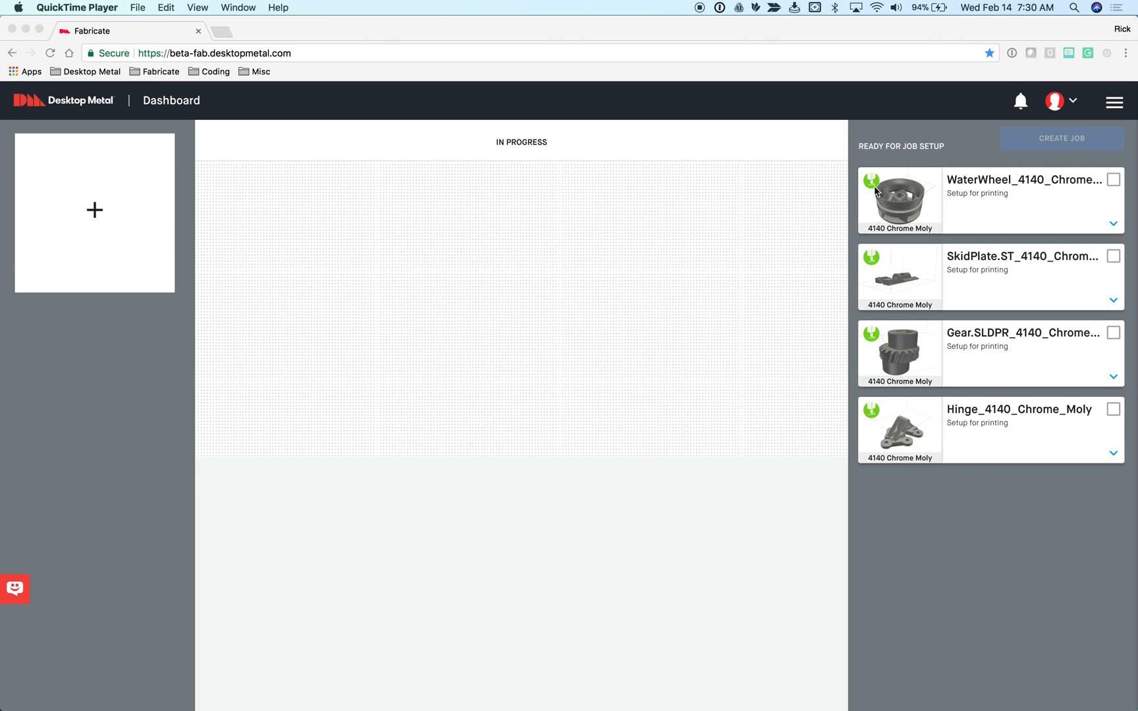
{"action": "mouse_move", "coordinate": [886, 183]}
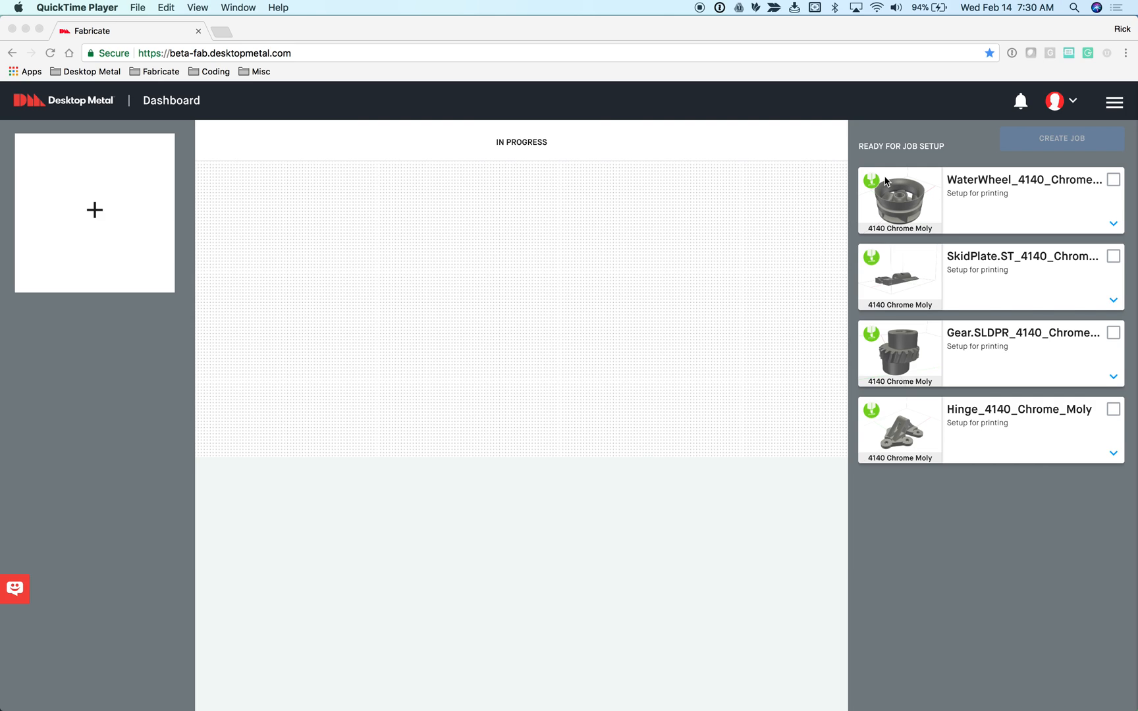
{"action": "mouse_move", "coordinate": [881, 183]}
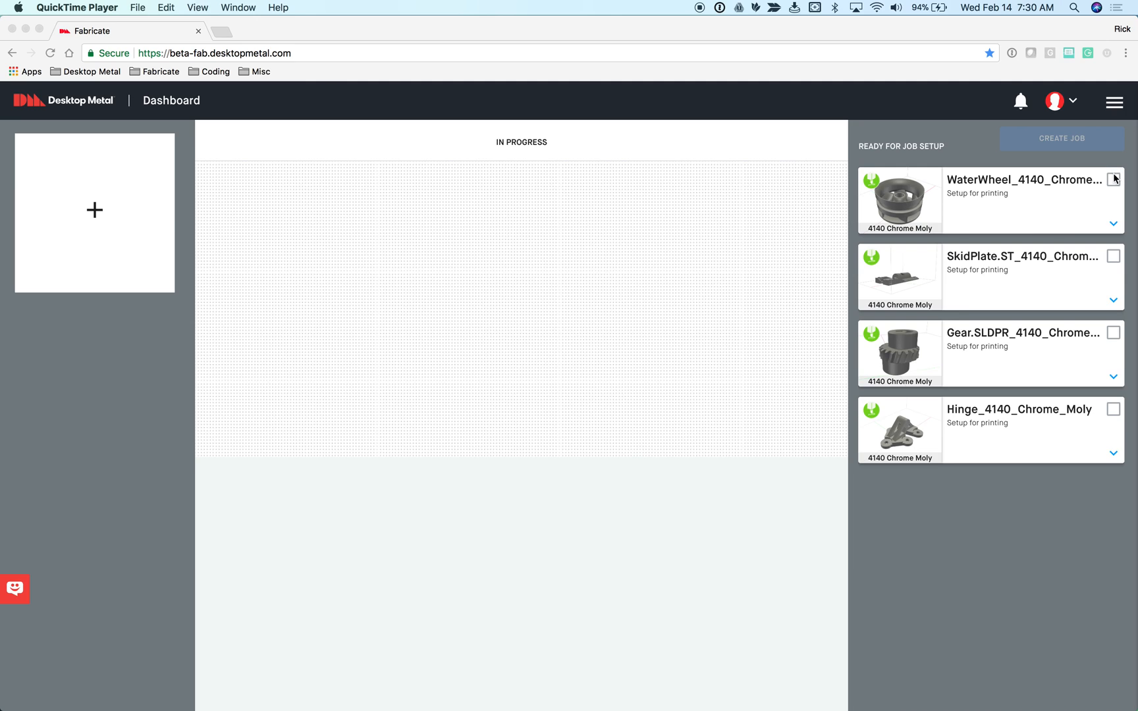
{"action": "mouse_move", "coordinate": [1110, 266]}
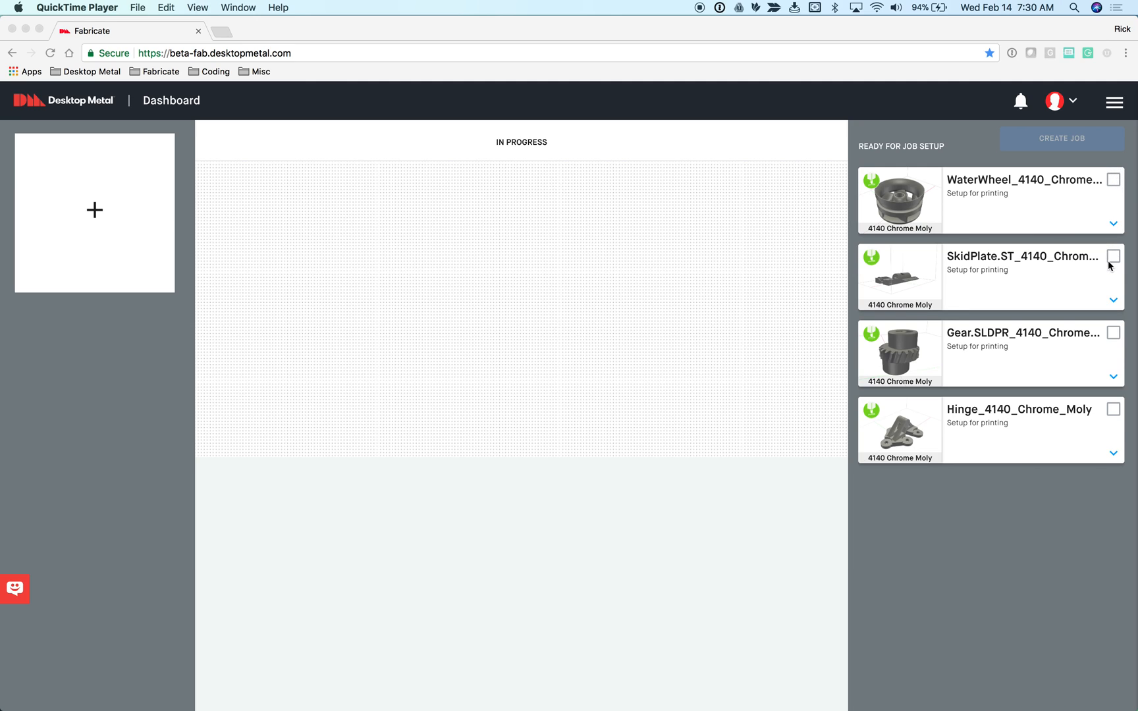
{"action": "mouse_move", "coordinate": [1060, 152]}
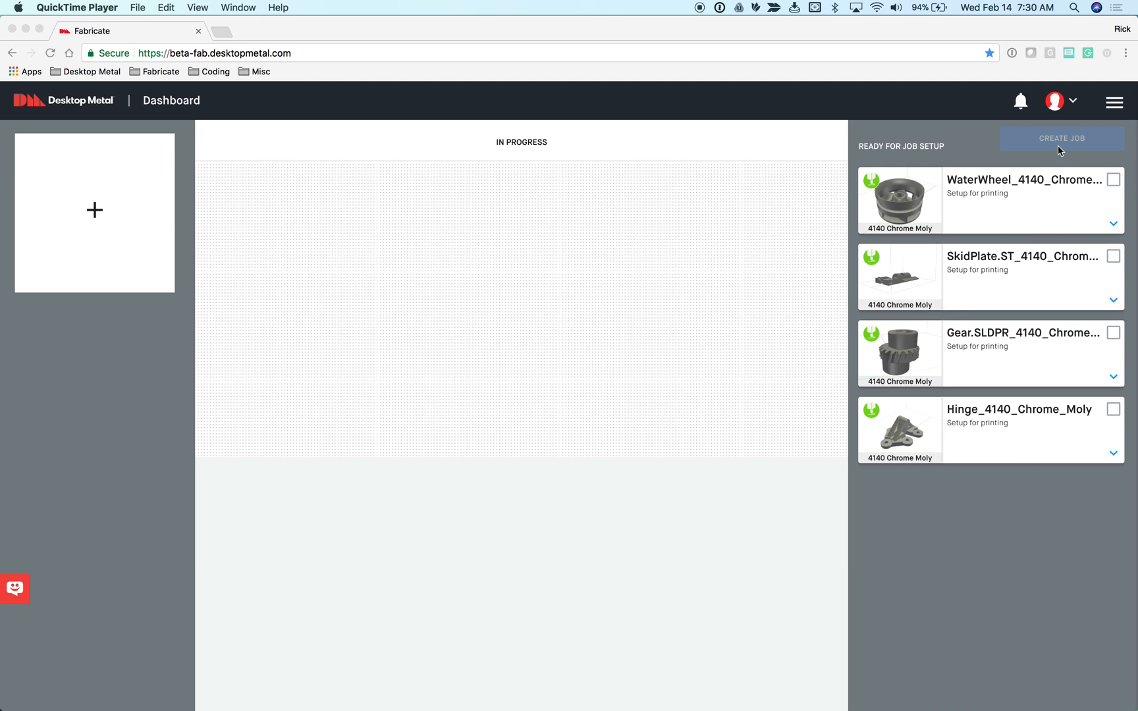
{"action": "mouse_move", "coordinate": [1005, 268]}
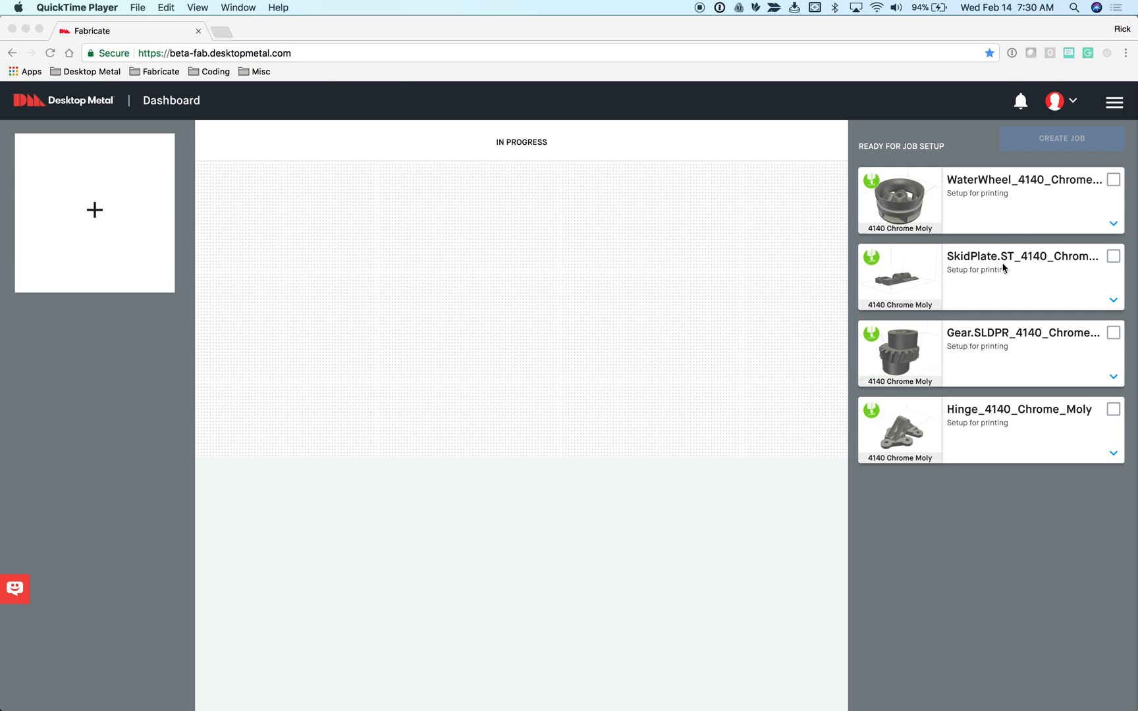
{"action": "mouse_move", "coordinate": [233, 356]}
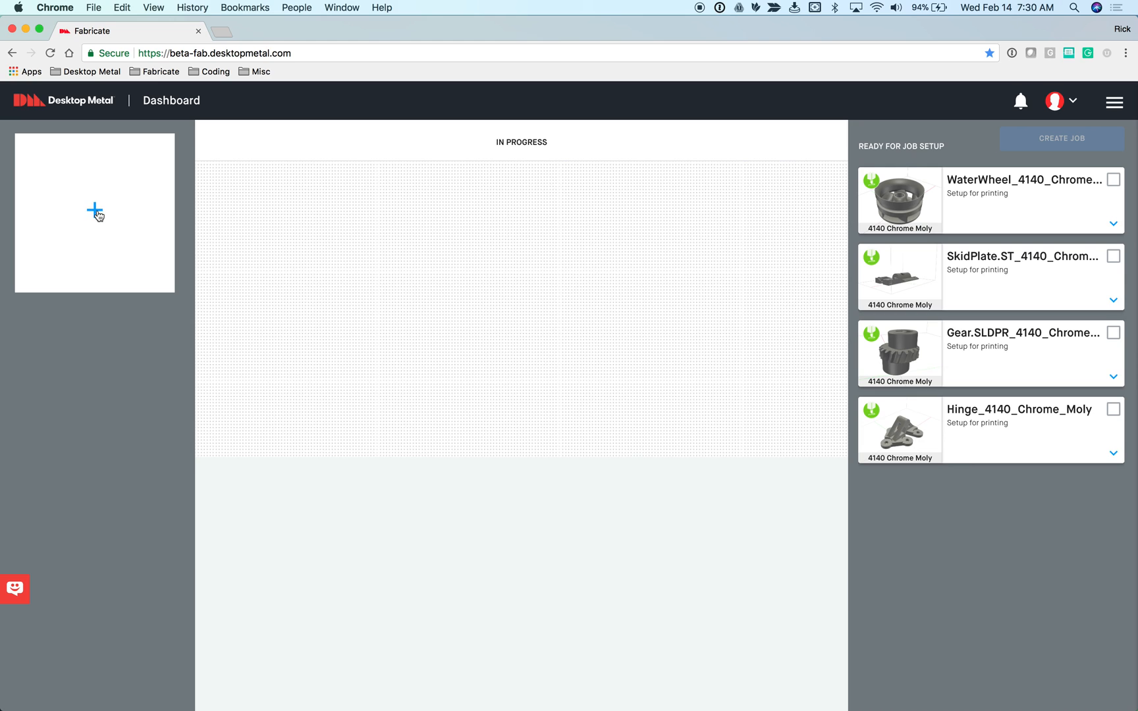
{"action": "mouse_move", "coordinate": [95, 212]}
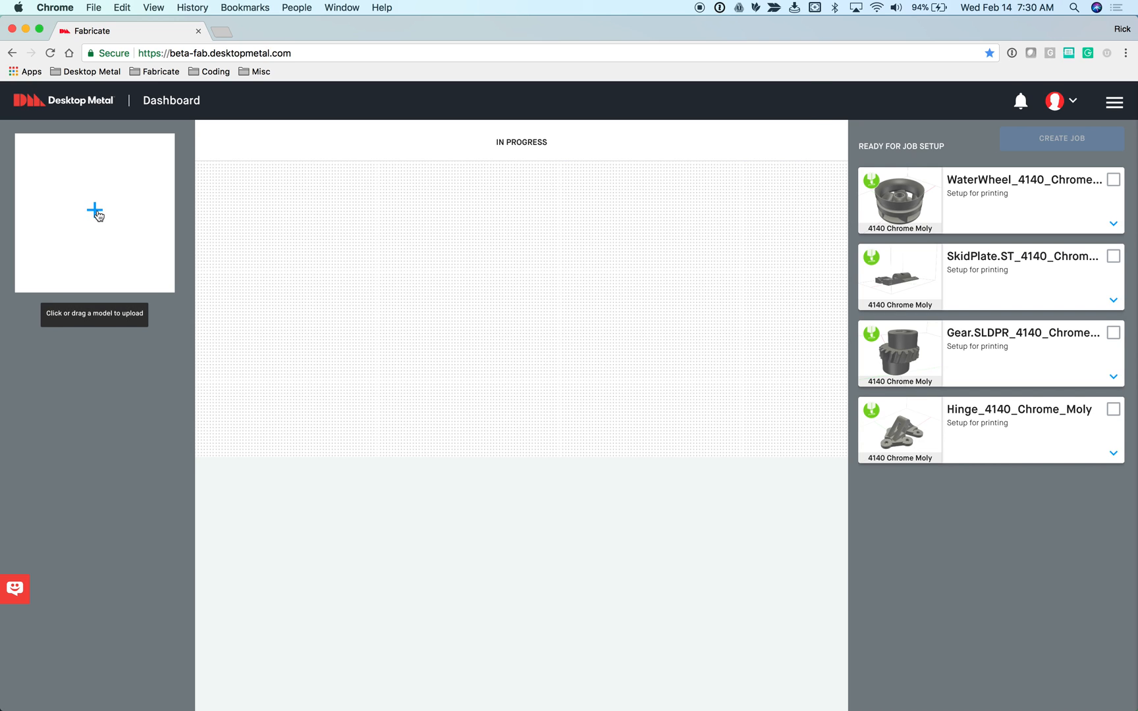
- Upload SW Yoke Rev4.SLDPRT from the STL folder, passing over Pio-Lum-001-CONROD.STL
{"action": "left_click", "coordinate": [93, 212]}
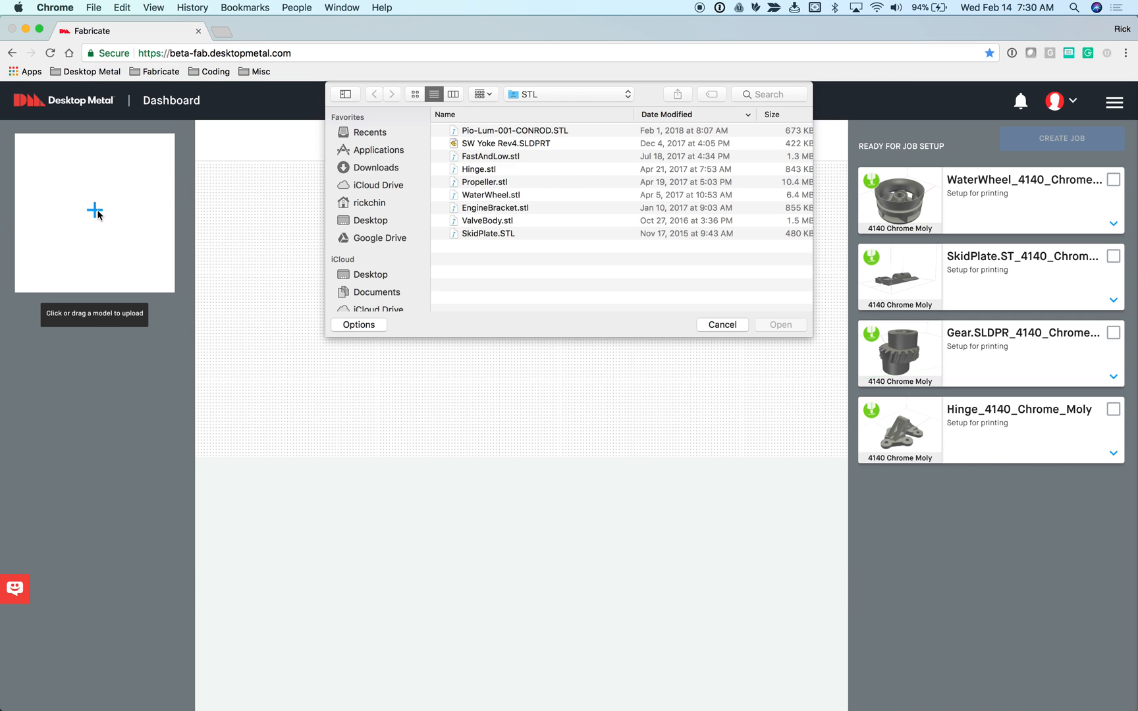
{"action": "left_click", "coordinate": [513, 130]}
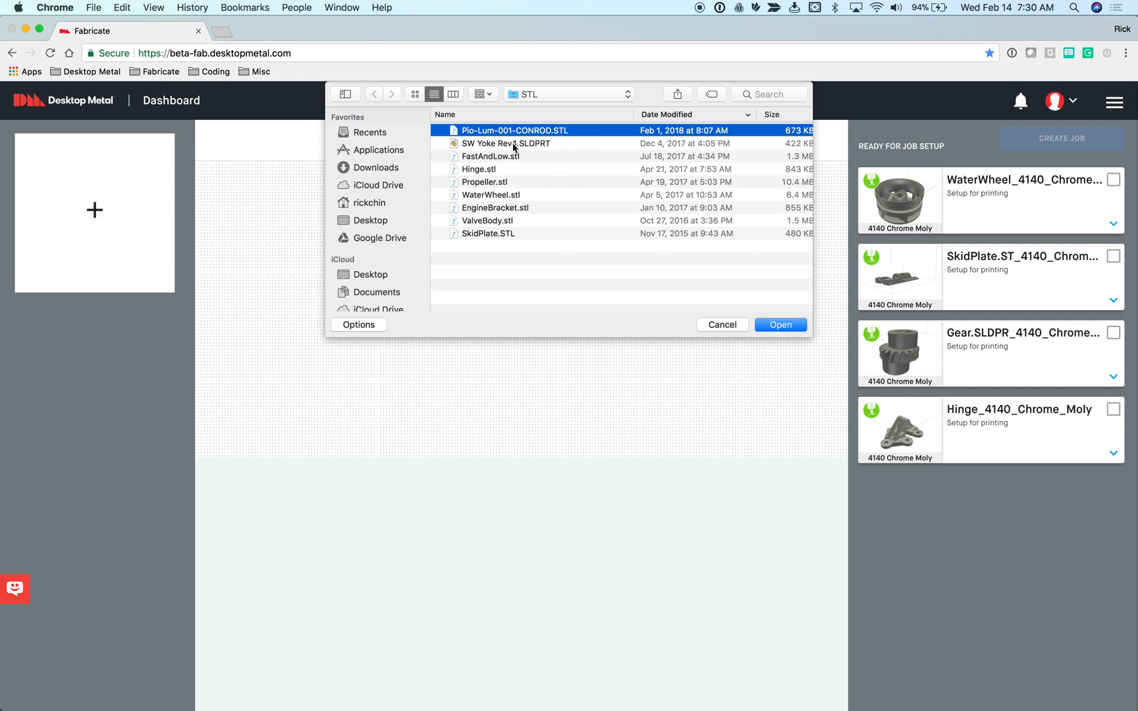
{"action": "left_click", "coordinate": [506, 144]}
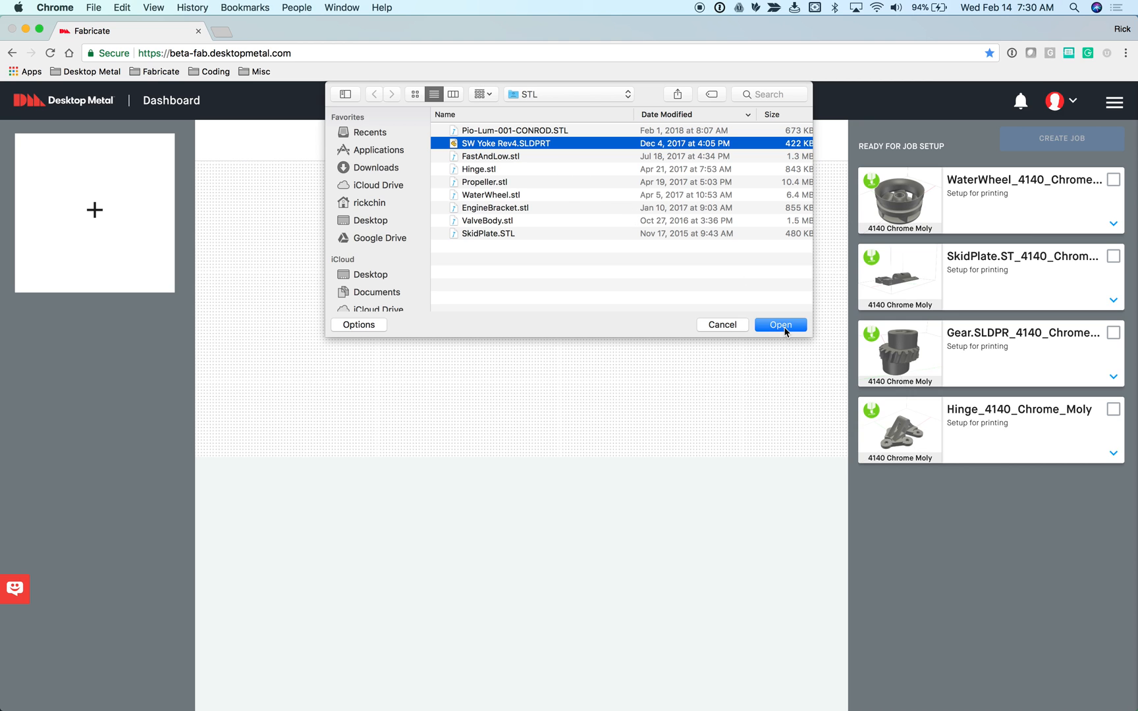
{"action": "left_click", "coordinate": [779, 324]}
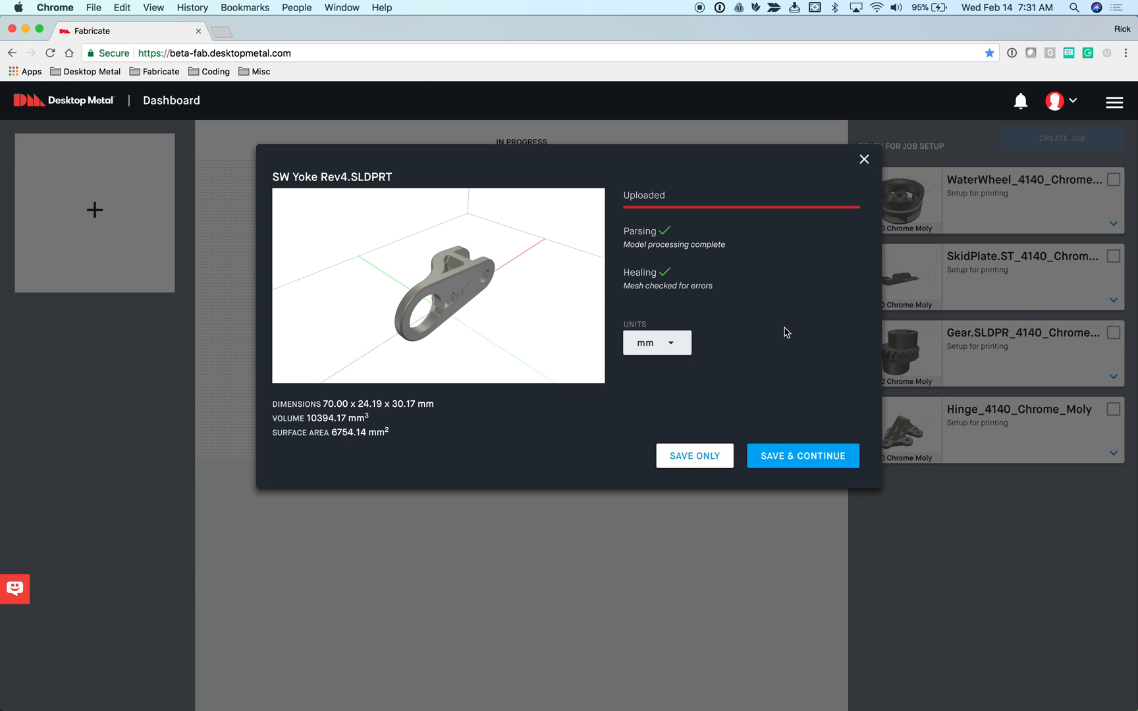
{"action": "mouse_move", "coordinate": [578, 294]}
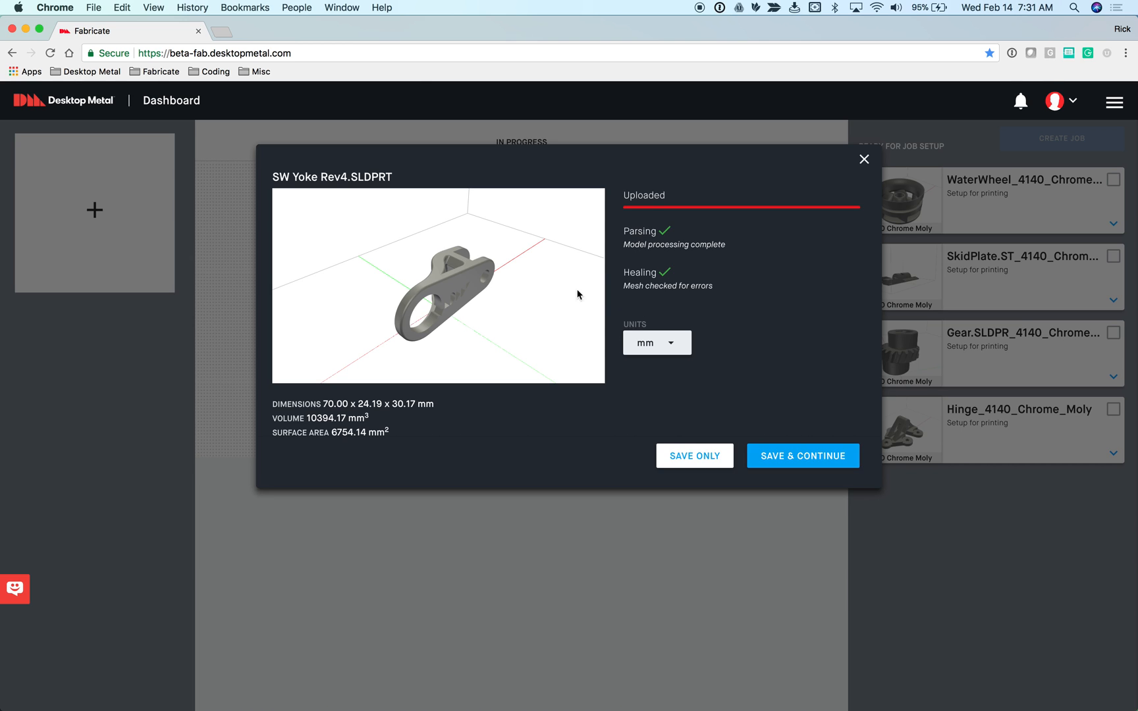
{"action": "mouse_move", "coordinate": [520, 299]}
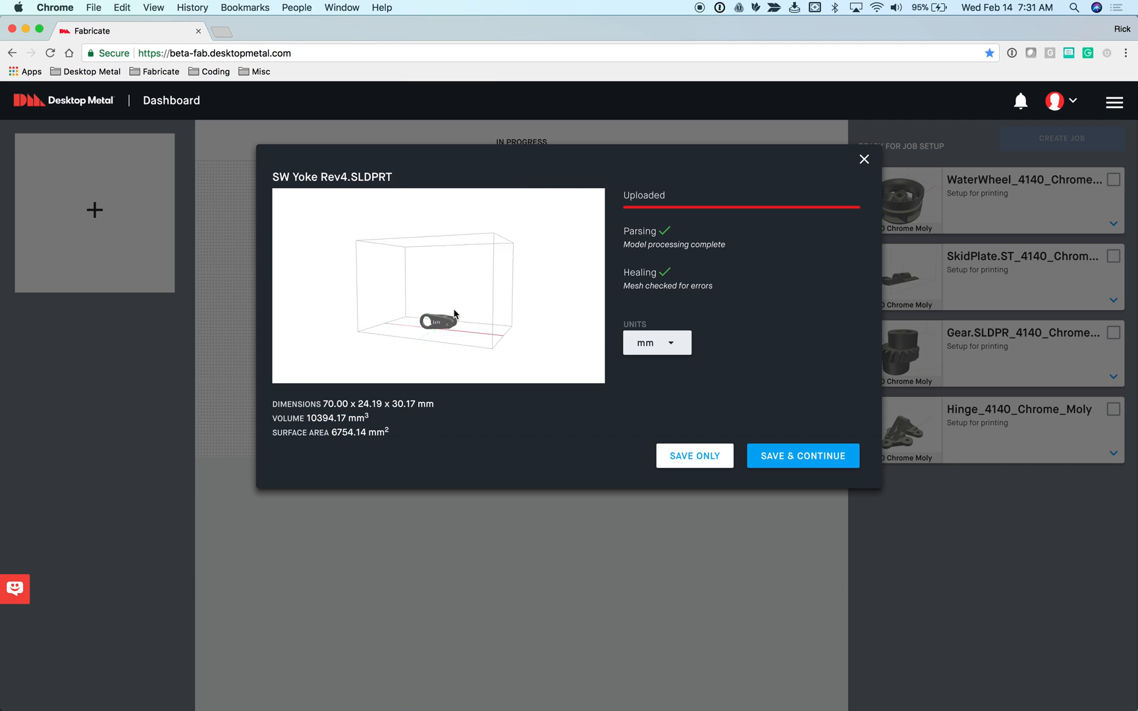
- Inspect the yoke preview by rotating it, then Save & Continue to fab setup
{"action": "left_click_drag", "start_coordinate": [450, 316], "coordinate": [467, 322]}
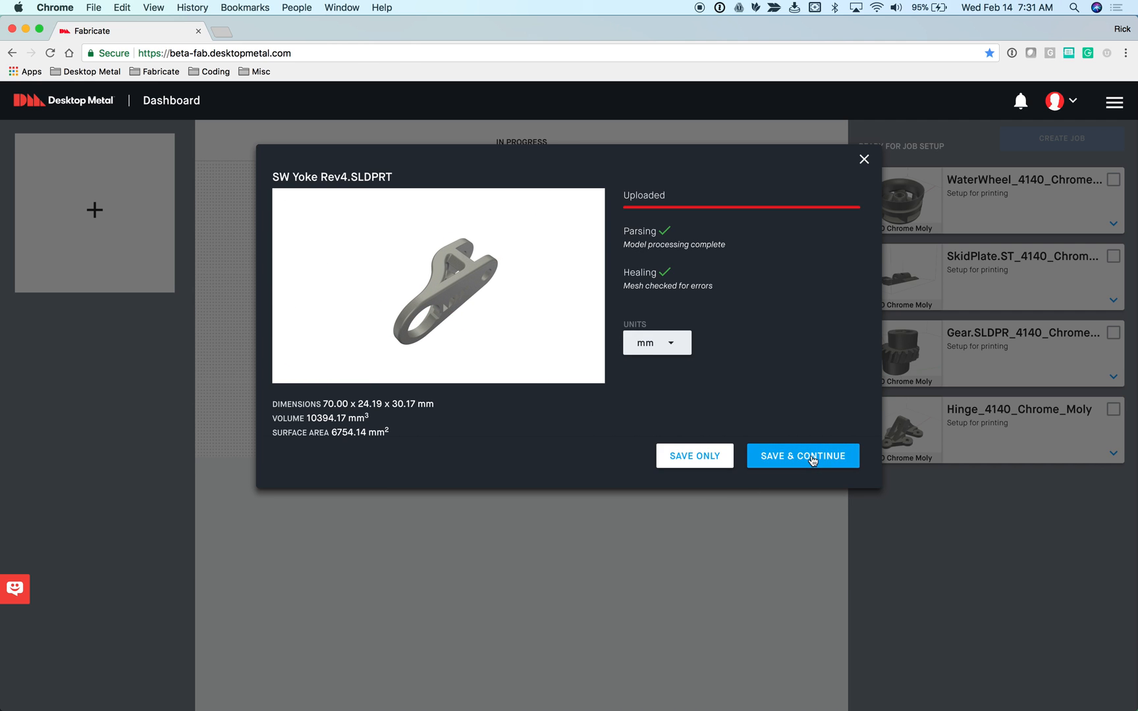
{"action": "left_click", "coordinate": [802, 456]}
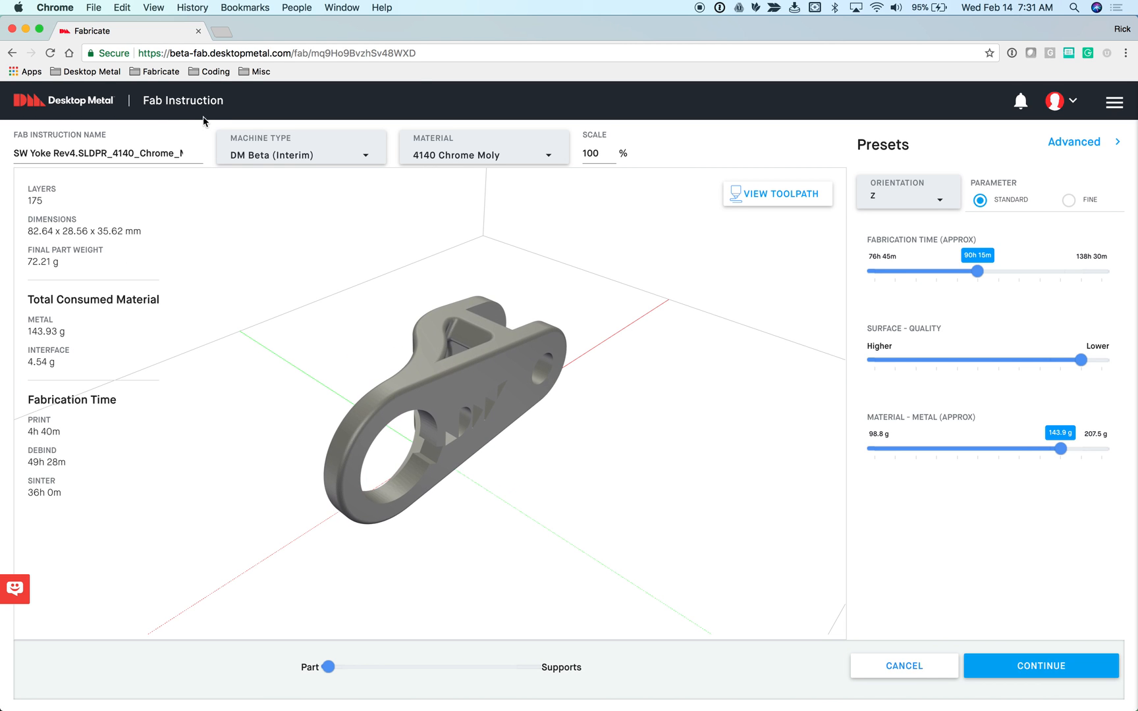
{"action": "mouse_move", "coordinate": [154, 126]}
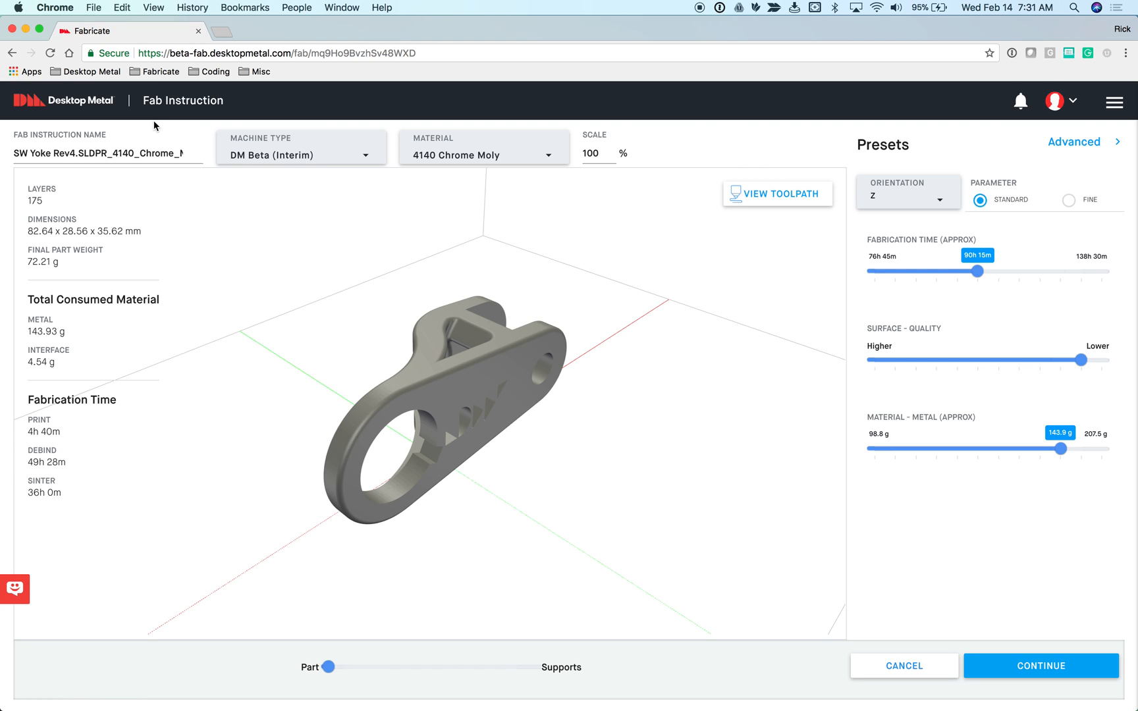
{"action": "mouse_move", "coordinate": [515, 258]}
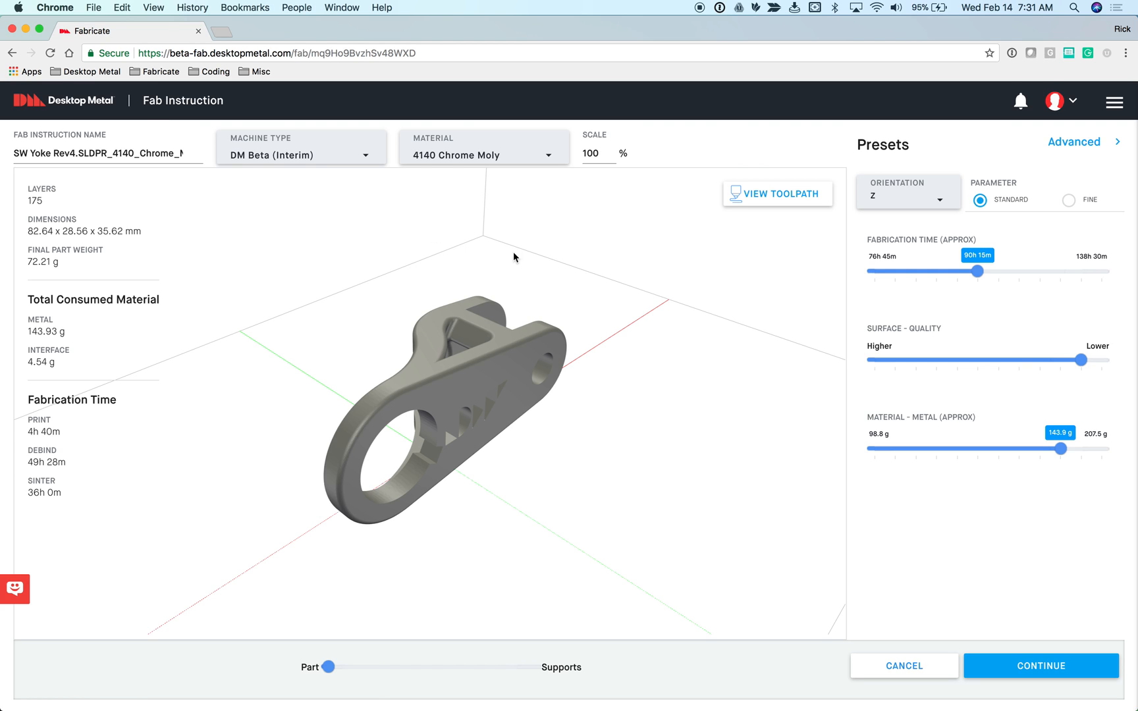
- Keep 4140 Chrome Moly as the material and switch to the Advanced settings
{"action": "left_click", "coordinate": [482, 153]}
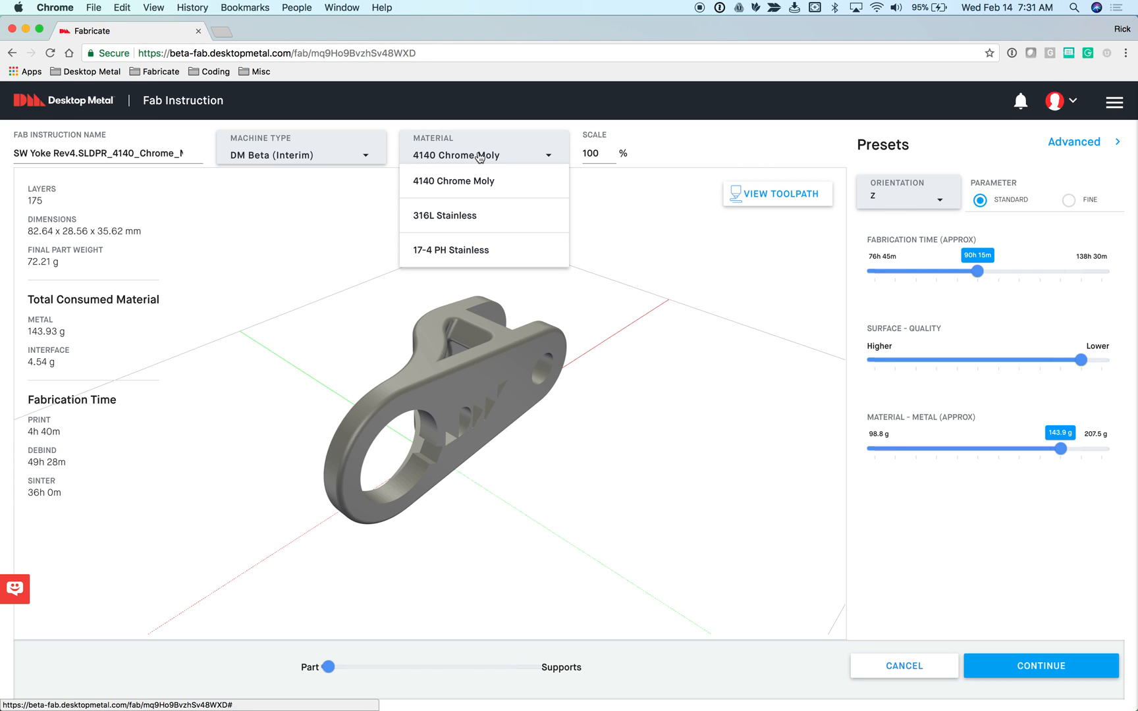
{"action": "left_click", "coordinate": [453, 180]}
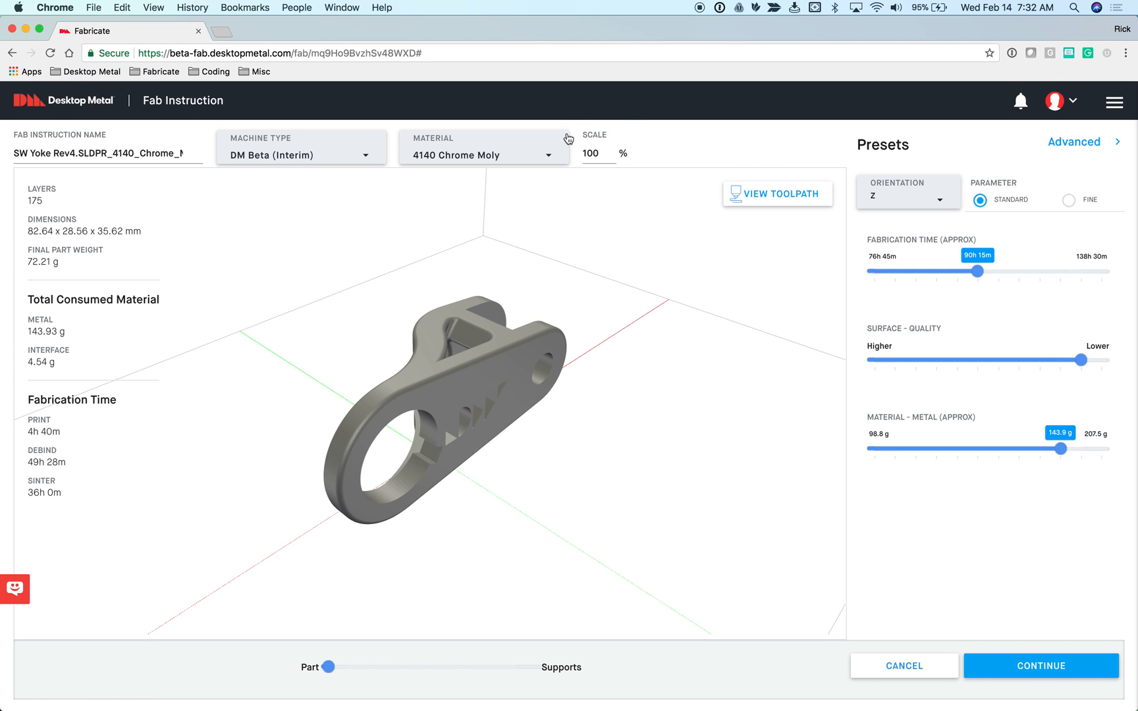
{"action": "mouse_move", "coordinate": [601, 159]}
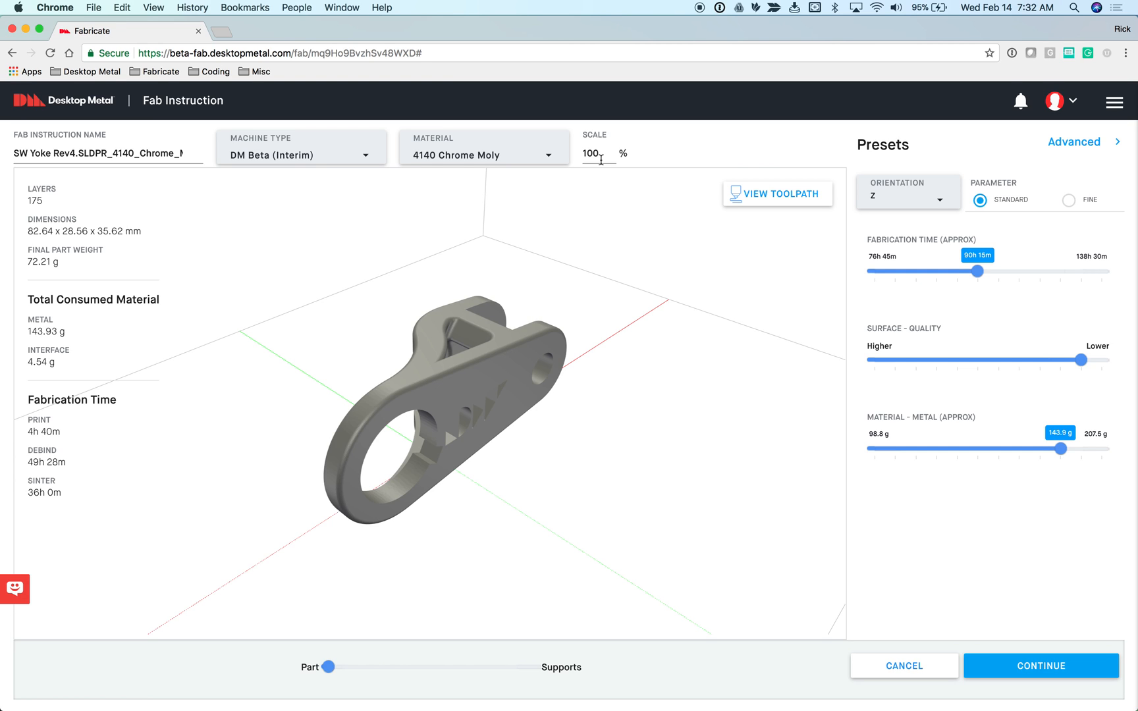
{"action": "mouse_move", "coordinate": [651, 378]}
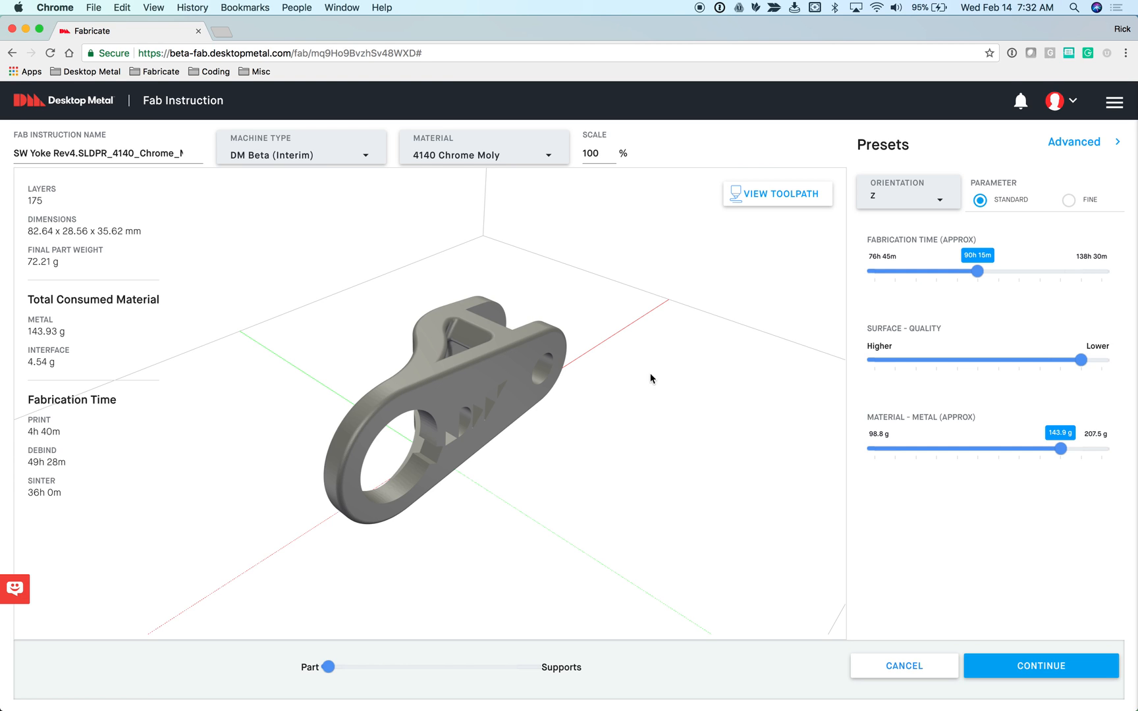
{"action": "mouse_move", "coordinate": [641, 546]}
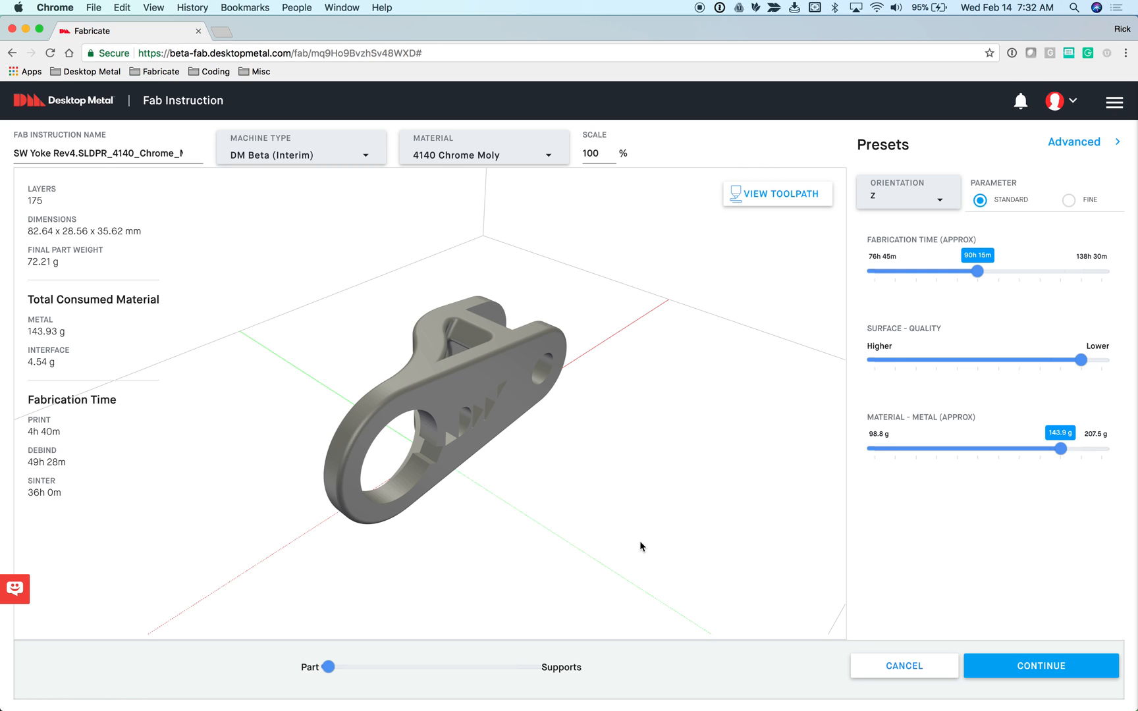
{"action": "mouse_move", "coordinate": [1118, 225]}
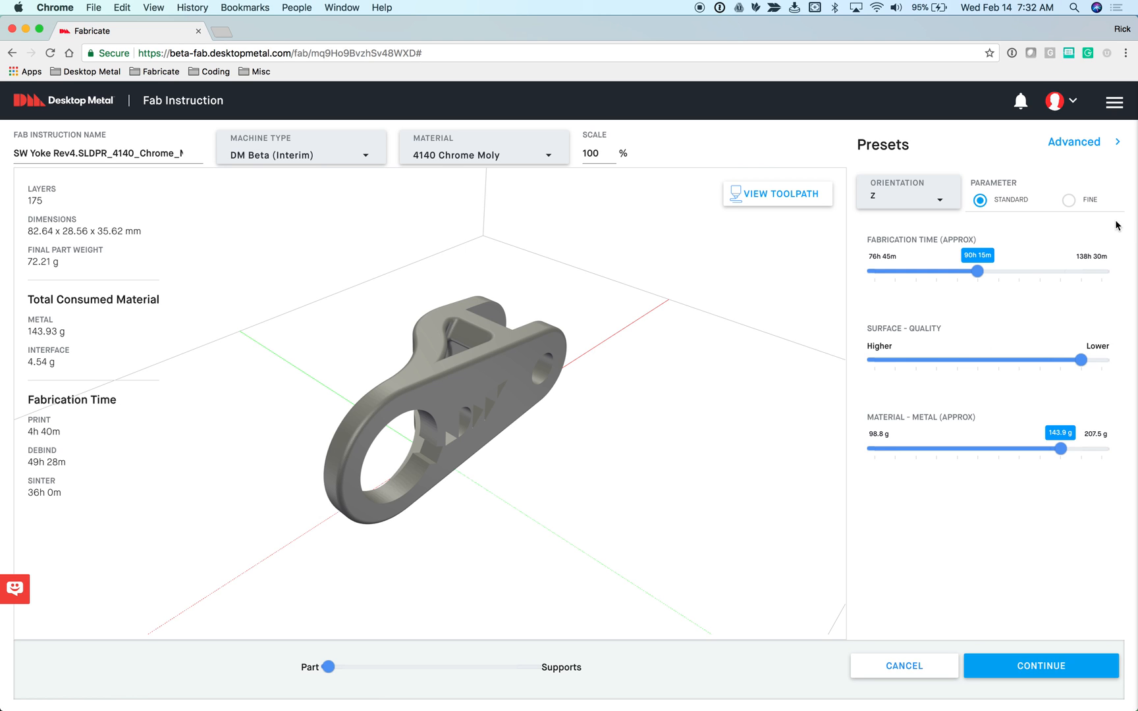
{"action": "left_click", "coordinate": [1075, 142]}
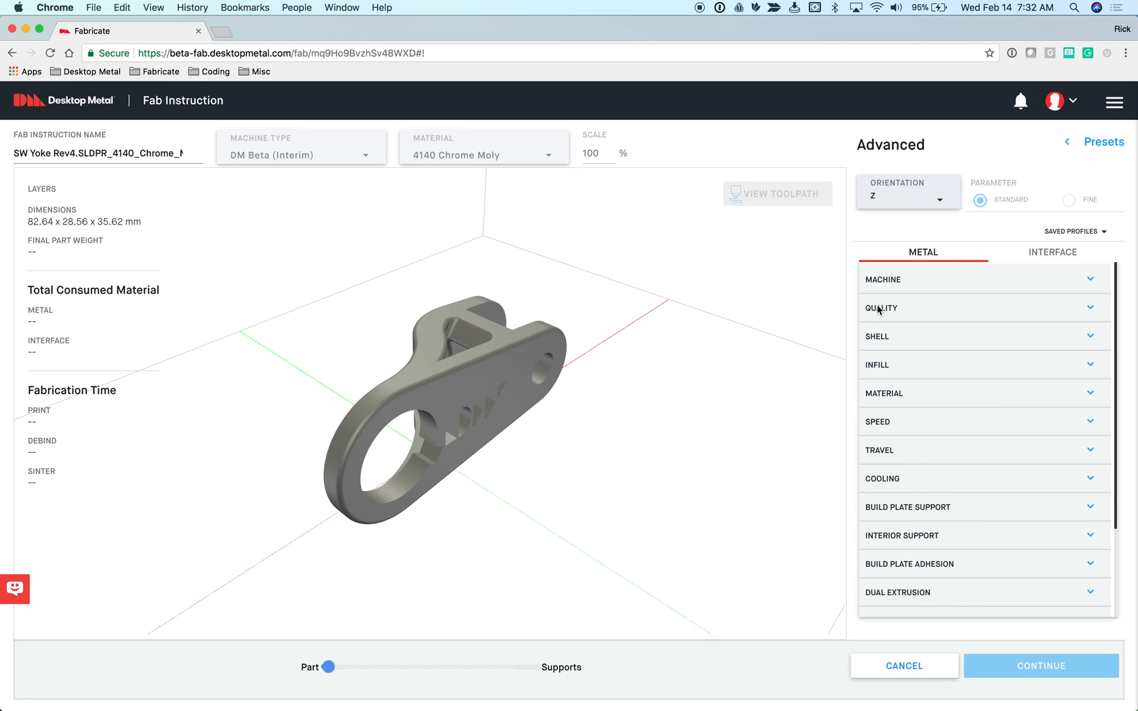
- Expand and collapse the metal QUALITY section, then return to the Presets view
{"action": "left_click", "coordinate": [881, 308]}
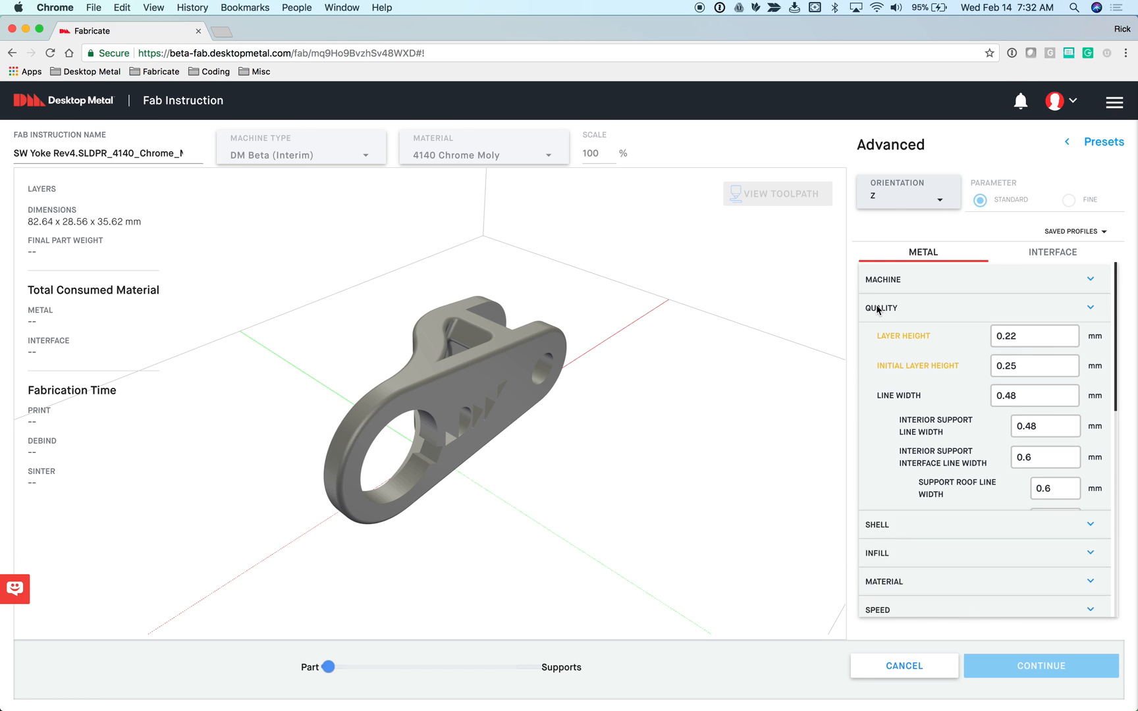
{"action": "left_click", "coordinate": [881, 308]}
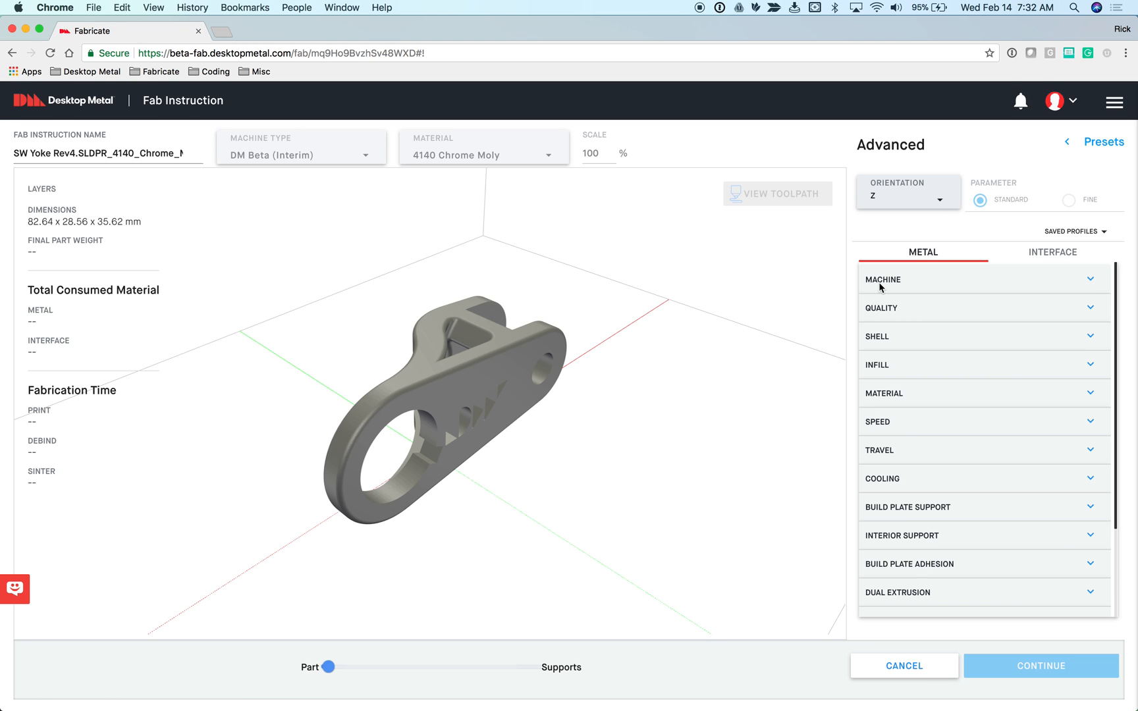
{"action": "mouse_move", "coordinate": [917, 457]}
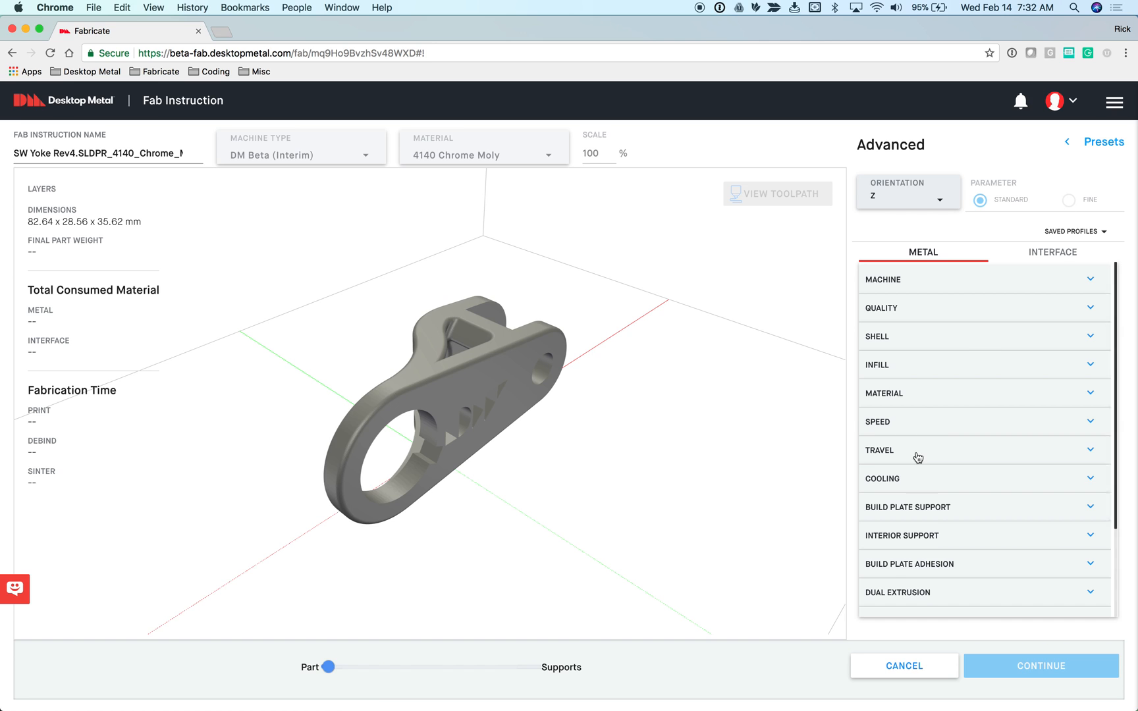
{"action": "mouse_move", "coordinate": [1100, 145]}
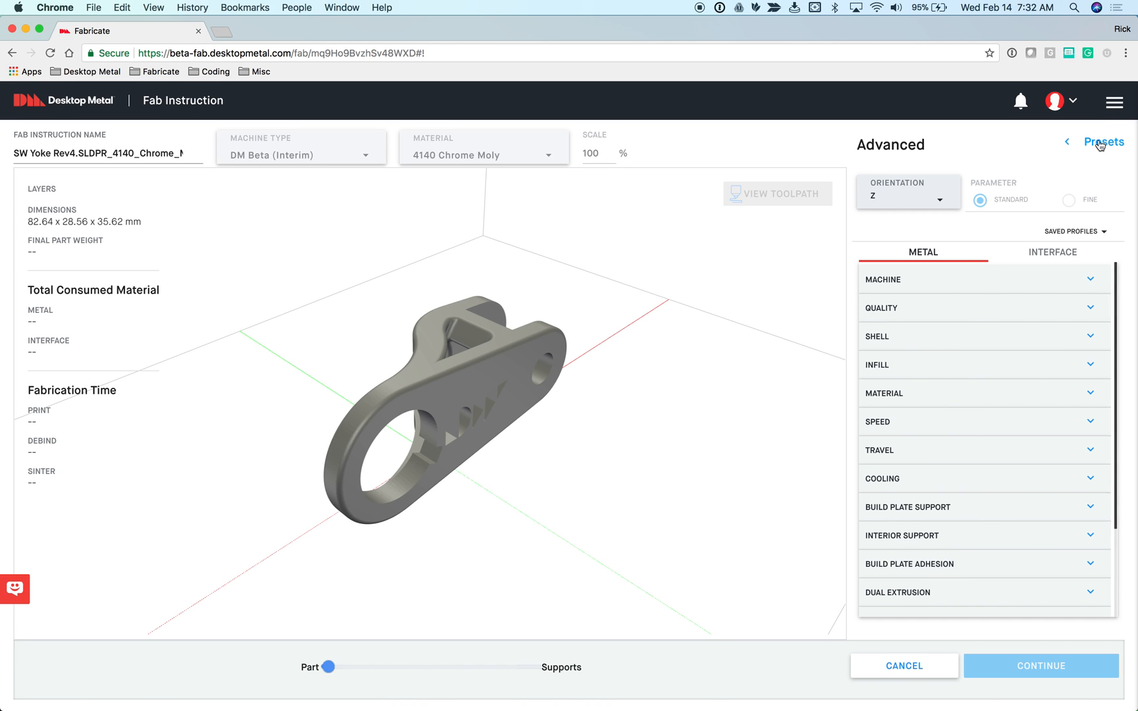
{"action": "left_click", "coordinate": [1104, 142]}
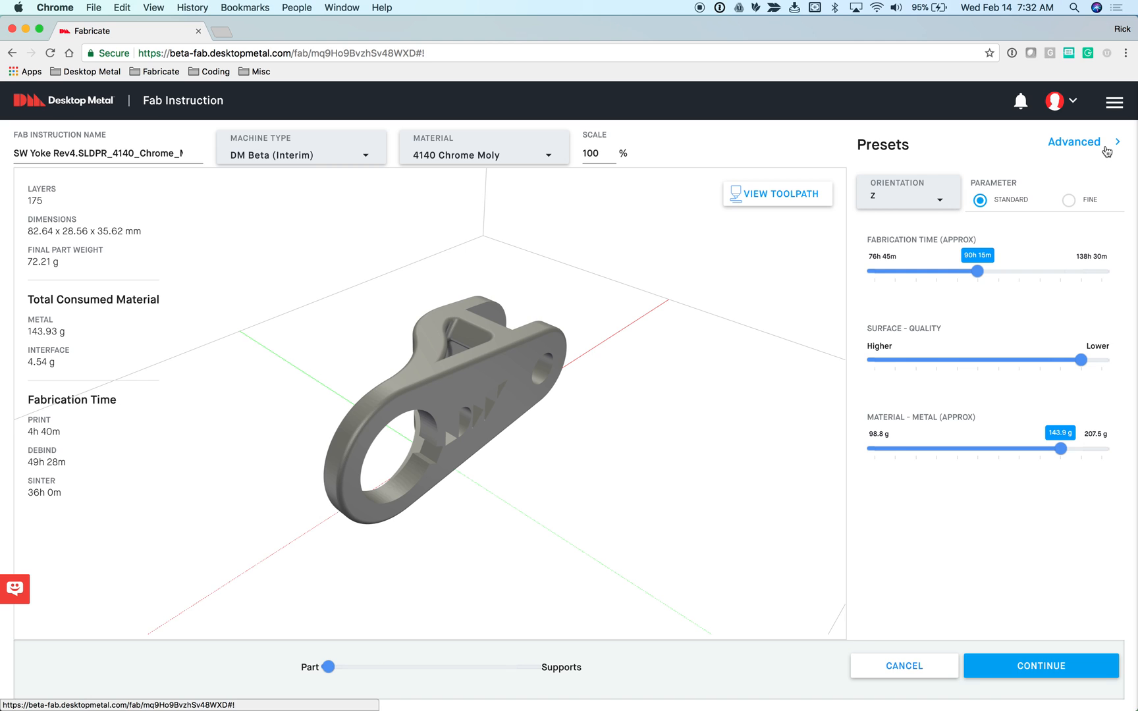
{"action": "left_click", "coordinate": [907, 200]}
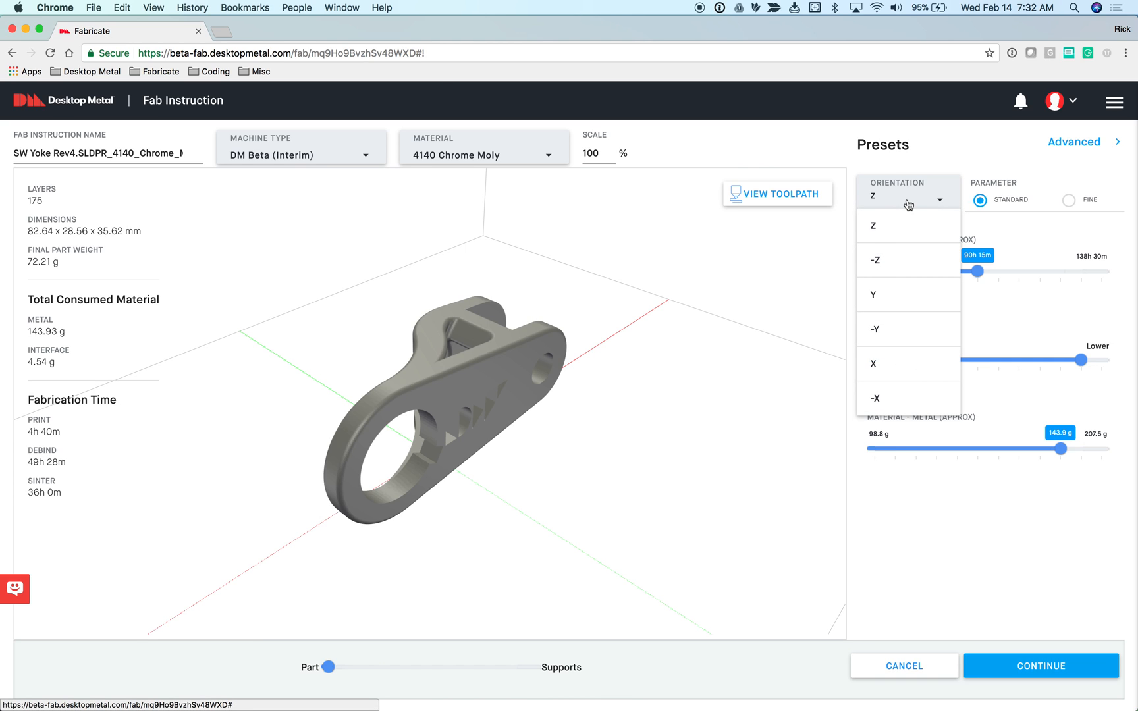
{"action": "mouse_move", "coordinate": [906, 392]}
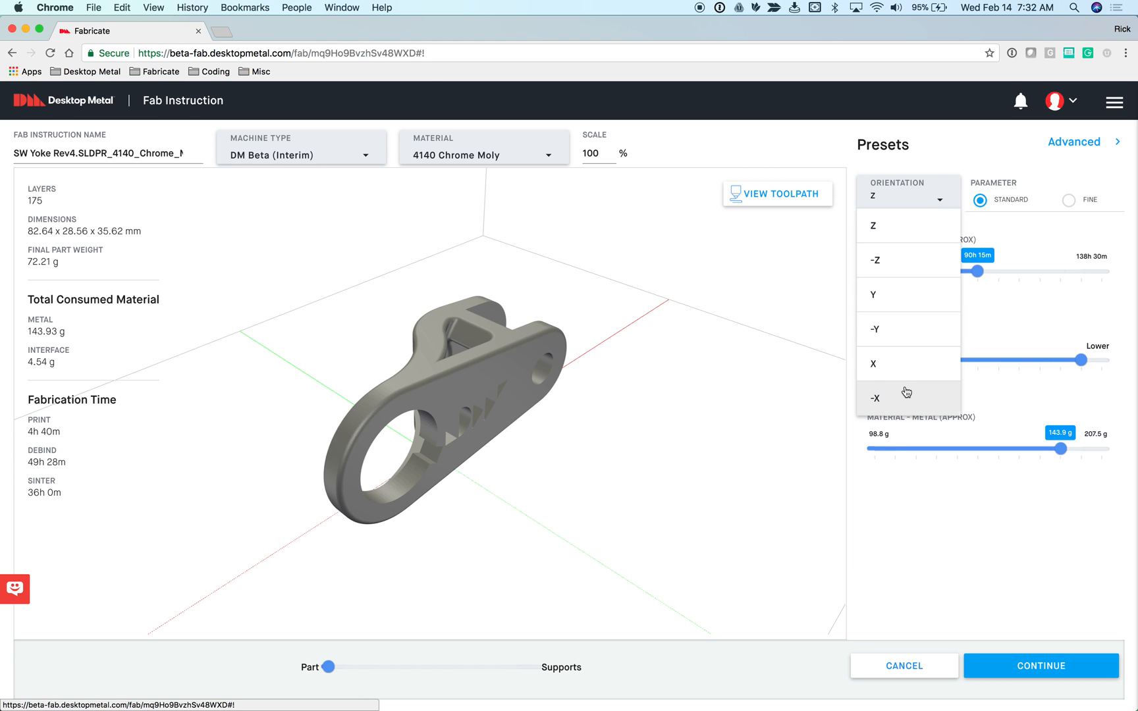
{"action": "mouse_move", "coordinate": [915, 249]}
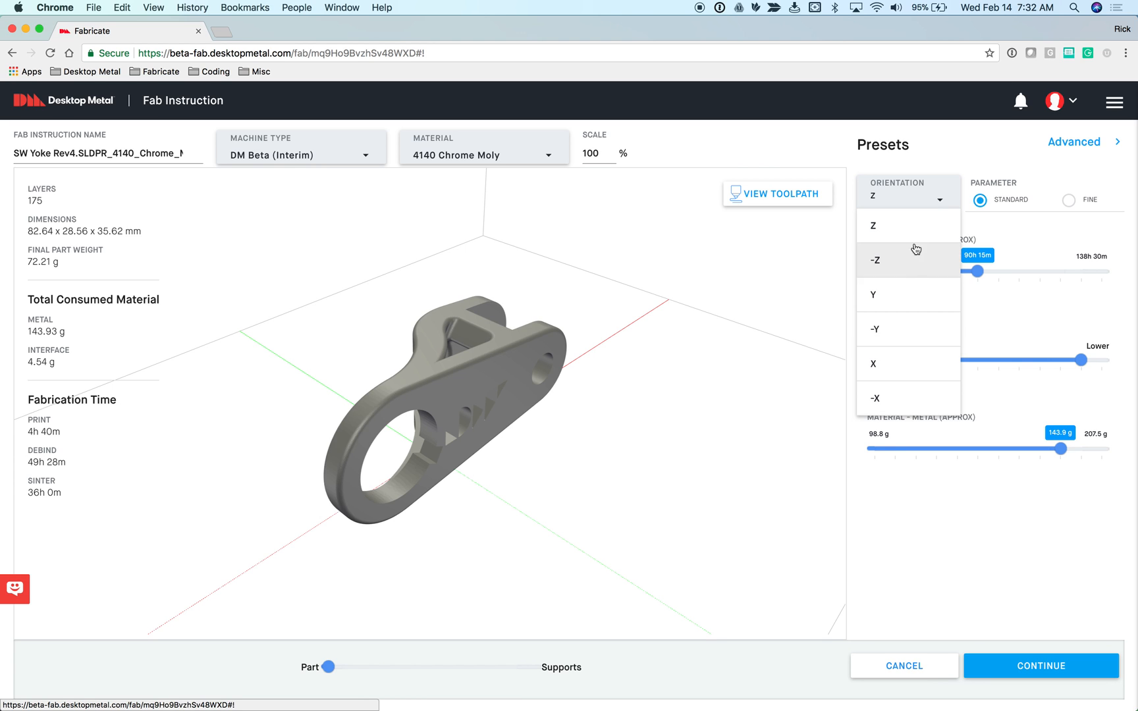
{"action": "mouse_move", "coordinate": [914, 266]}
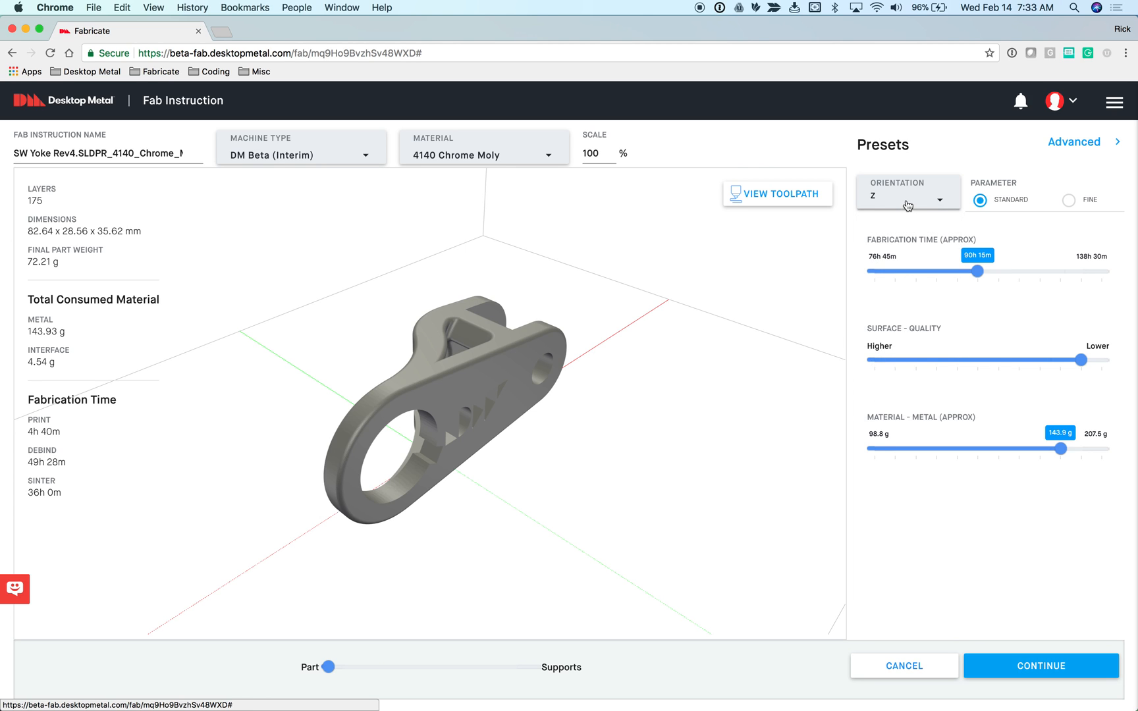
{"action": "mouse_move", "coordinate": [1023, 173]}
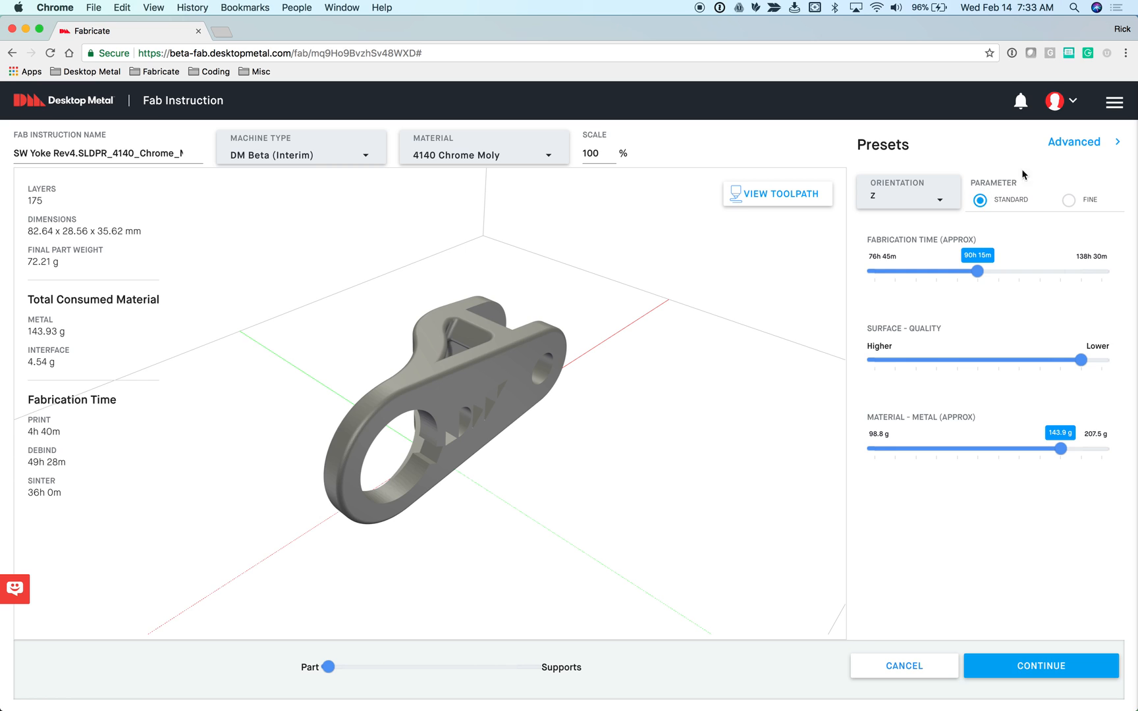
{"action": "mouse_move", "coordinate": [992, 192]}
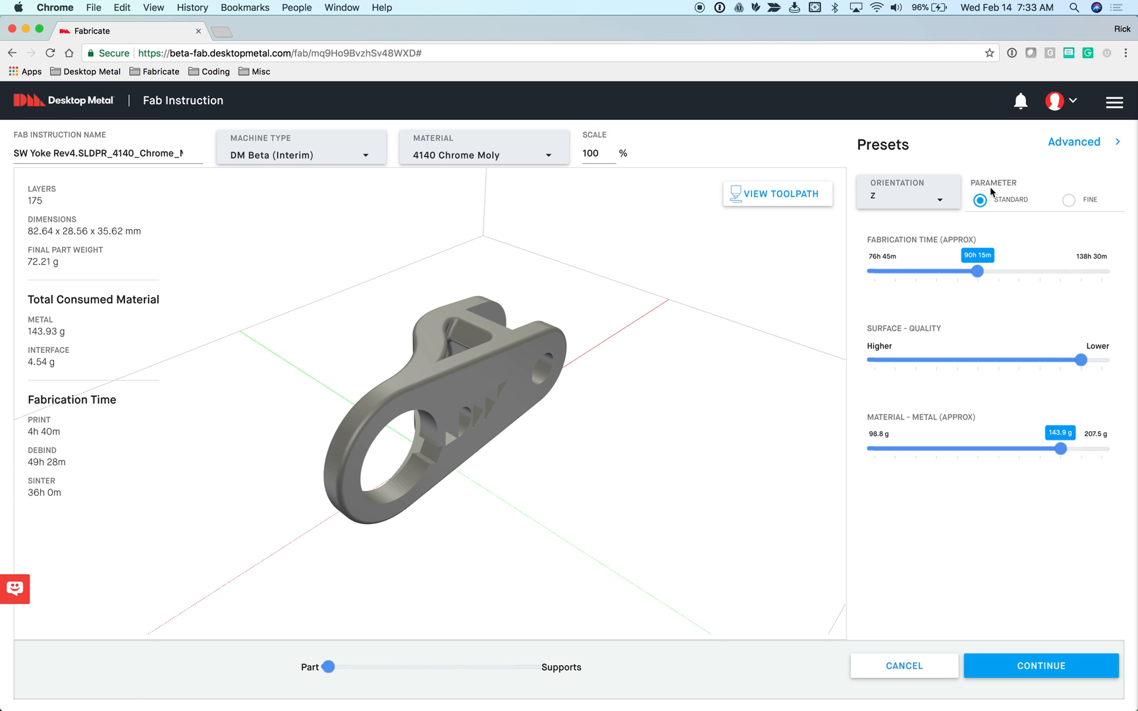
{"action": "mouse_move", "coordinate": [1085, 203]}
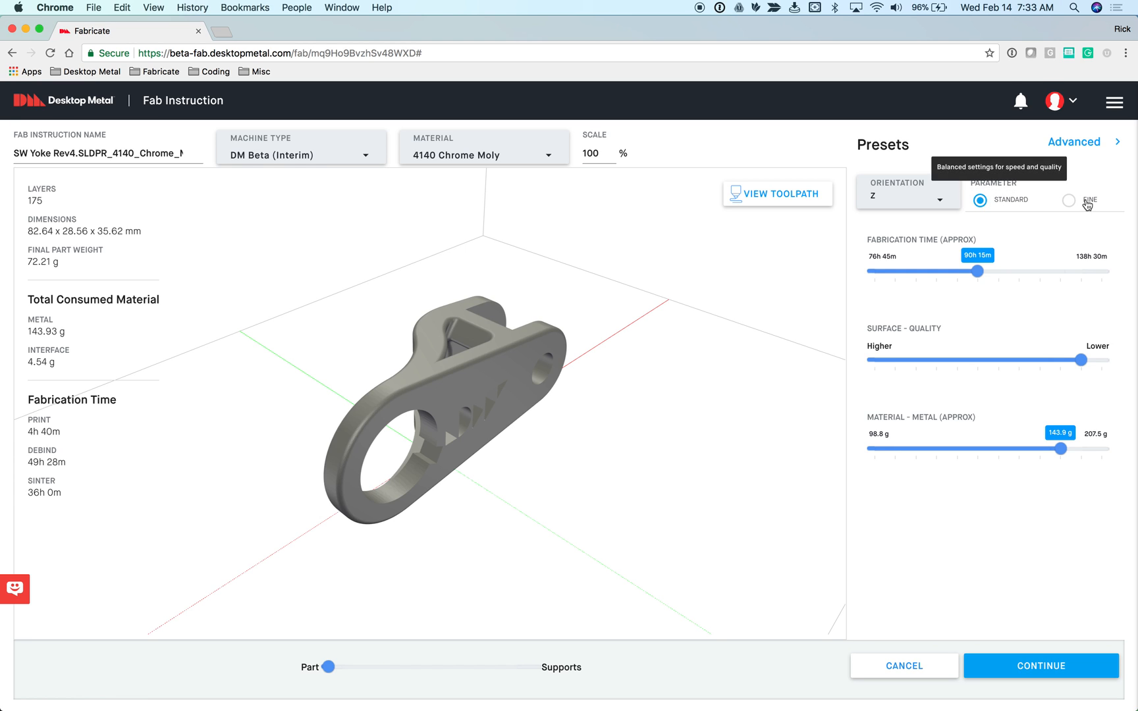
{"action": "mouse_move", "coordinate": [1008, 193]}
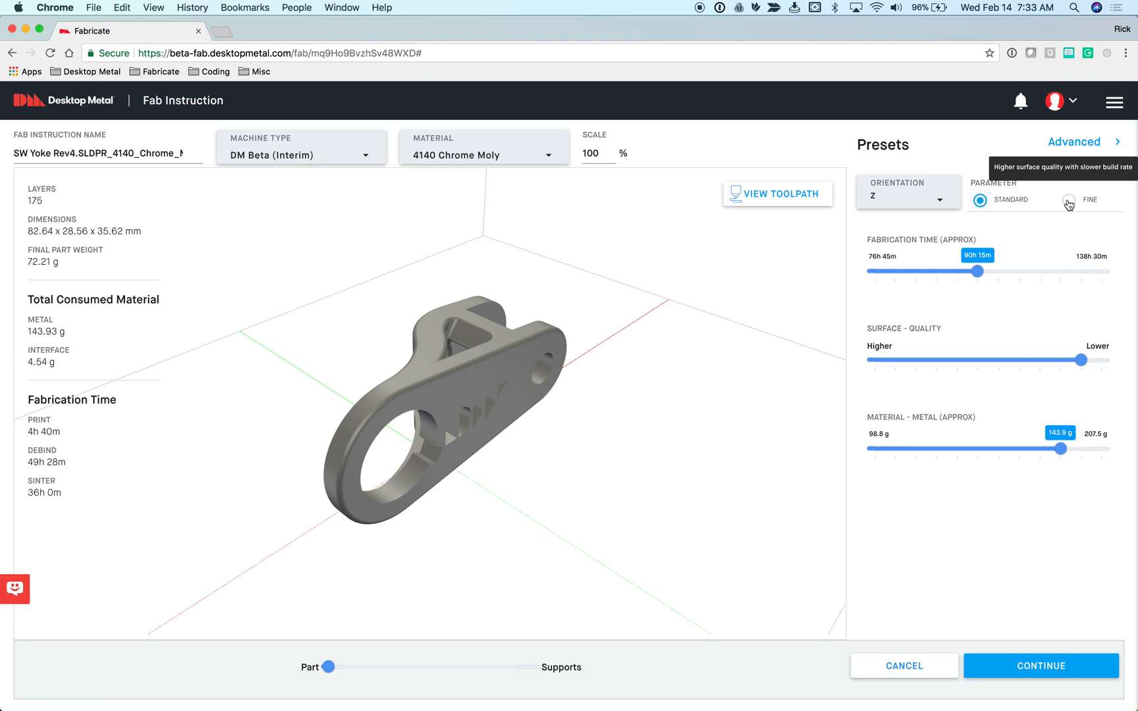
{"action": "left_click", "coordinate": [936, 196]}
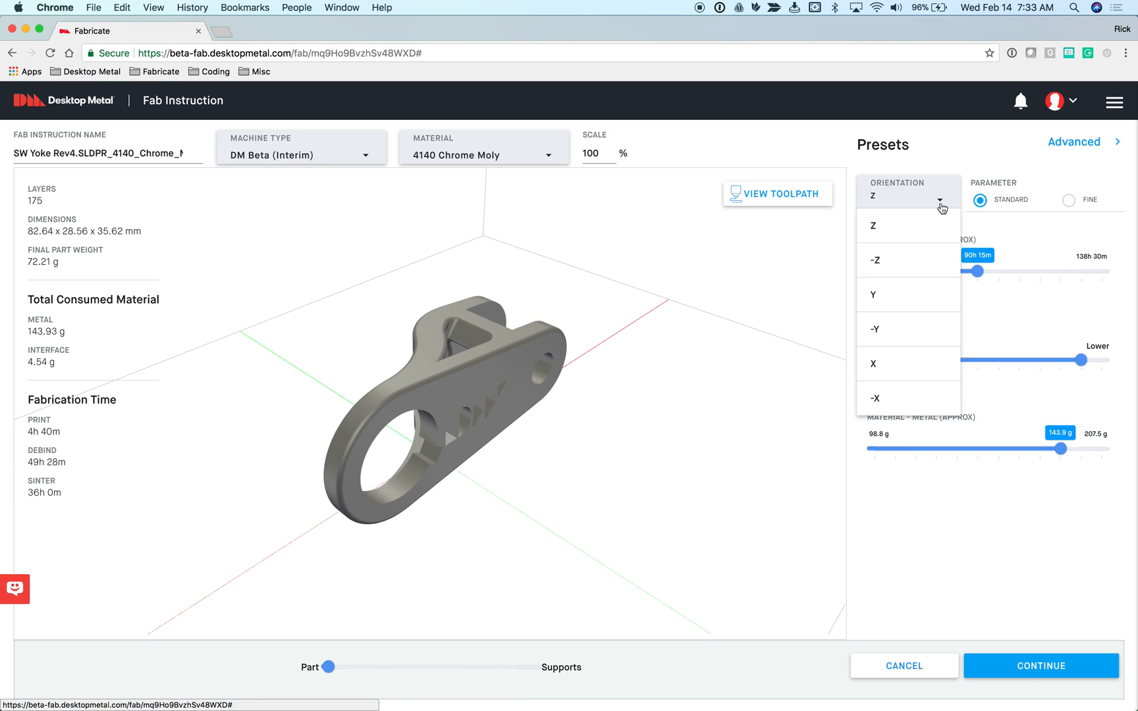
{"action": "mouse_move", "coordinate": [1055, 193]}
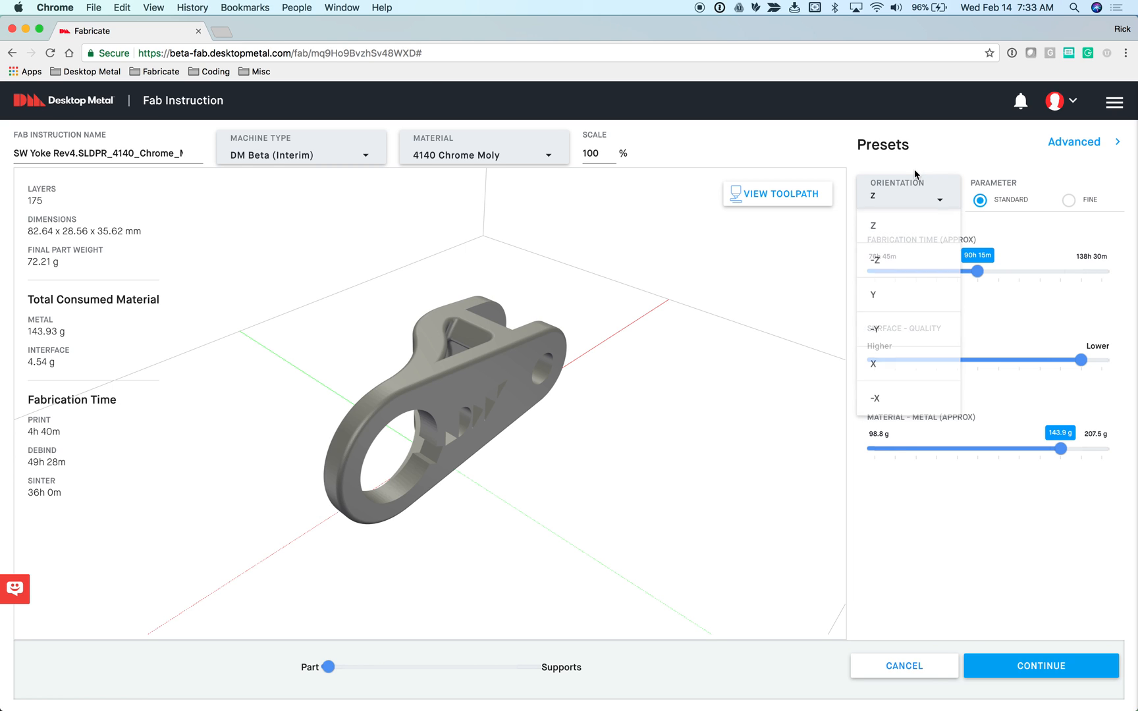
{"action": "left_click", "coordinate": [907, 195]}
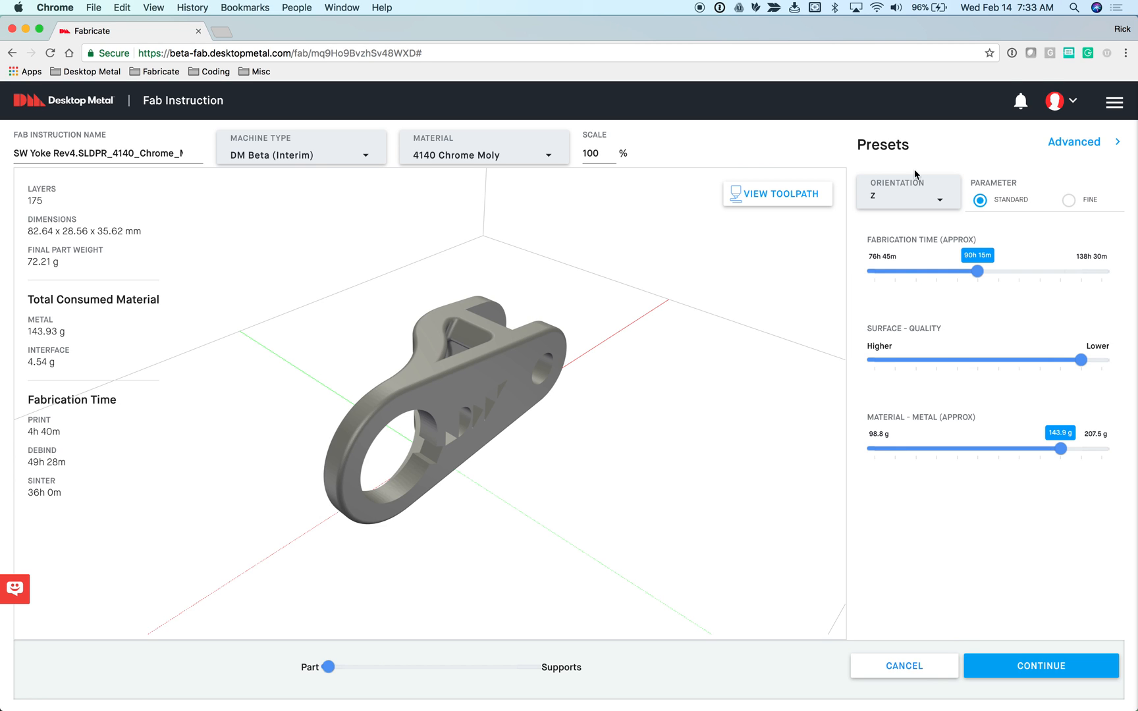
{"action": "mouse_move", "coordinate": [696, 250]}
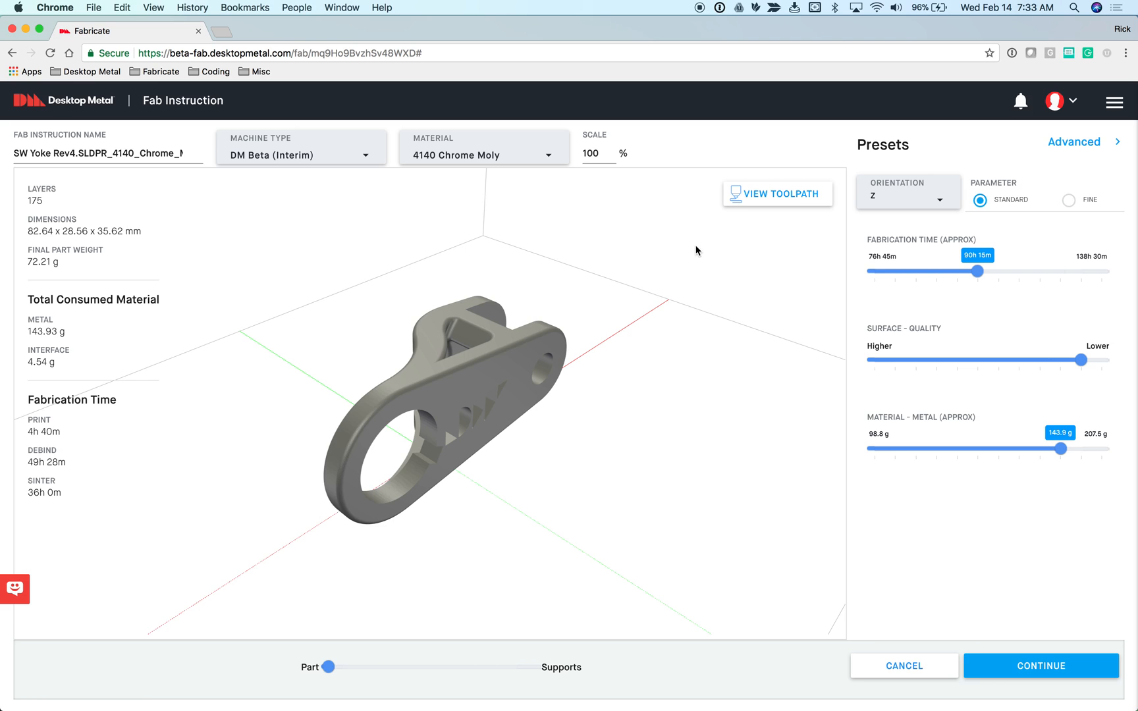
{"action": "mouse_move", "coordinate": [499, 372]}
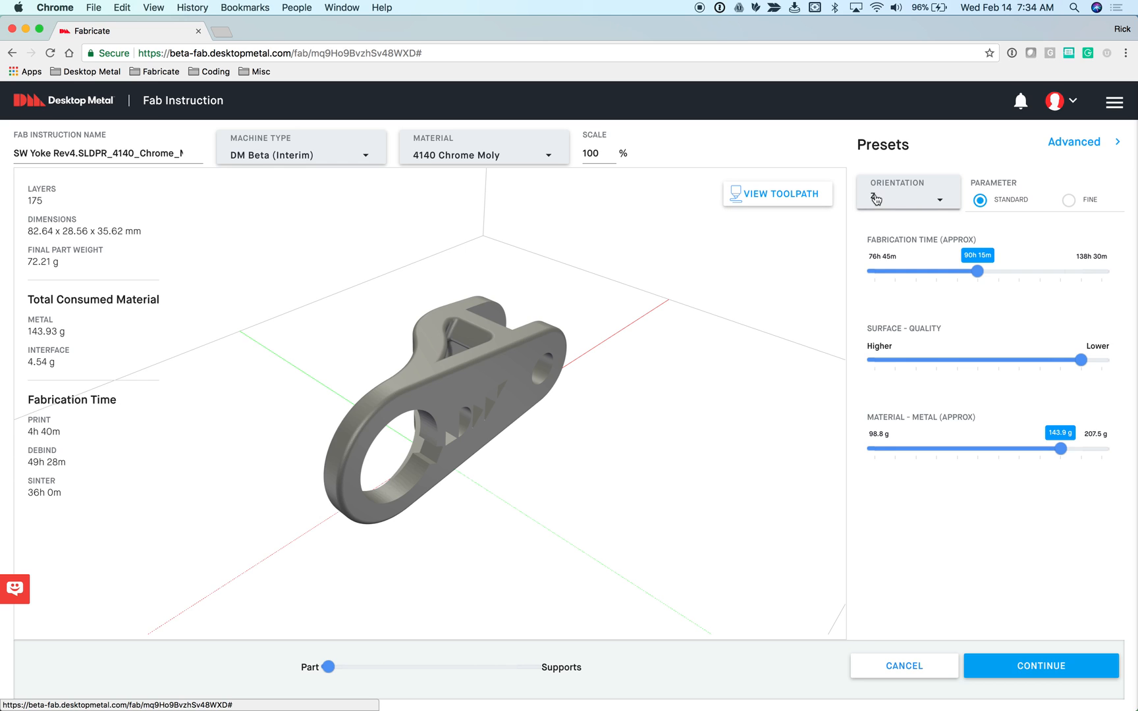
{"action": "left_click", "coordinate": [908, 196]}
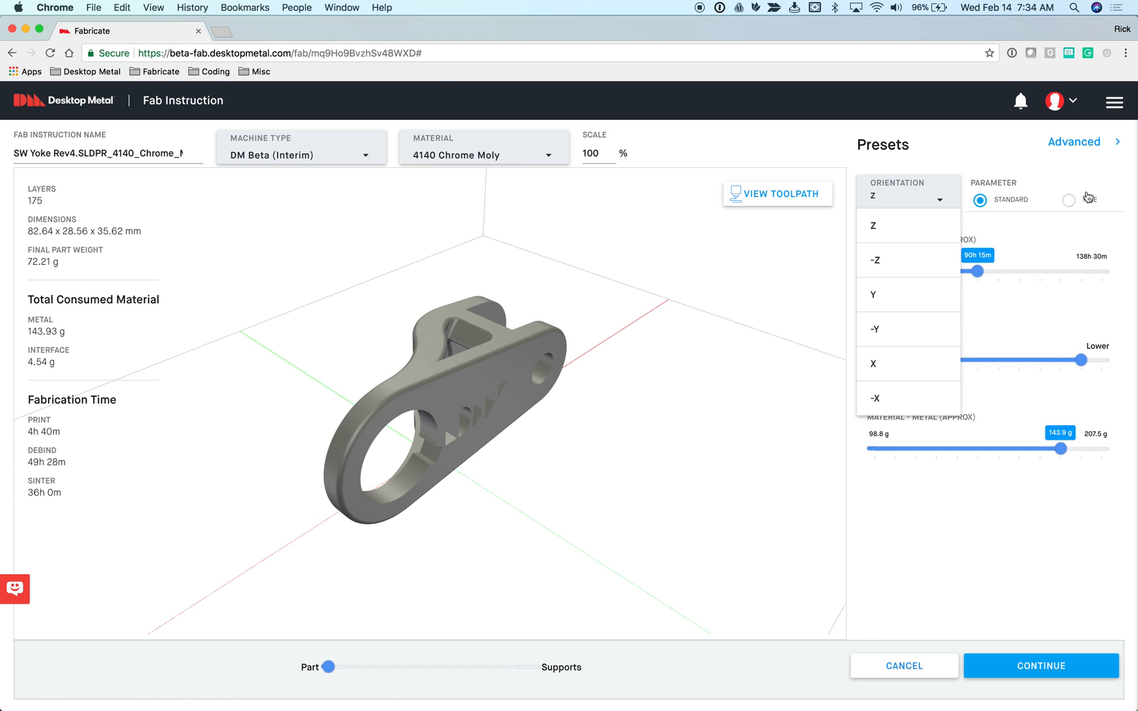
{"action": "mouse_move", "coordinate": [962, 187]}
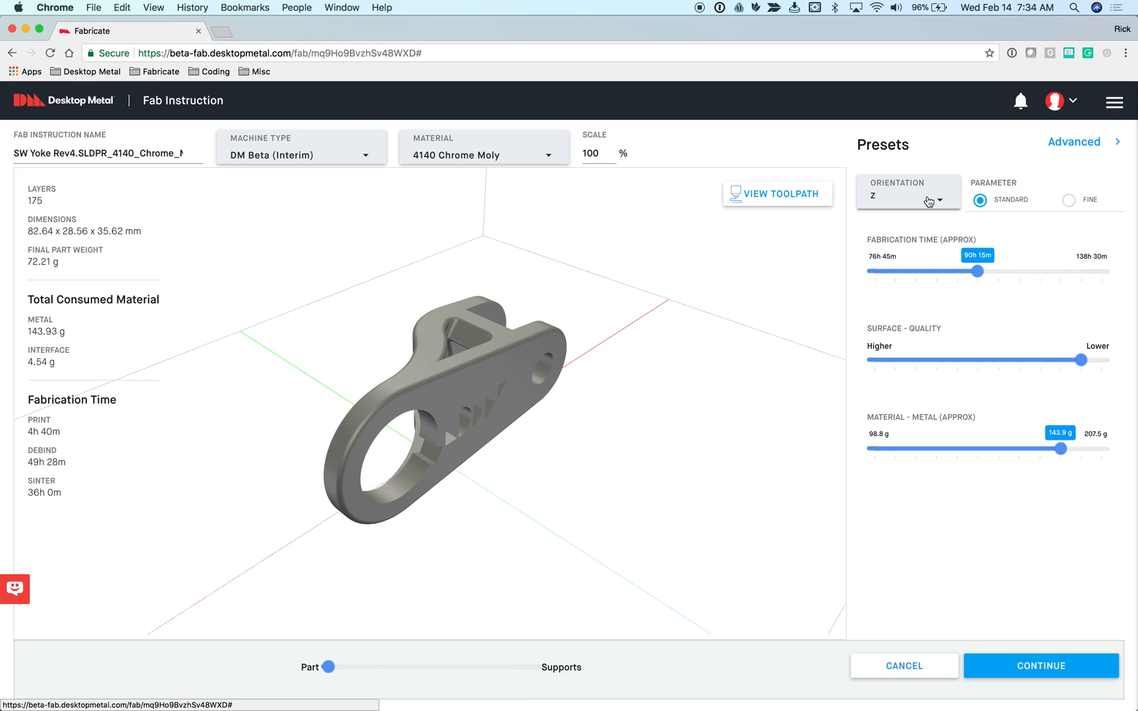
{"action": "mouse_move", "coordinate": [886, 278]}
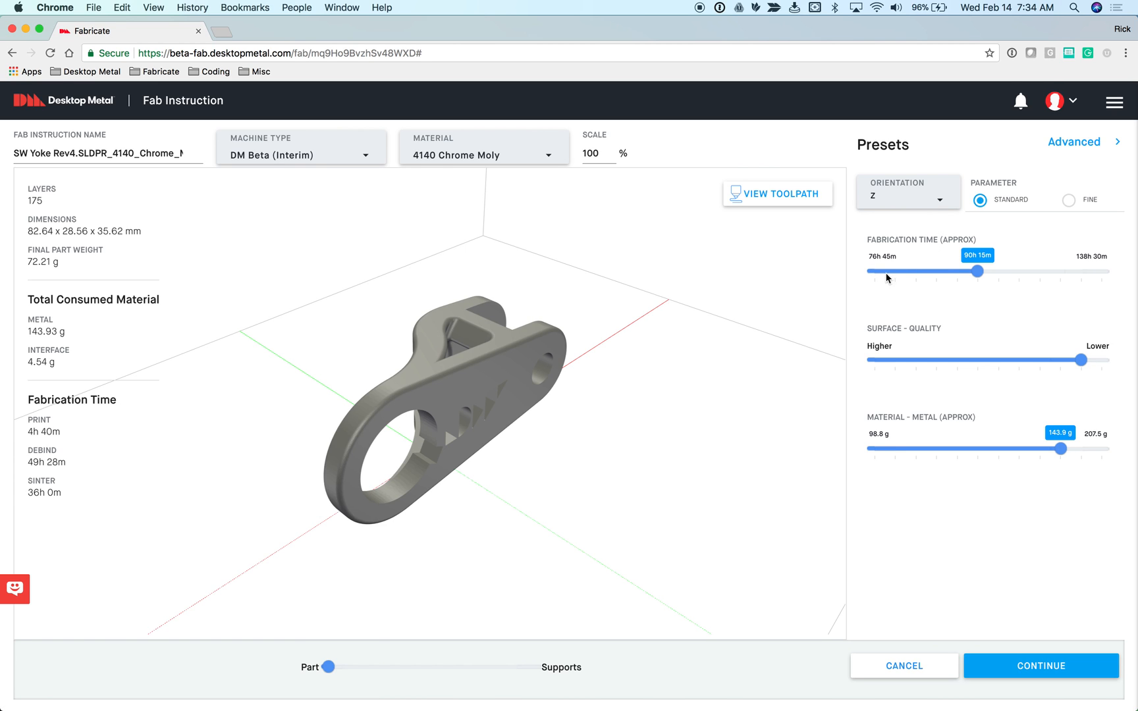
{"action": "mouse_move", "coordinate": [1118, 289]}
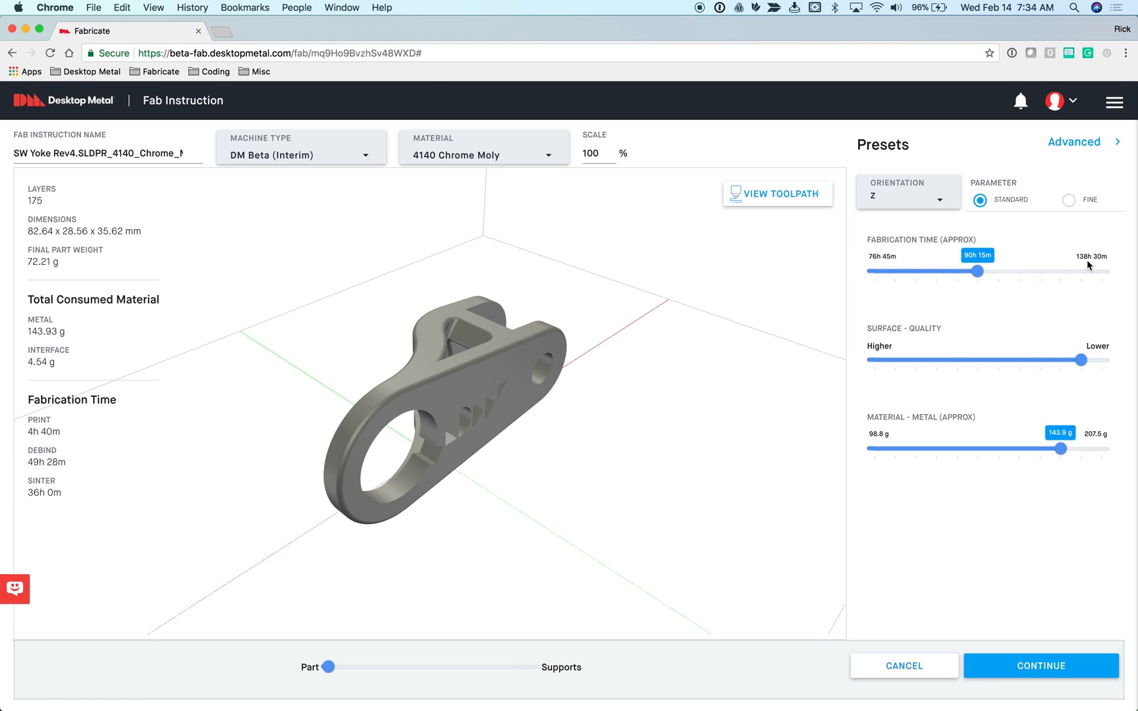
{"action": "mouse_move", "coordinate": [879, 282]}
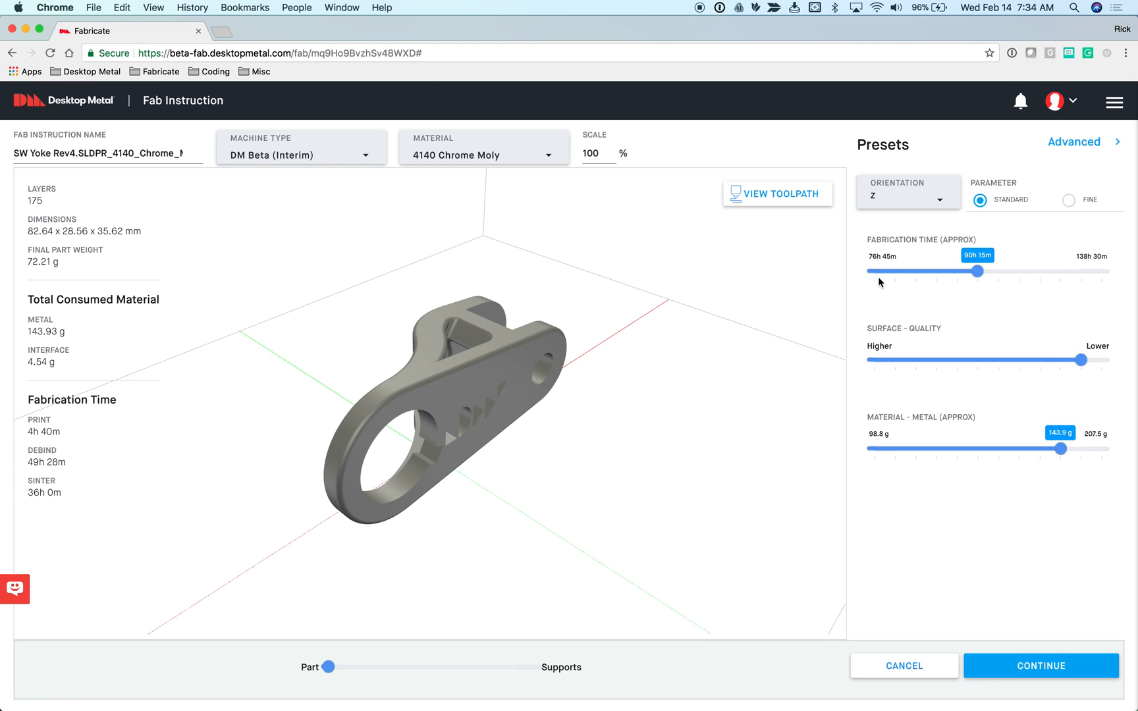
{"action": "mouse_move", "coordinate": [1127, 259]}
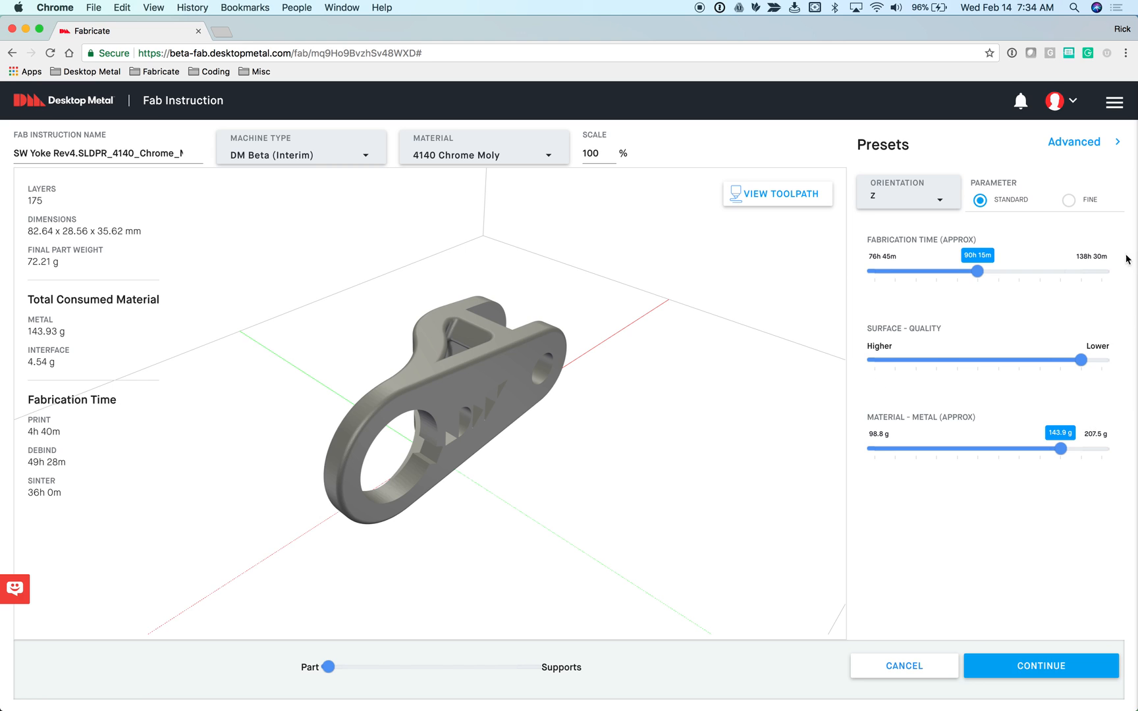
{"action": "mouse_move", "coordinate": [908, 235]}
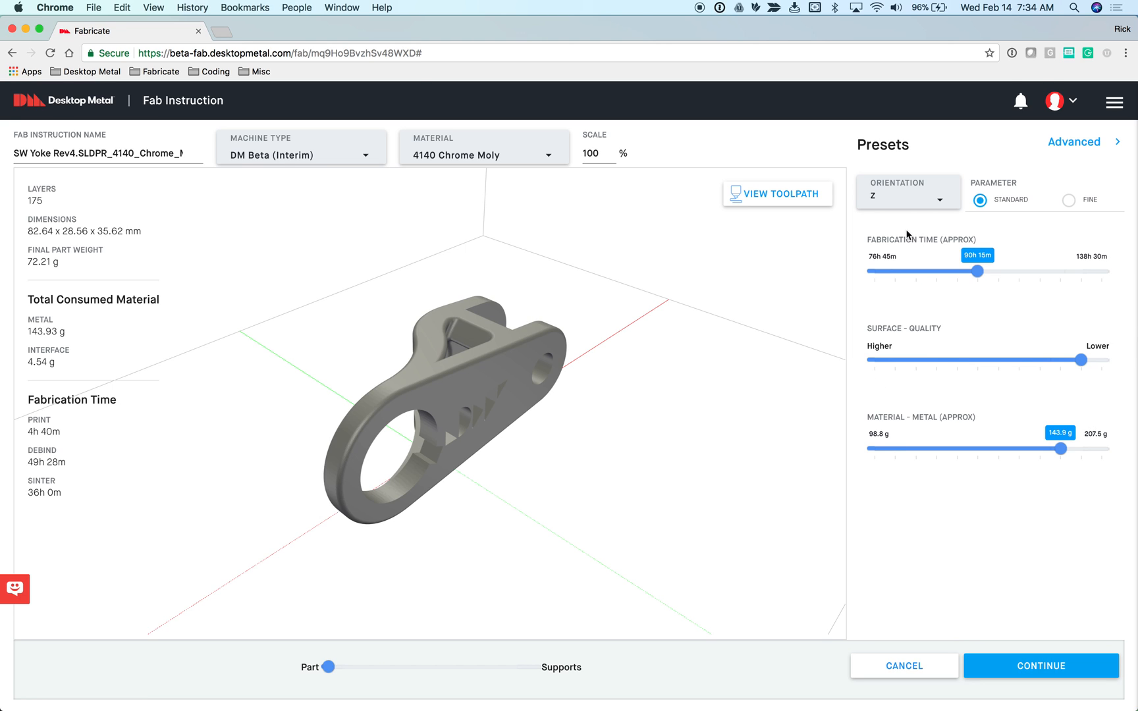
{"action": "mouse_move", "coordinate": [934, 250]}
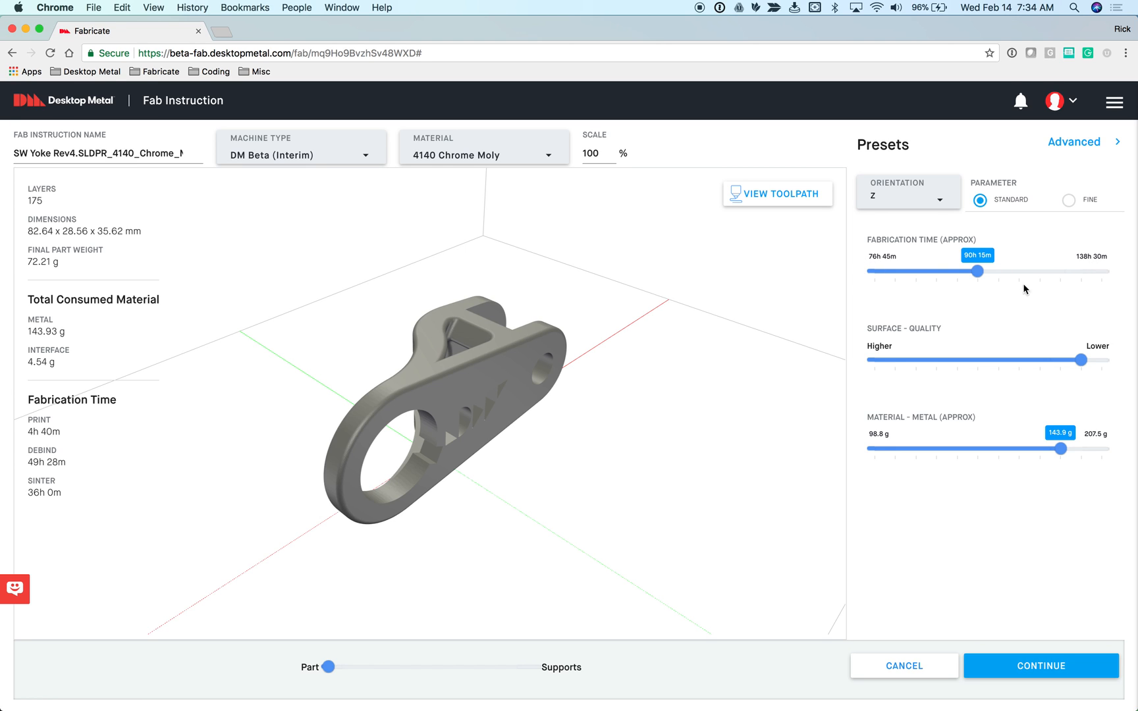
{"action": "mouse_move", "coordinate": [883, 376]}
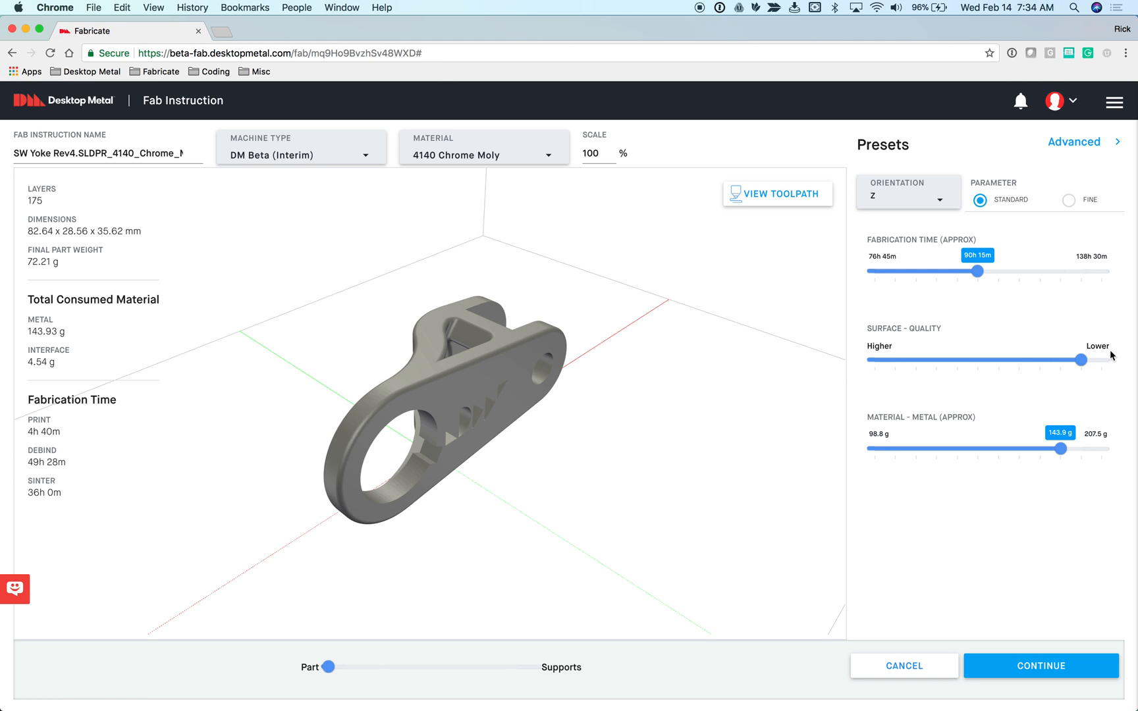
{"action": "mouse_move", "coordinate": [1102, 370]}
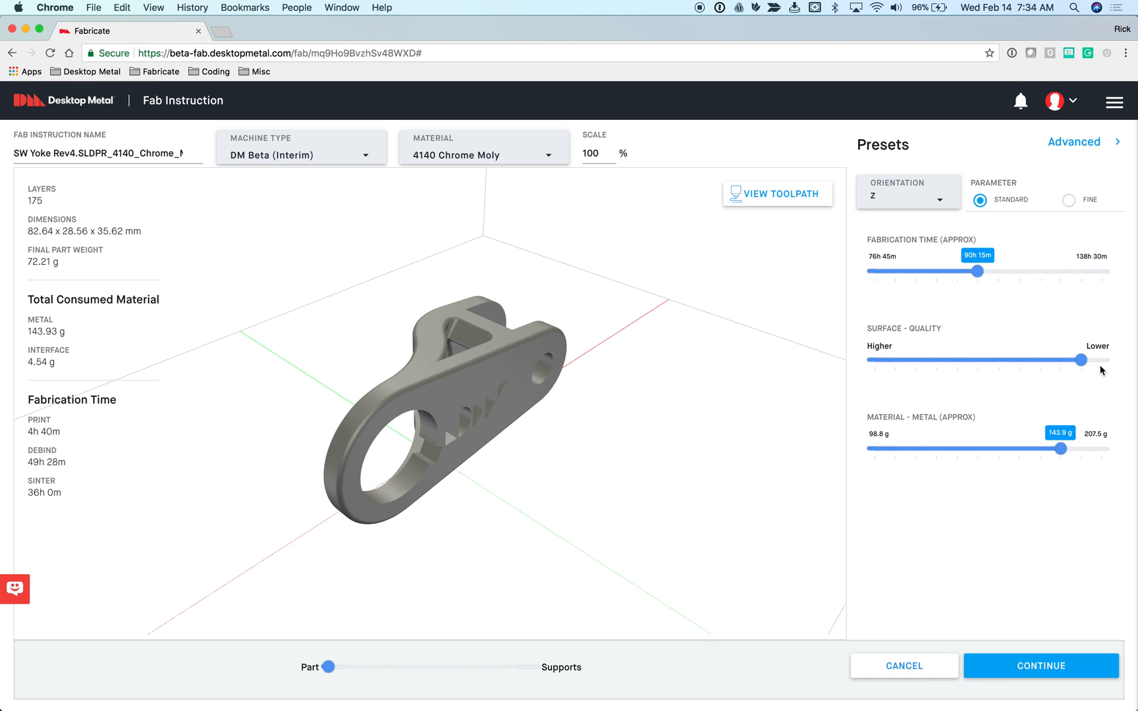
{"action": "mouse_move", "coordinate": [893, 428]}
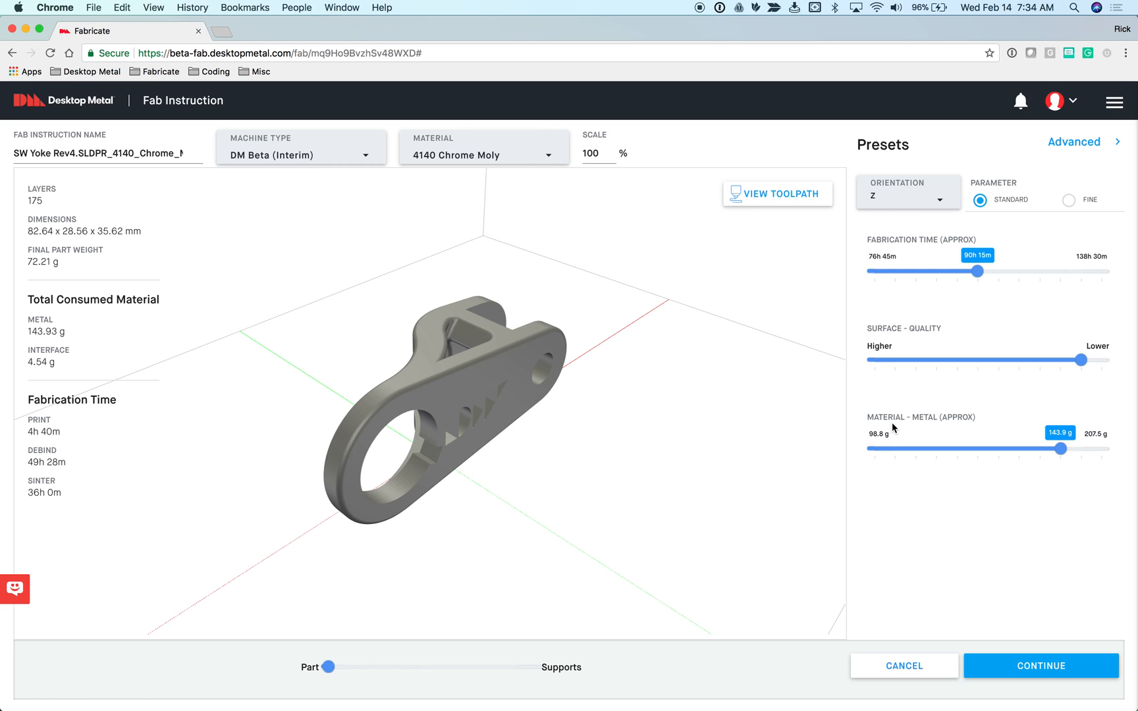
{"action": "mouse_move", "coordinate": [1099, 449]}
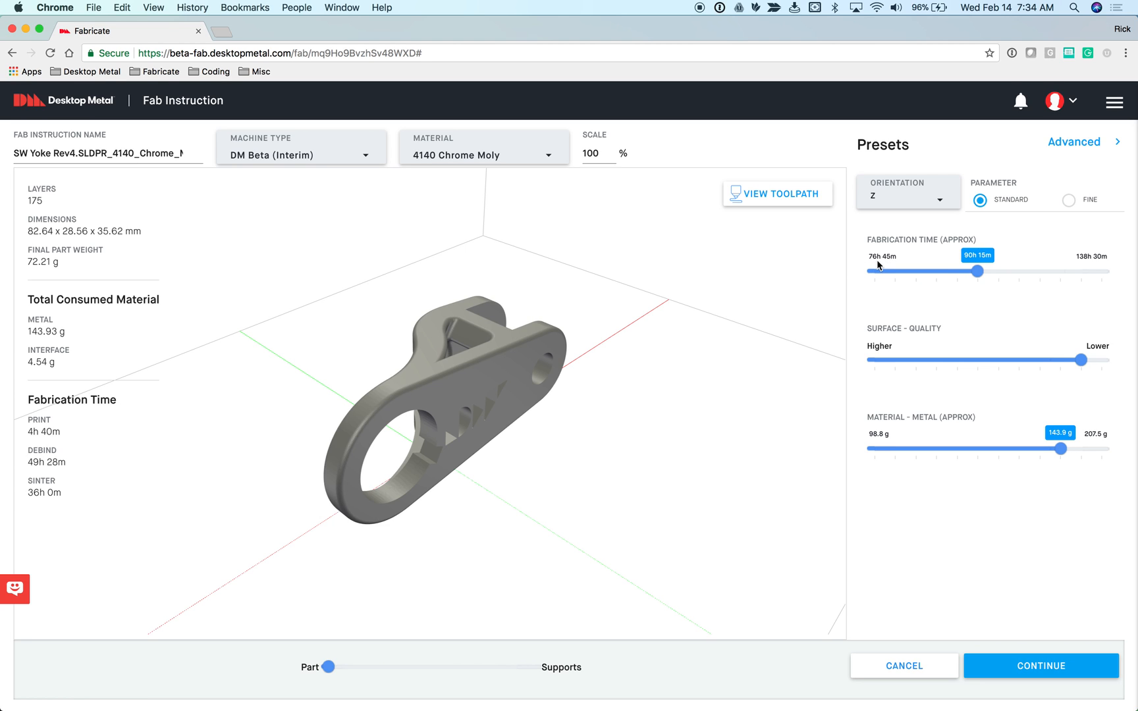
{"action": "mouse_move", "coordinate": [1069, 291]}
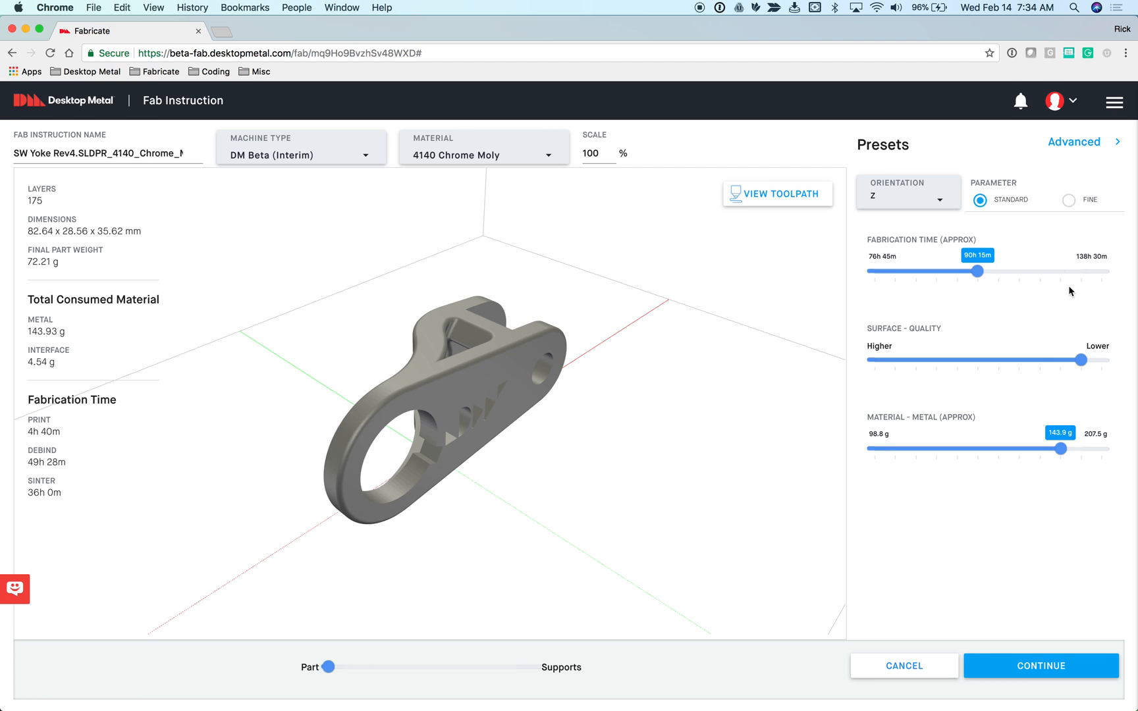
{"action": "mouse_move", "coordinate": [1065, 229]}
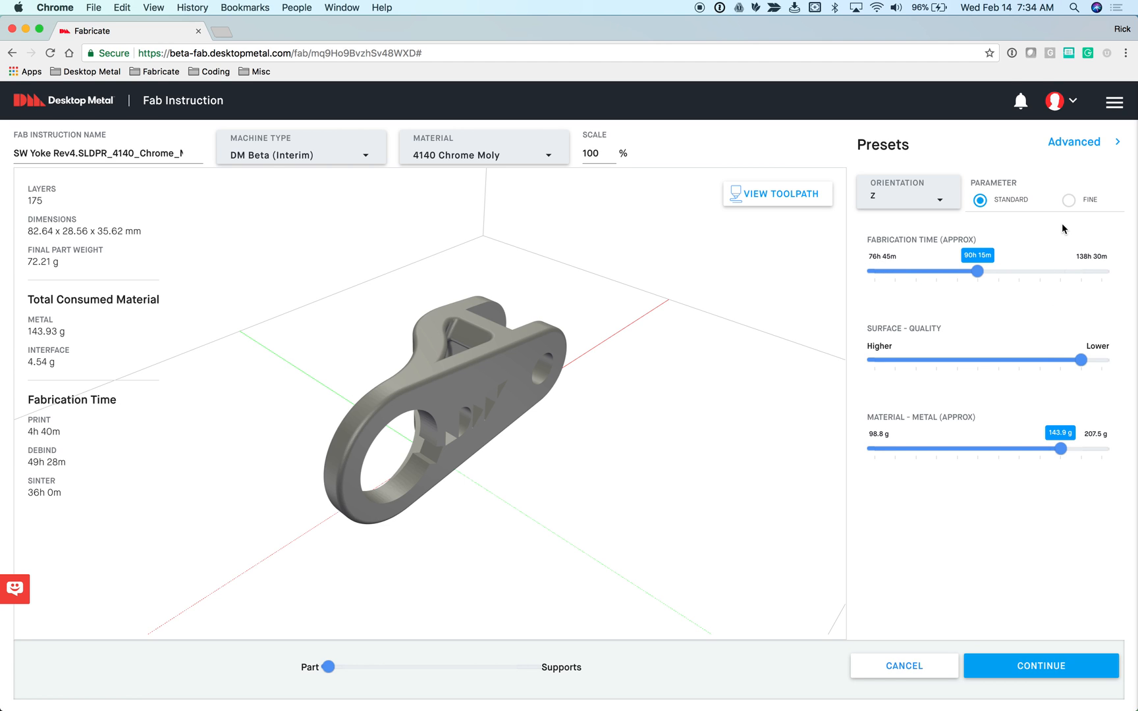
{"action": "mouse_move", "coordinate": [973, 239]}
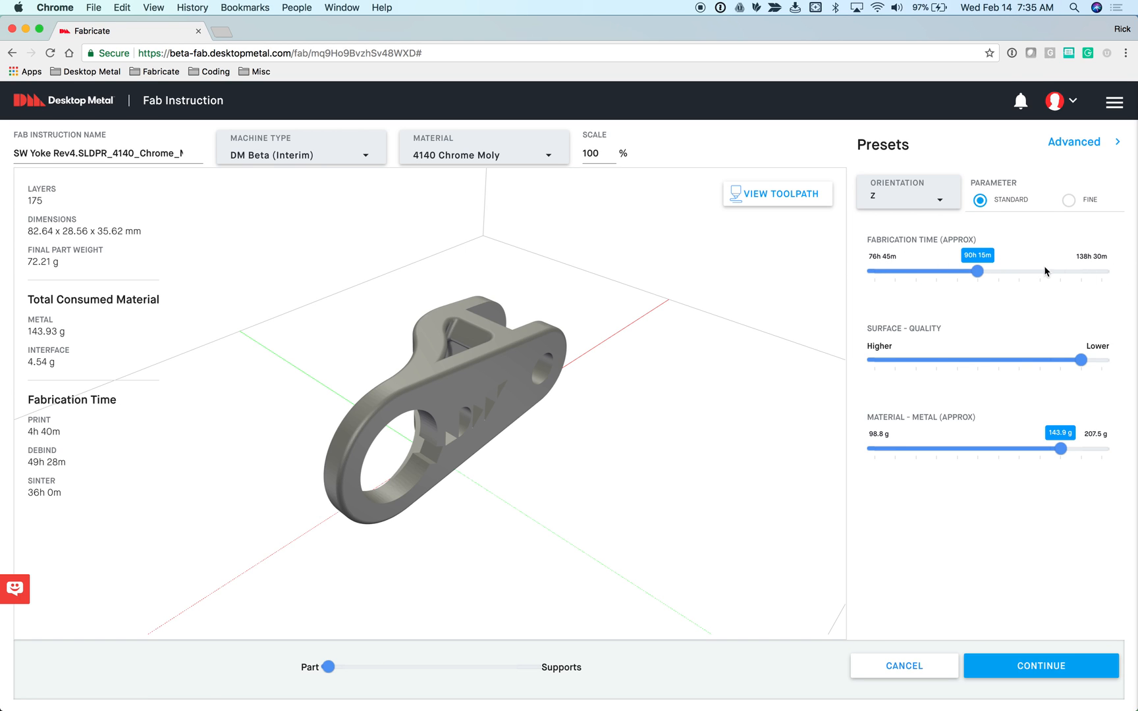
{"action": "mouse_move", "coordinate": [1099, 278]}
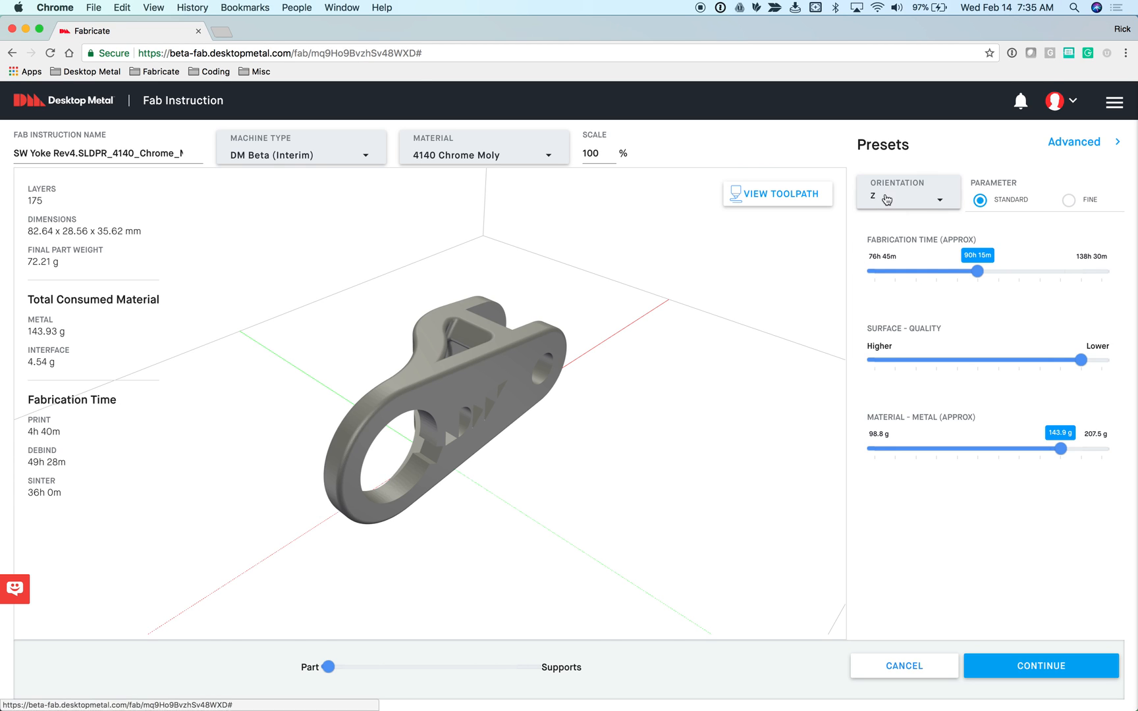
{"action": "mouse_move", "coordinate": [1042, 235]}
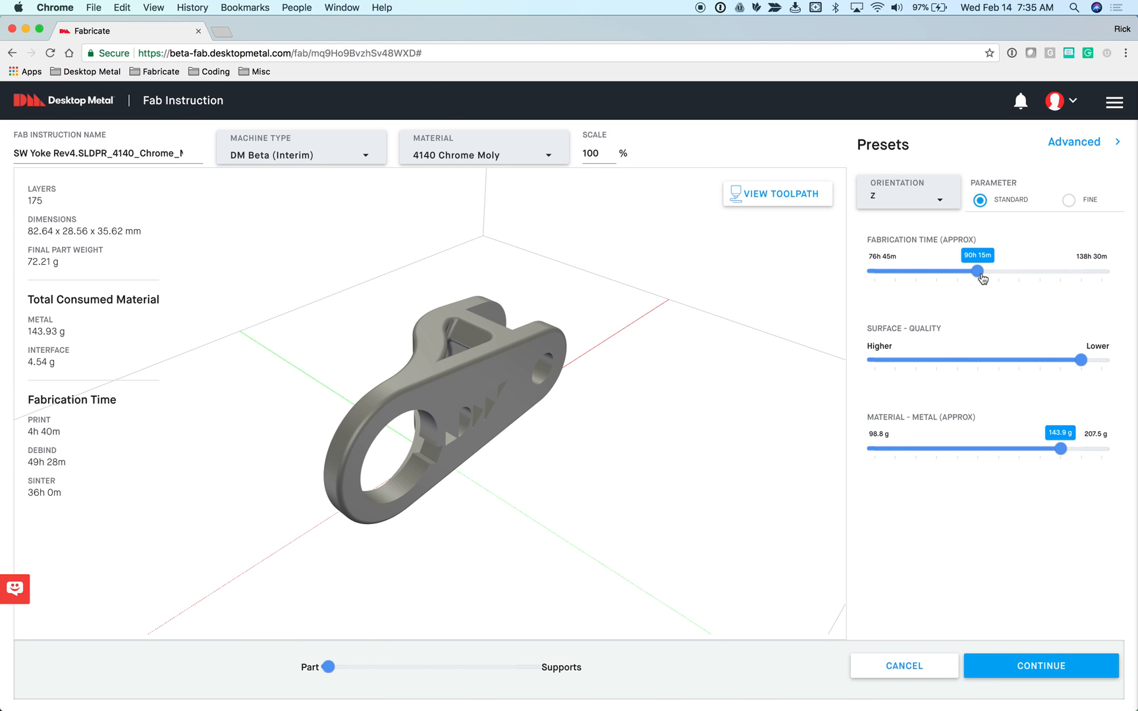
{"action": "mouse_move", "coordinate": [1026, 377]}
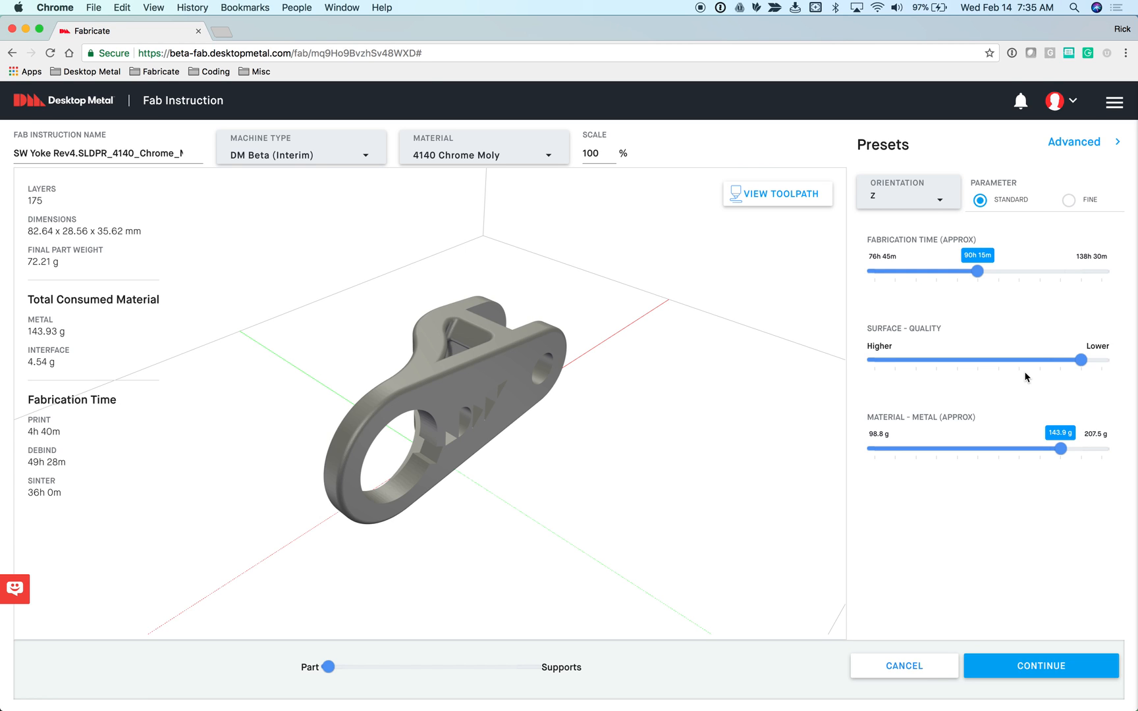
{"action": "mouse_move", "coordinate": [980, 440]}
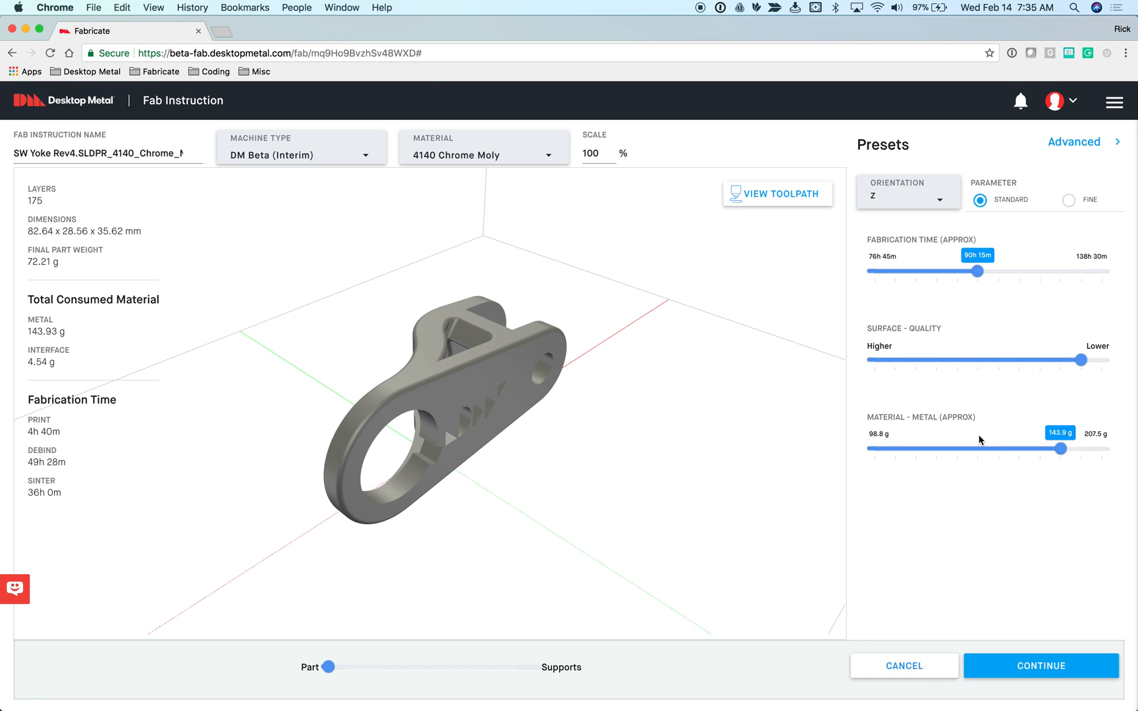
{"action": "mouse_move", "coordinate": [1094, 429]}
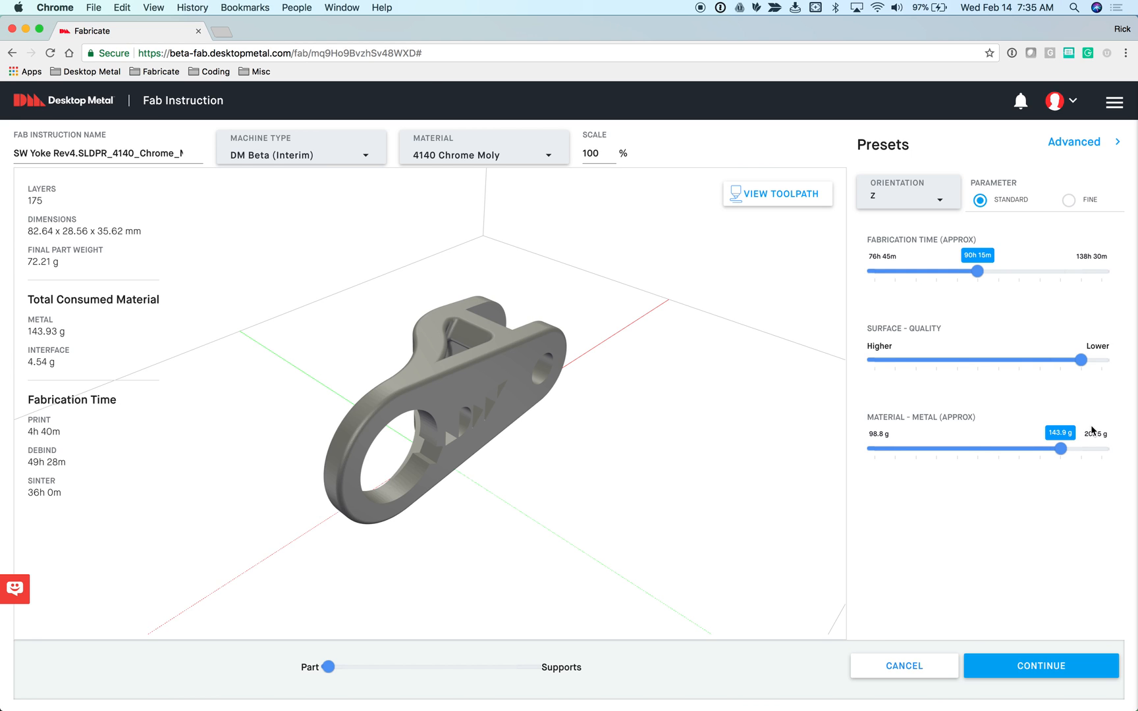
- Set the yoke's build orientation to Y, giving 142 layers and 135.54 g metal
{"action": "left_click", "coordinate": [906, 194]}
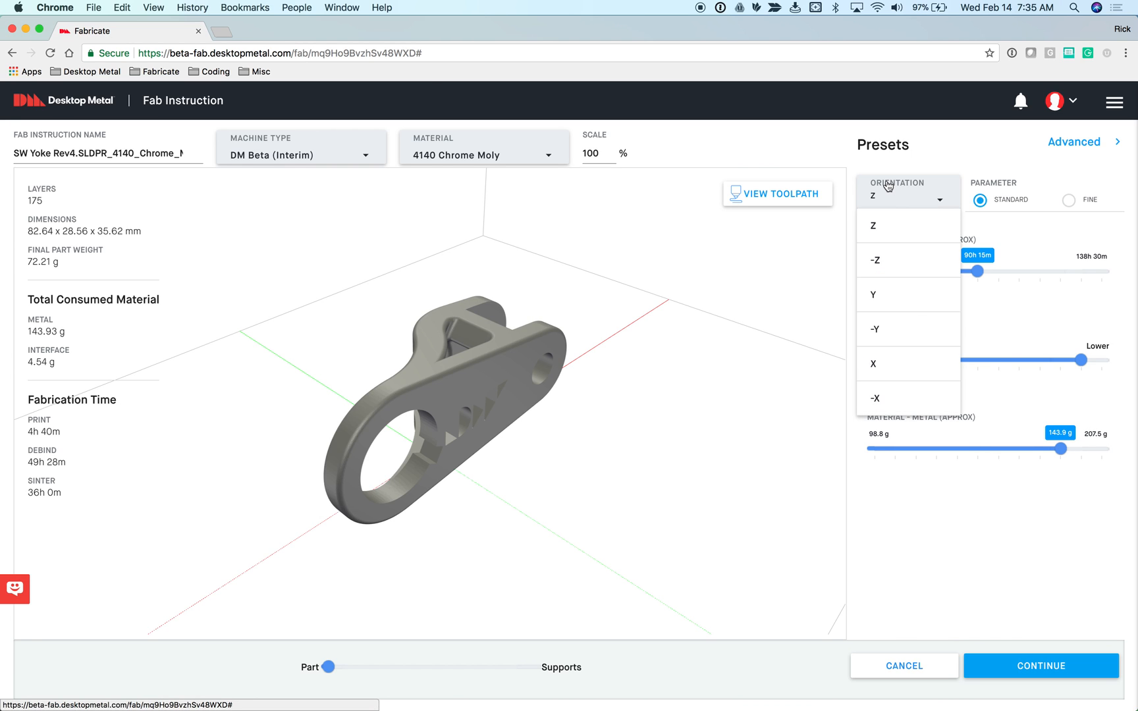
{"action": "left_click", "coordinate": [875, 295]}
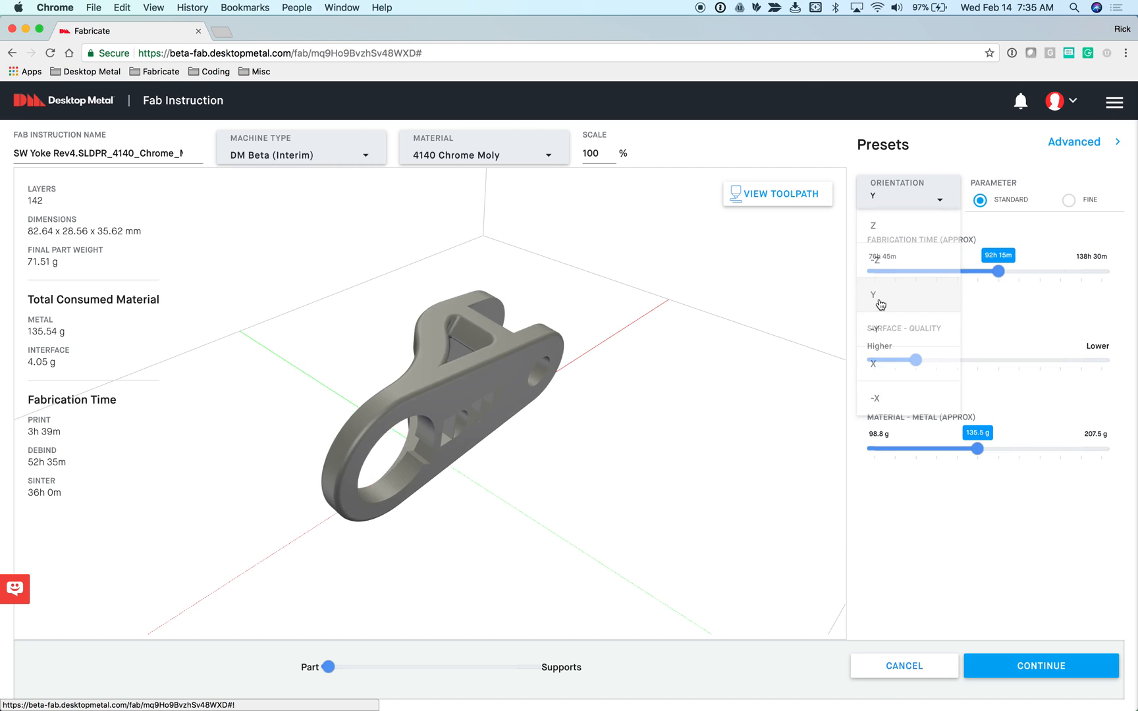
{"action": "left_click", "coordinate": [878, 295]}
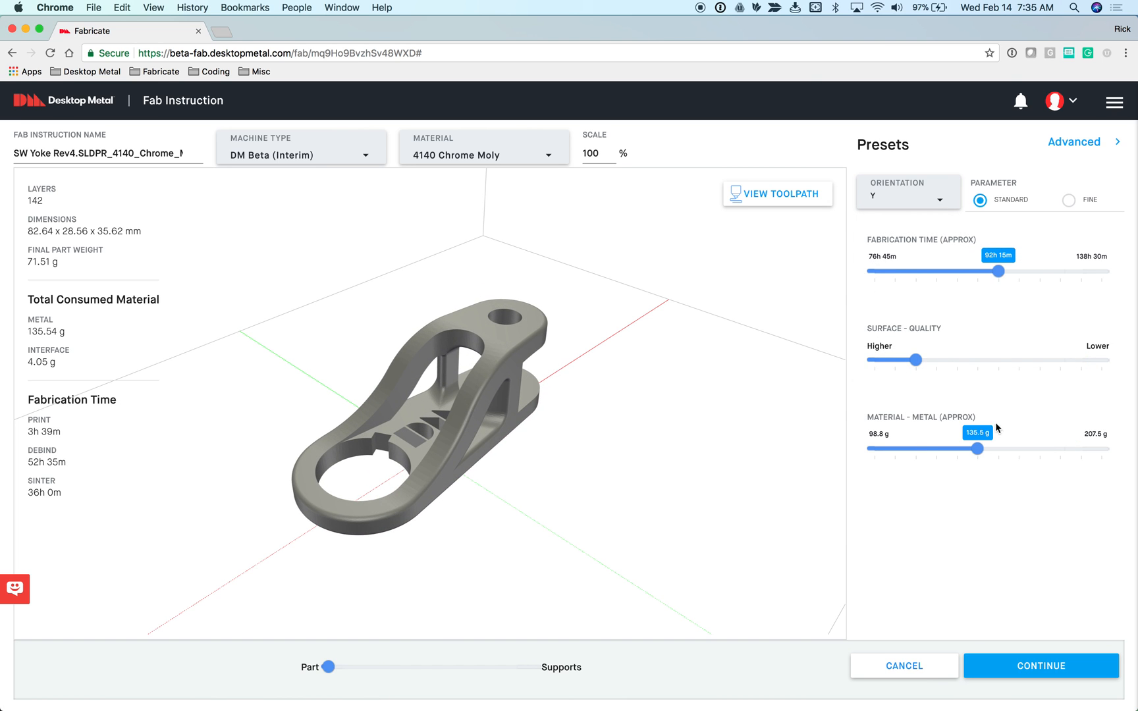
{"action": "mouse_move", "coordinate": [688, 287]}
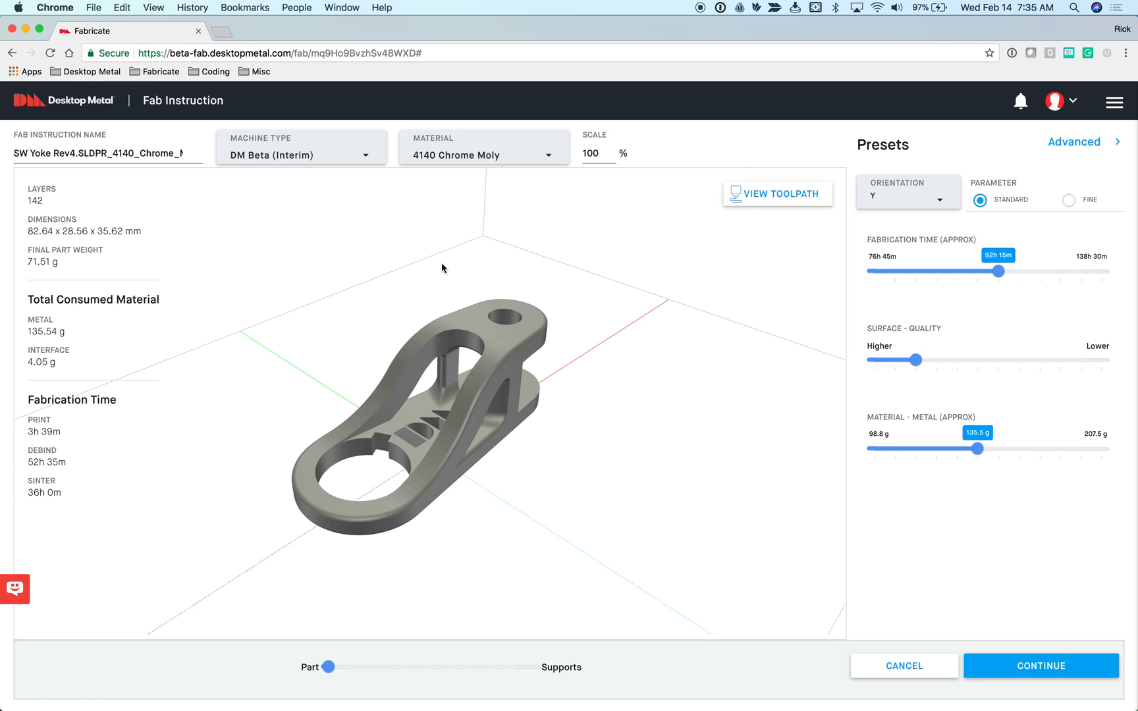
{"action": "mouse_move", "coordinate": [914, 334]}
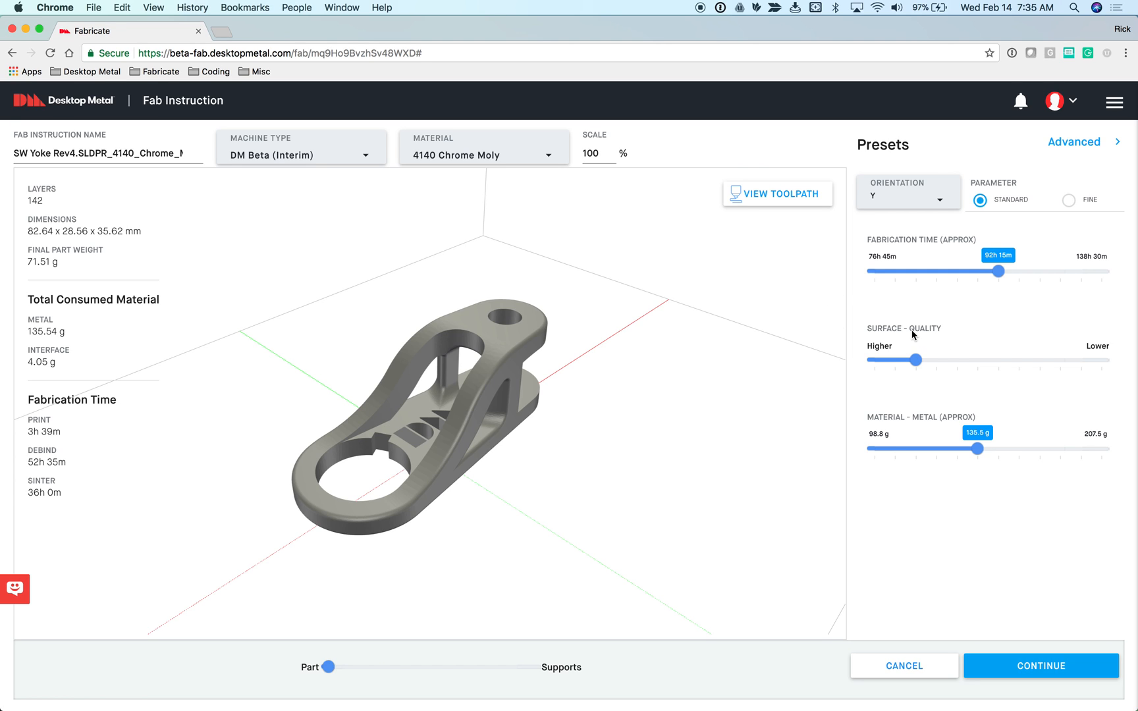
{"action": "mouse_move", "coordinate": [1000, 448]}
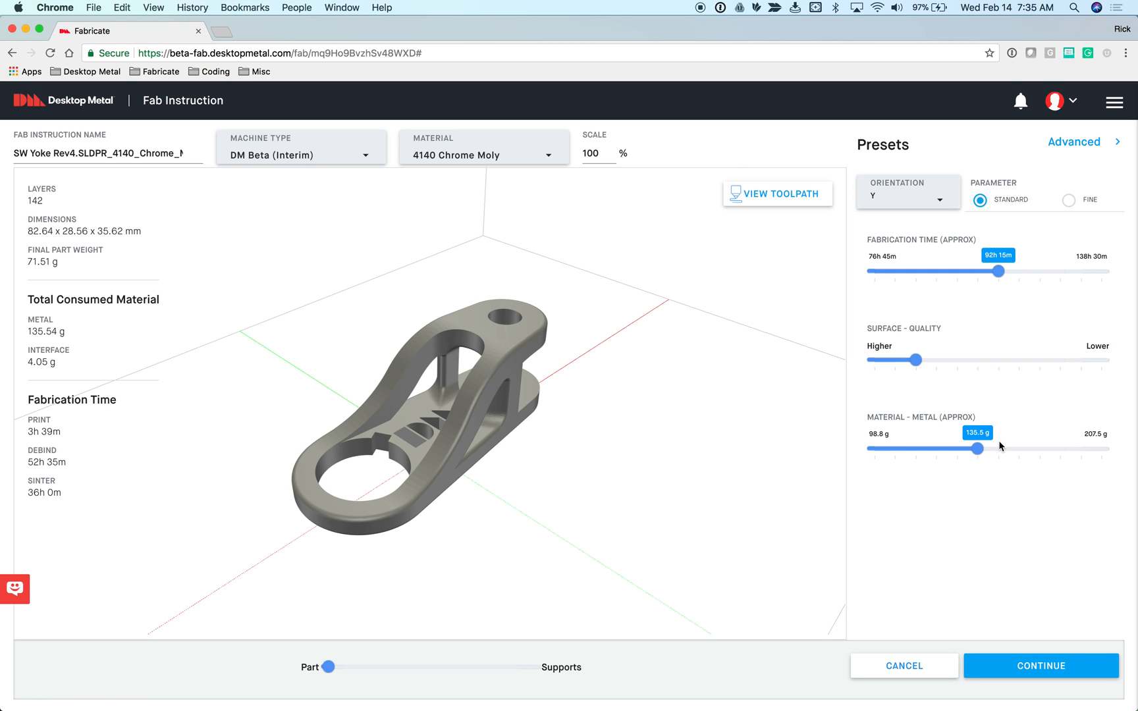
{"action": "mouse_move", "coordinate": [884, 211]}
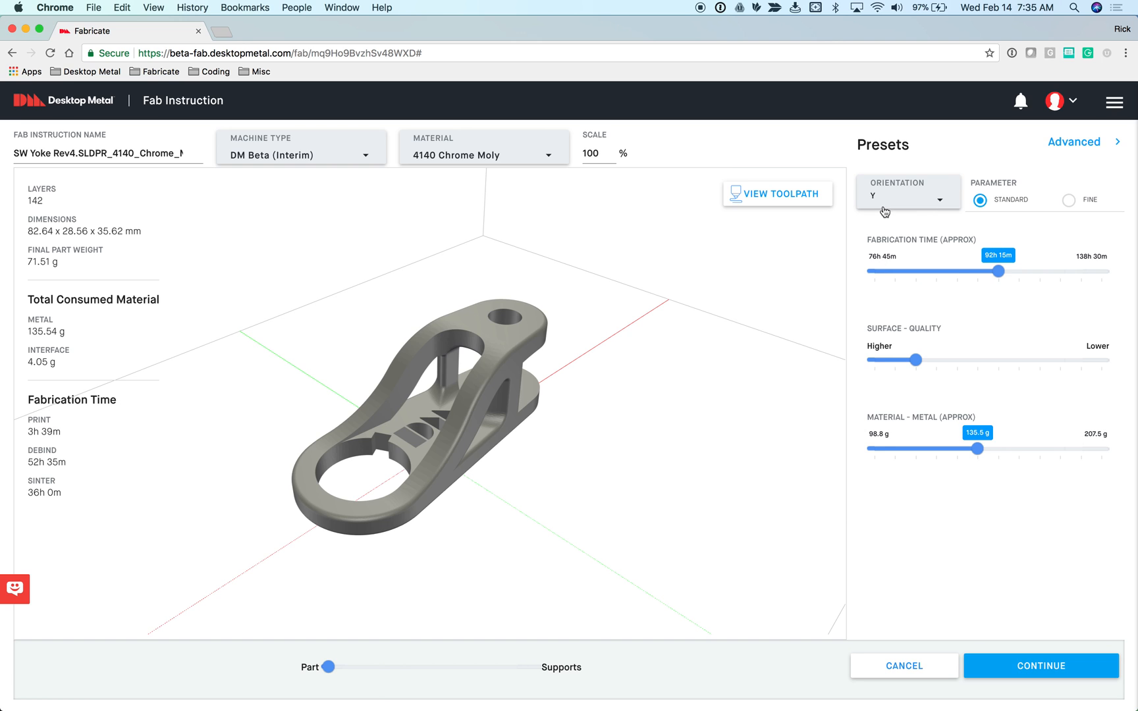
- Set build orientation to -Y (143 layers, 207.52 g) and close the Custom Orientation panel
{"action": "left_click", "coordinate": [907, 193]}
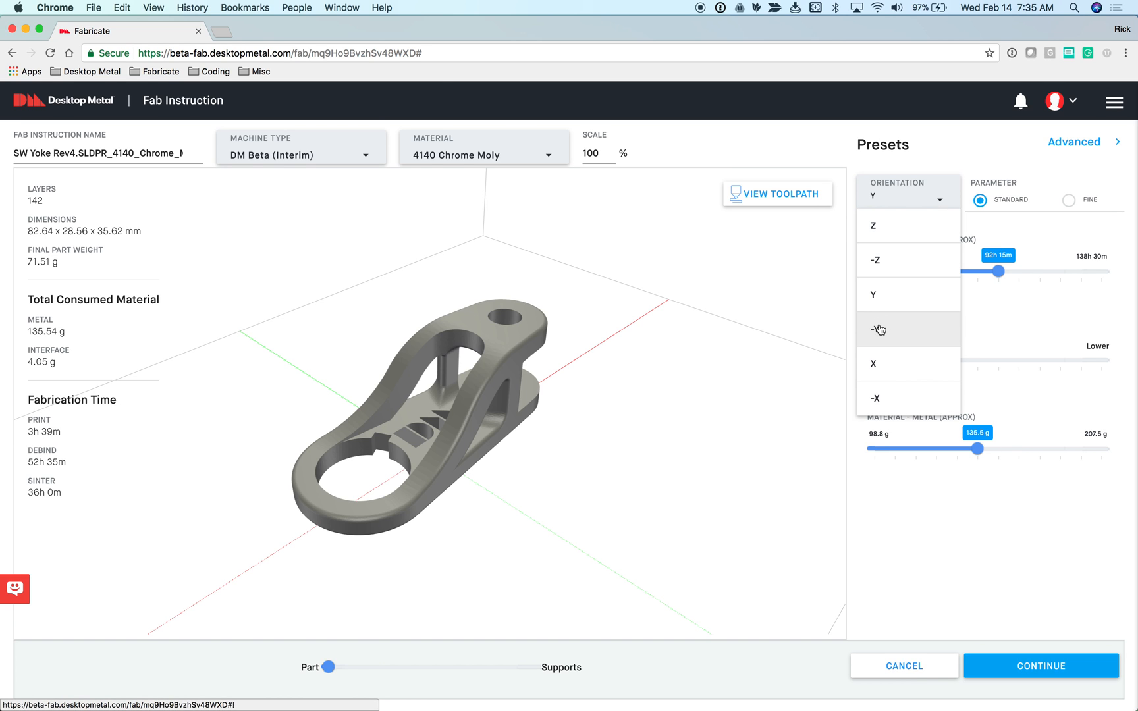
{"action": "left_click", "coordinate": [878, 329]}
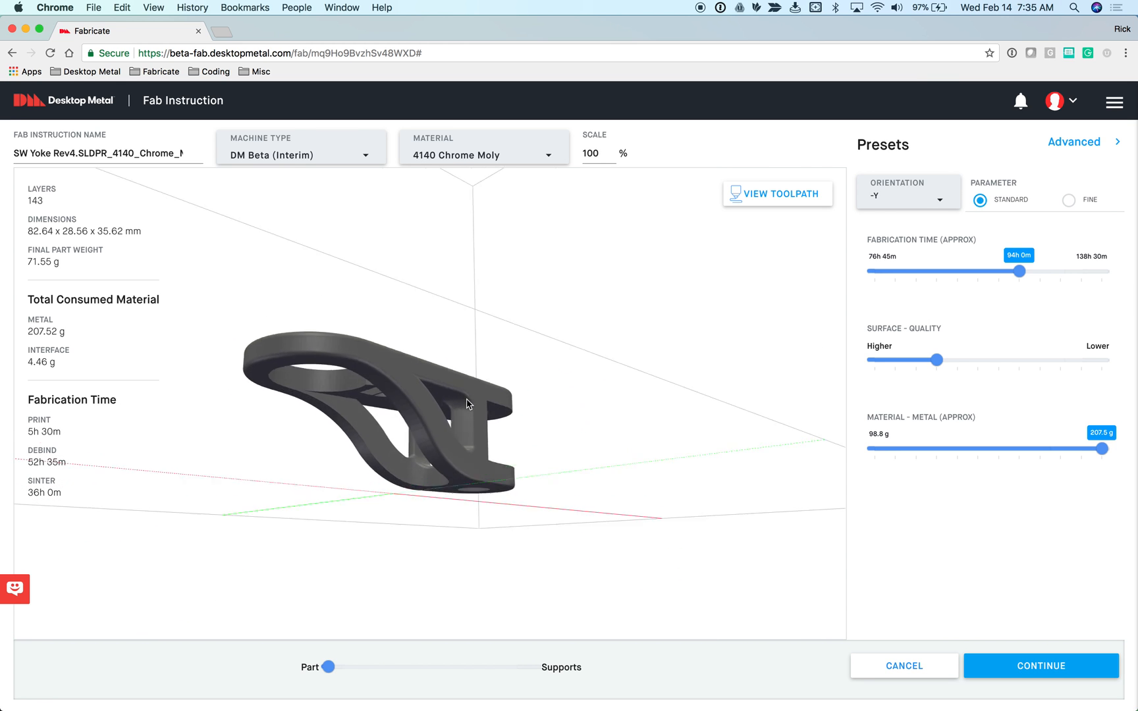
{"action": "left_click_drag", "start_coordinate": [465, 402], "coordinate": [458, 424]}
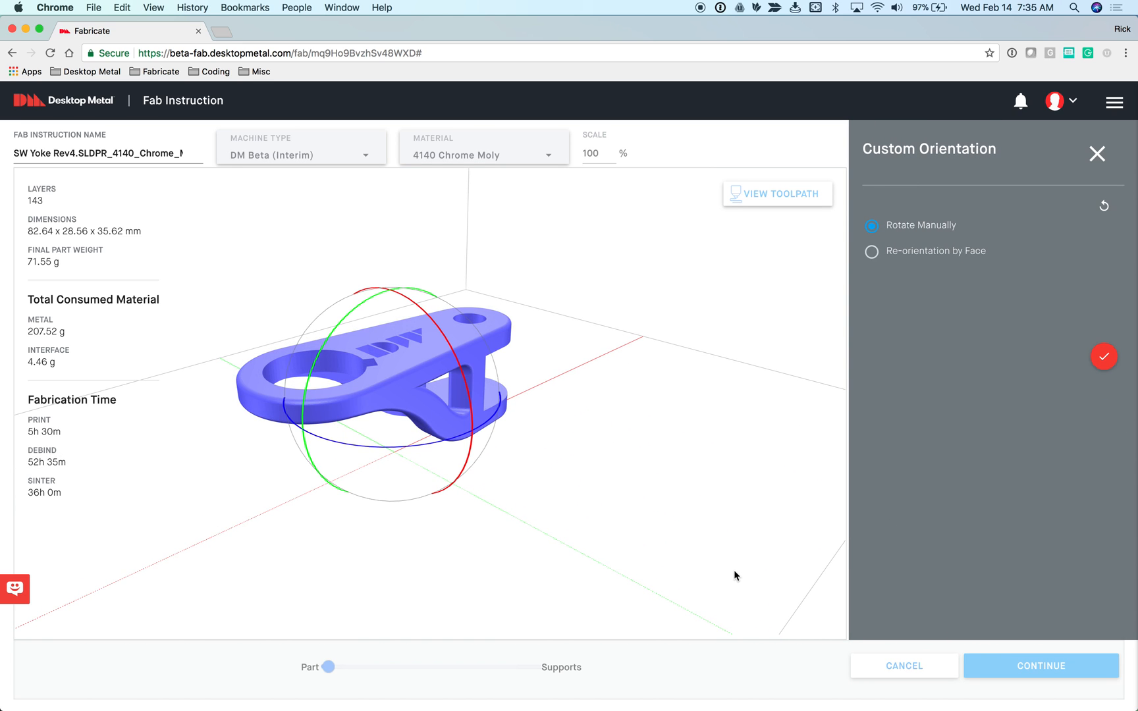
{"action": "left_click", "coordinate": [1104, 357]}
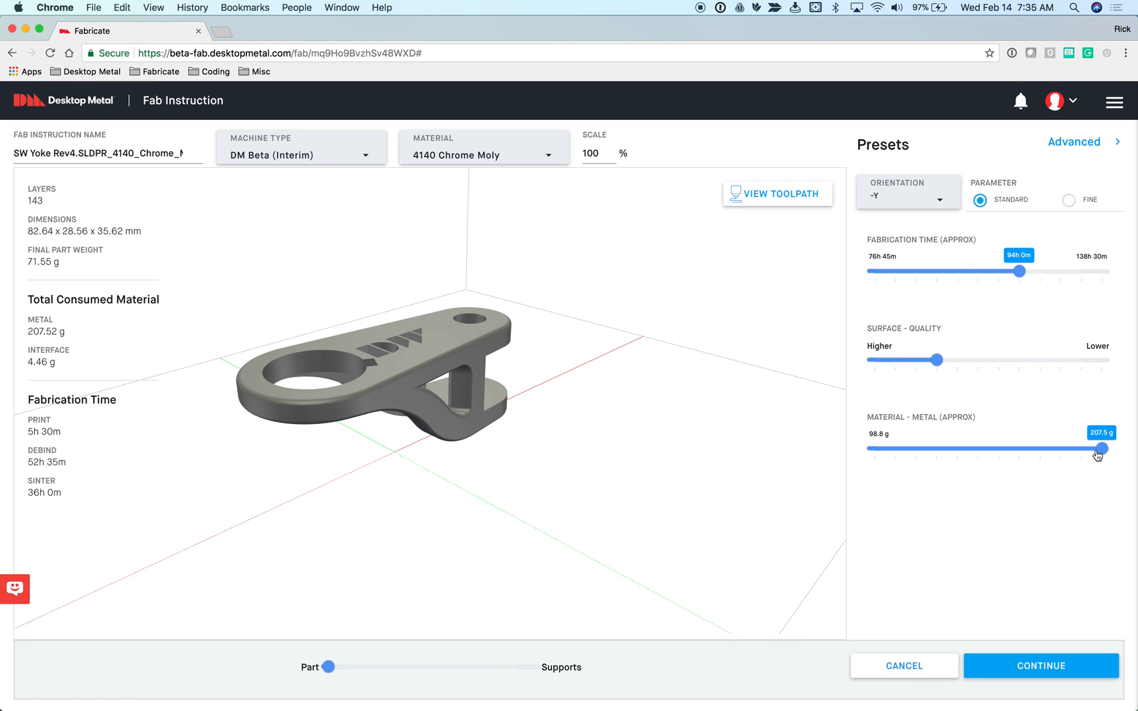
{"action": "mouse_move", "coordinate": [428, 499]}
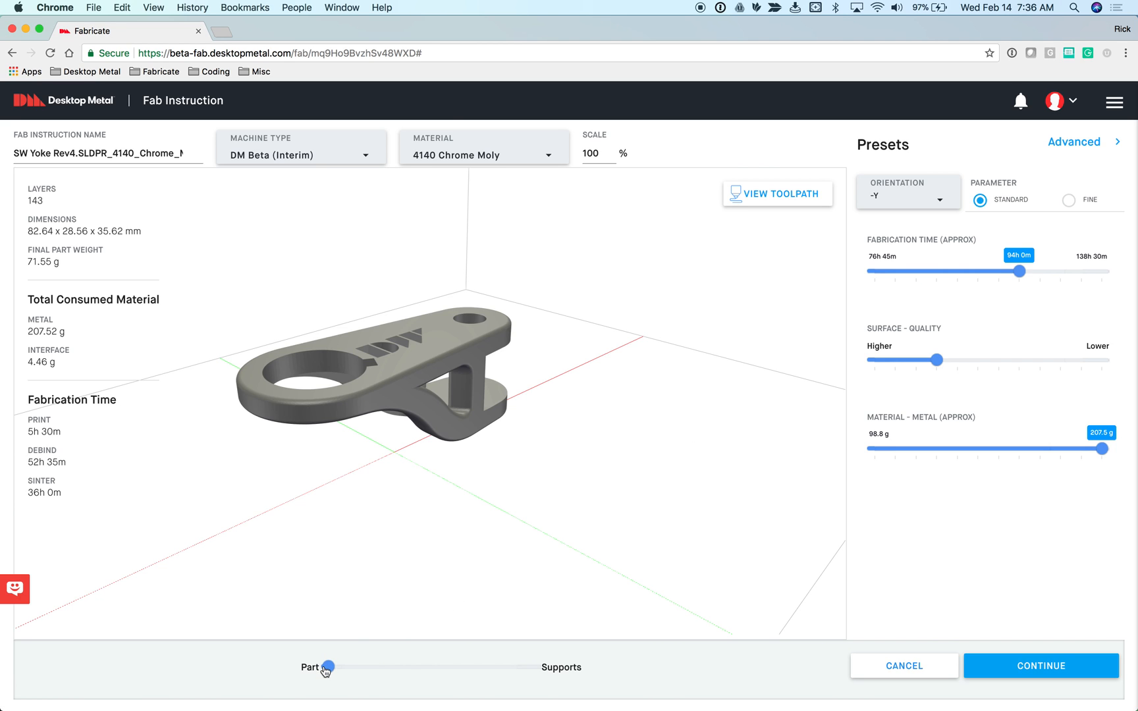
{"action": "mouse_move", "coordinate": [328, 666]}
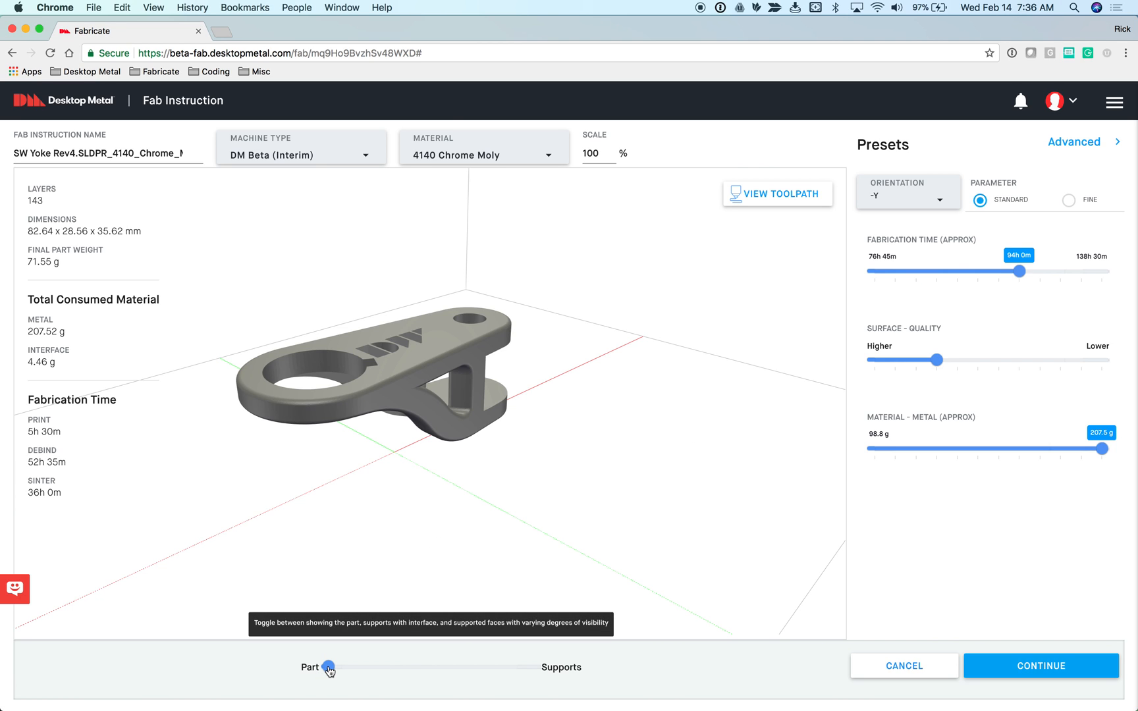
- Sweep the Part/Supports slider from part only to full supports and interface and back
{"action": "left_click_drag", "start_coordinate": [331, 666], "coordinate": [361, 667]}
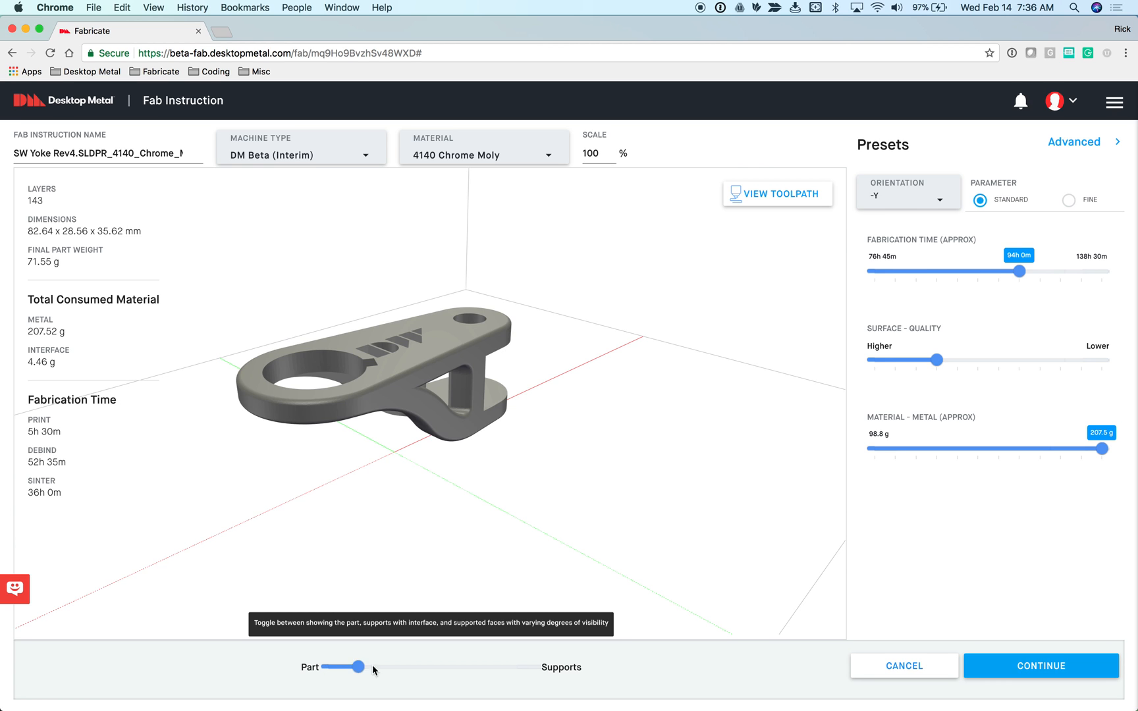
{"action": "left_click_drag", "start_coordinate": [365, 667], "coordinate": [538, 666]}
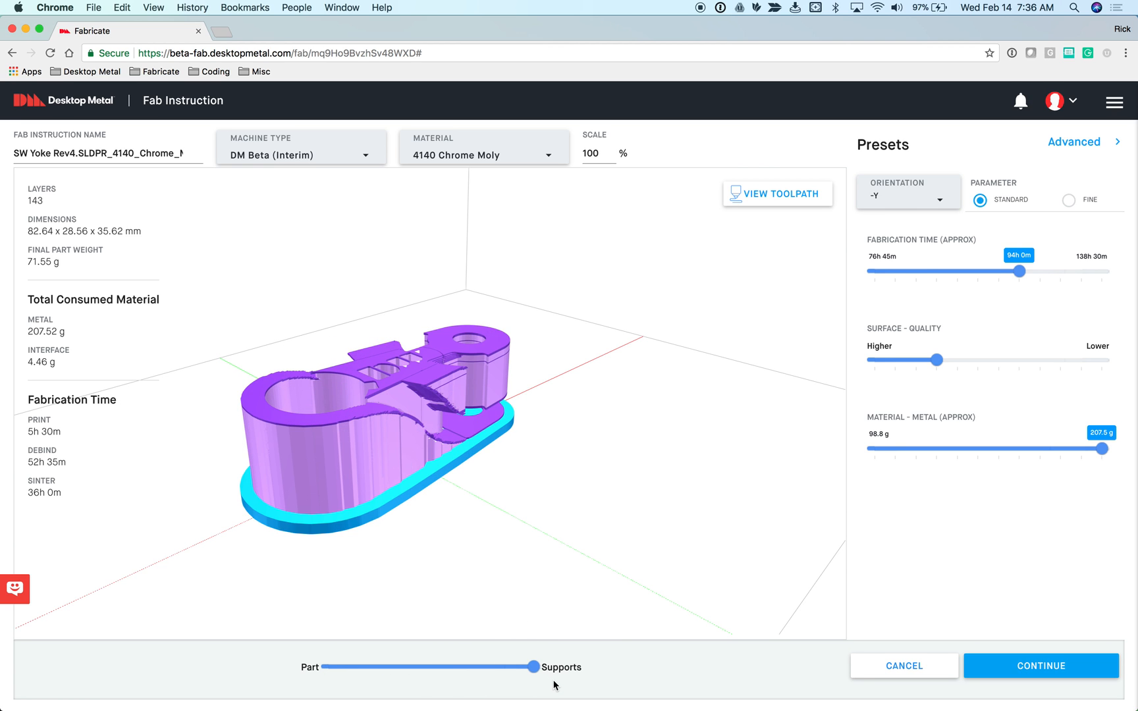
{"action": "left_click_drag", "start_coordinate": [536, 666], "coordinate": [331, 667]}
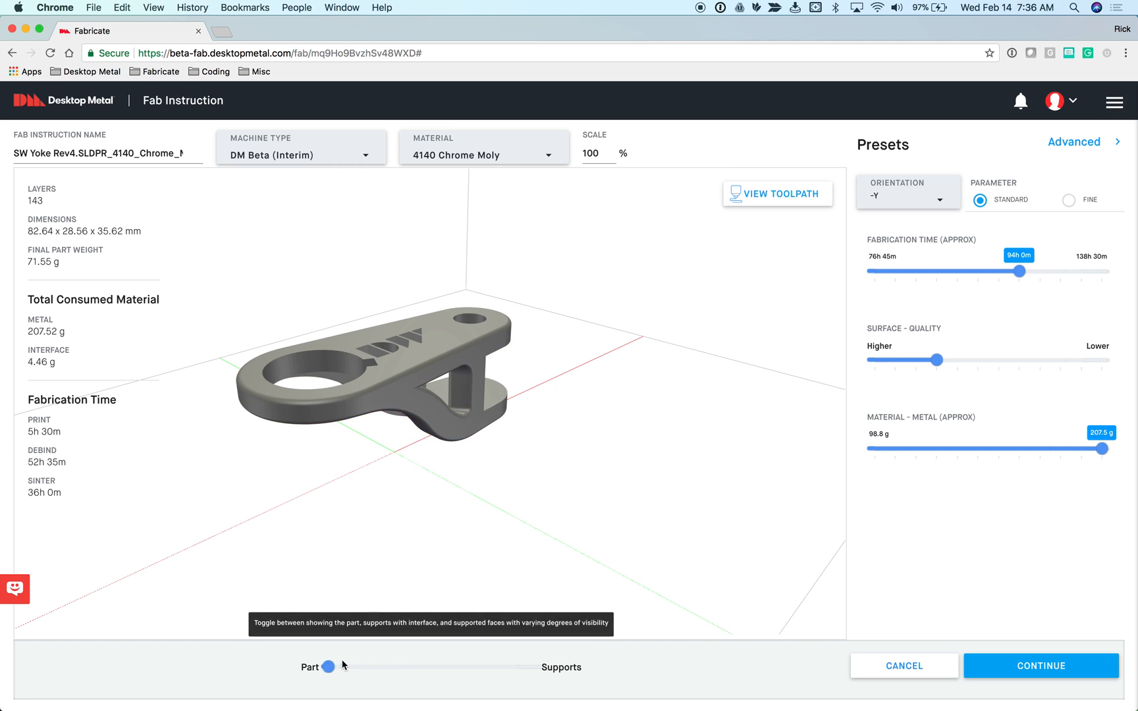
{"action": "left_click_drag", "start_coordinate": [332, 666], "coordinate": [445, 666]}
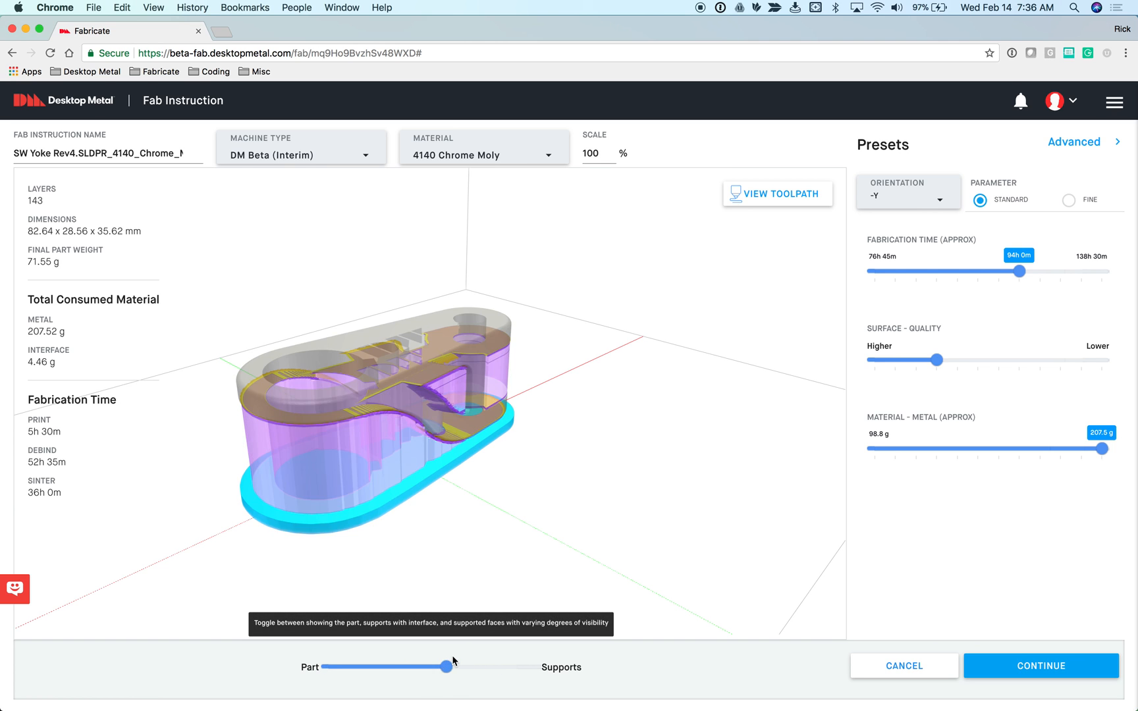
{"action": "left_click_drag", "start_coordinate": [447, 666], "coordinate": [534, 666]}
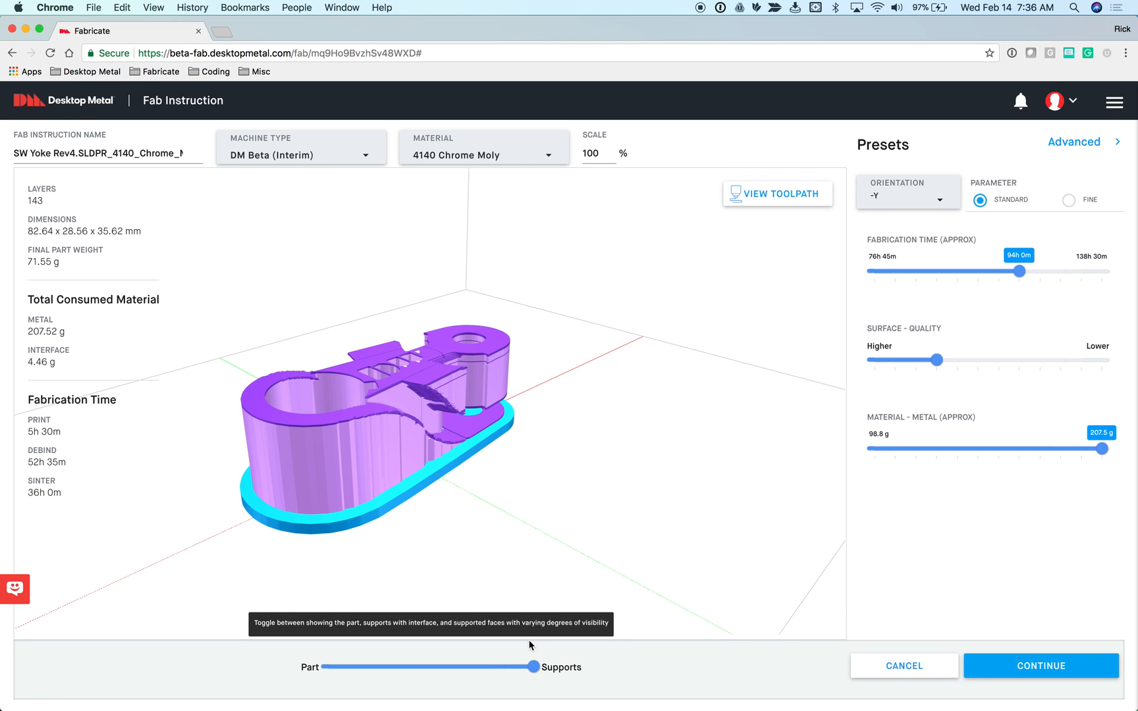
- Orbit the supported yoke and leave the supports faded so the part shows through
{"action": "left_click_drag", "start_coordinate": [529, 645], "coordinate": [429, 561]}
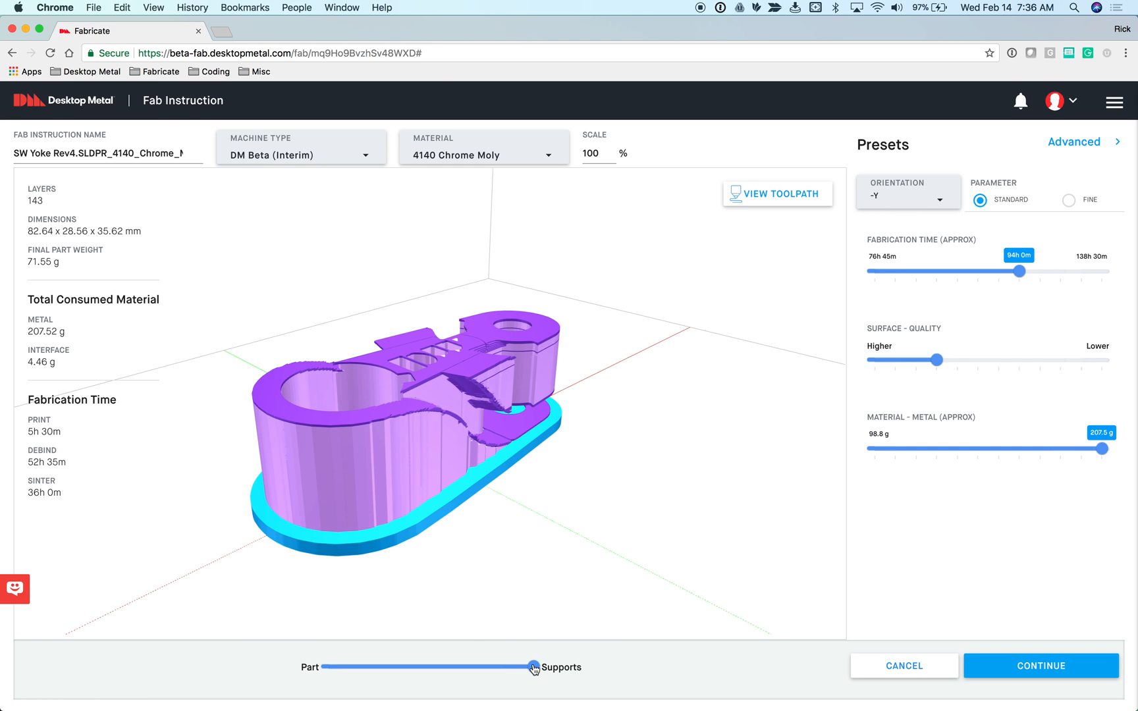
{"action": "left_click_drag", "start_coordinate": [534, 666], "coordinate": [447, 667]}
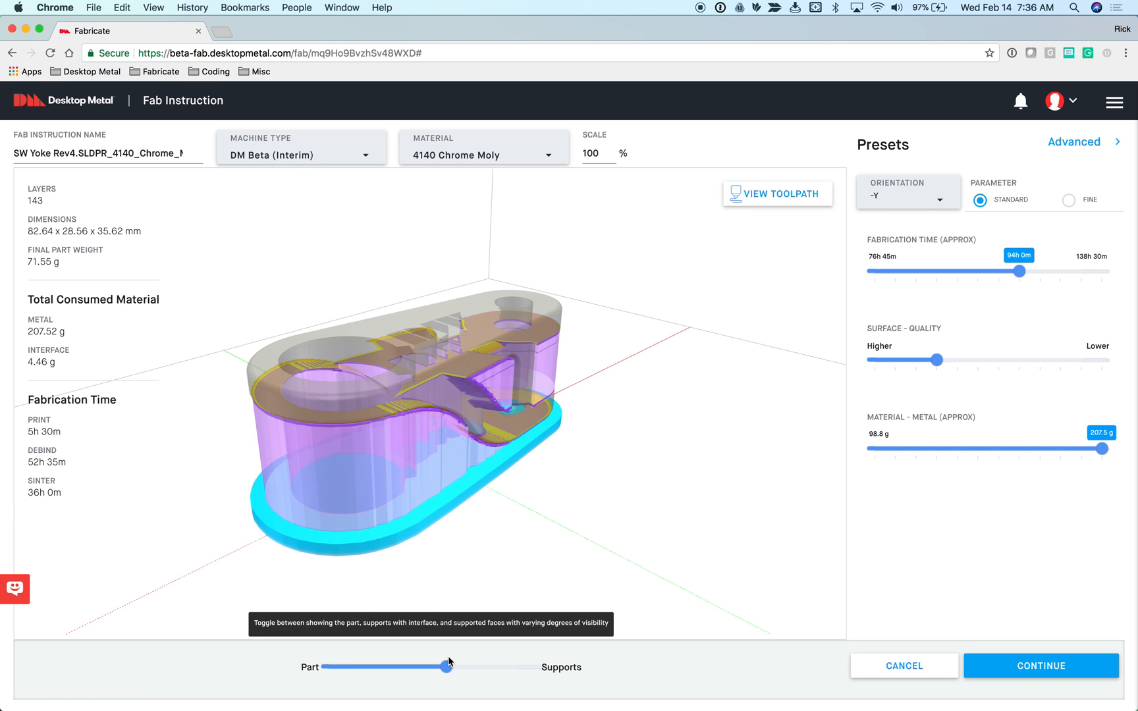
{"action": "left_click_drag", "start_coordinate": [445, 666], "coordinate": [475, 667]}
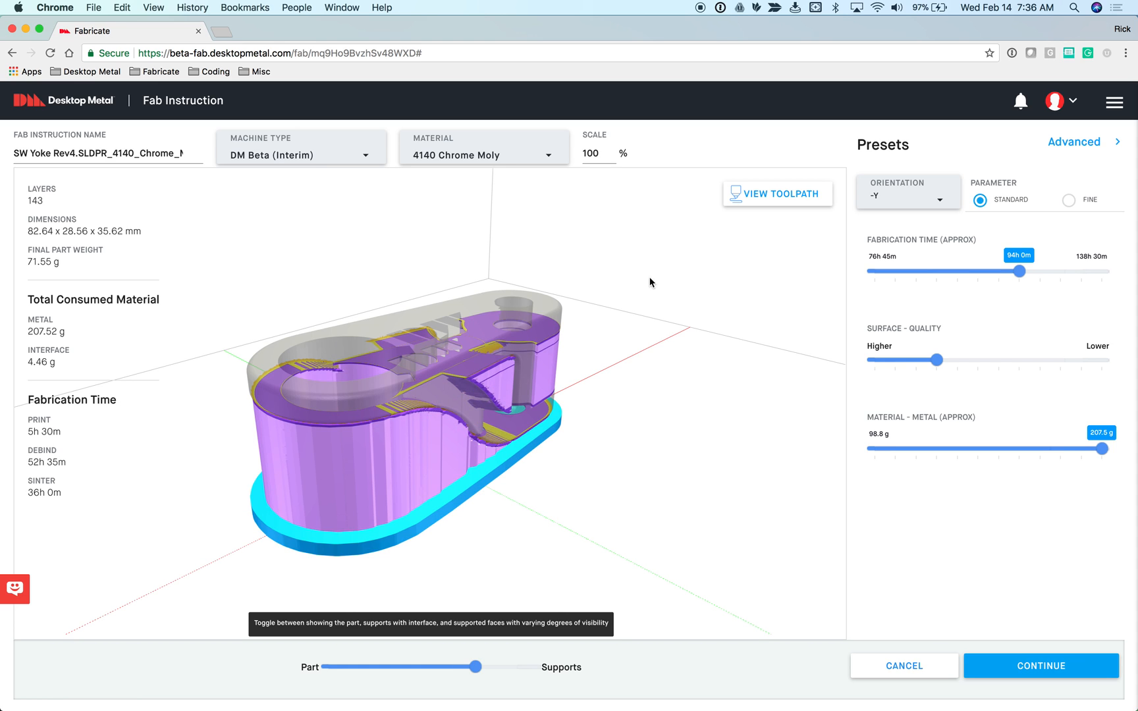
{"action": "mouse_move", "coordinate": [475, 497]}
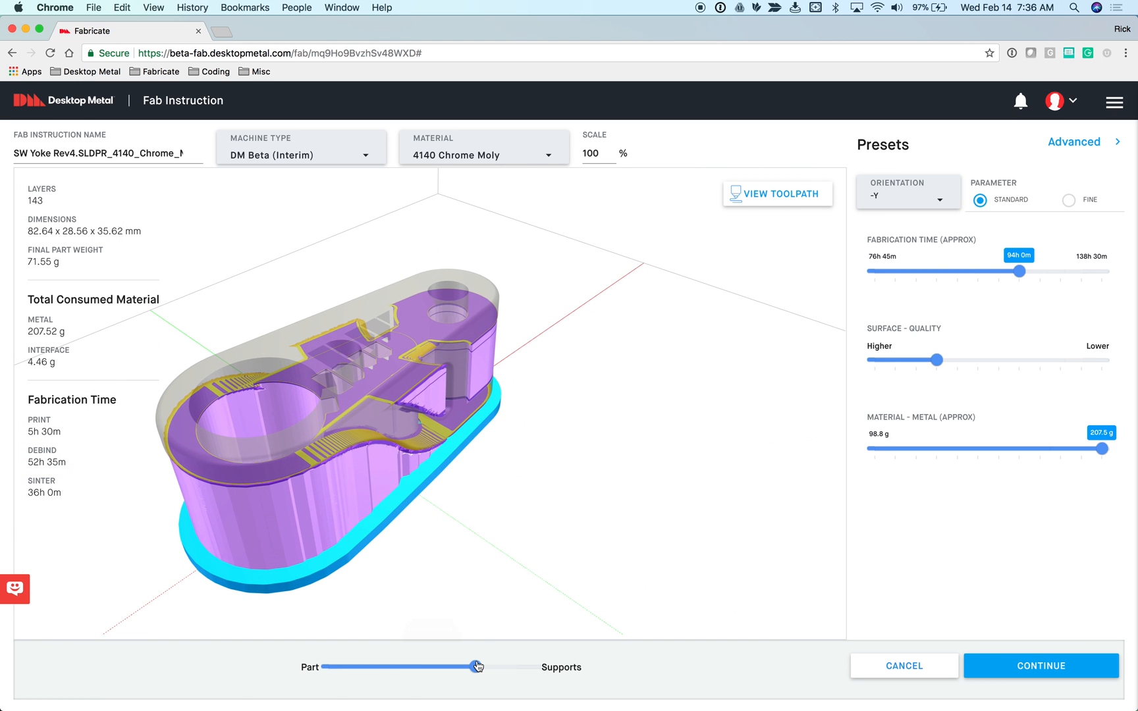
{"action": "left_click_drag", "start_coordinate": [479, 667], "coordinate": [330, 667]}
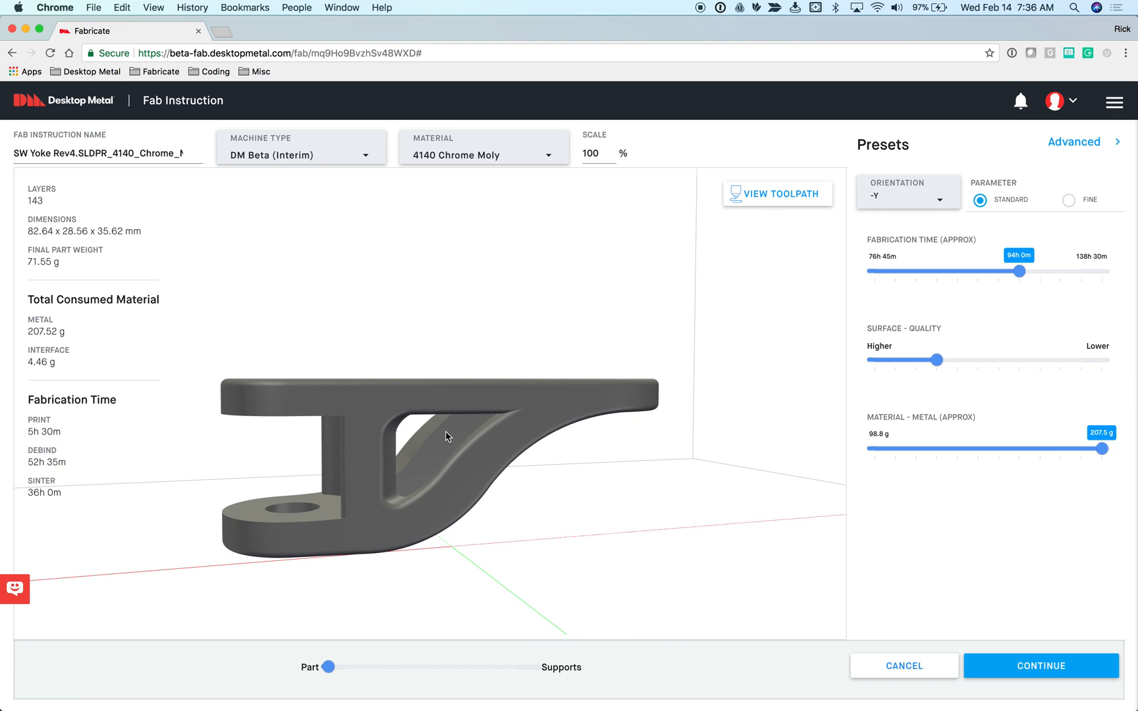
- View the yoke from above and slide toward Supports until the part turns see-through with interface
{"action": "left_click_drag", "start_coordinate": [447, 436], "coordinate": [399, 505]}
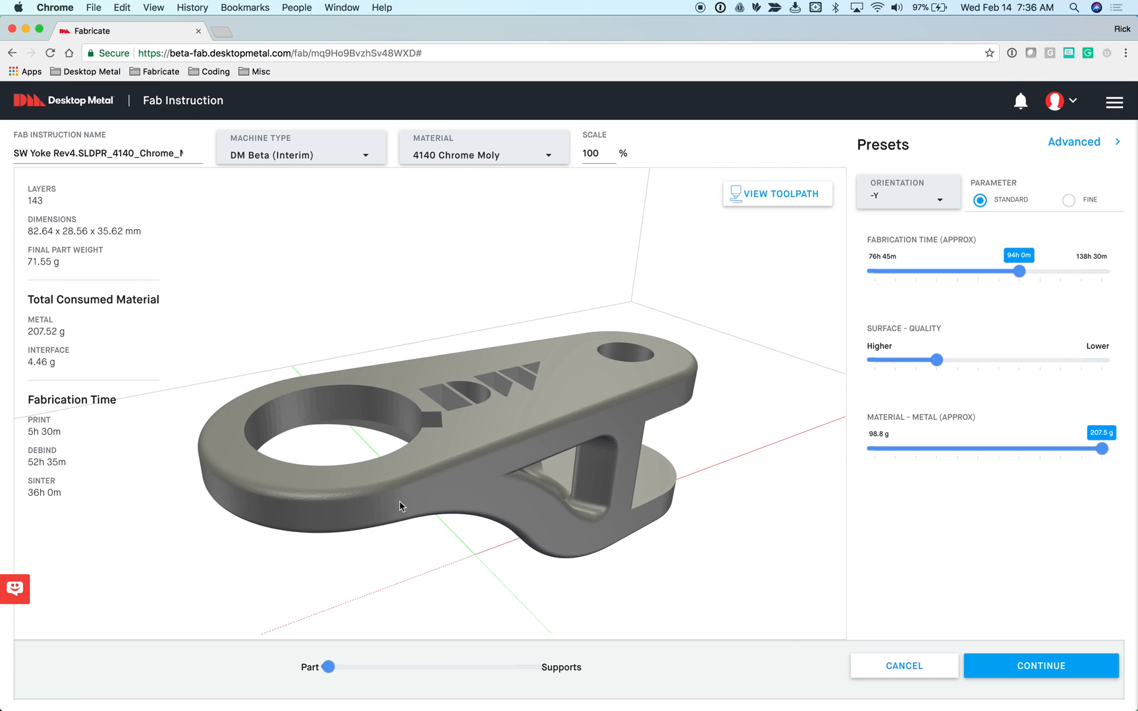
{"action": "left_click_drag", "start_coordinate": [332, 666], "coordinate": [376, 666]}
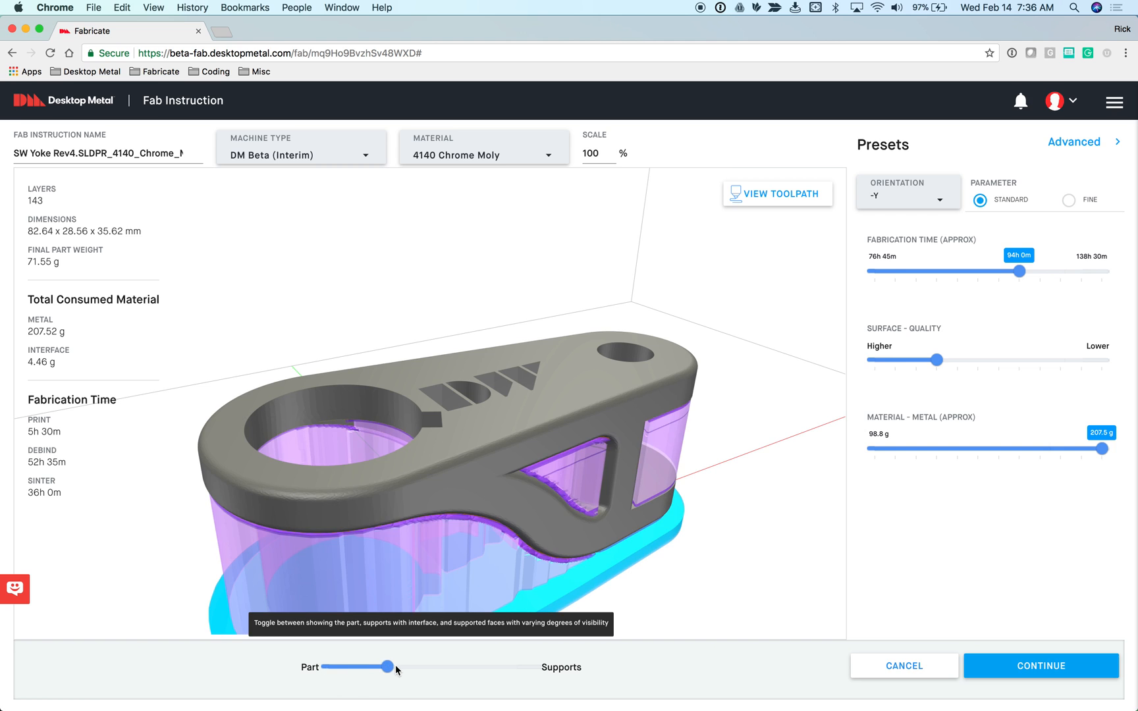
{"action": "left_click_drag", "start_coordinate": [374, 666], "coordinate": [415, 666]}
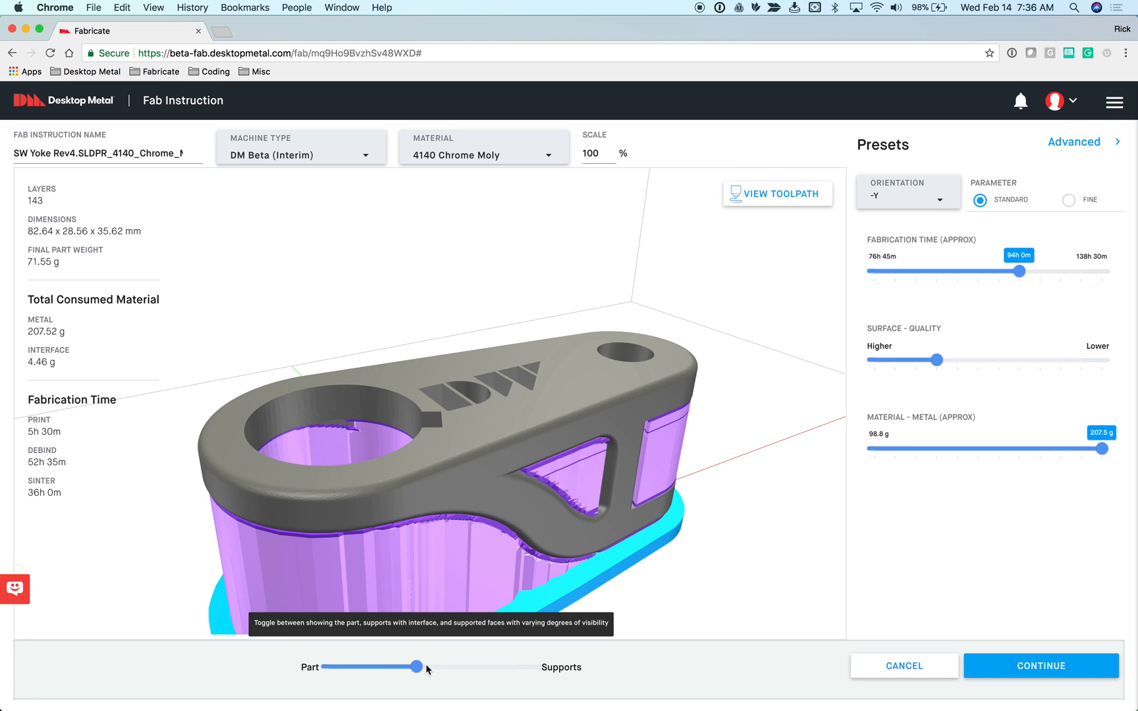
{"action": "left_click_drag", "start_coordinate": [415, 666], "coordinate": [449, 666]}
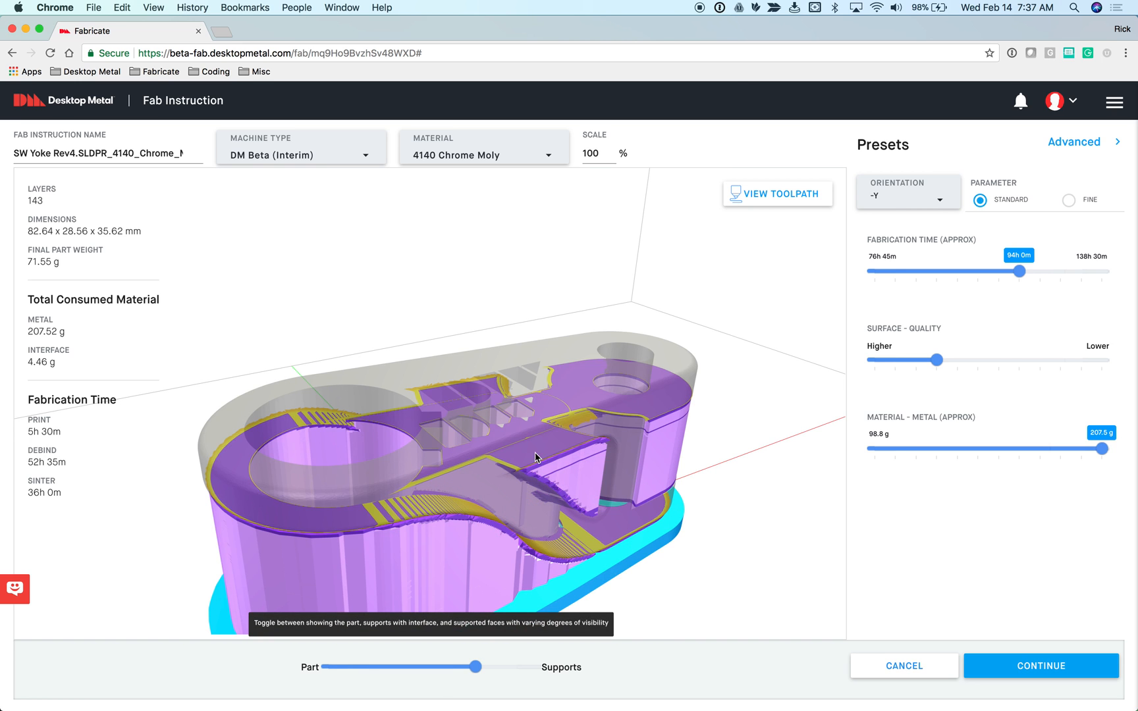
- Zoom out and orbit the support block, then show the supports alone without the part
{"action": "left_click_drag", "start_coordinate": [537, 457], "coordinate": [443, 390]}
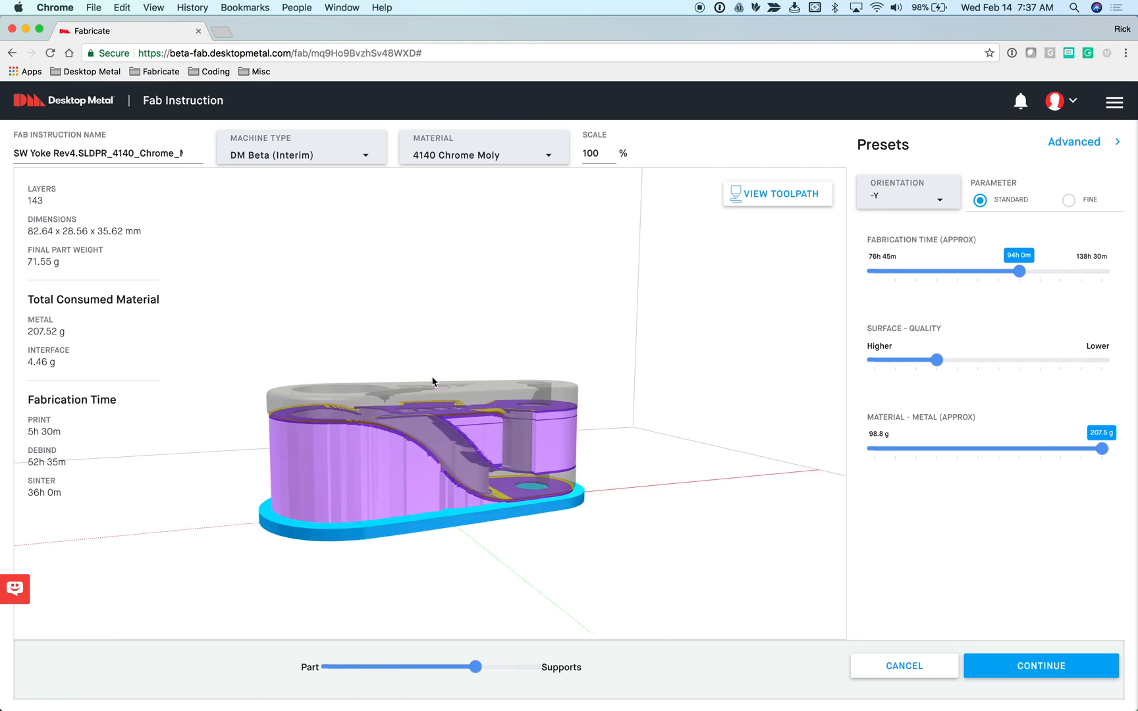
{"action": "left_click_drag", "start_coordinate": [434, 382], "coordinate": [490, 429]}
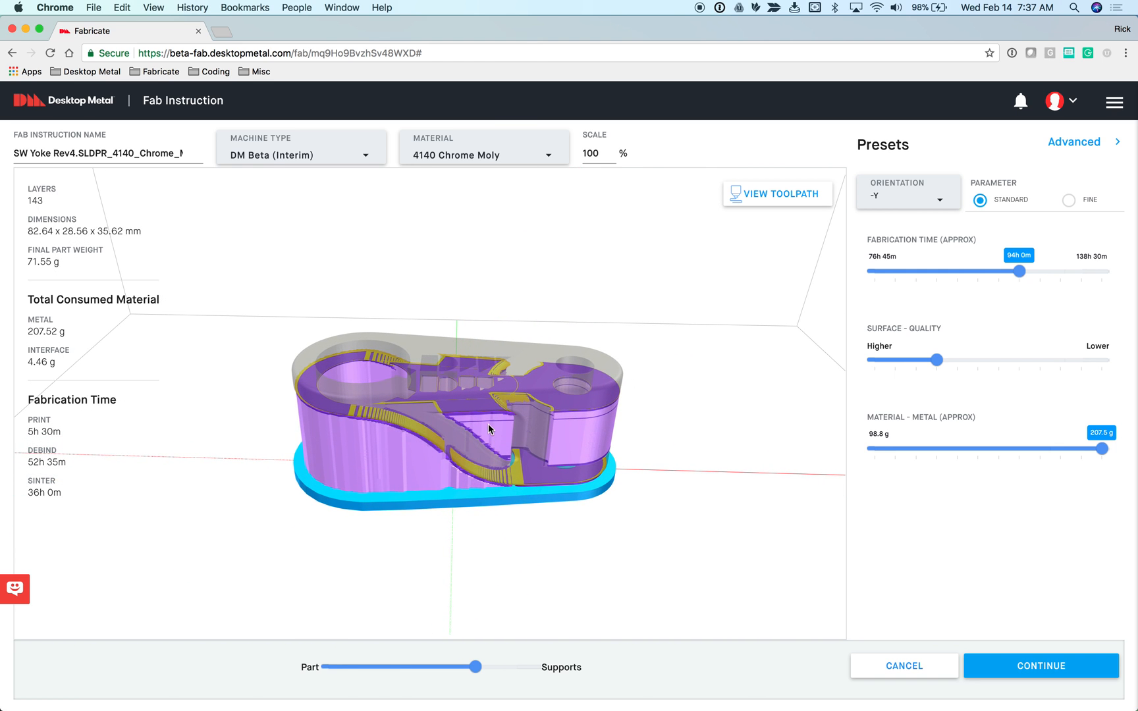
{"action": "left_click_drag", "start_coordinate": [489, 428], "coordinate": [439, 436]}
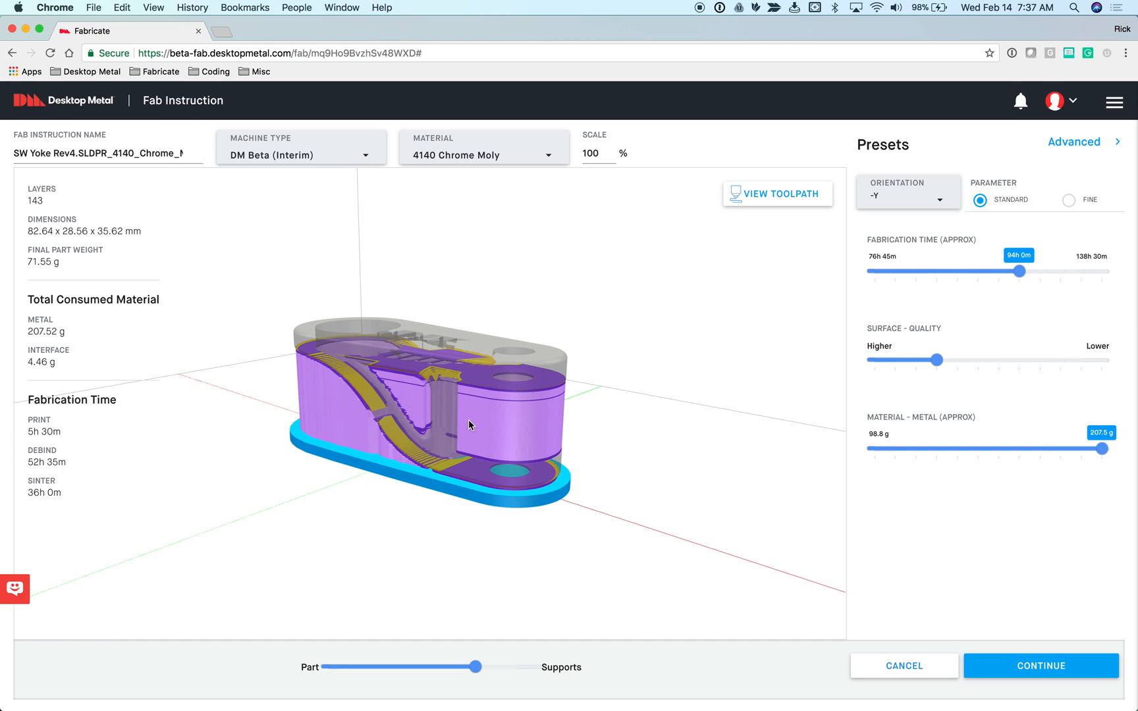
{"action": "mouse_move", "coordinate": [465, 426]}
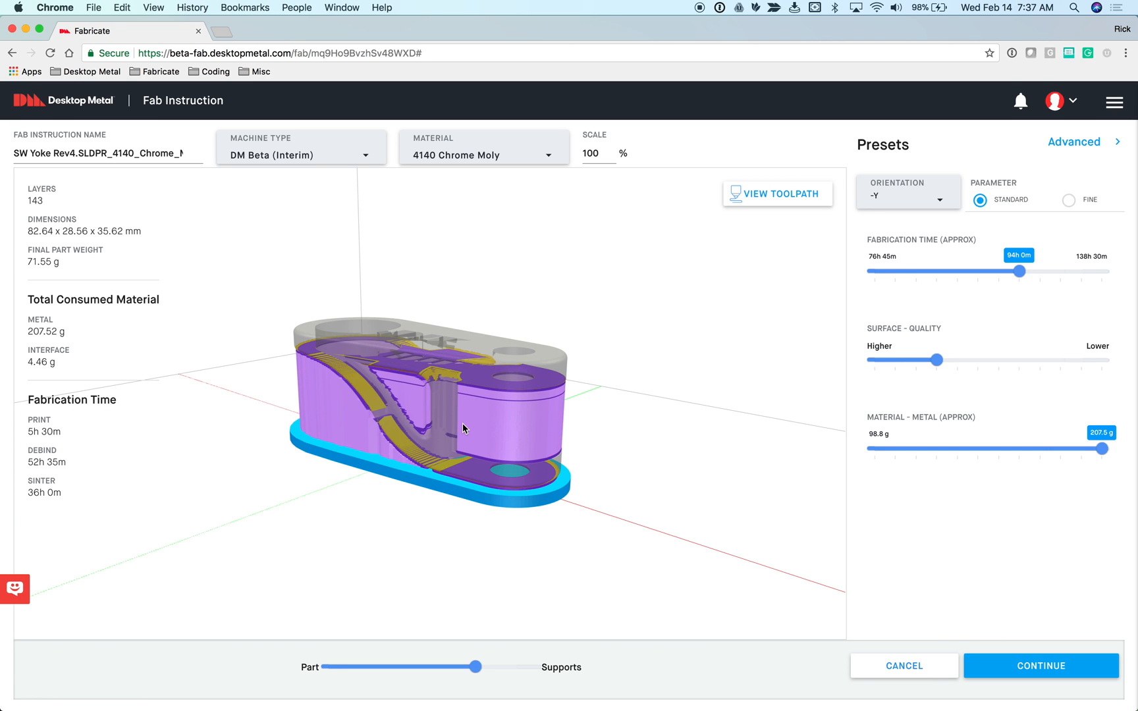
{"action": "mouse_move", "coordinate": [466, 608]}
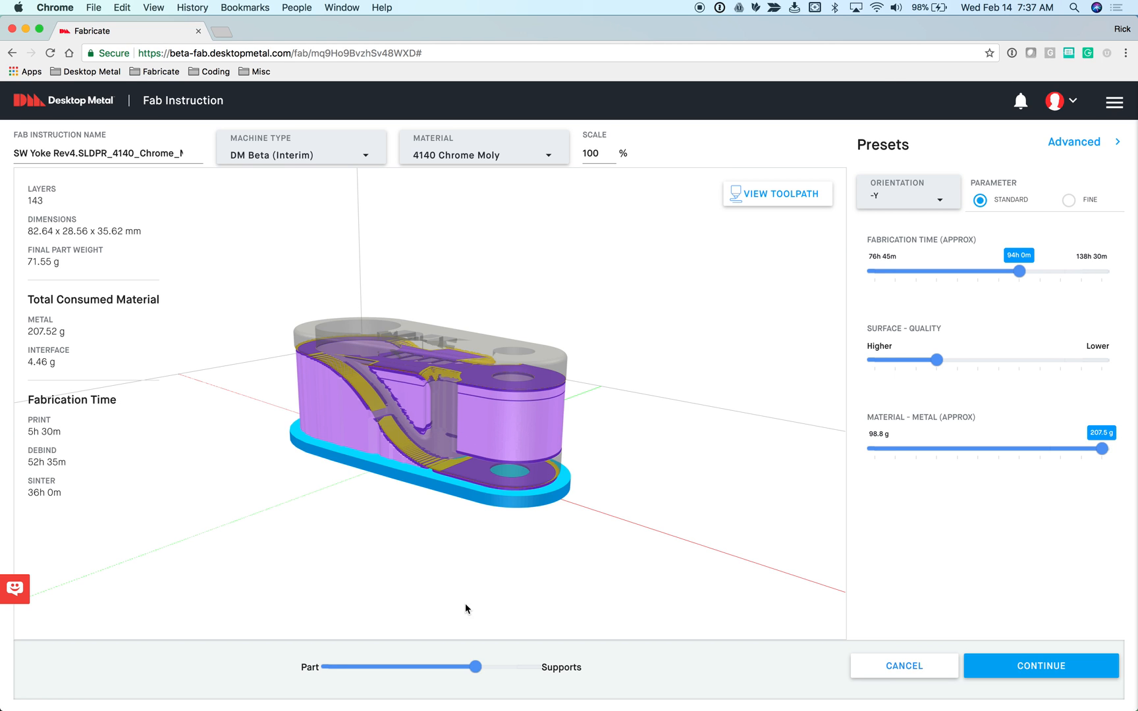
{"action": "left_click_drag", "start_coordinate": [476, 666], "coordinate": [536, 666]}
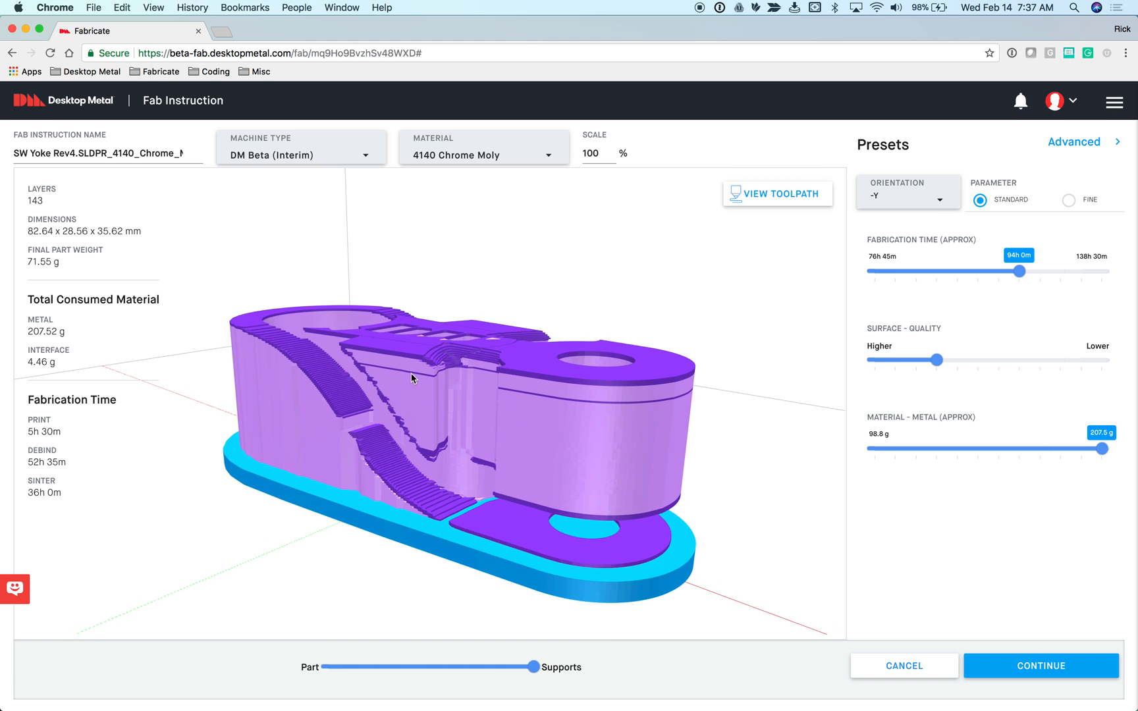
{"action": "left_click_drag", "start_coordinate": [411, 378], "coordinate": [465, 371]}
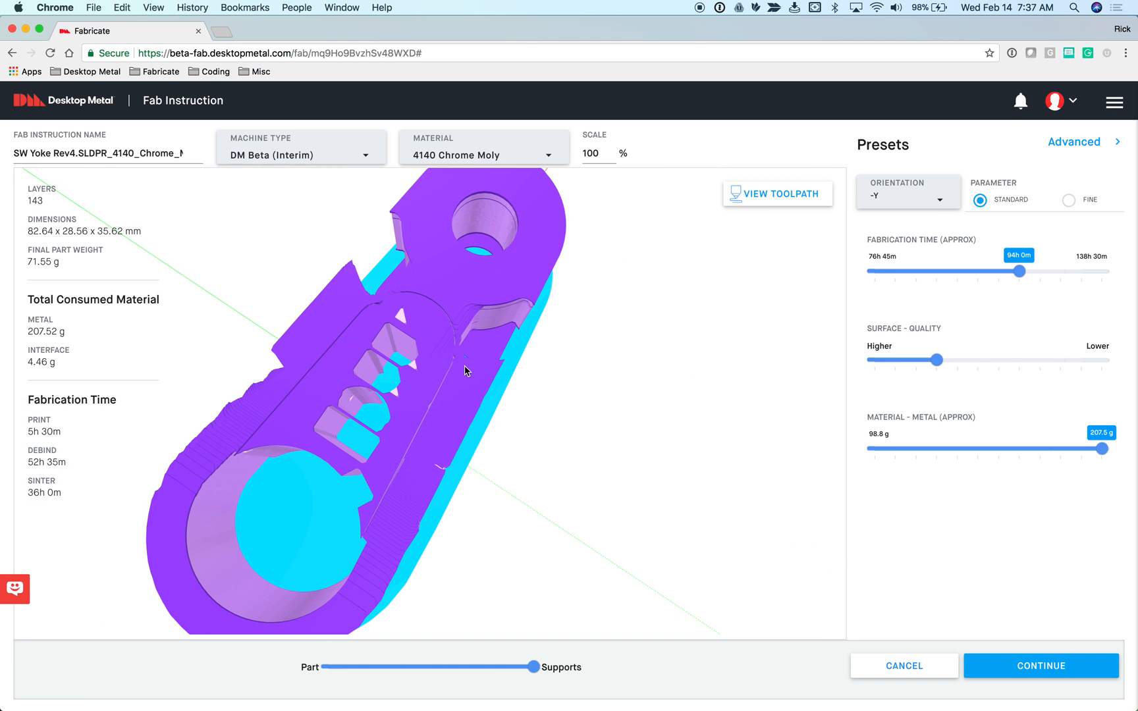
{"action": "left_click_drag", "start_coordinate": [465, 371], "coordinate": [439, 390]}
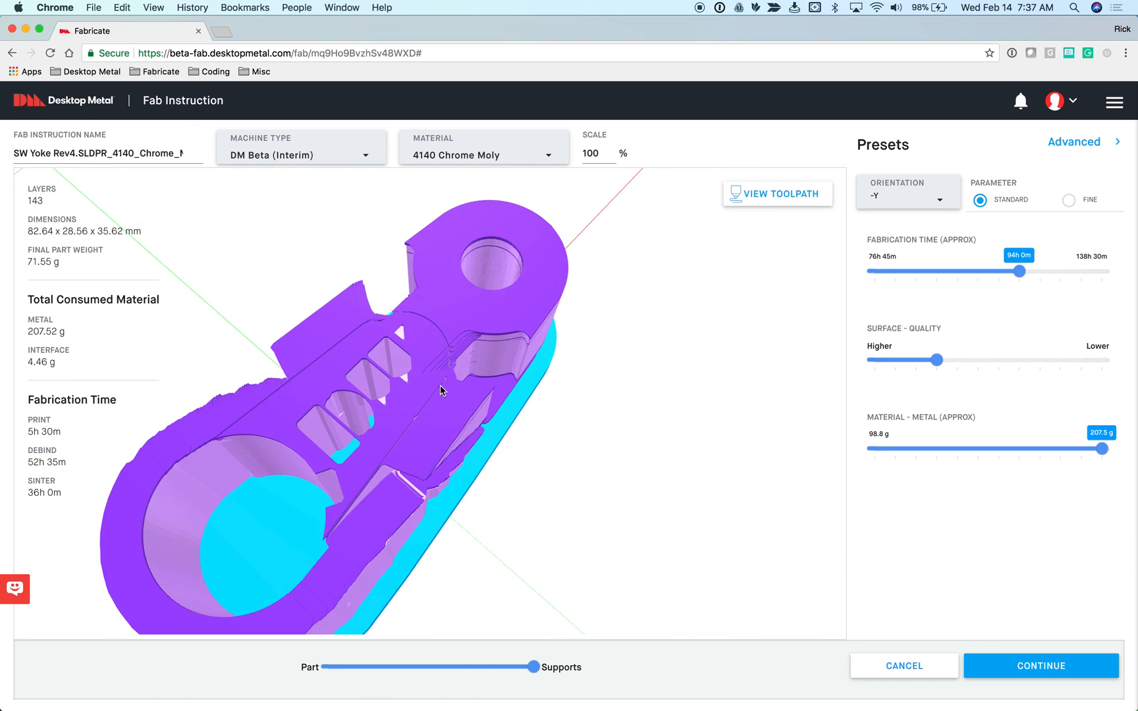
{"action": "left_click_drag", "start_coordinate": [439, 389], "coordinate": [428, 408]}
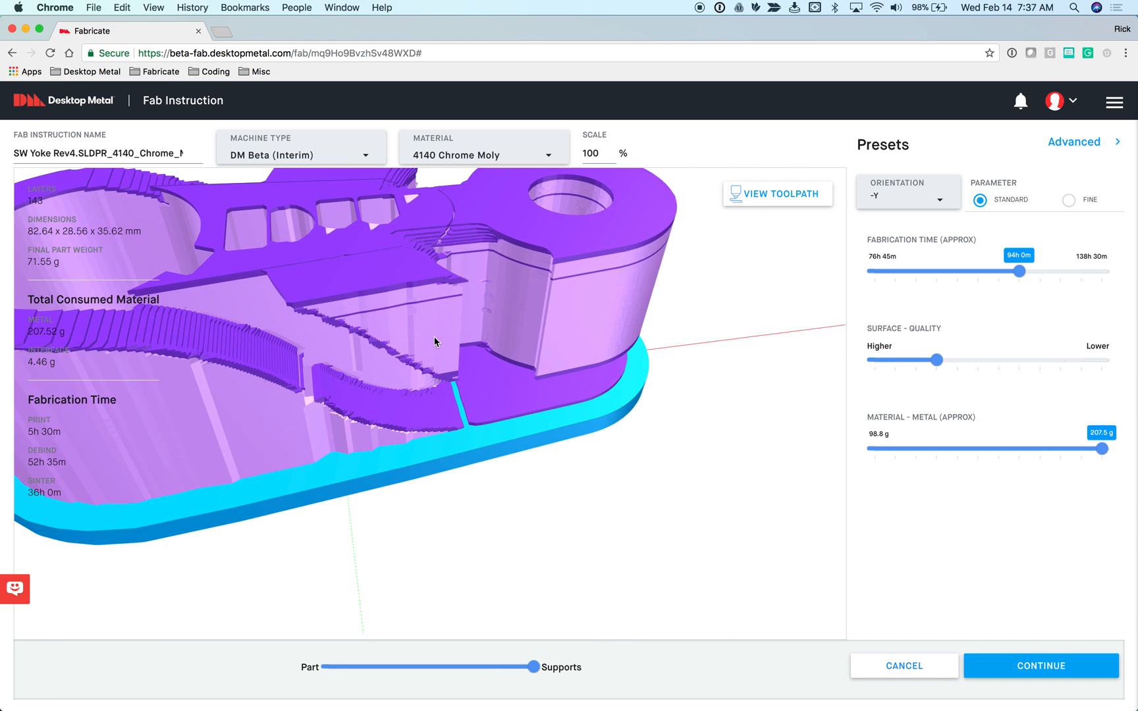
{"action": "left_click_drag", "start_coordinate": [435, 327], "coordinate": [451, 304]}
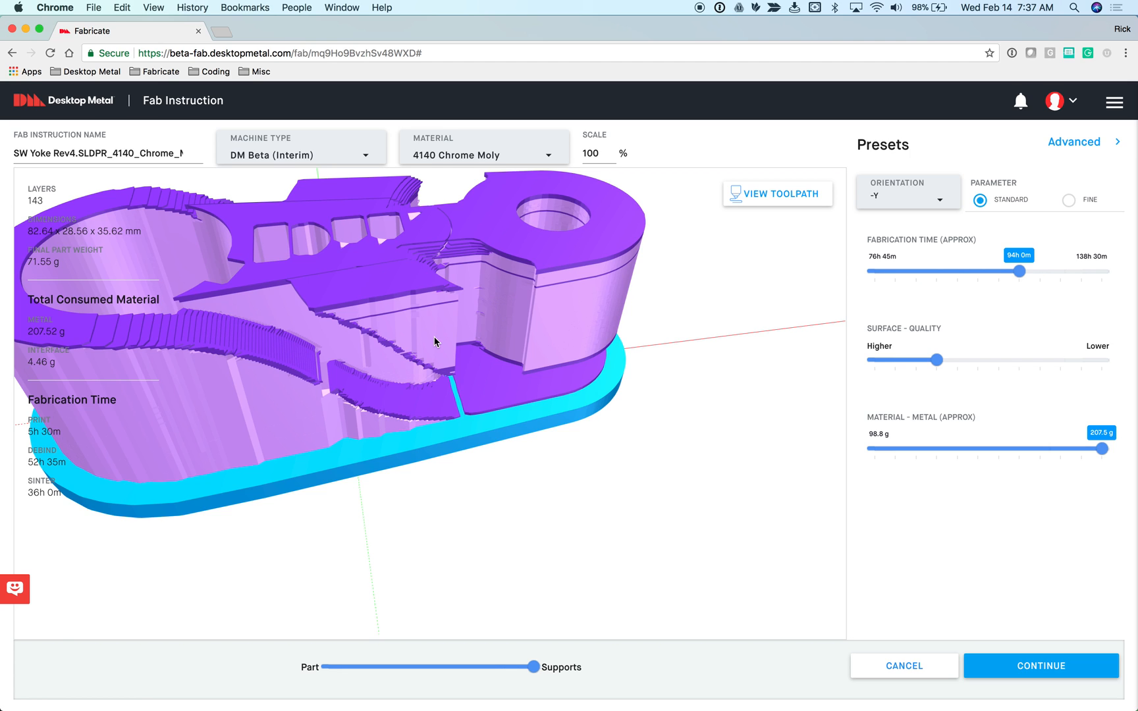
{"action": "mouse_move", "coordinate": [403, 266]}
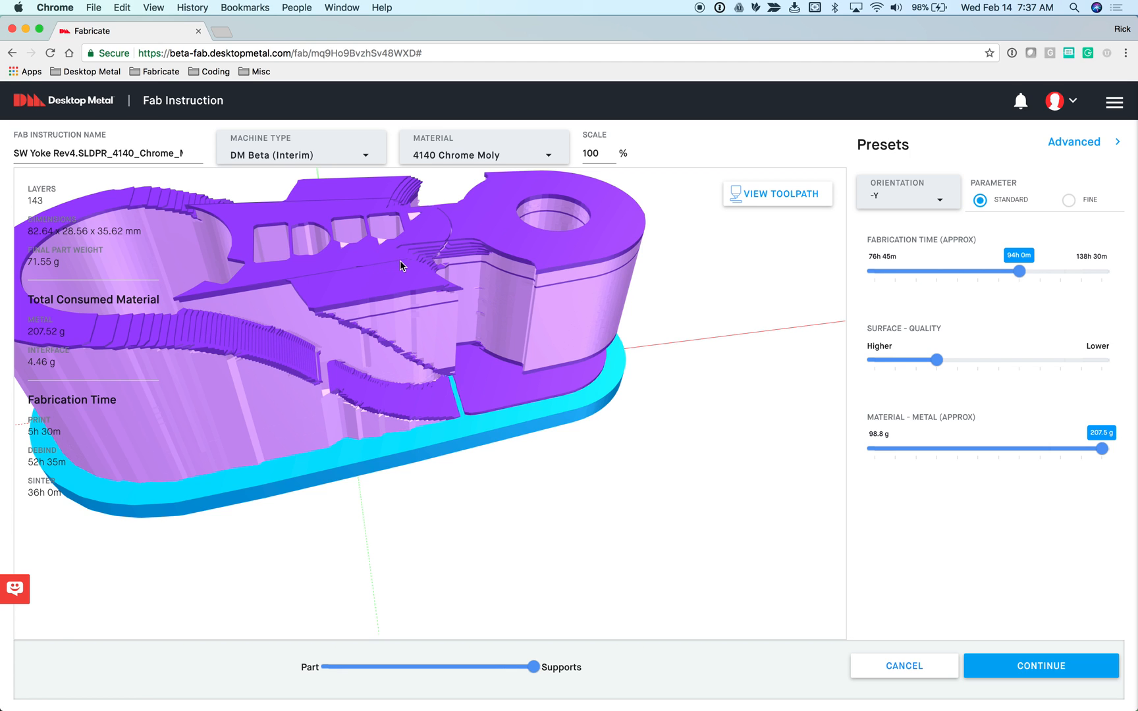
{"action": "mouse_move", "coordinate": [360, 274]}
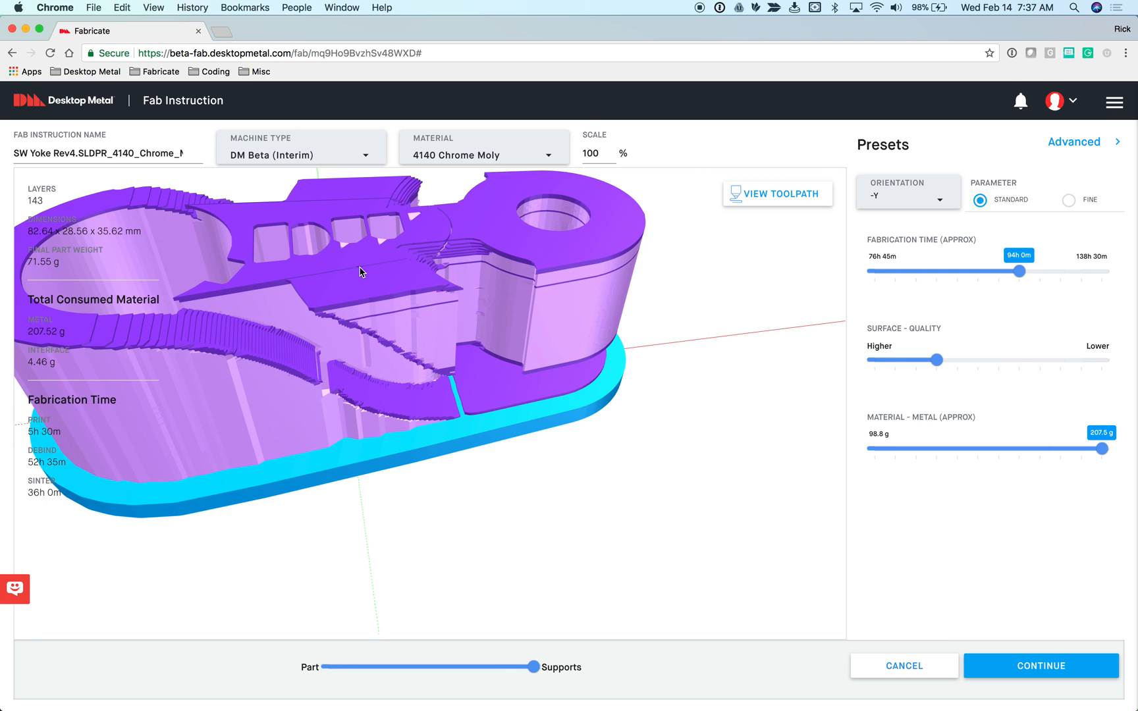
{"action": "mouse_move", "coordinate": [431, 318]}
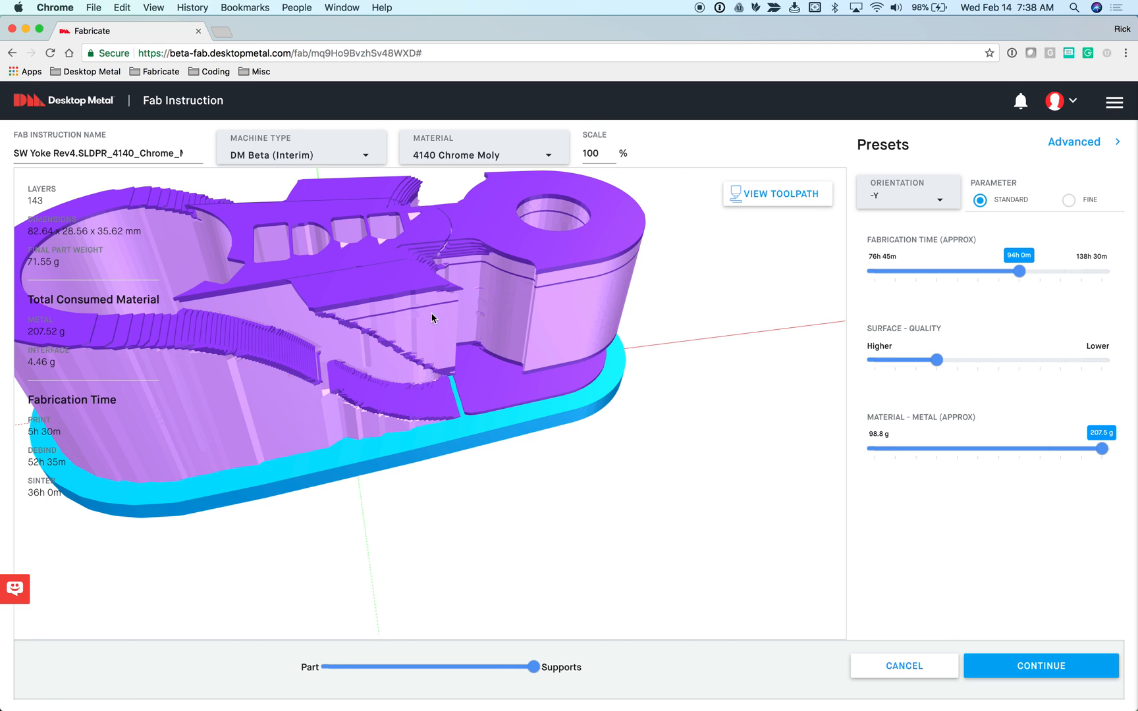
{"action": "mouse_move", "coordinate": [407, 314]}
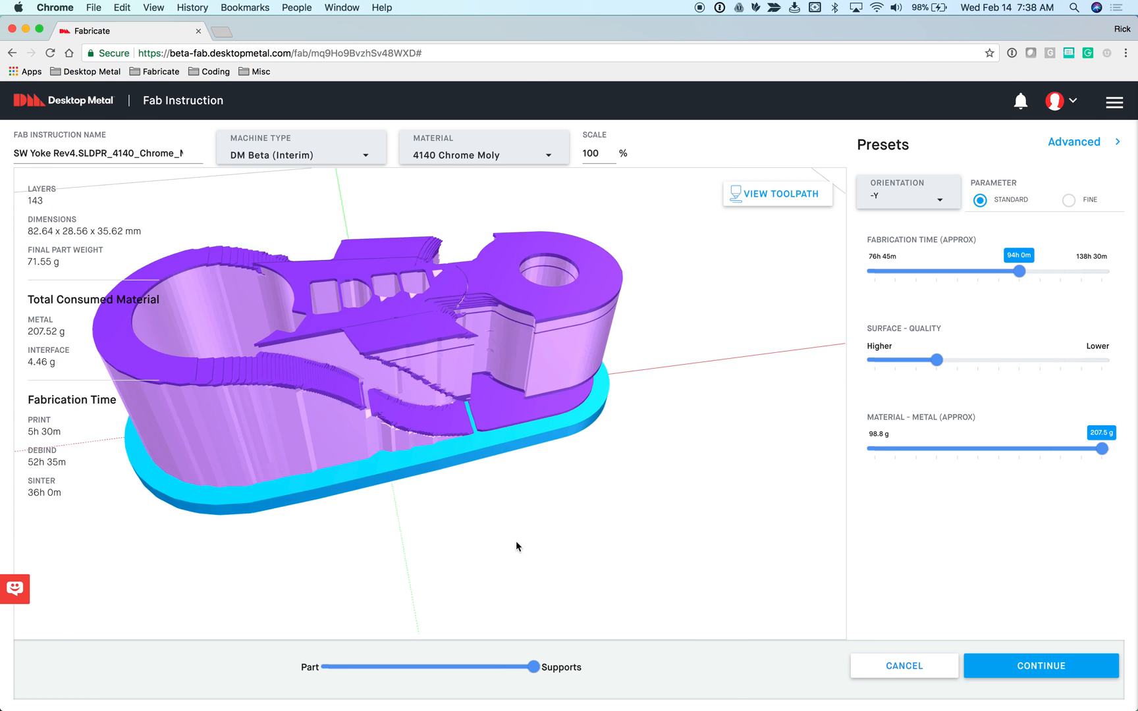
- Show the solid yoke on its supports from the side, then drag Material - Metal to minimum
{"action": "left_click_drag", "start_coordinate": [533, 666], "coordinate": [445, 666]}
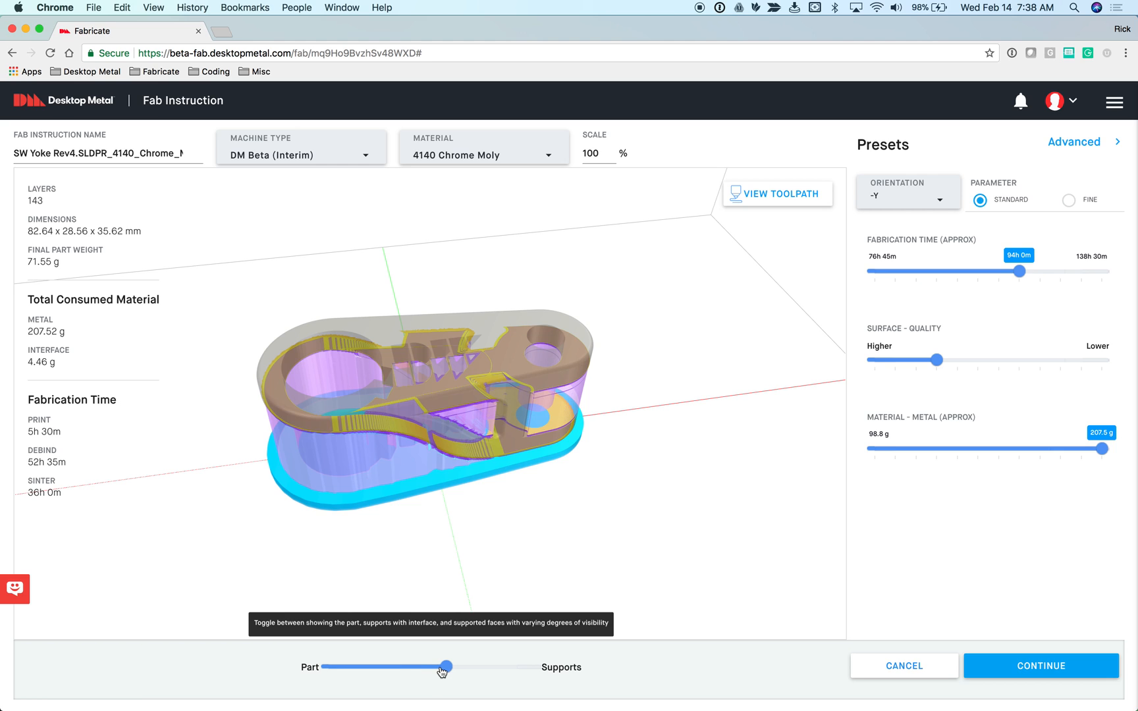
{"action": "left_click_drag", "start_coordinate": [443, 667], "coordinate": [419, 666]}
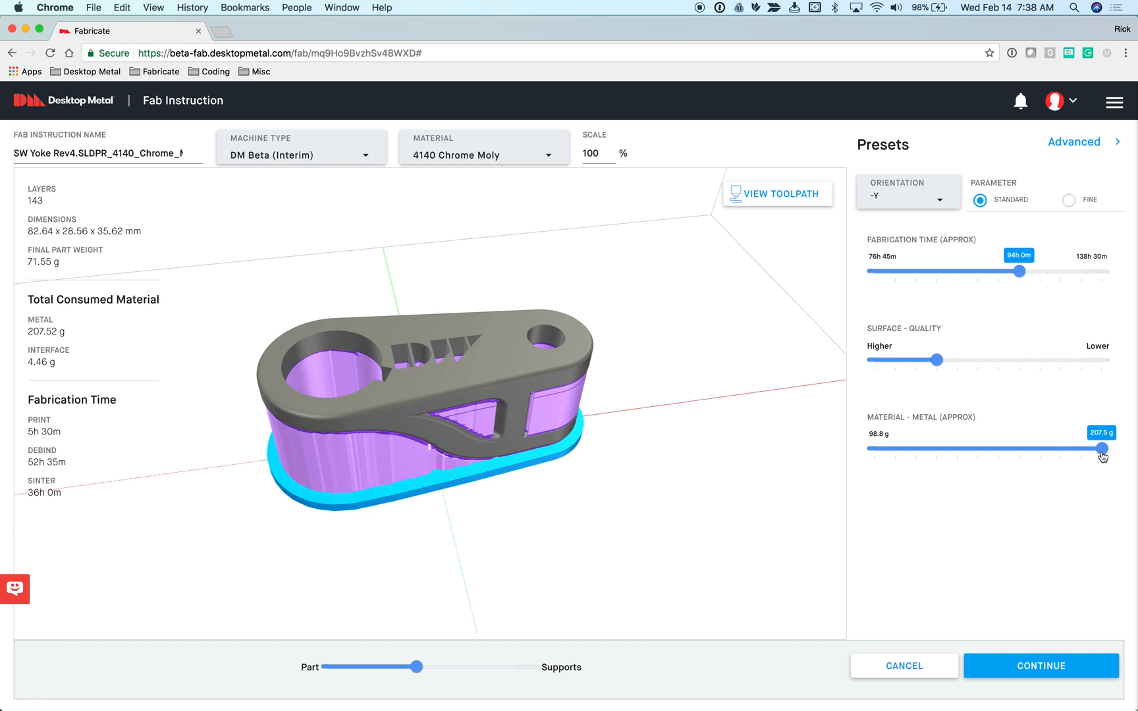
{"action": "mouse_move", "coordinate": [529, 367]}
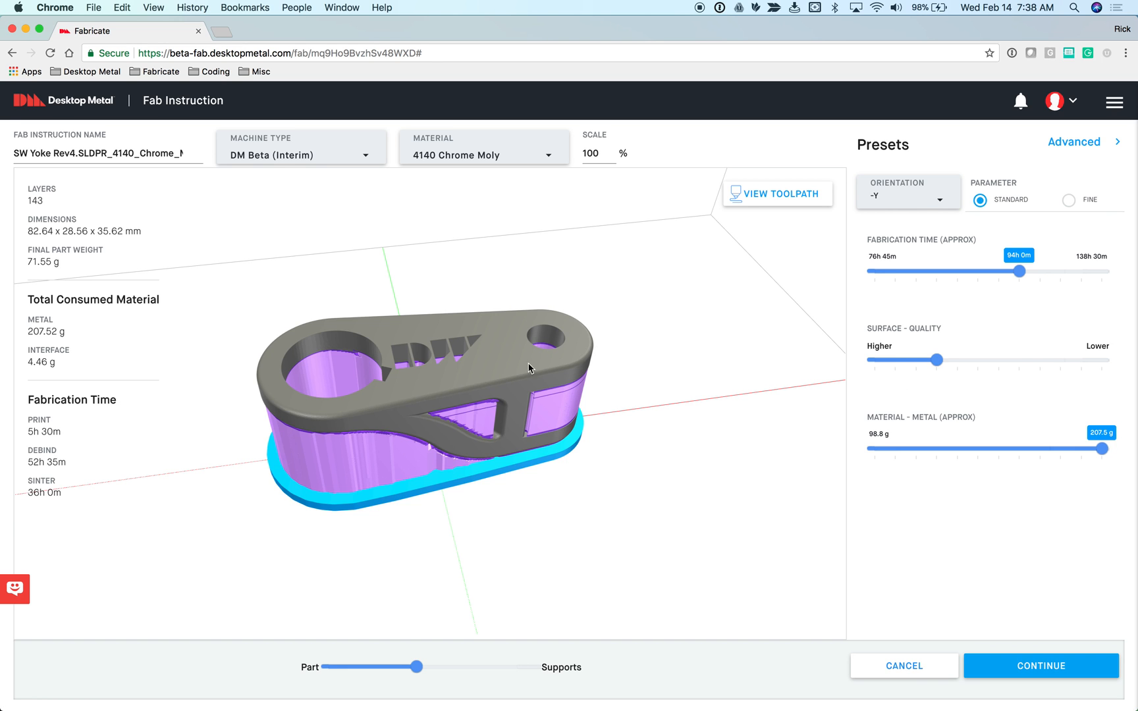
{"action": "left_click_drag", "start_coordinate": [530, 367], "coordinate": [482, 445]}
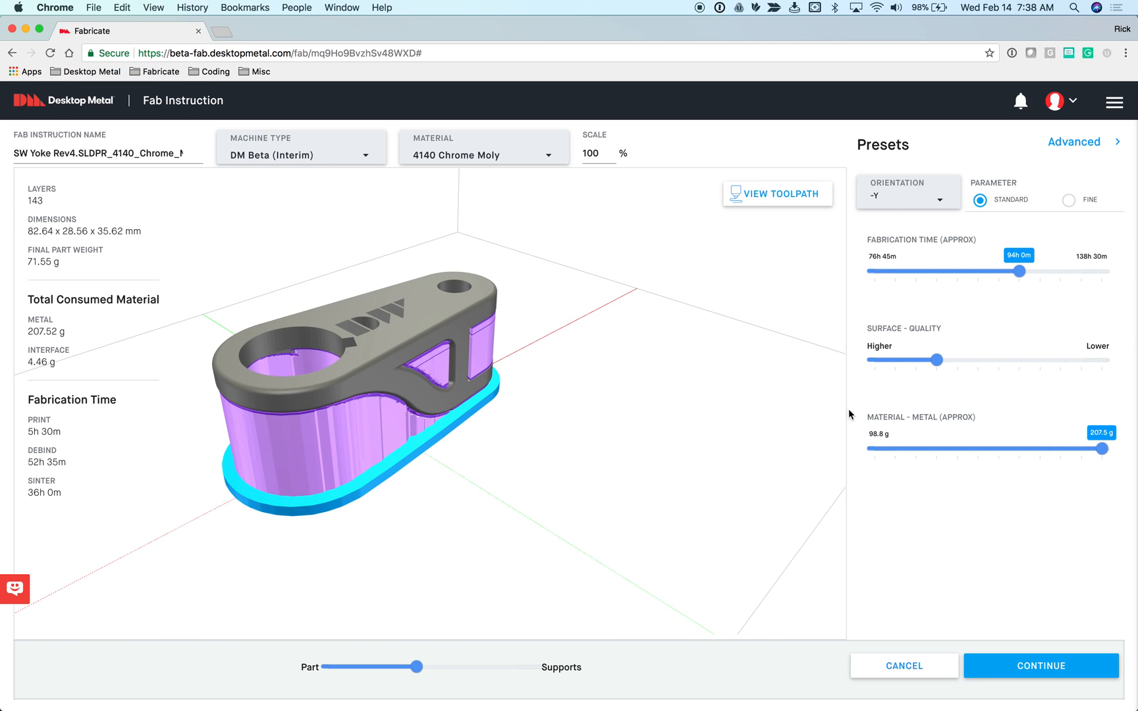
{"action": "mouse_move", "coordinate": [941, 408]}
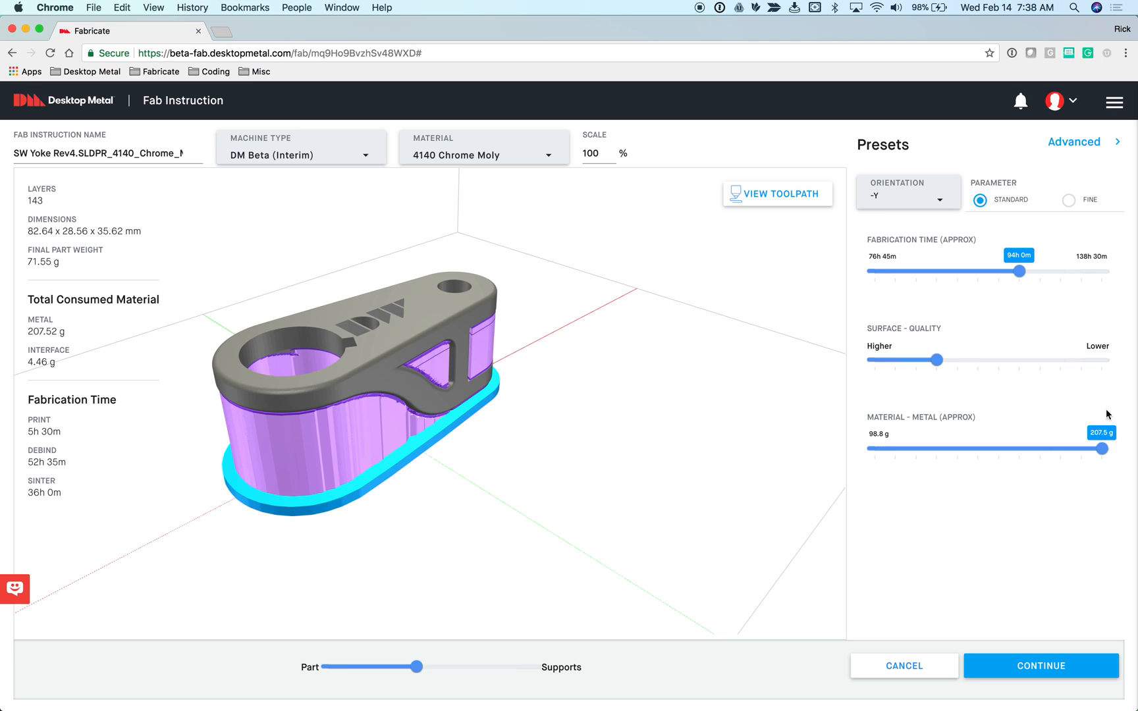
{"action": "mouse_move", "coordinate": [1103, 415]}
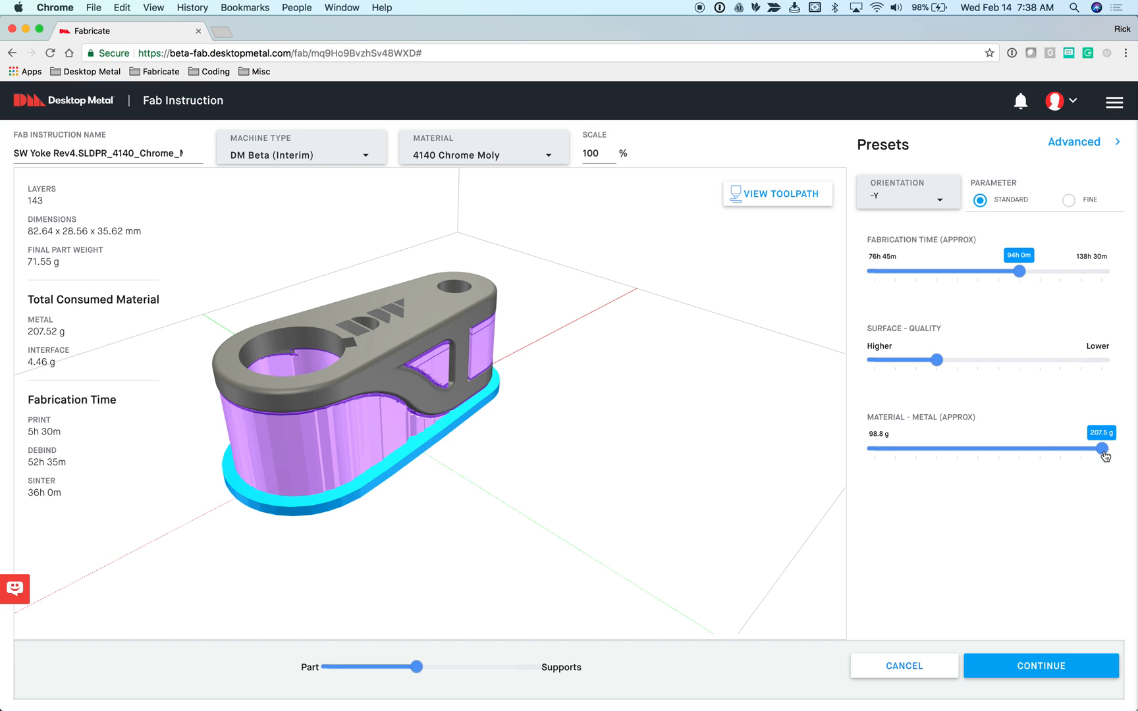
{"action": "left_click_drag", "start_coordinate": [1104, 447], "coordinate": [870, 448]}
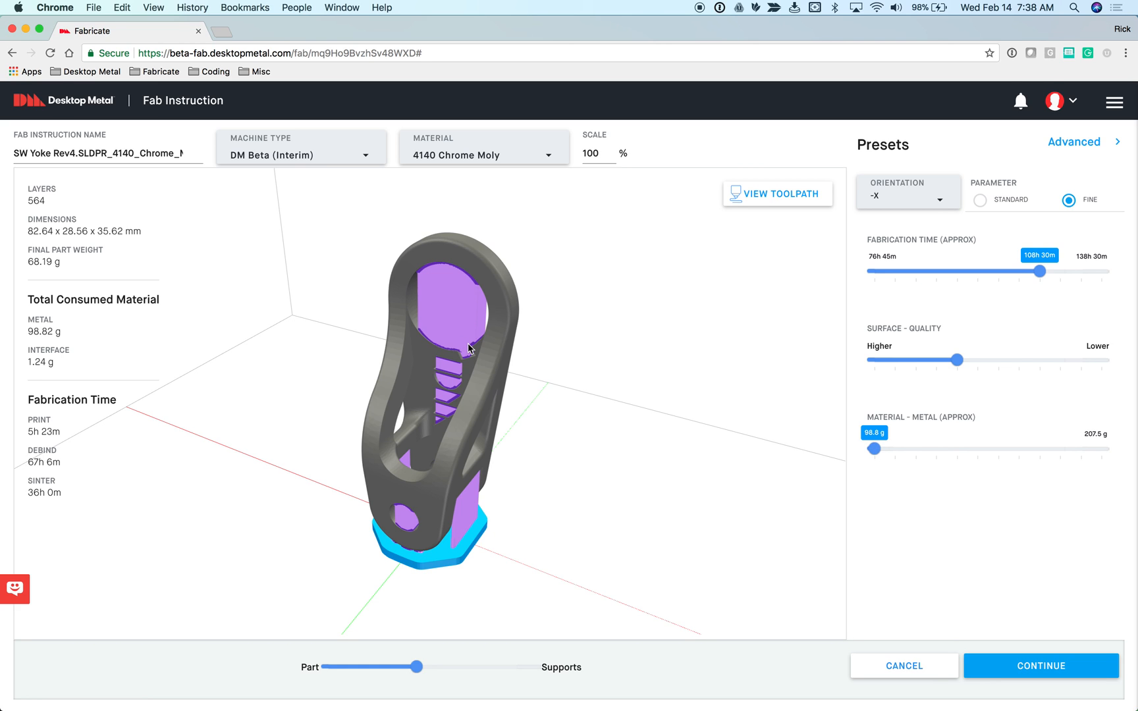
{"action": "mouse_move", "coordinate": [948, 274]}
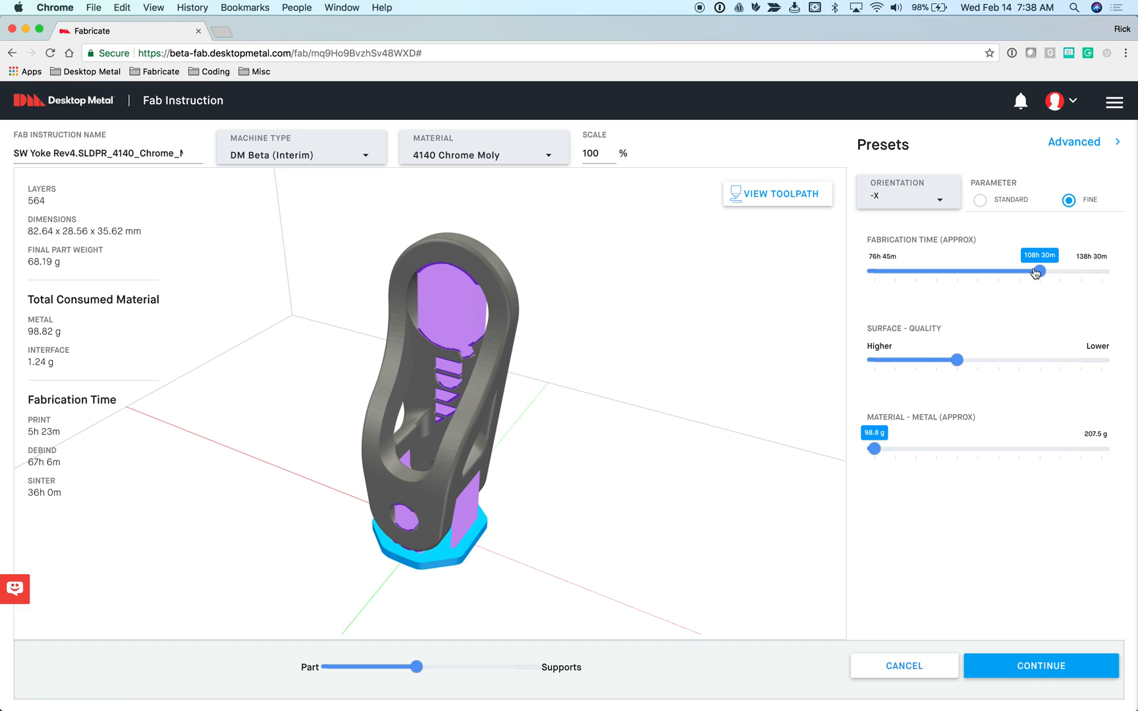
{"action": "mouse_move", "coordinate": [957, 316]}
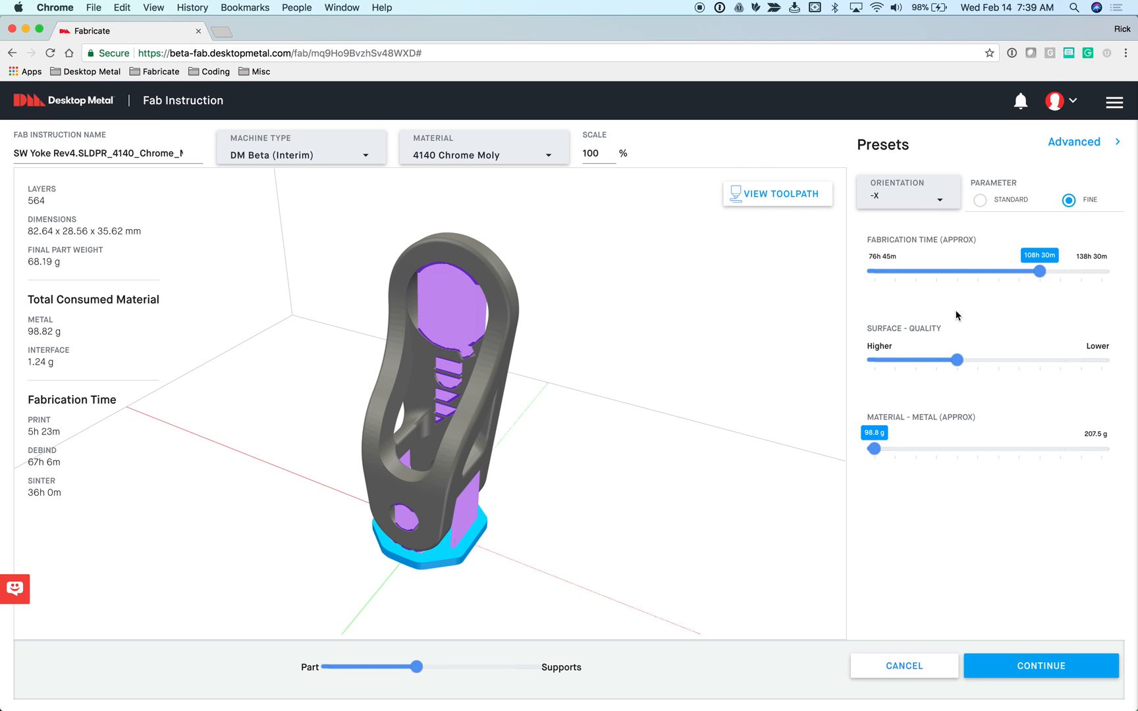
{"action": "mouse_move", "coordinate": [1044, 272]}
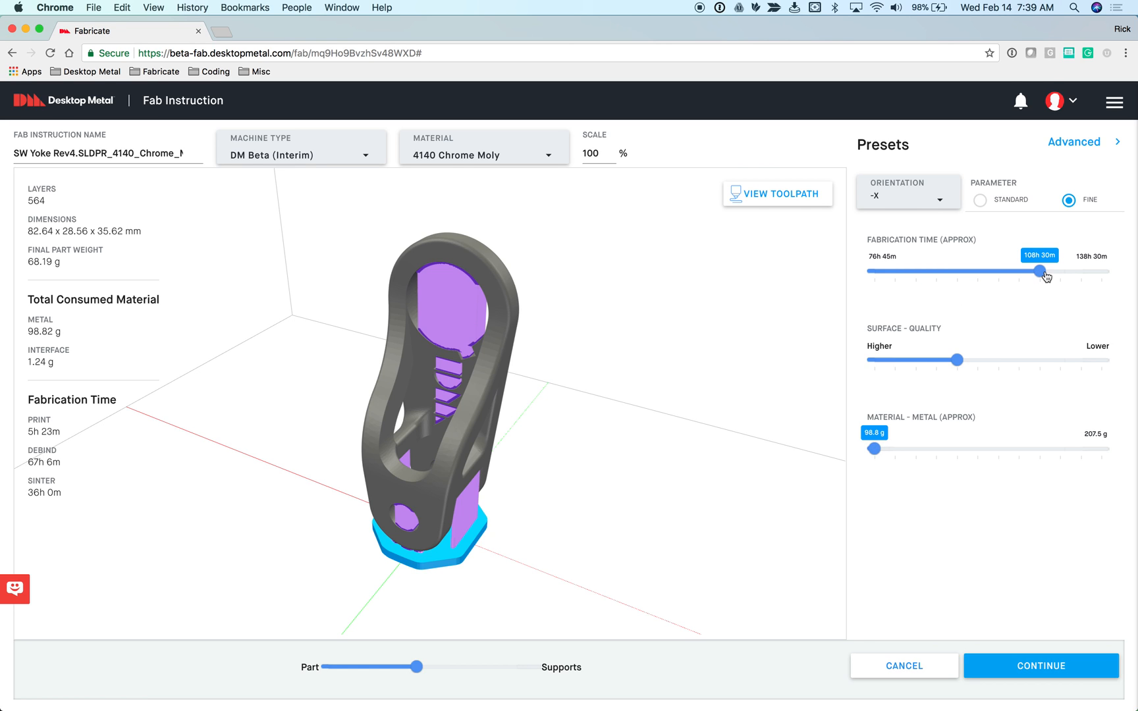
{"action": "mouse_move", "coordinate": [952, 400]}
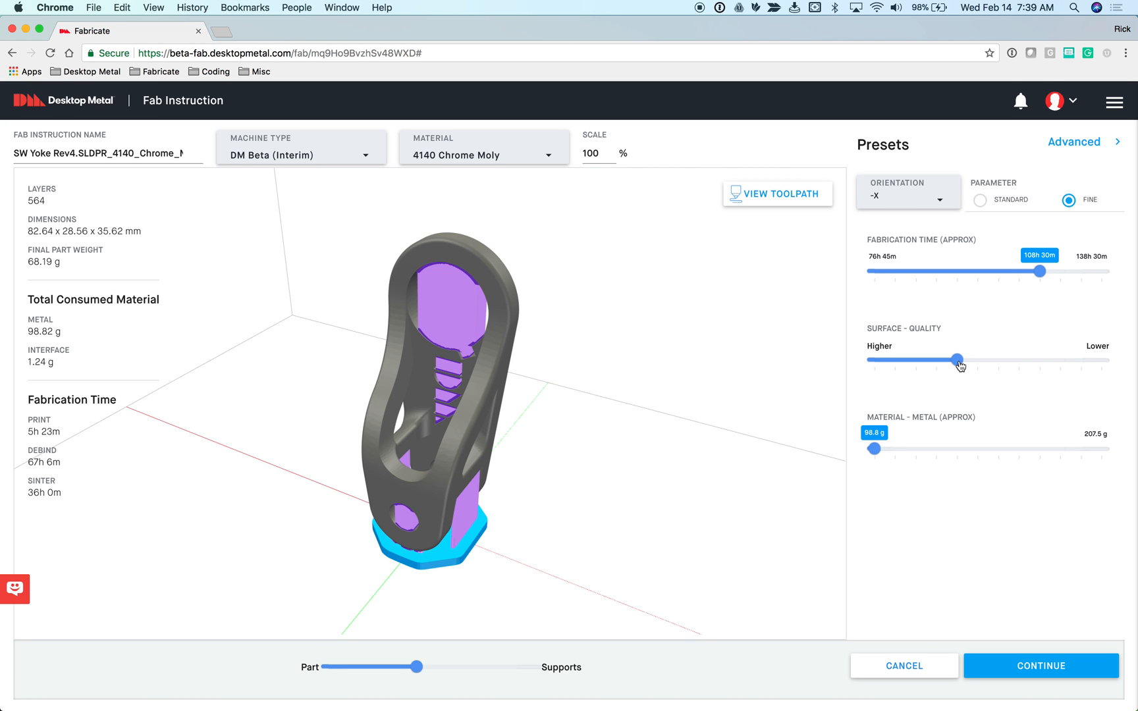
- Adjust the surface quality slider, then show only the yoke part without supports or raft
{"action": "left_click_drag", "start_coordinate": [958, 360], "coordinate": [938, 359]}
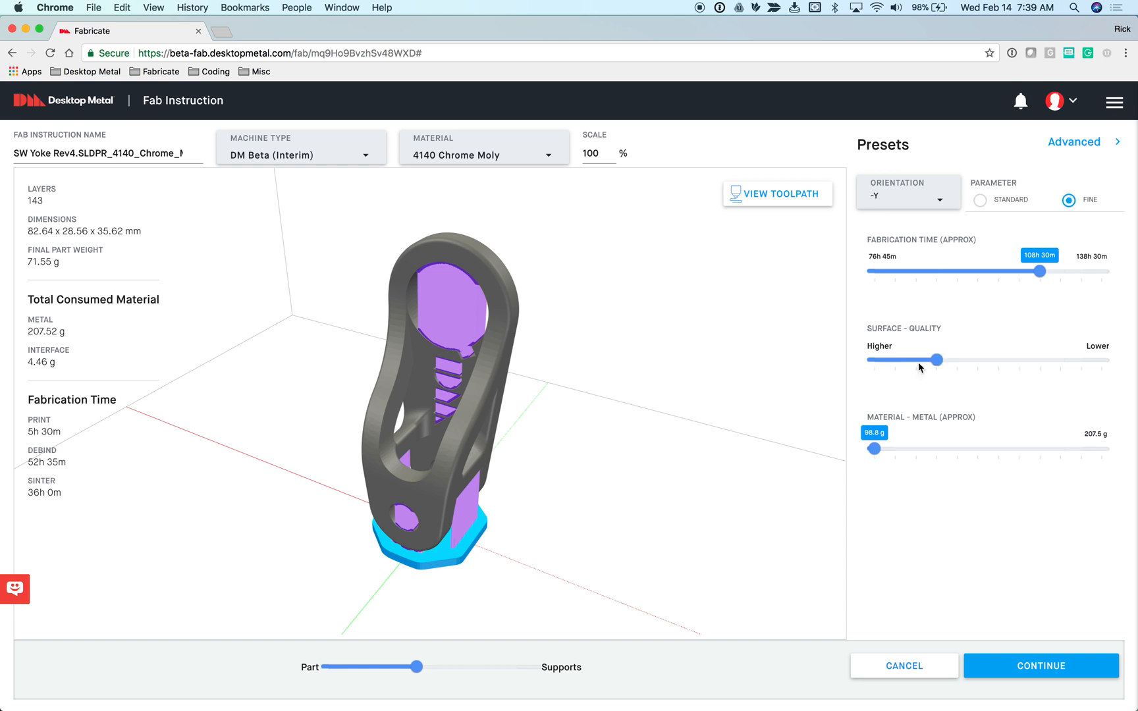
{"action": "left_click_drag", "start_coordinate": [936, 360], "coordinate": [875, 359]}
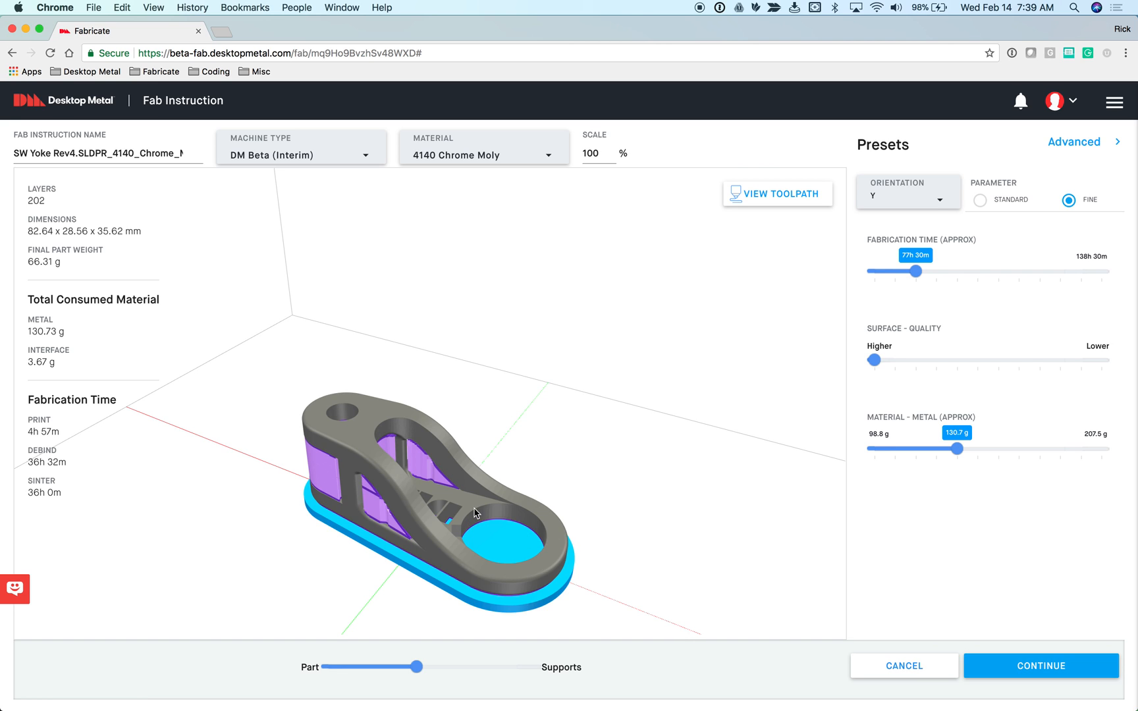
{"action": "mouse_move", "coordinate": [567, 509]}
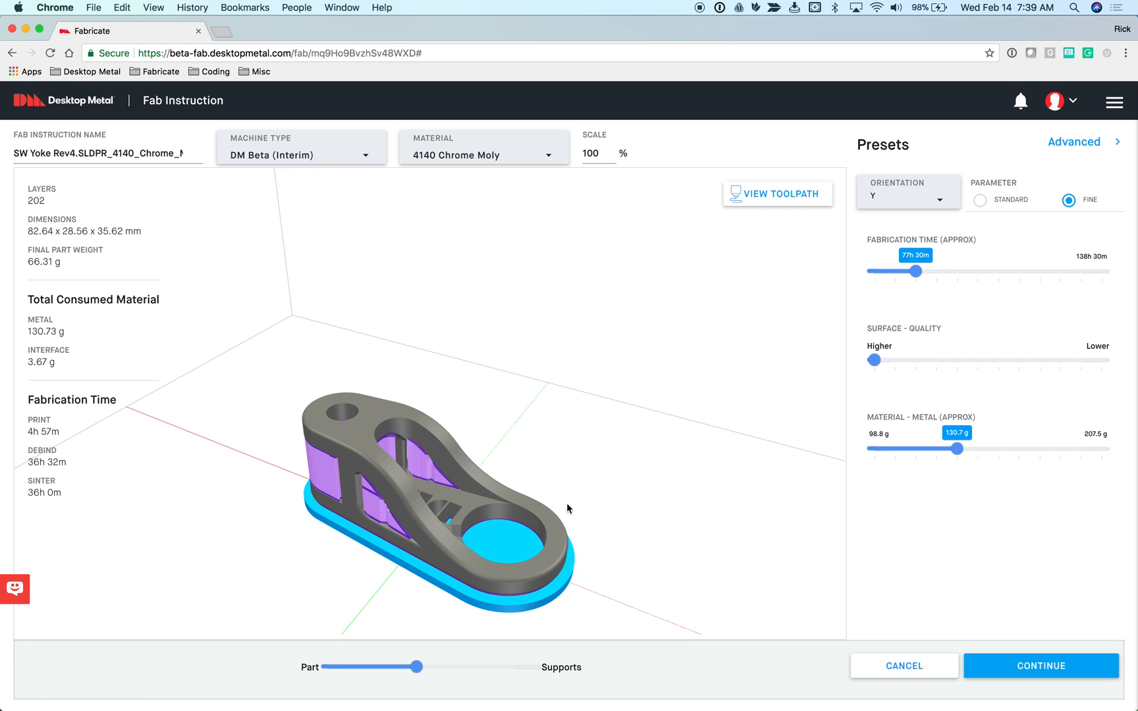
{"action": "mouse_move", "coordinate": [509, 506]}
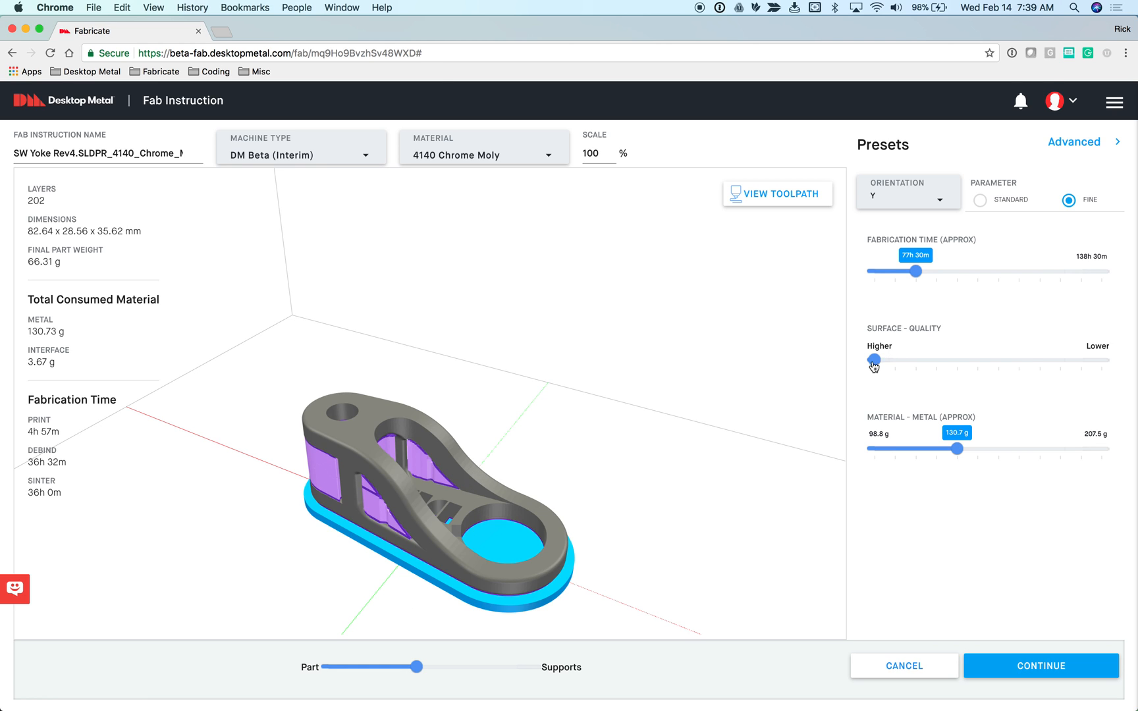
{"action": "mouse_move", "coordinate": [898, 426]}
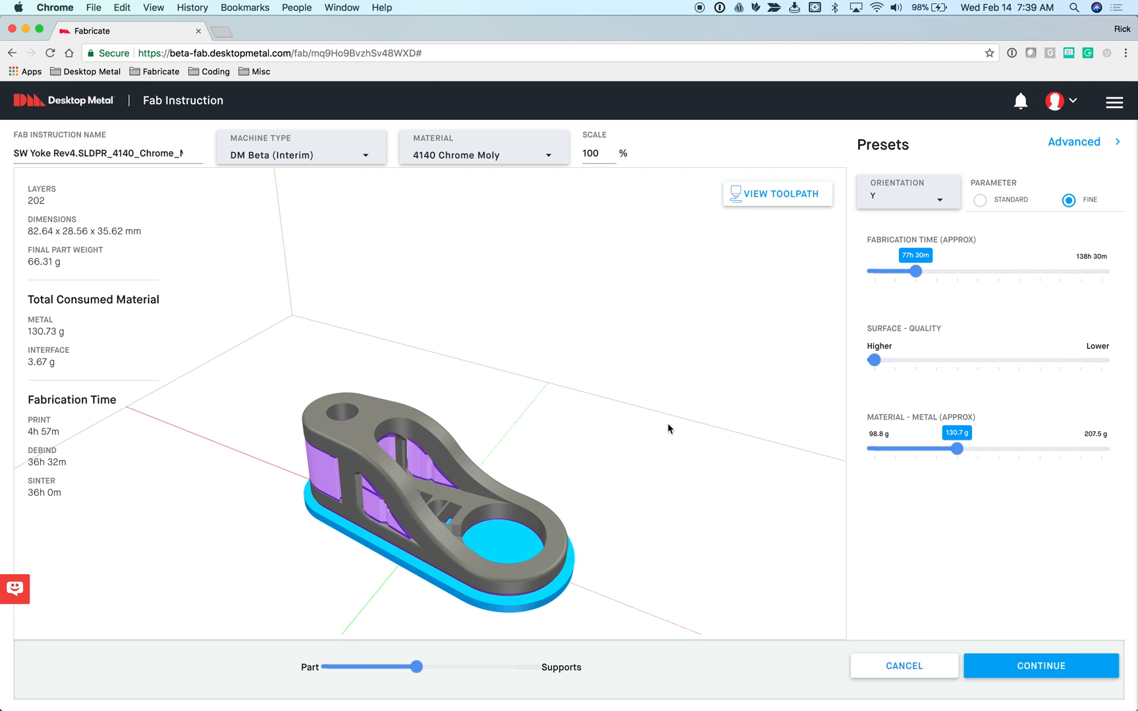
{"action": "mouse_move", "coordinate": [418, 666]}
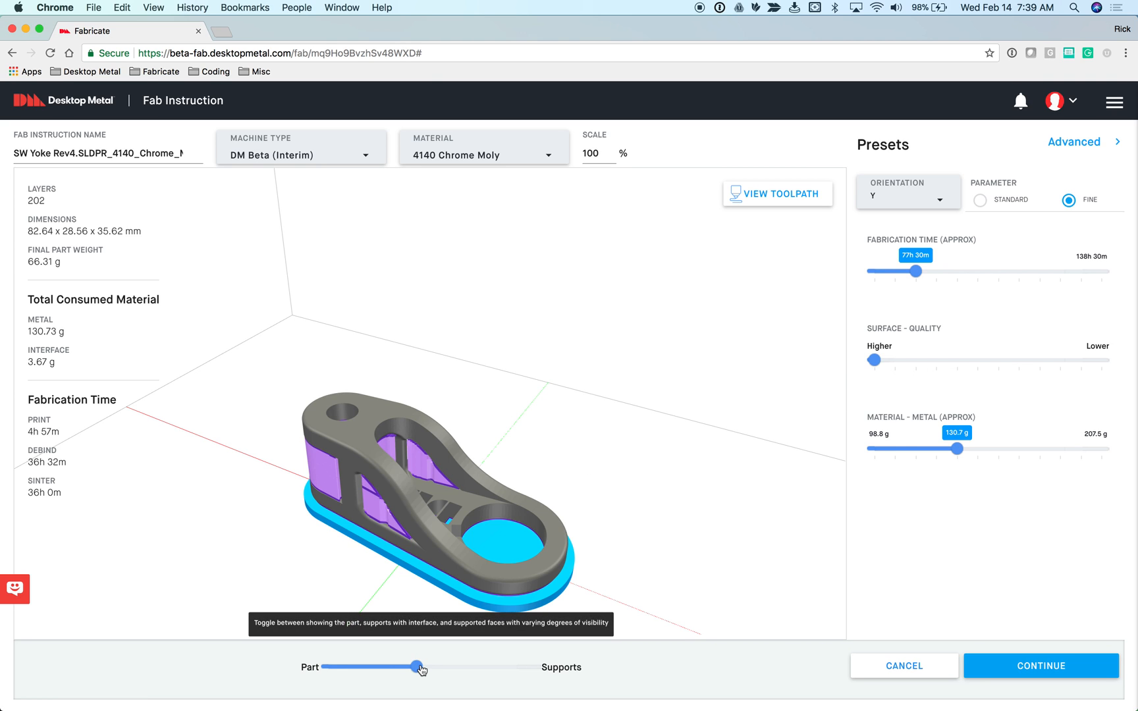
{"action": "left_click_drag", "start_coordinate": [419, 666], "coordinate": [332, 667]}
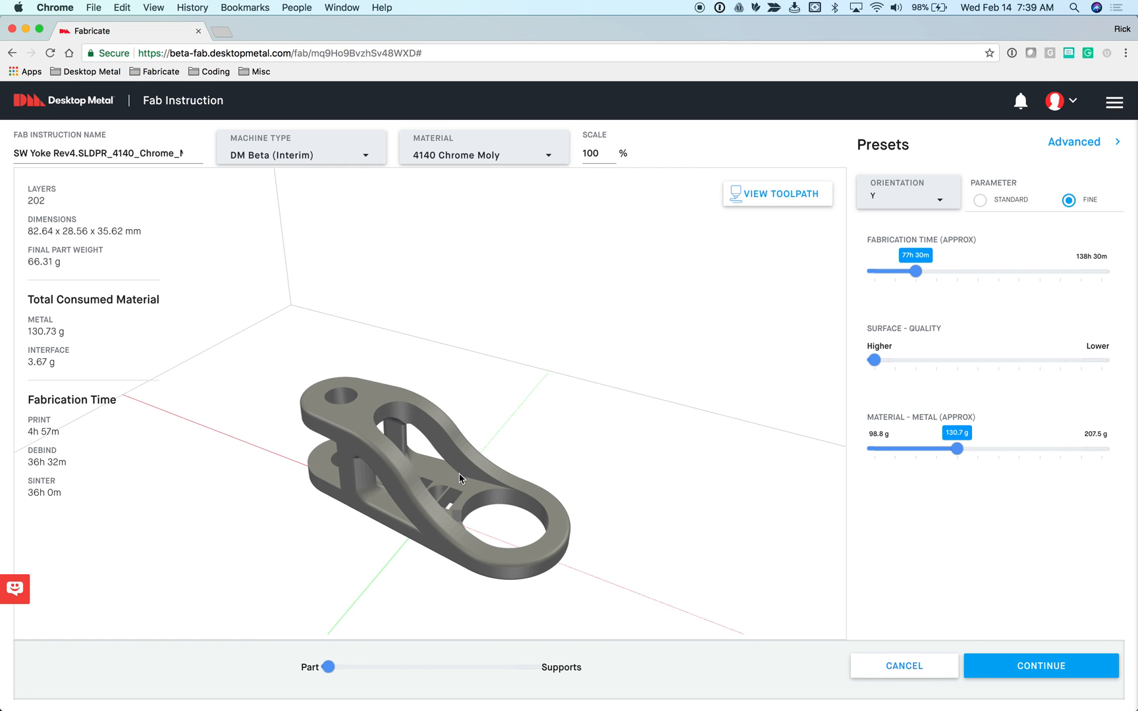
- Re-orient the yoke by face with the picked face pointing upward in Custom Orientation
{"action": "left_click", "coordinate": [907, 194]}
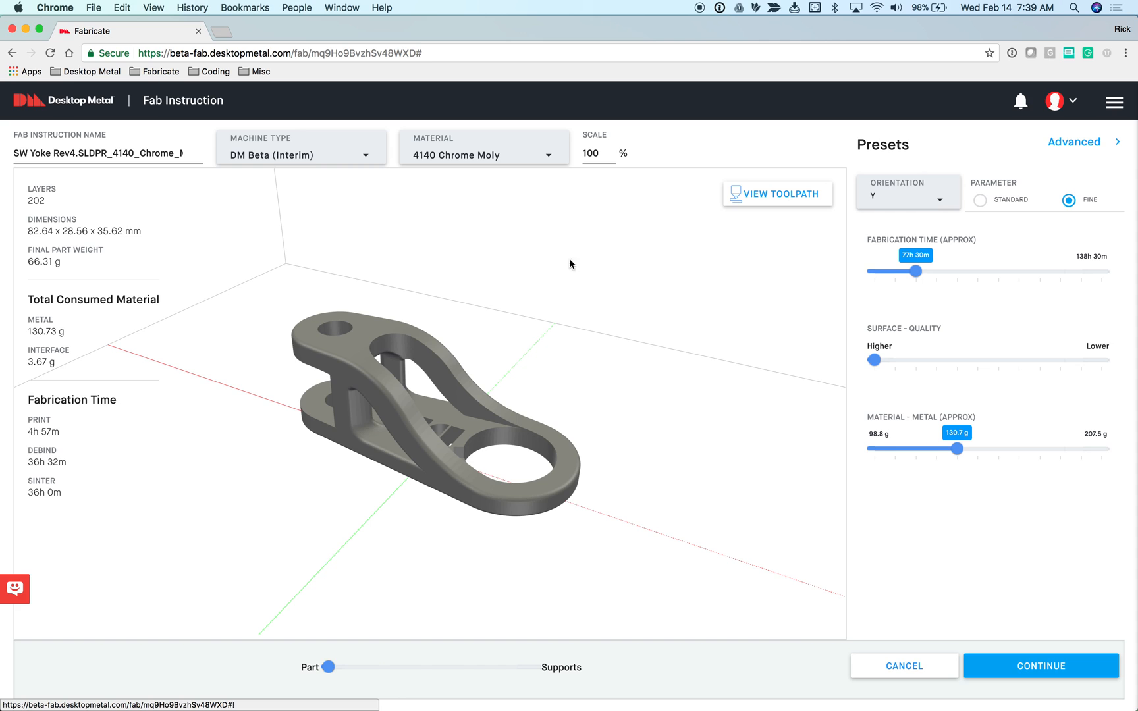
{"action": "mouse_move", "coordinate": [599, 399]}
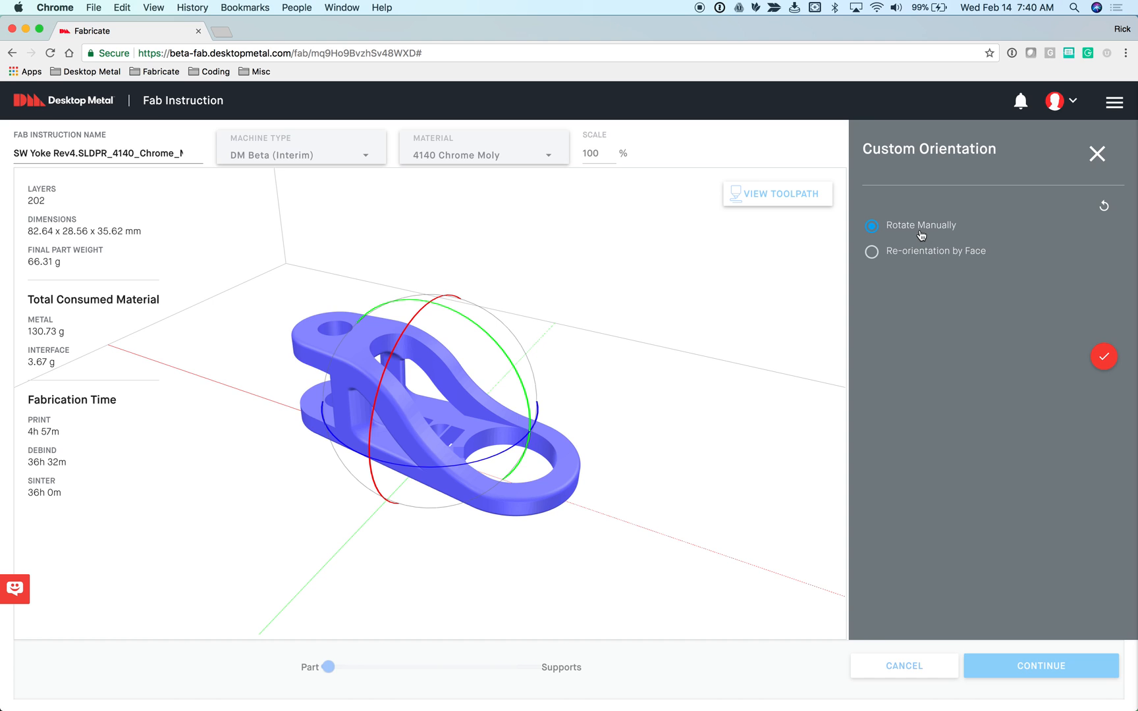
{"action": "mouse_move", "coordinate": [891, 253]}
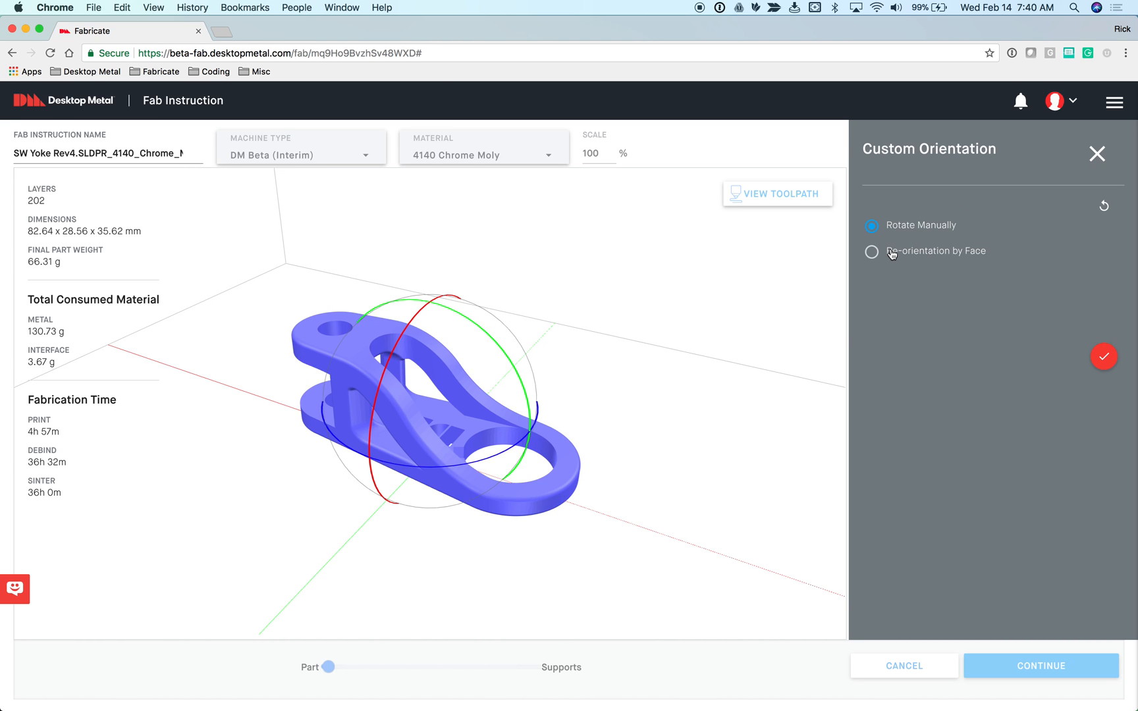
{"action": "left_click", "coordinate": [872, 252]}
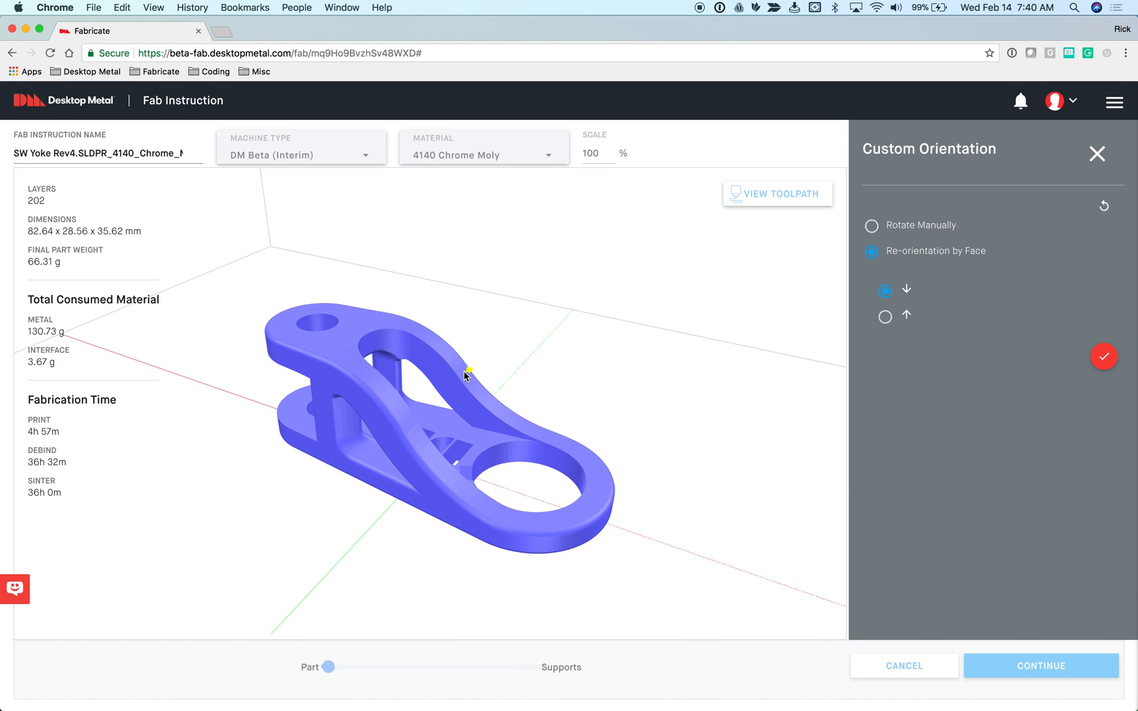
{"action": "mouse_move", "coordinate": [483, 396]}
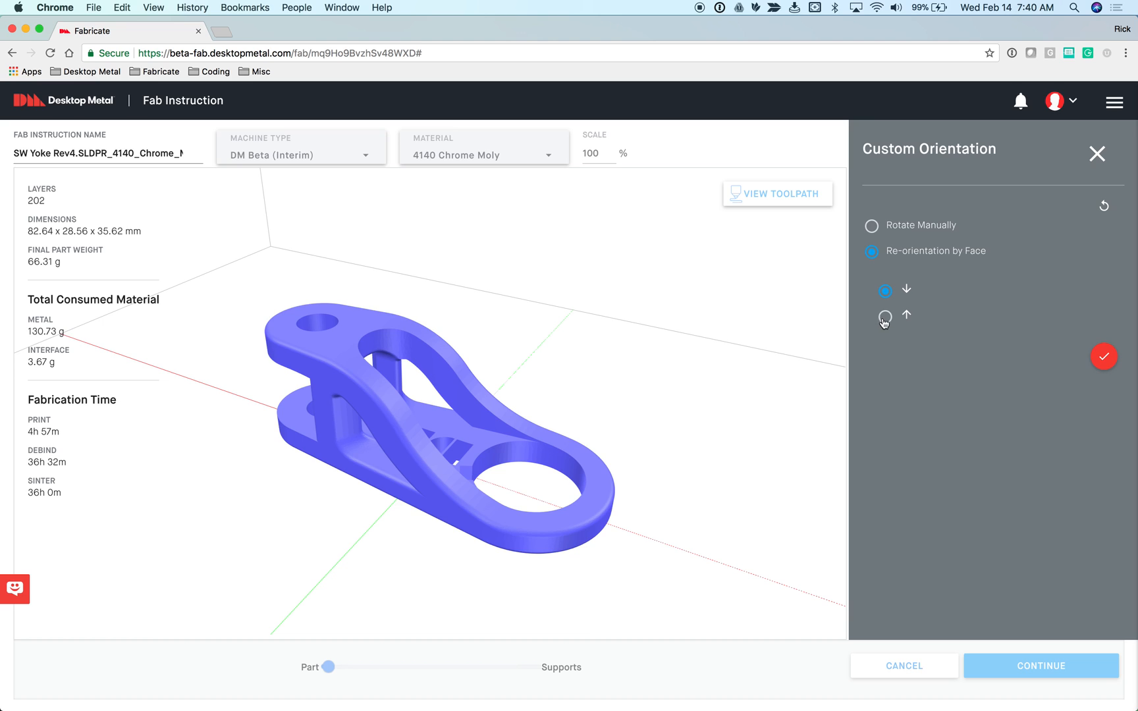
{"action": "left_click", "coordinate": [885, 316]}
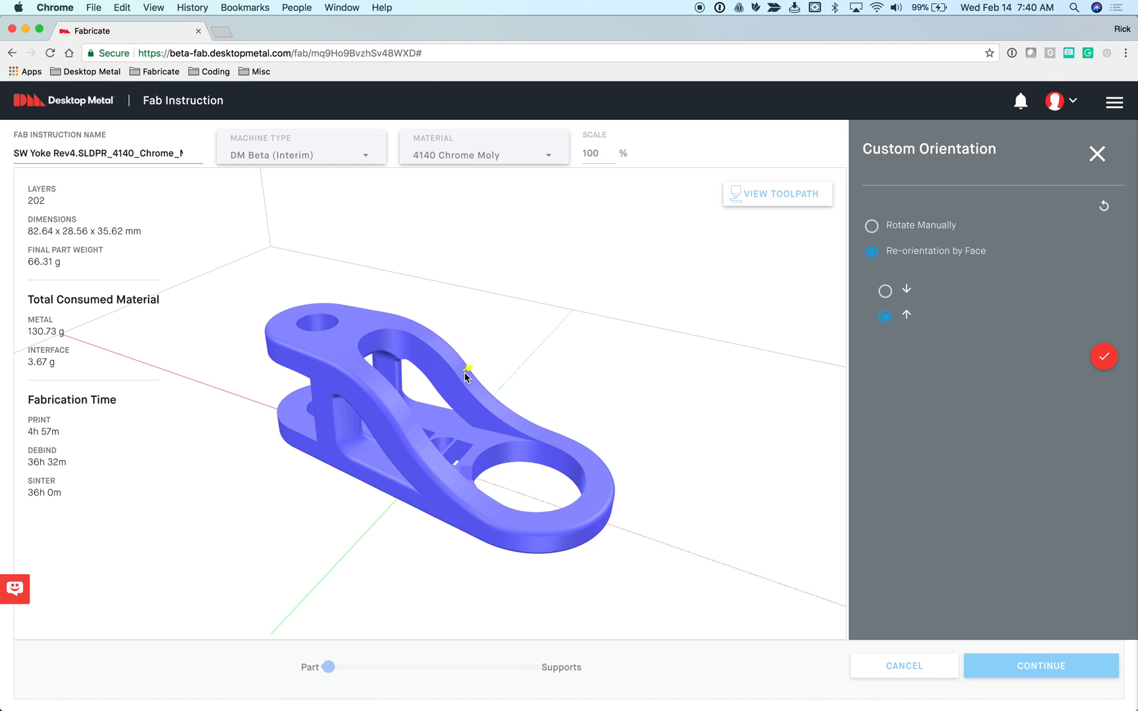
{"action": "mouse_move", "coordinate": [465, 377]}
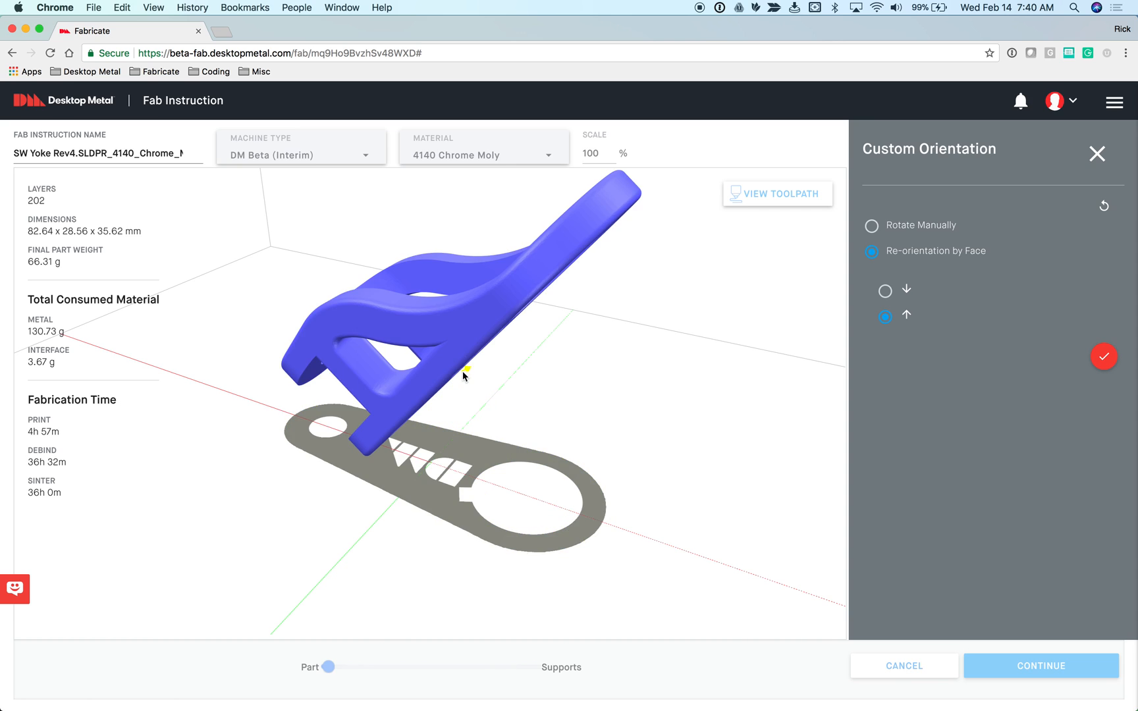
{"action": "mouse_move", "coordinate": [588, 323]}
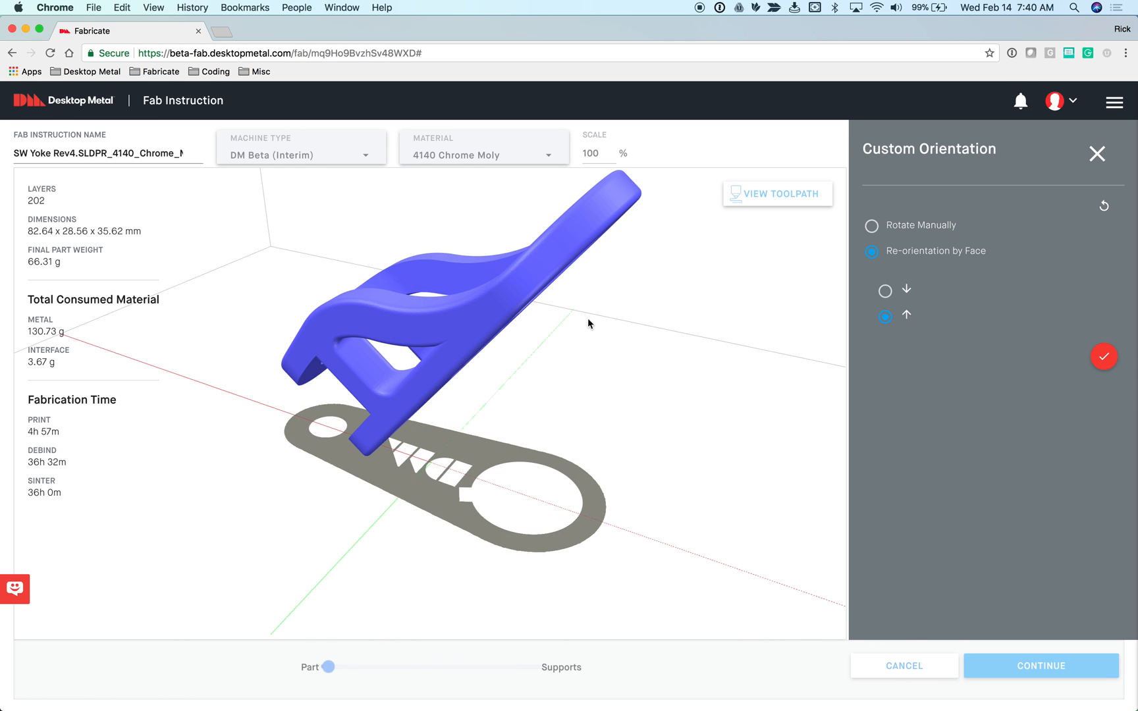
{"action": "mouse_move", "coordinate": [808, 293]}
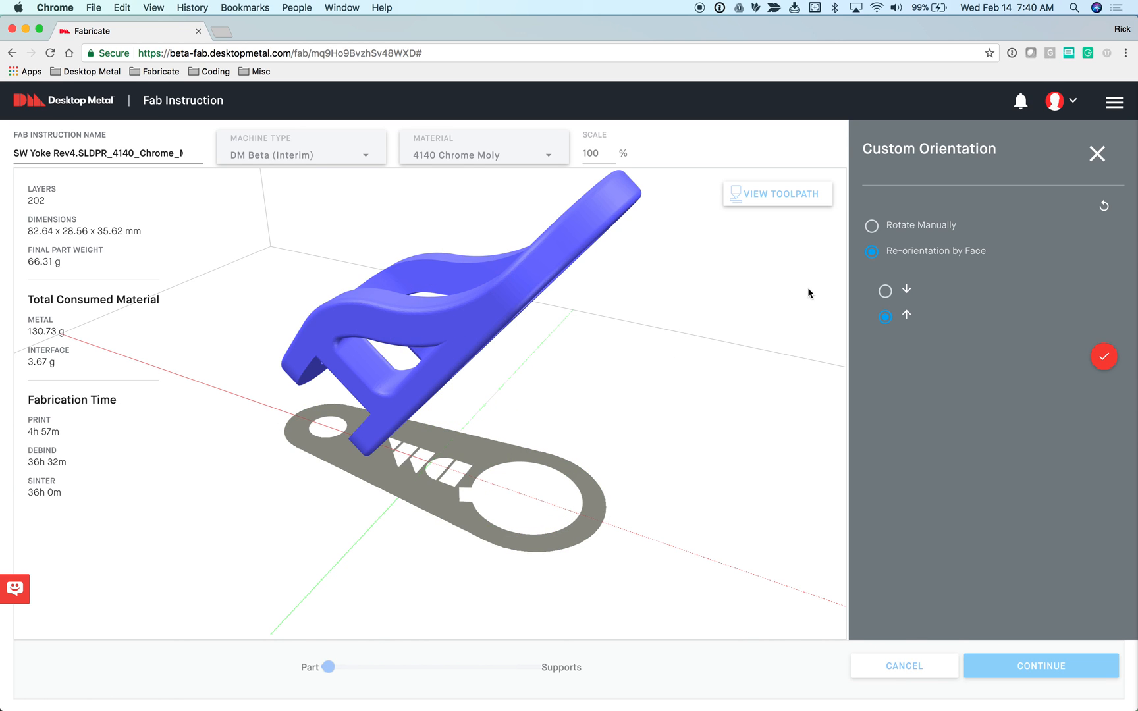
{"action": "mouse_move", "coordinate": [902, 243]}
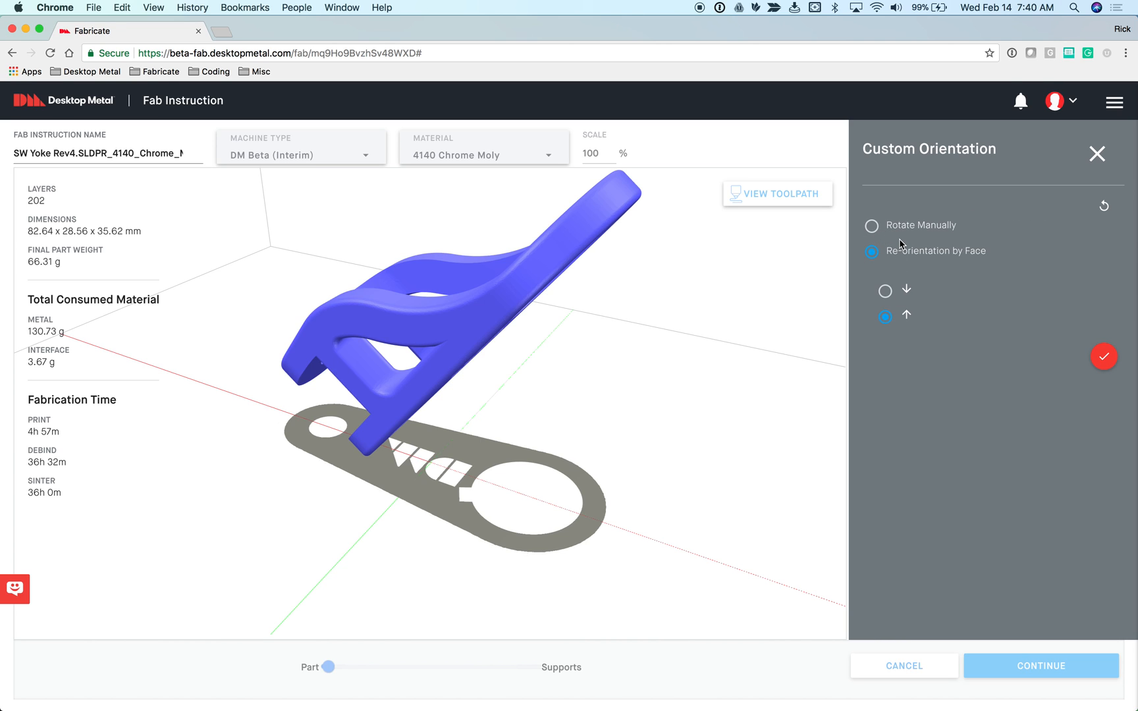
{"action": "mouse_move", "coordinate": [886, 230]}
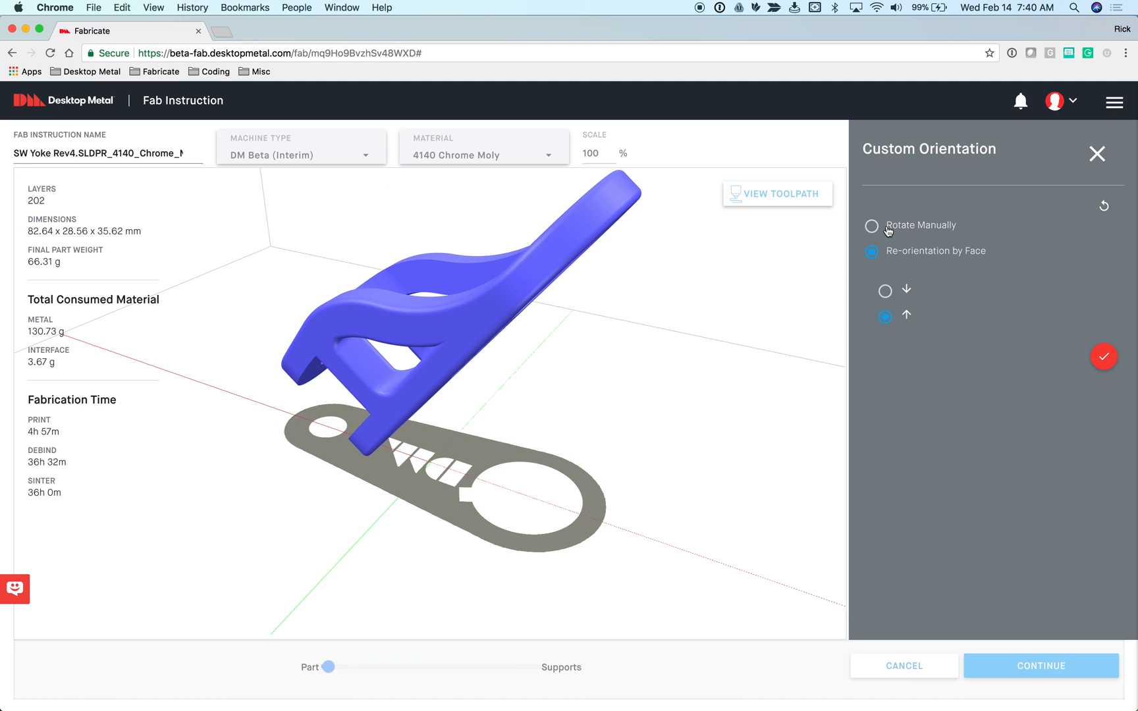
- Rotate the yoke manually around Z into a lying-flat orientation and apply it
{"action": "left_click", "coordinate": [871, 226]}
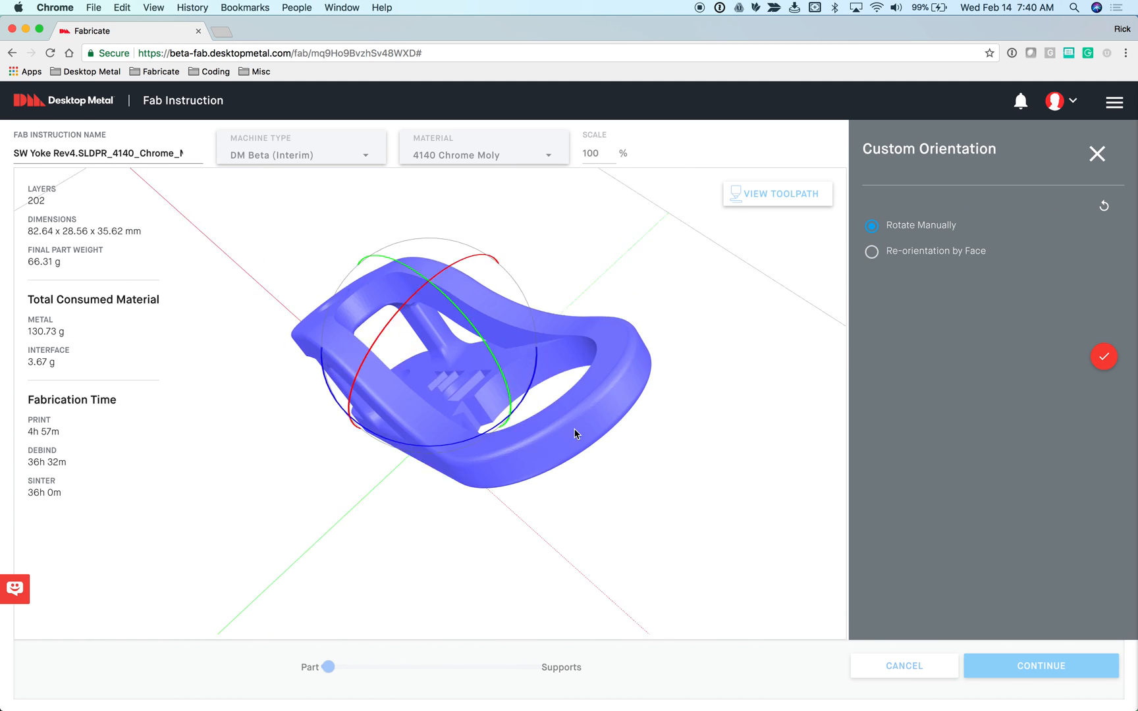
{"action": "left_click_drag", "start_coordinate": [573, 434], "coordinate": [465, 423]}
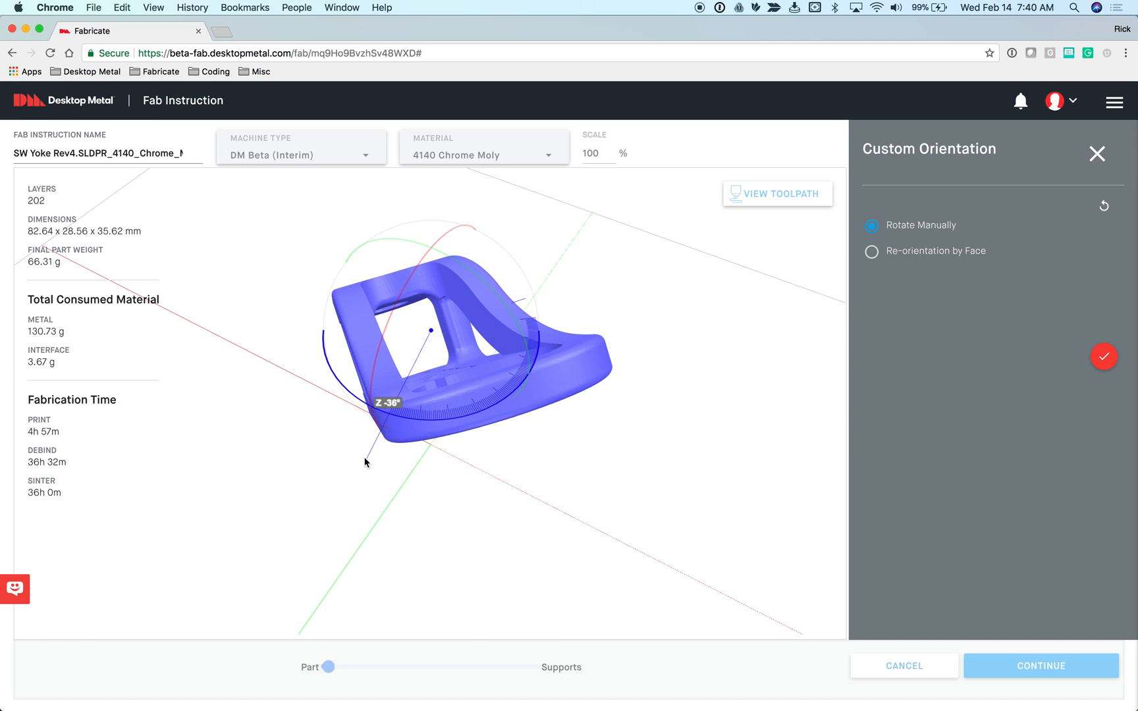
{"action": "left_click_drag", "start_coordinate": [365, 462], "coordinate": [341, 453]}
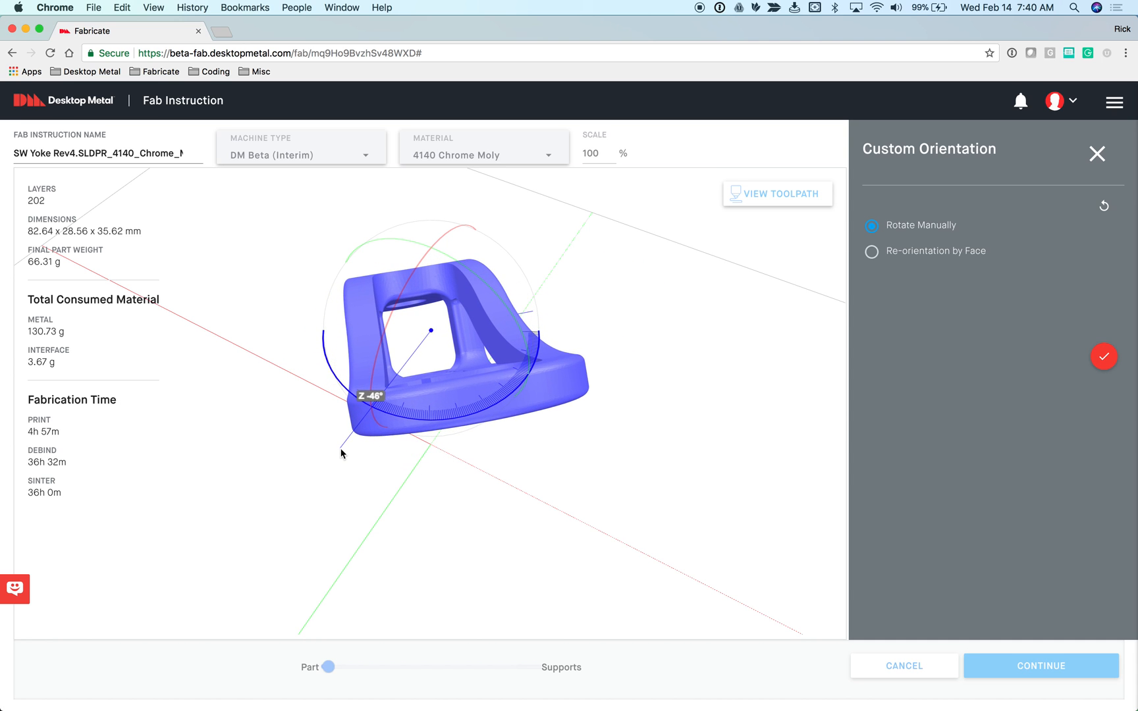
{"action": "left_click_drag", "start_coordinate": [341, 453], "coordinate": [422, 530]}
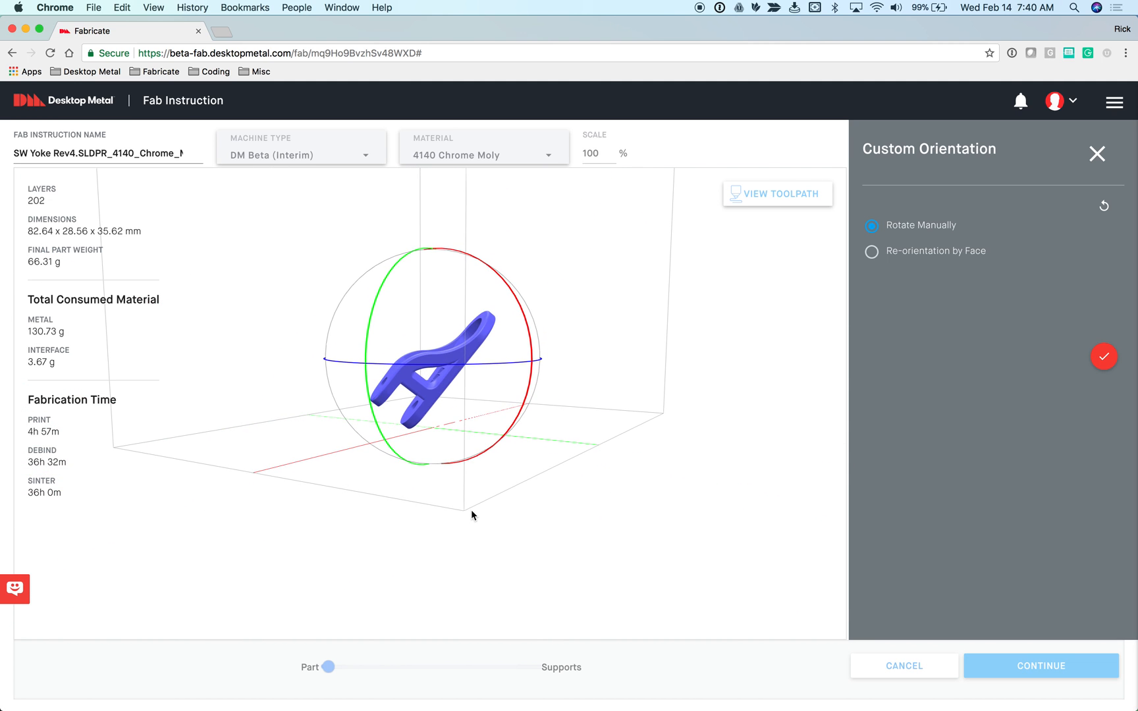
{"action": "left_click_drag", "start_coordinate": [471, 515], "coordinate": [499, 495]}
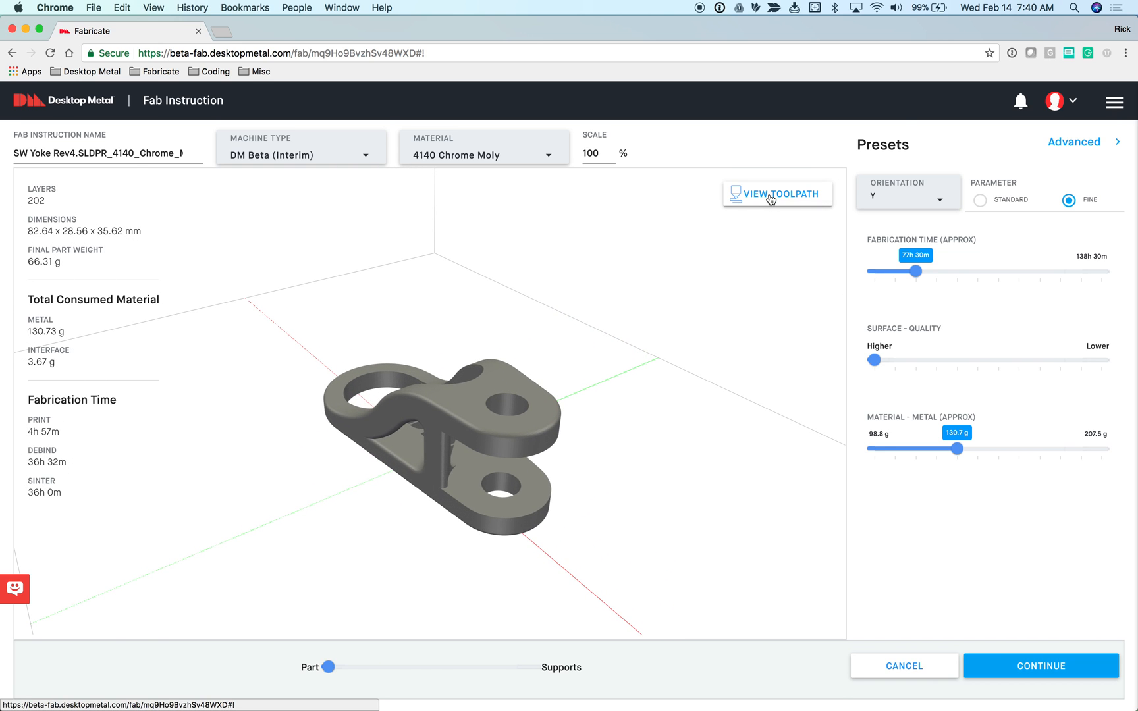
- Preview the yoke's 202-layer toolpath, scrubbing the layer slider to around layer 101
{"action": "left_click", "coordinate": [776, 193]}
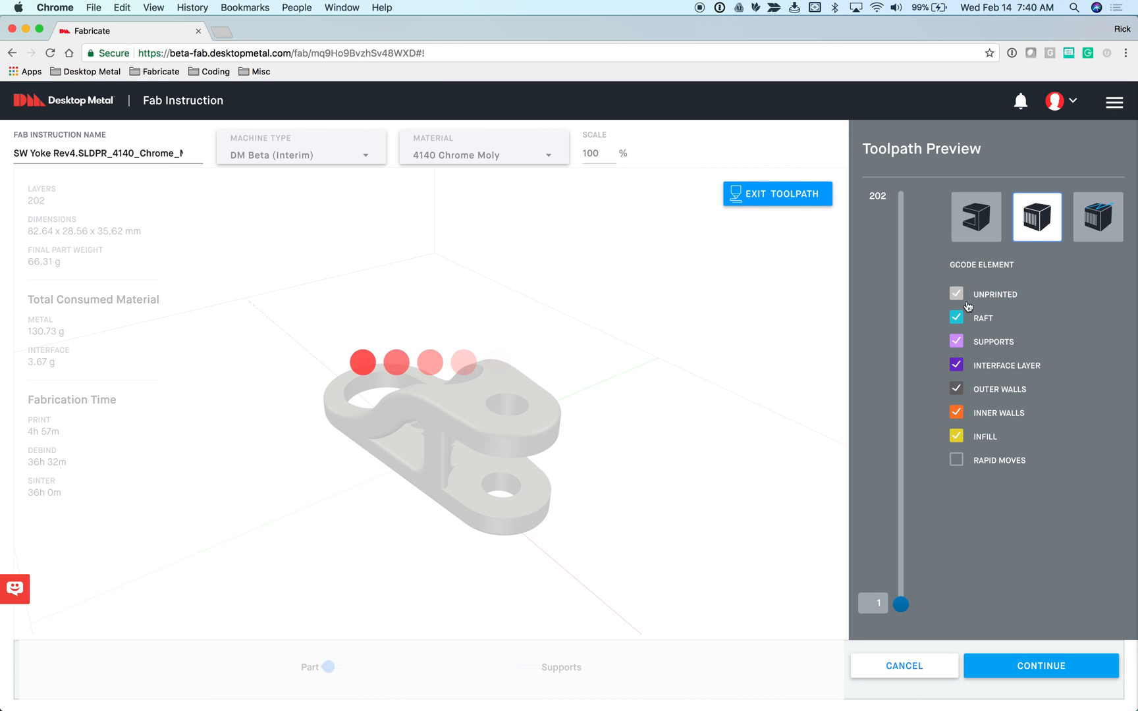
{"action": "left_click", "coordinate": [956, 436]}
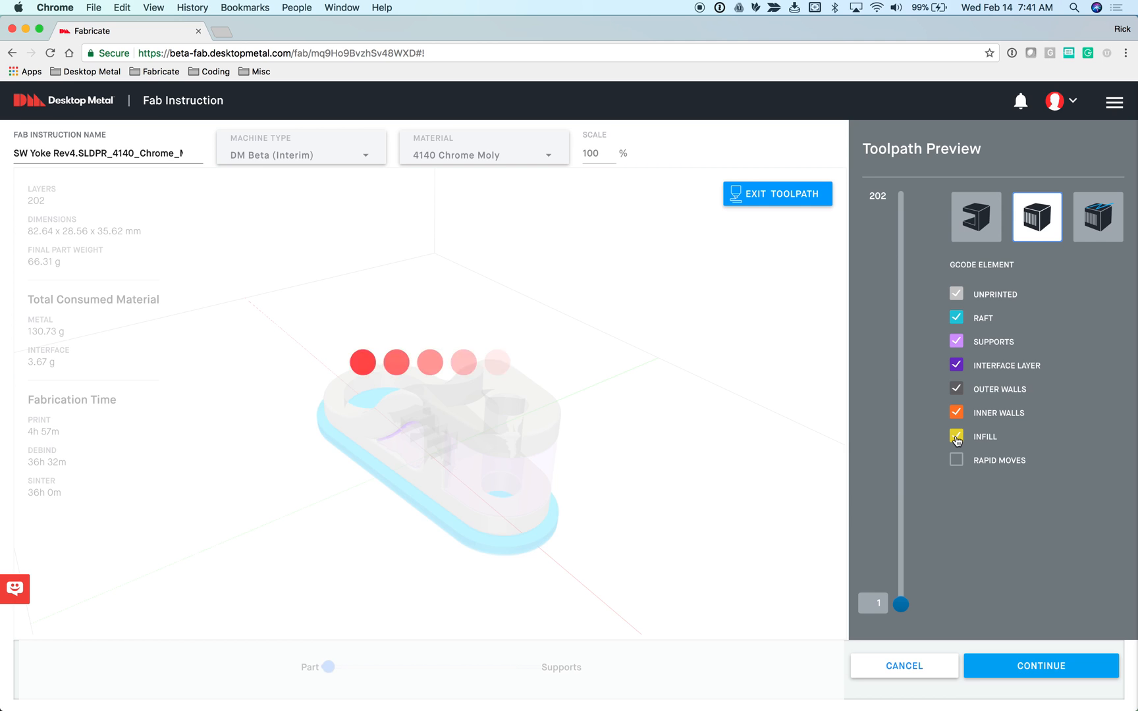
{"action": "mouse_move", "coordinate": [983, 322]}
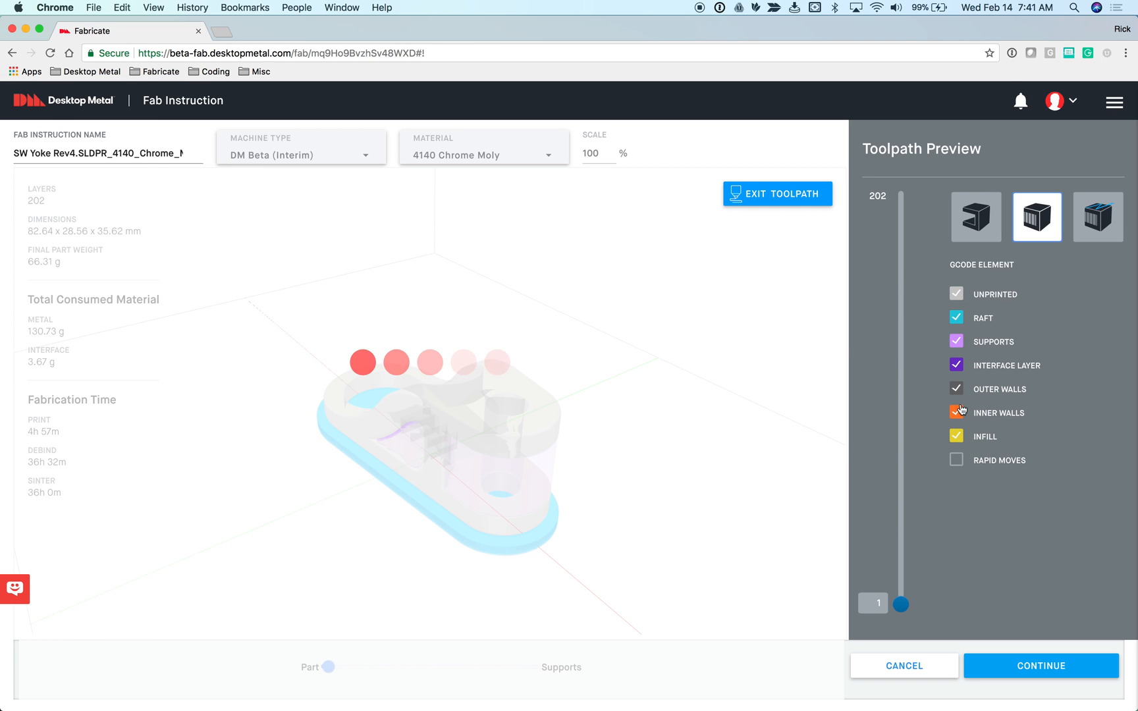
{"action": "left_click", "coordinate": [956, 412]}
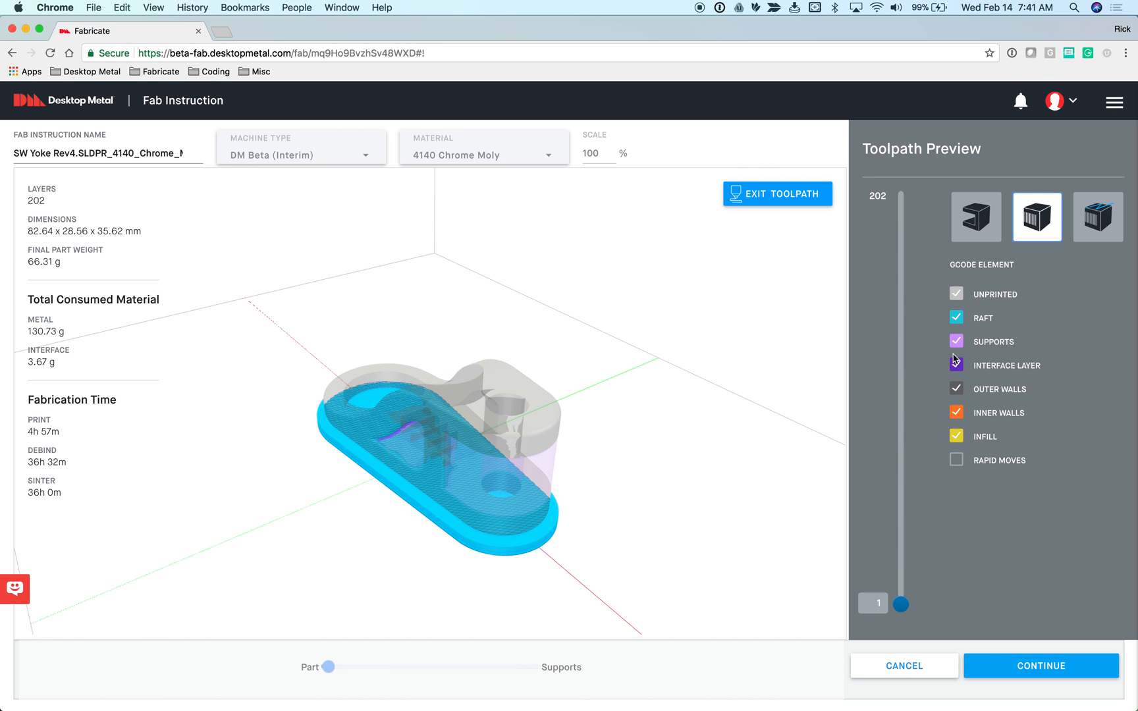
{"action": "left_click", "coordinate": [955, 365]}
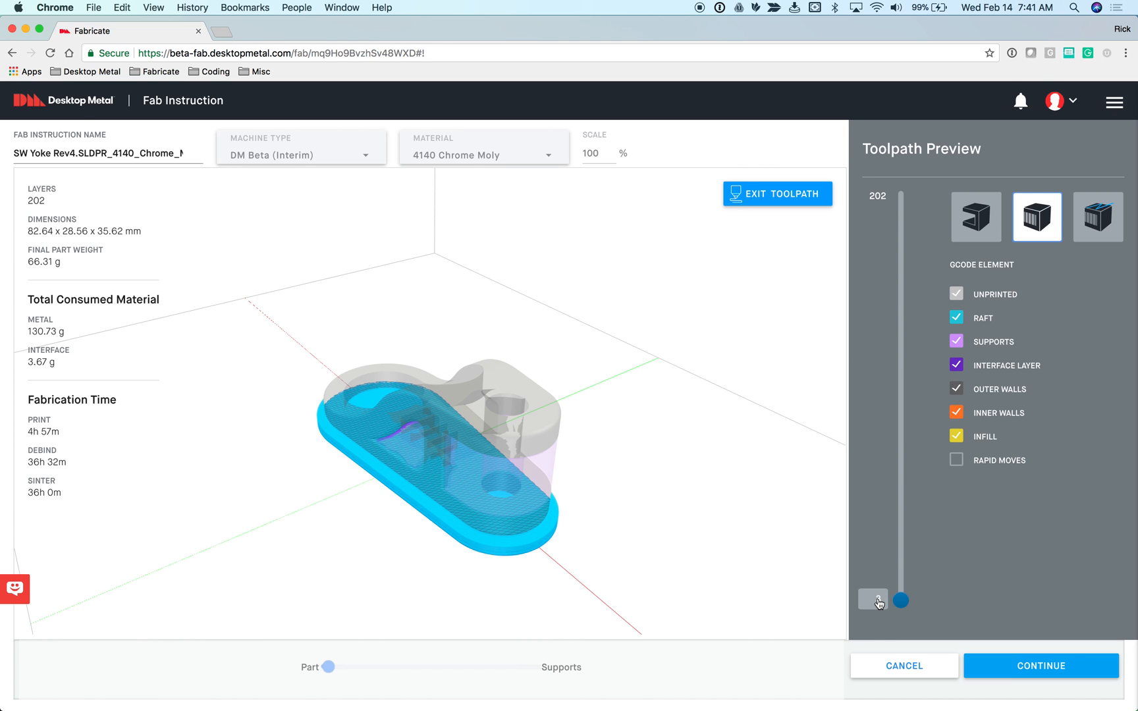
{"action": "left_click_drag", "start_coordinate": [871, 601], "coordinate": [872, 369]}
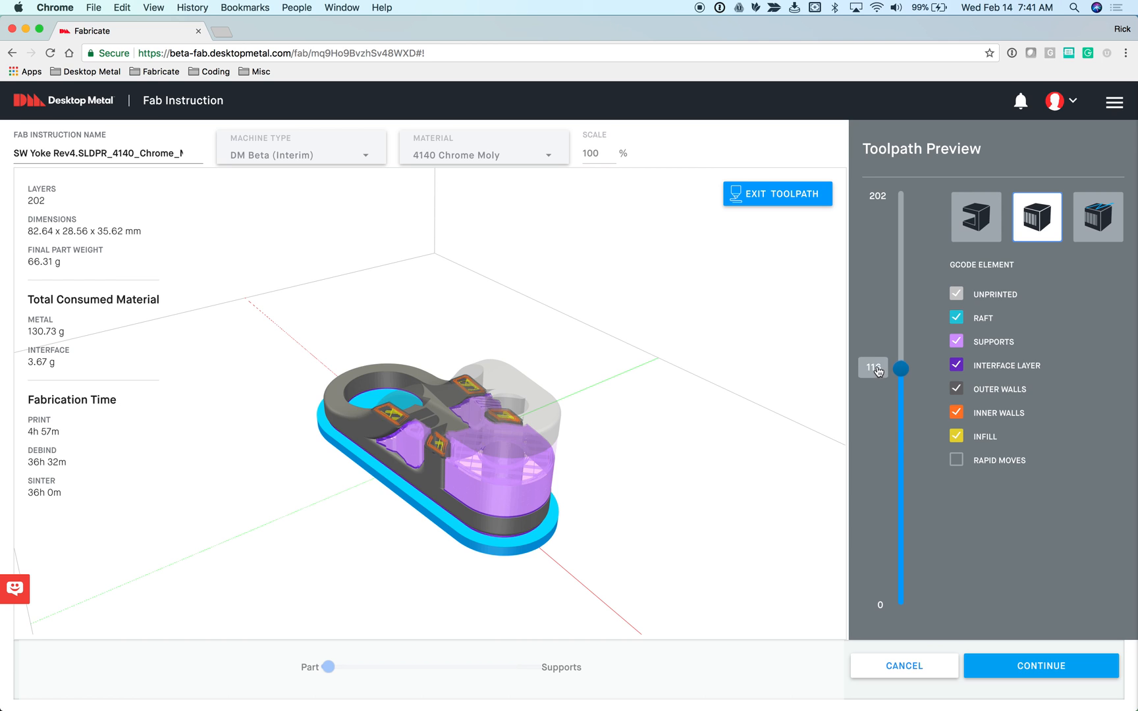
{"action": "left_click_drag", "start_coordinate": [900, 369], "coordinate": [899, 447]}
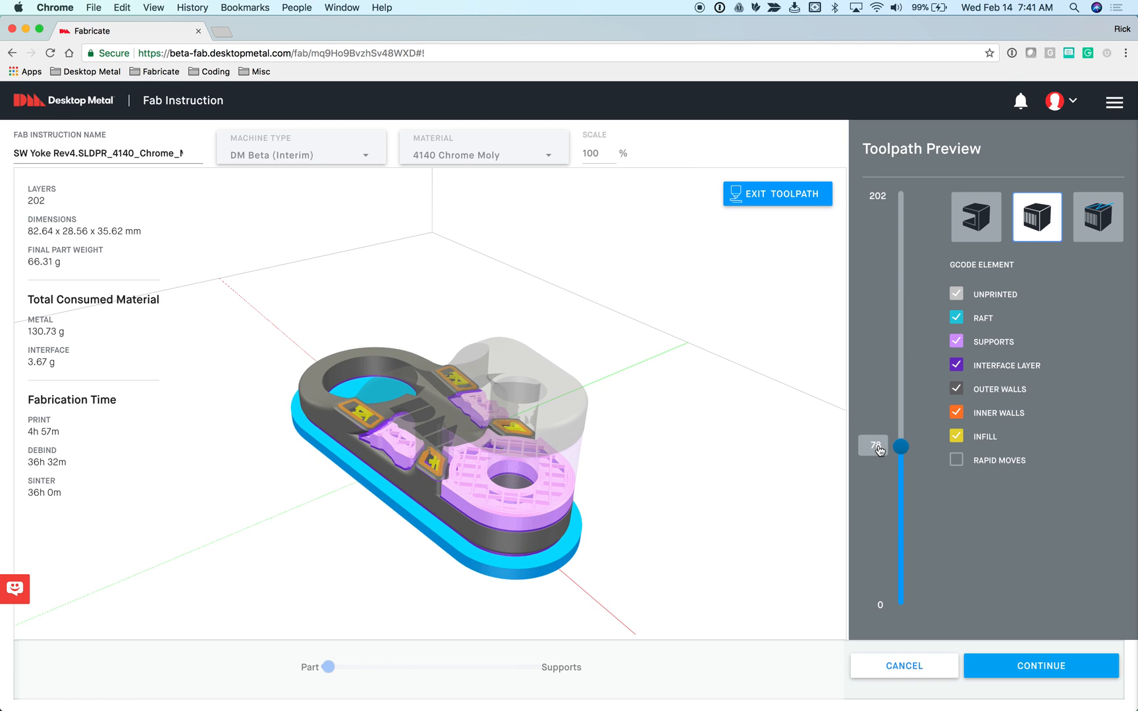
{"action": "left_click_drag", "start_coordinate": [902, 448], "coordinate": [902, 399]}
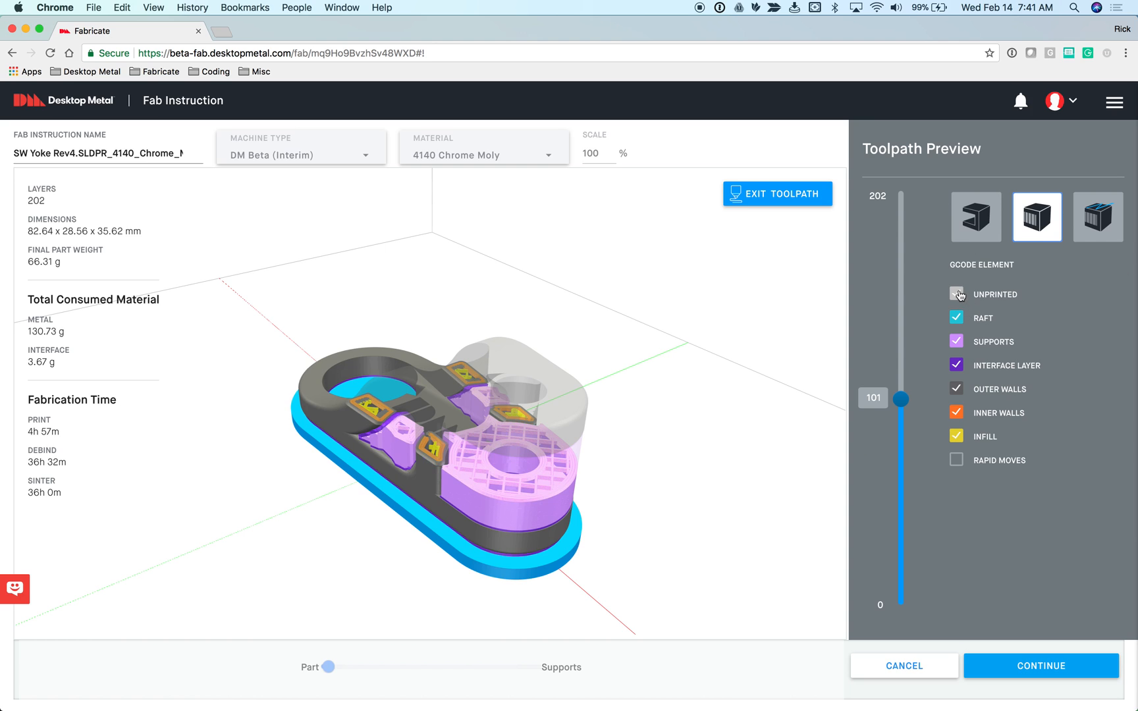
- Hide unprinted layers, show supports at layer 98, then exit the toolpath preview
{"action": "left_click", "coordinate": [956, 293]}
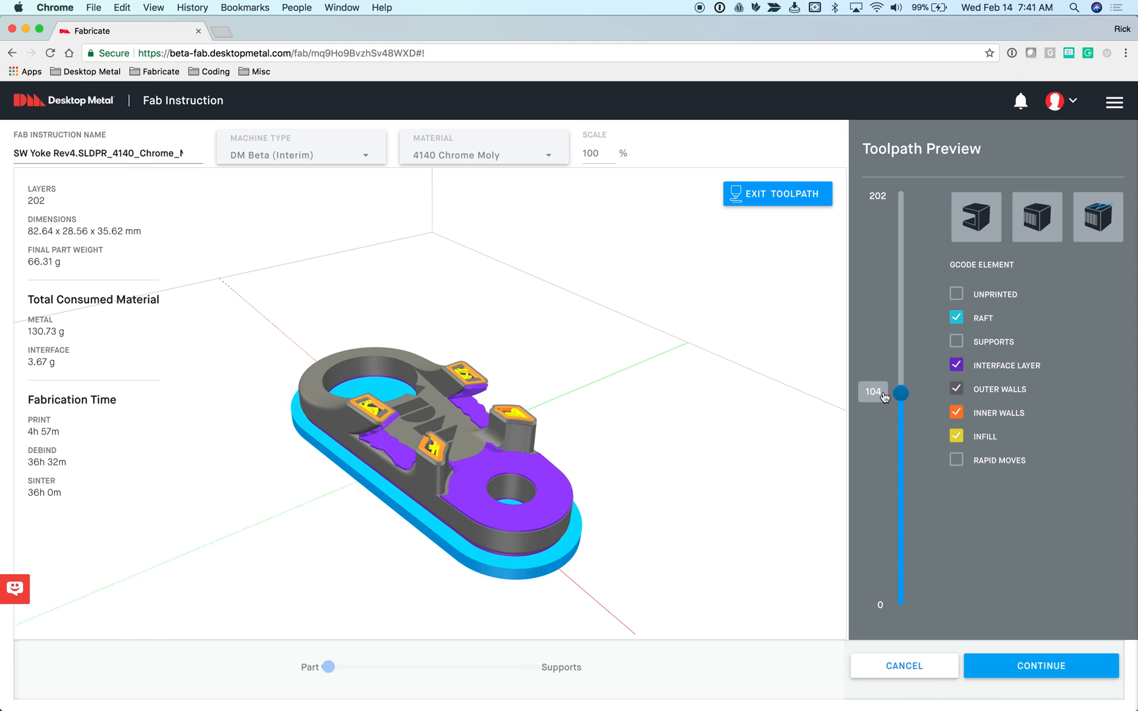
{"action": "left_click_drag", "start_coordinate": [900, 392], "coordinate": [900, 405]}
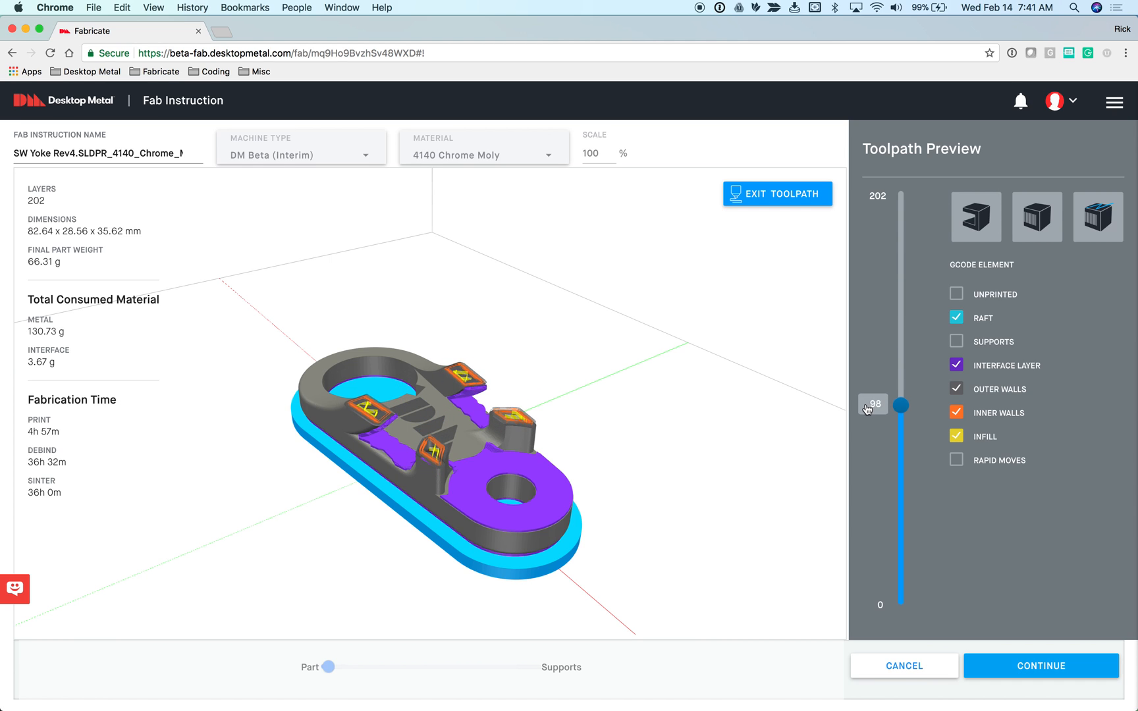
{"action": "left_click", "coordinate": [956, 341]}
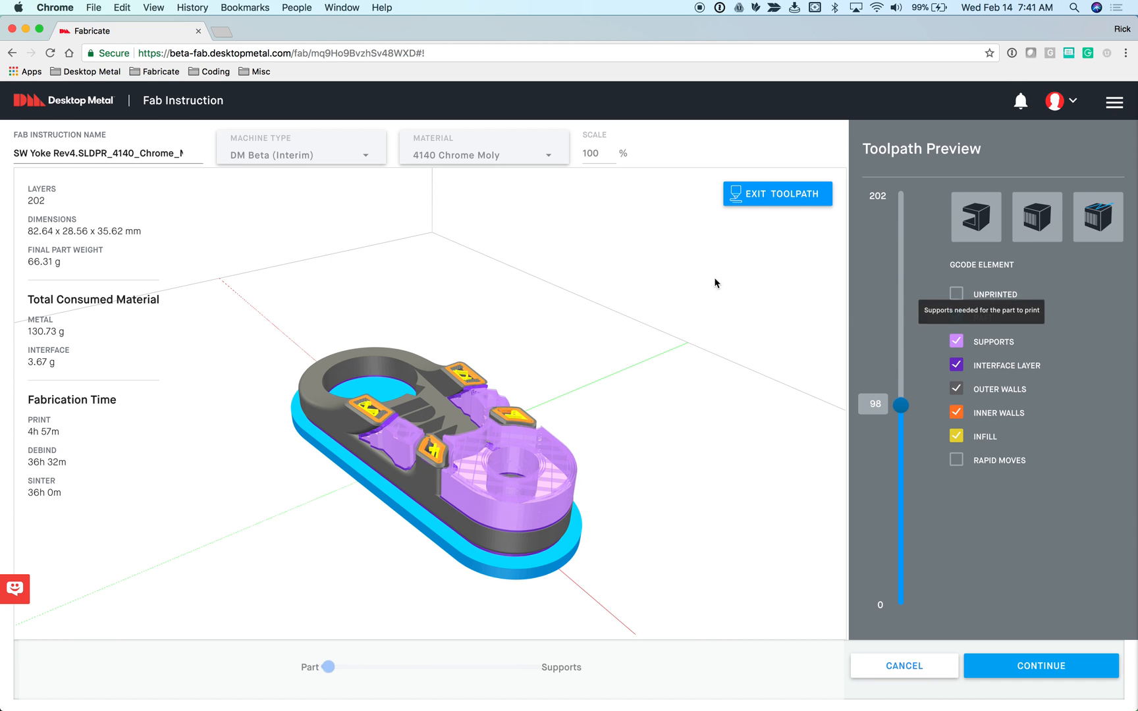
{"action": "left_click", "coordinate": [776, 194]}
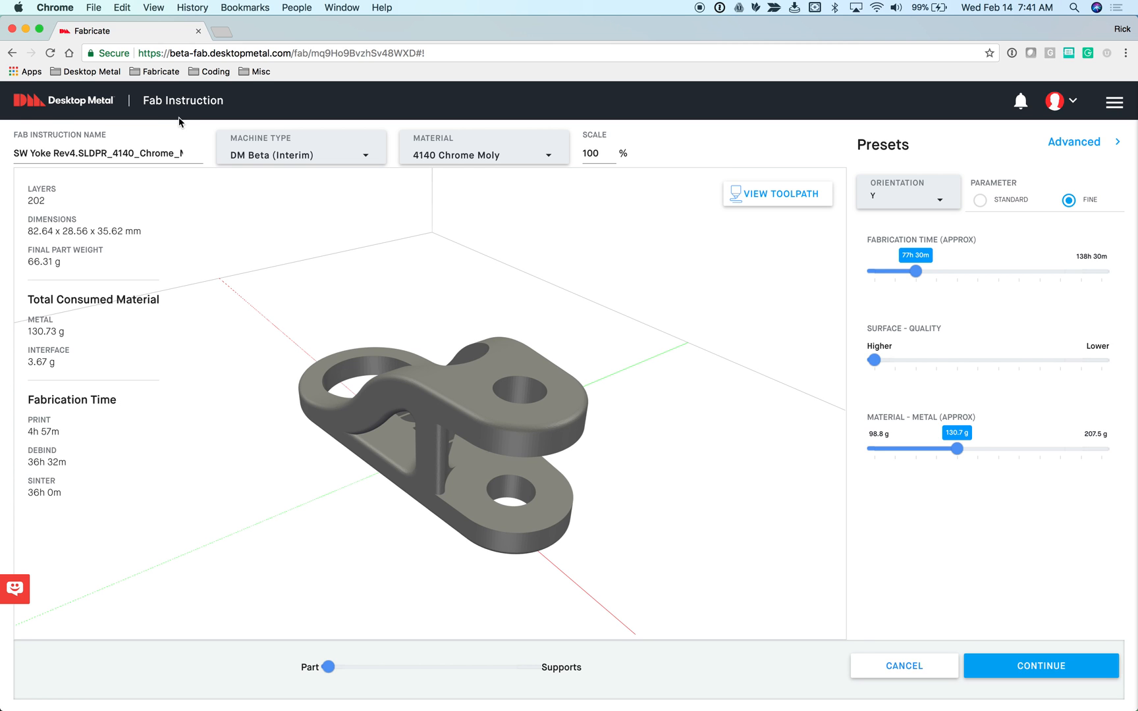
{"action": "mouse_move", "coordinate": [458, 415]}
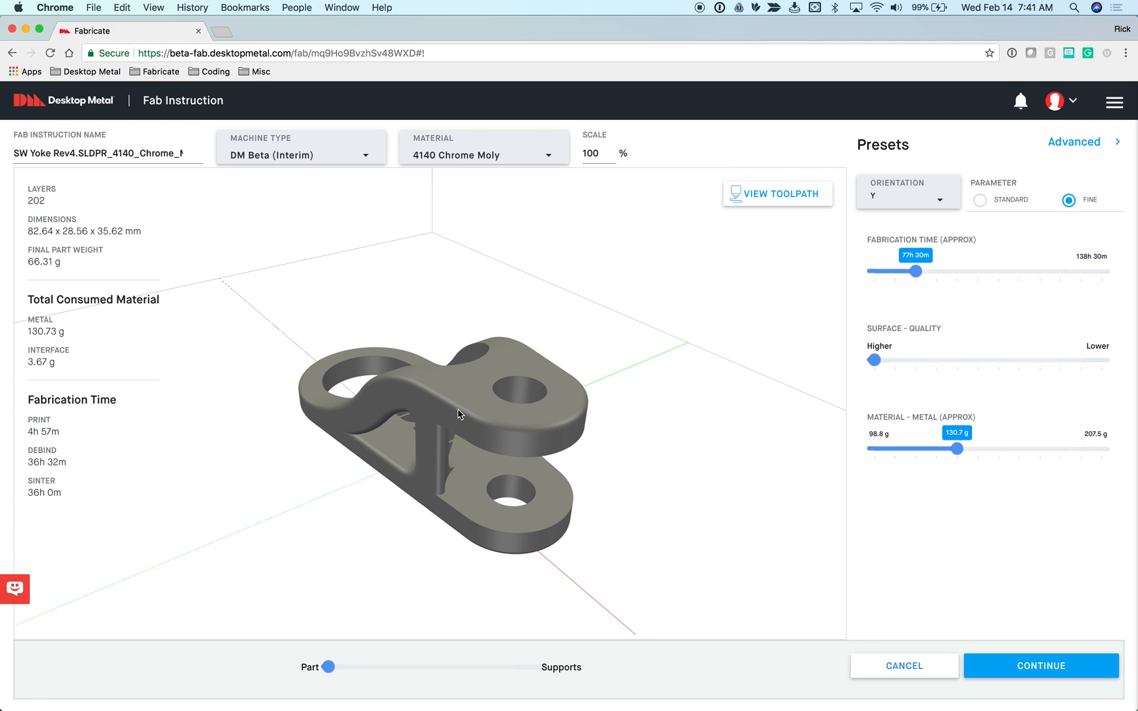
- Orbit the yoke to check it, then accept the fab instruction into Job Setup
{"action": "left_click_drag", "start_coordinate": [457, 413], "coordinate": [396, 440]}
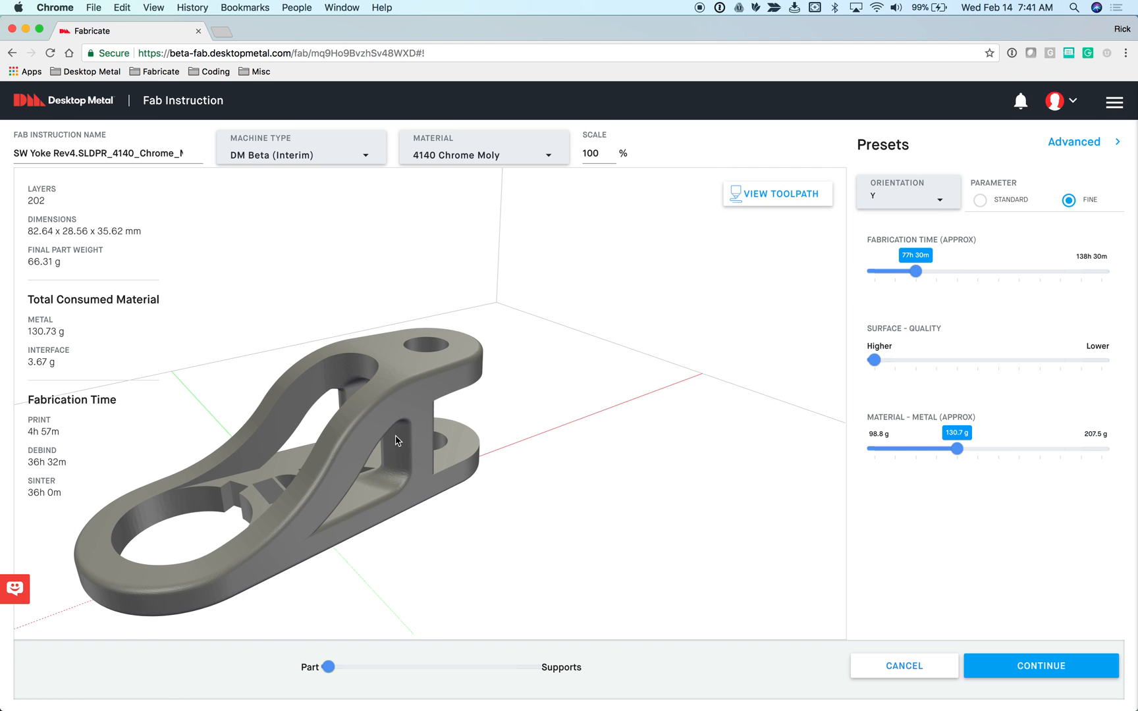
{"action": "left_click_drag", "start_coordinate": [395, 440], "coordinate": [522, 244]}
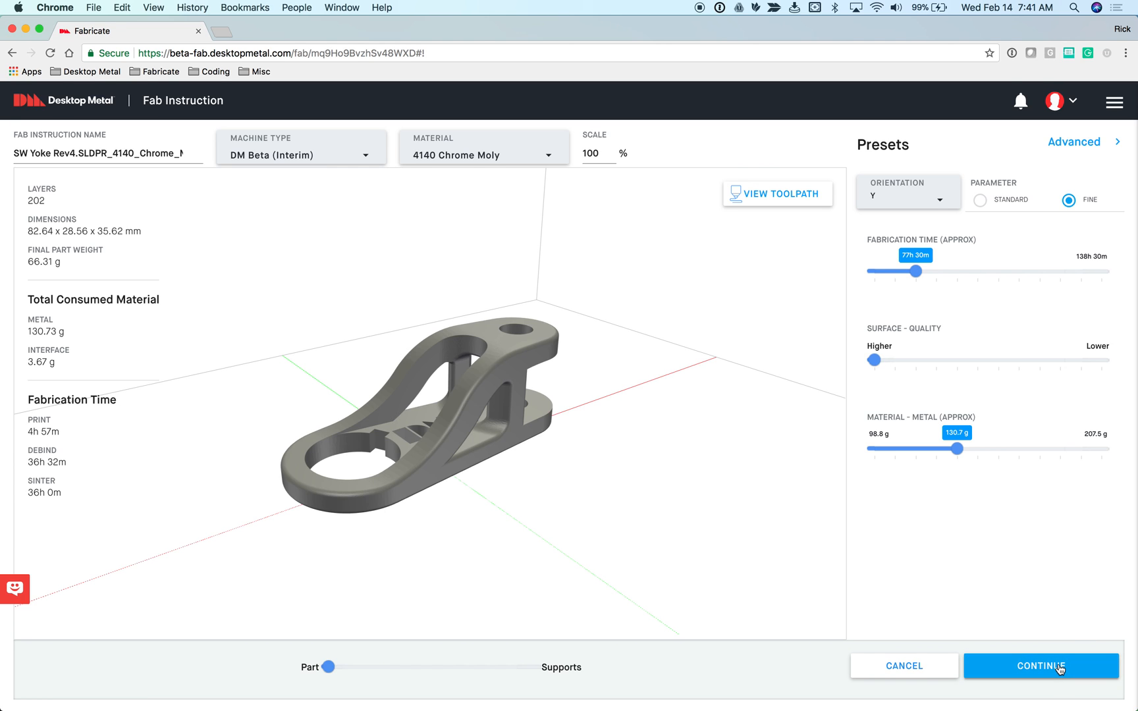
{"action": "left_click", "coordinate": [1040, 666]}
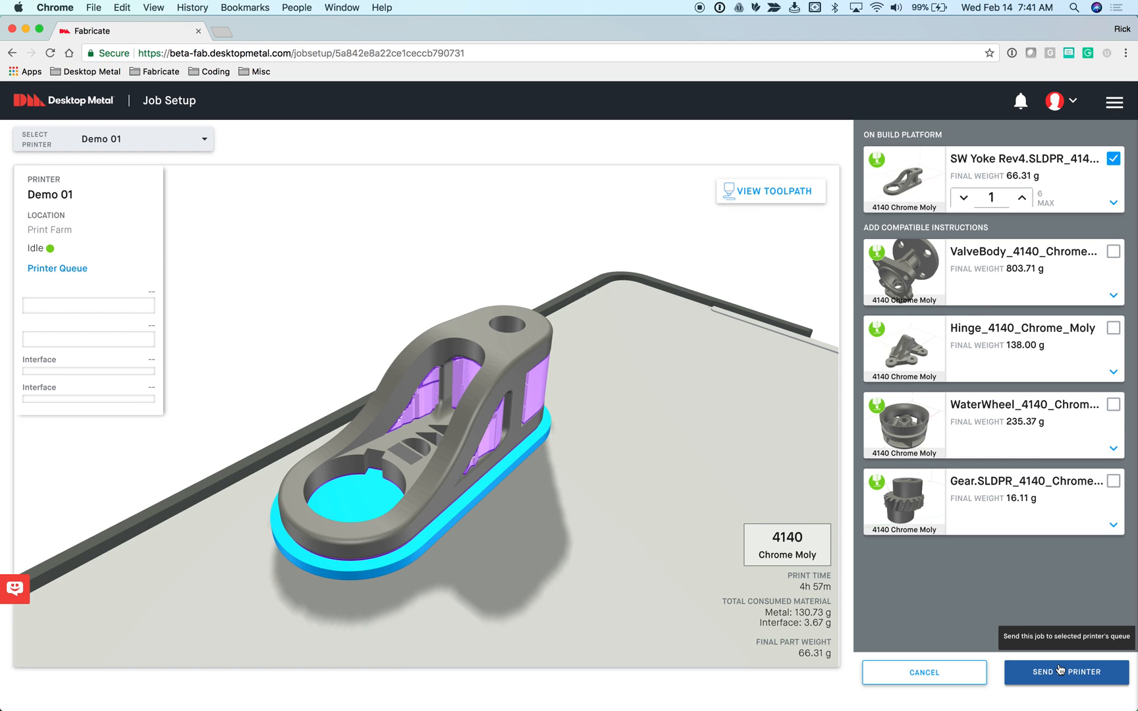
{"action": "mouse_move", "coordinate": [620, 515]}
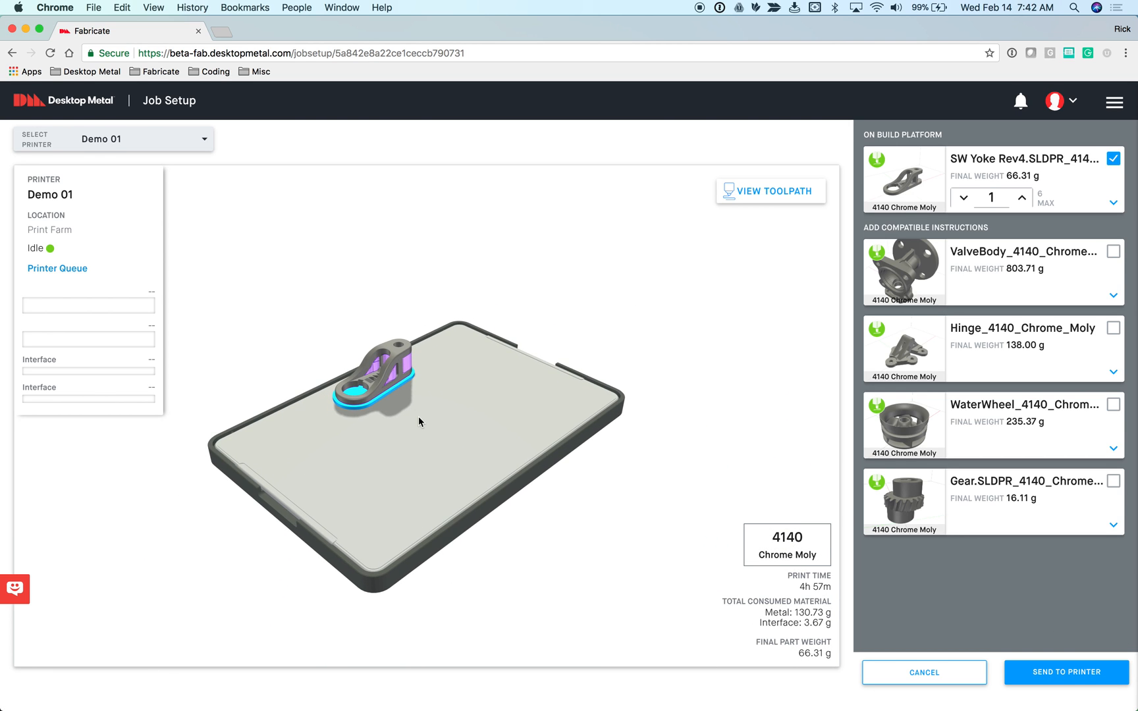
{"action": "mouse_move", "coordinate": [379, 432]}
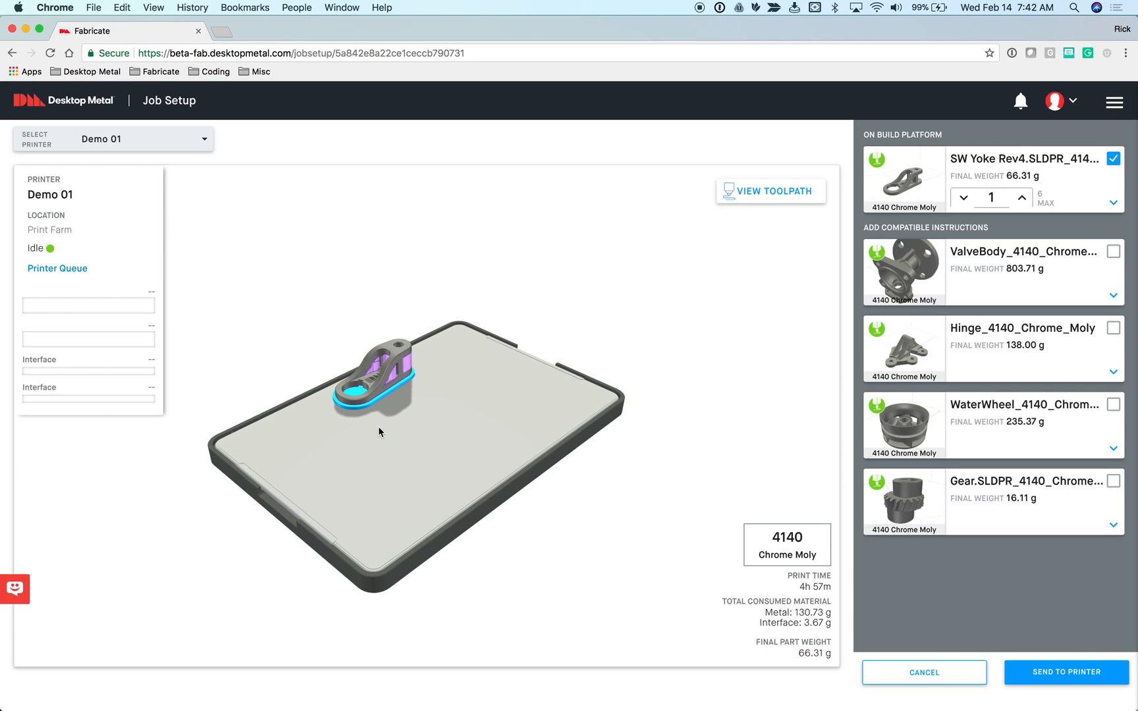
{"action": "mouse_move", "coordinate": [398, 432]}
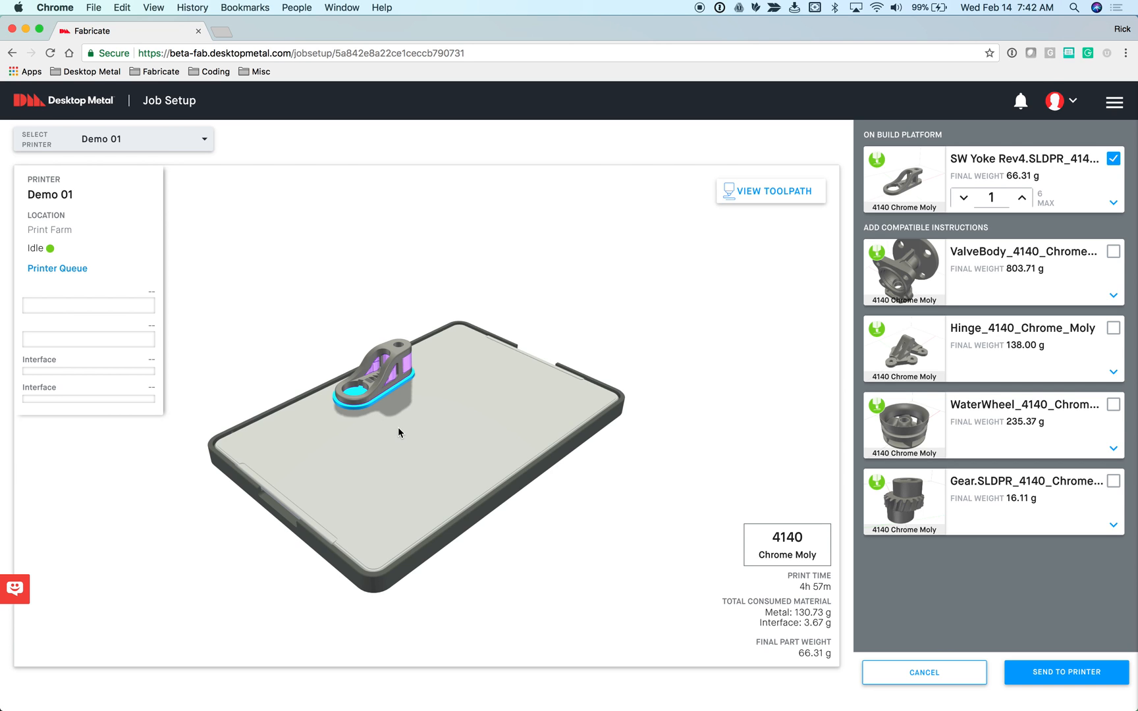
{"action": "mouse_move", "coordinate": [396, 375]}
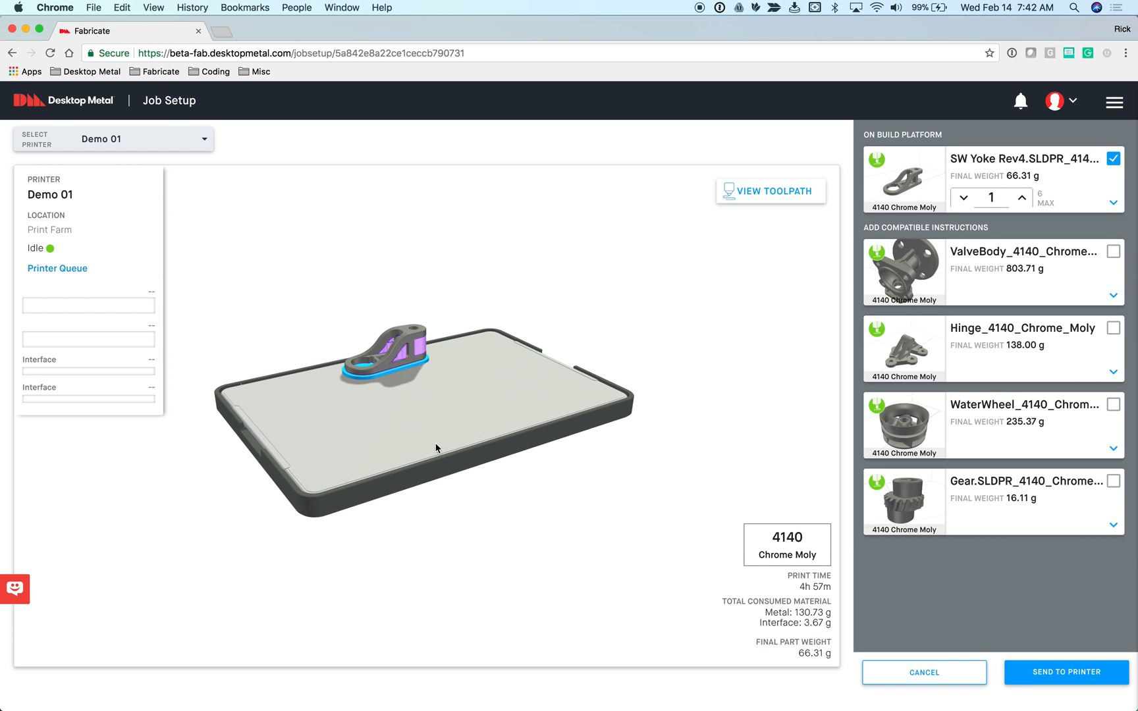
{"action": "left_click_drag", "start_coordinate": [436, 449], "coordinate": [386, 401]}
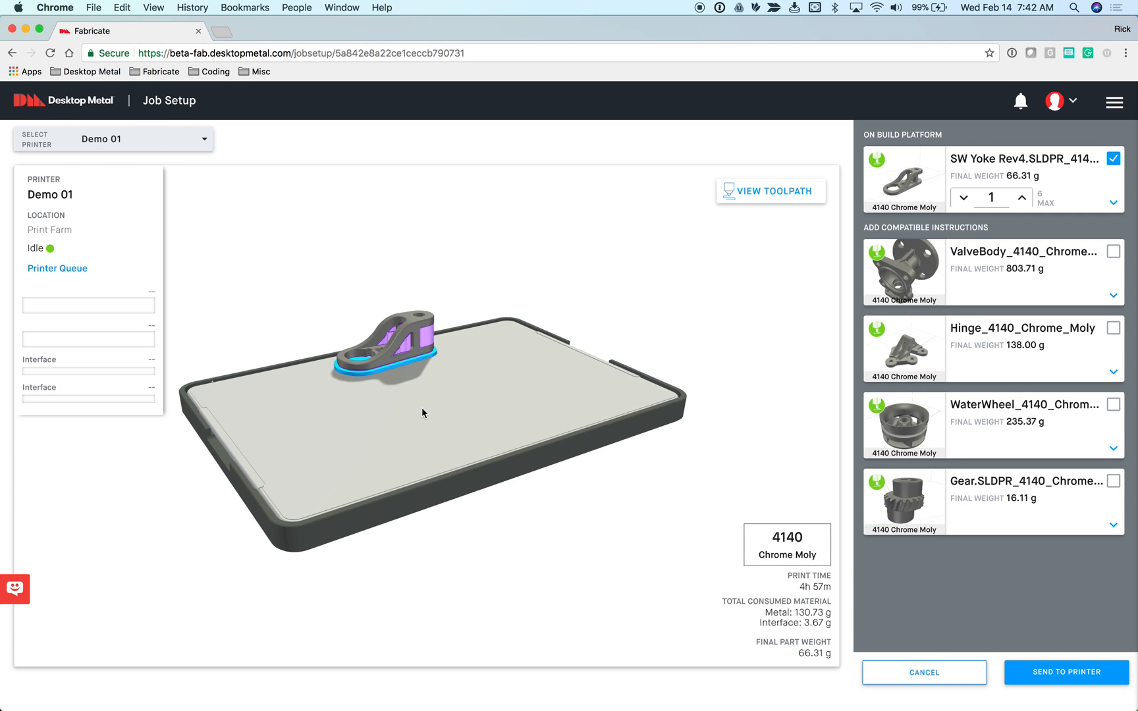
{"action": "mouse_move", "coordinate": [777, 278]}
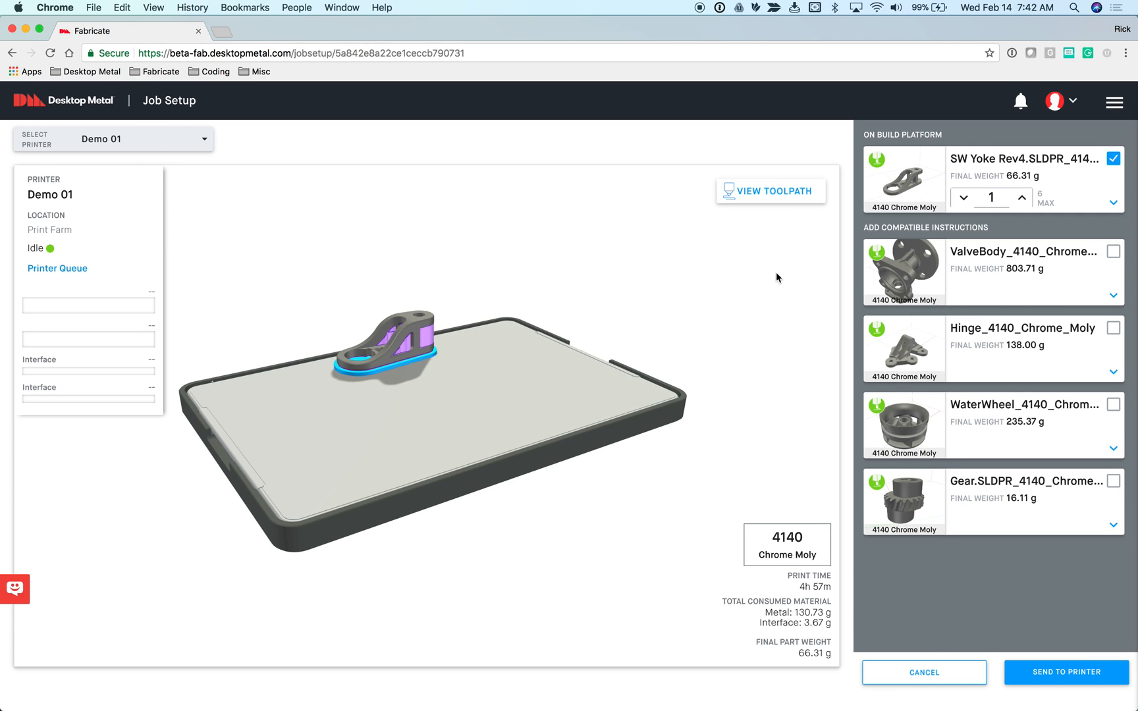
{"action": "mouse_move", "coordinate": [1028, 183]}
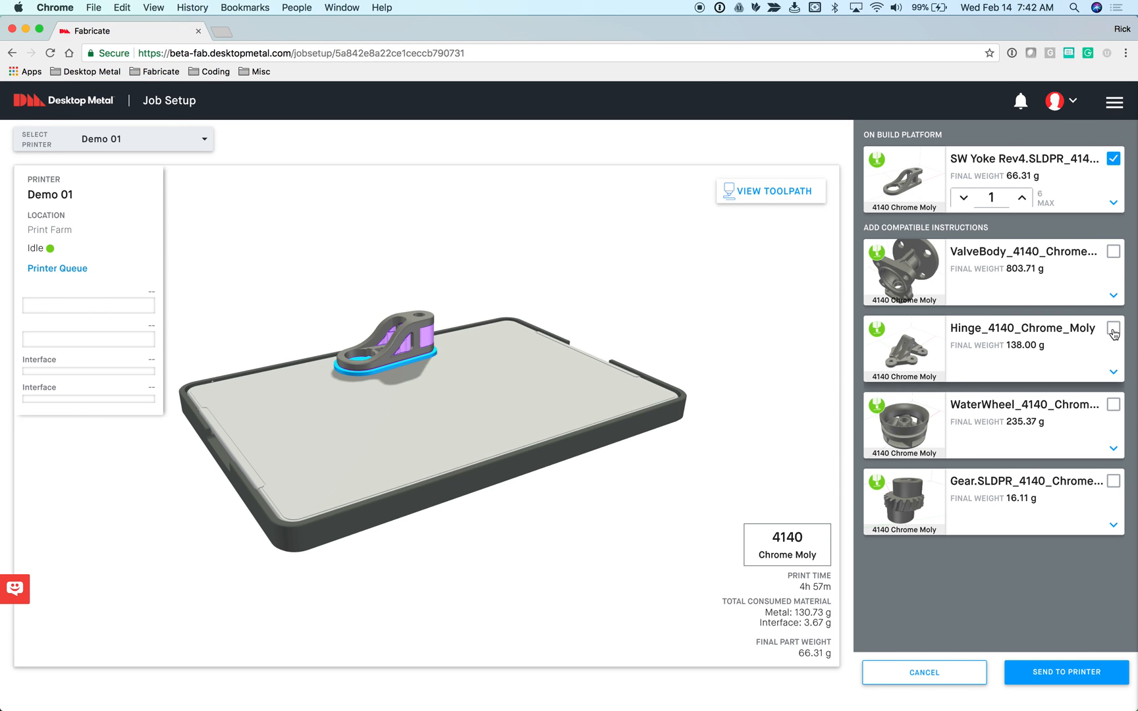
- Add the Hinge_4140_Chrome_Moly to the platform and raise the SW Yoke quantity to 2
{"action": "left_click", "coordinate": [1114, 328]}
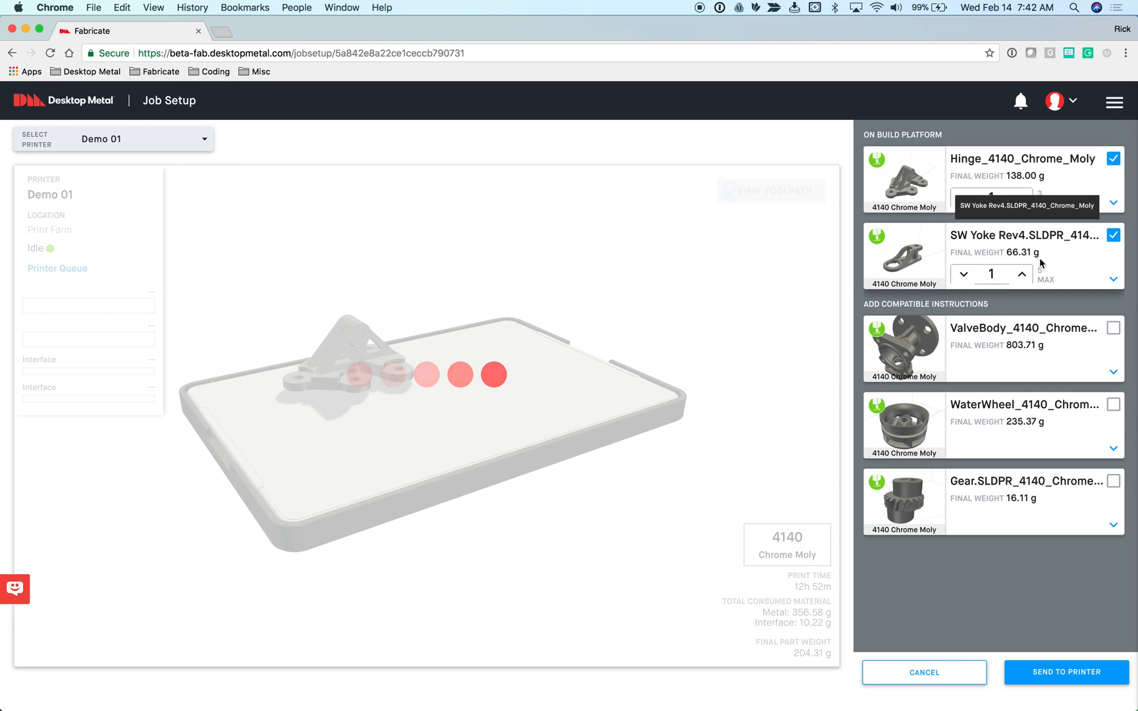
{"action": "left_click", "coordinate": [1021, 274]}
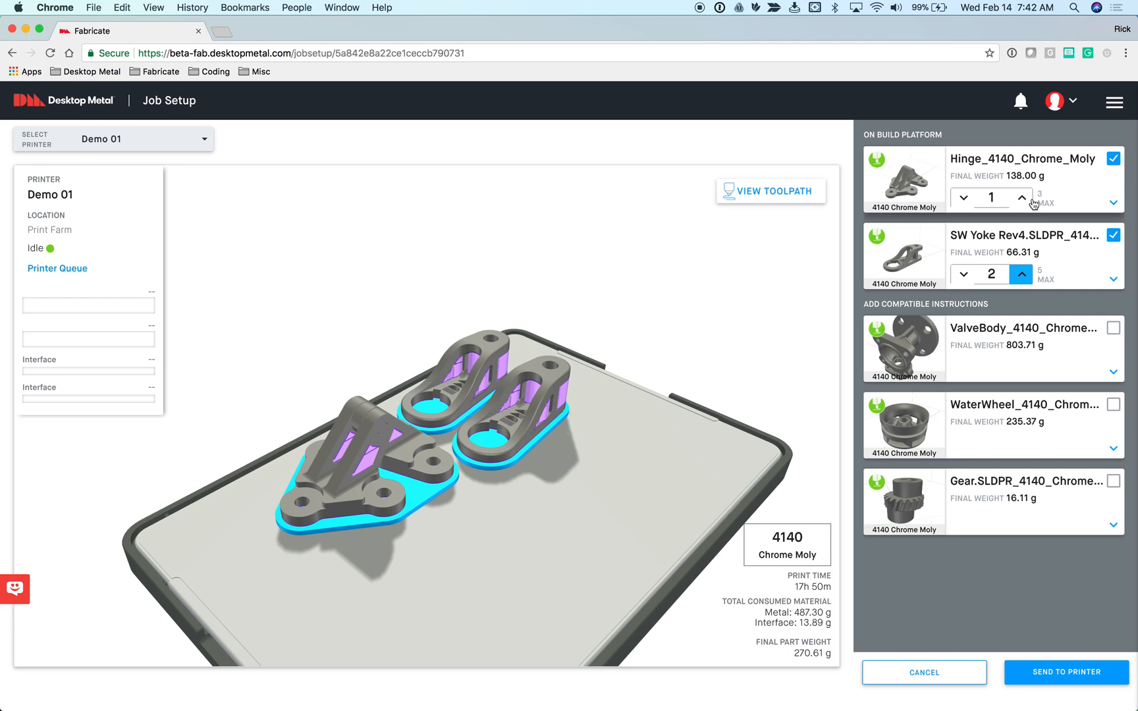
{"action": "mouse_move", "coordinate": [916, 188]}
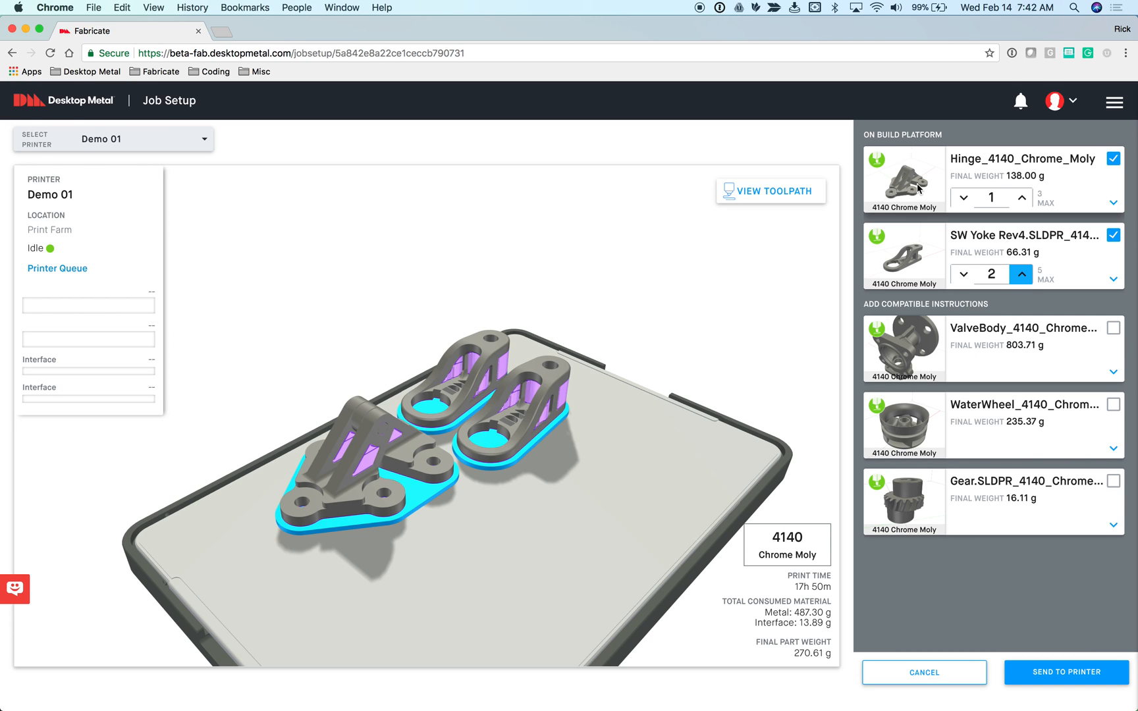
{"action": "mouse_move", "coordinate": [574, 551]}
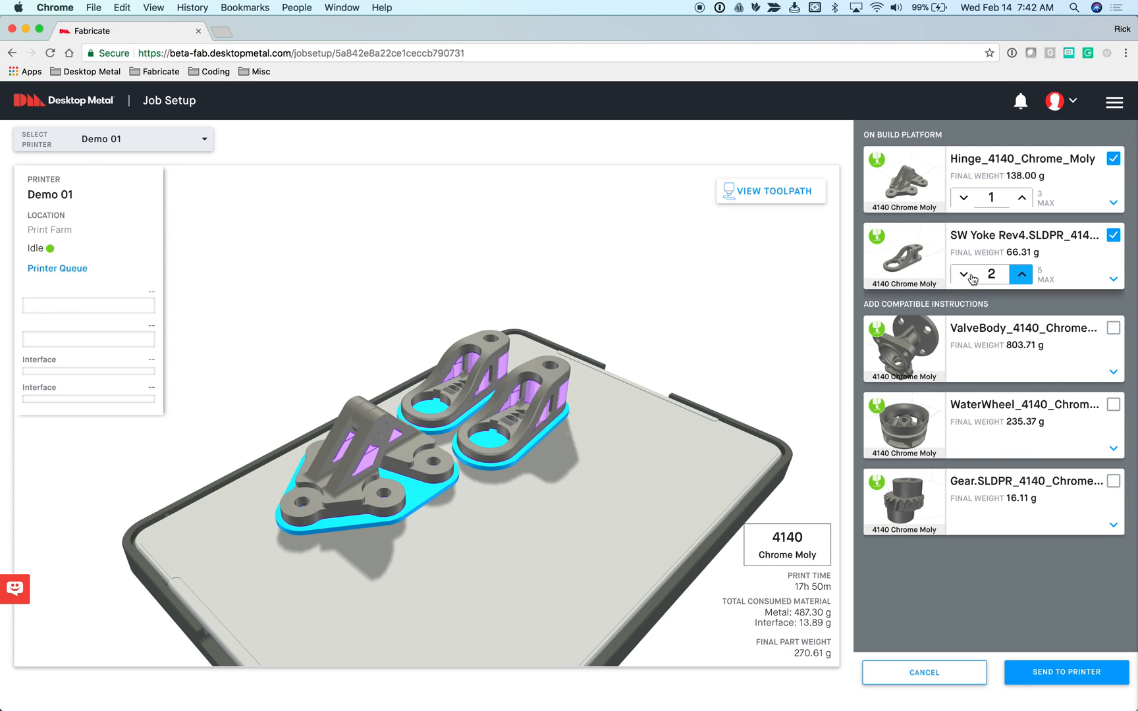
{"action": "mouse_move", "coordinate": [899, 269]}
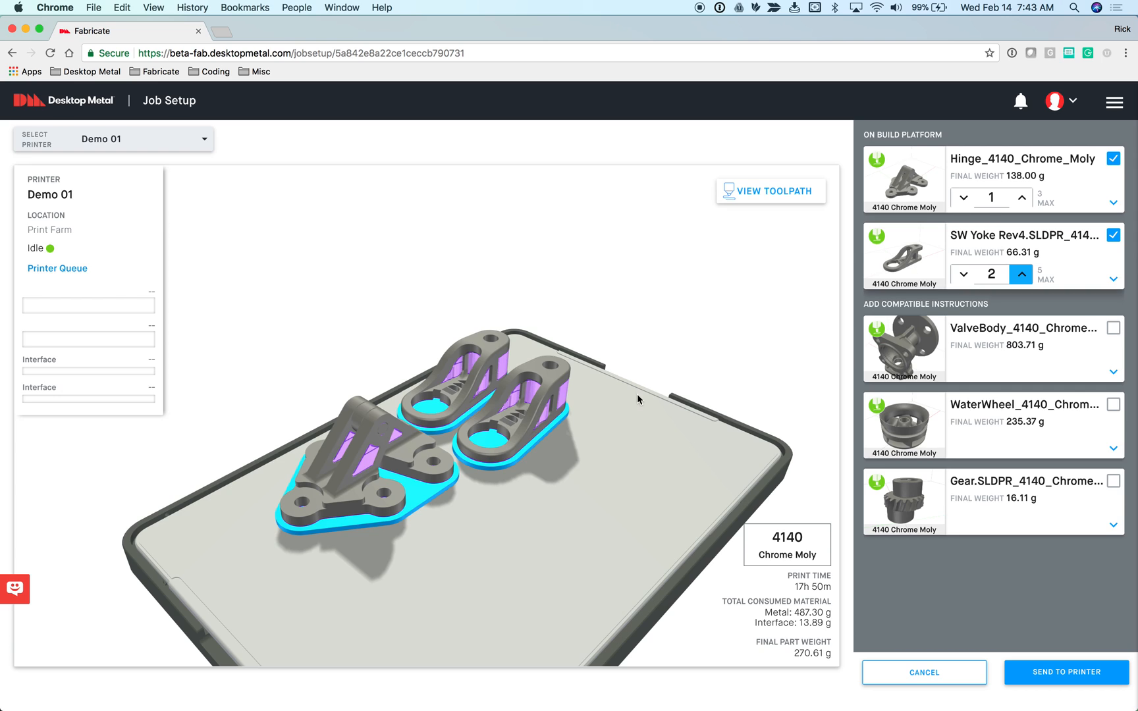
{"action": "mouse_move", "coordinate": [533, 492]}
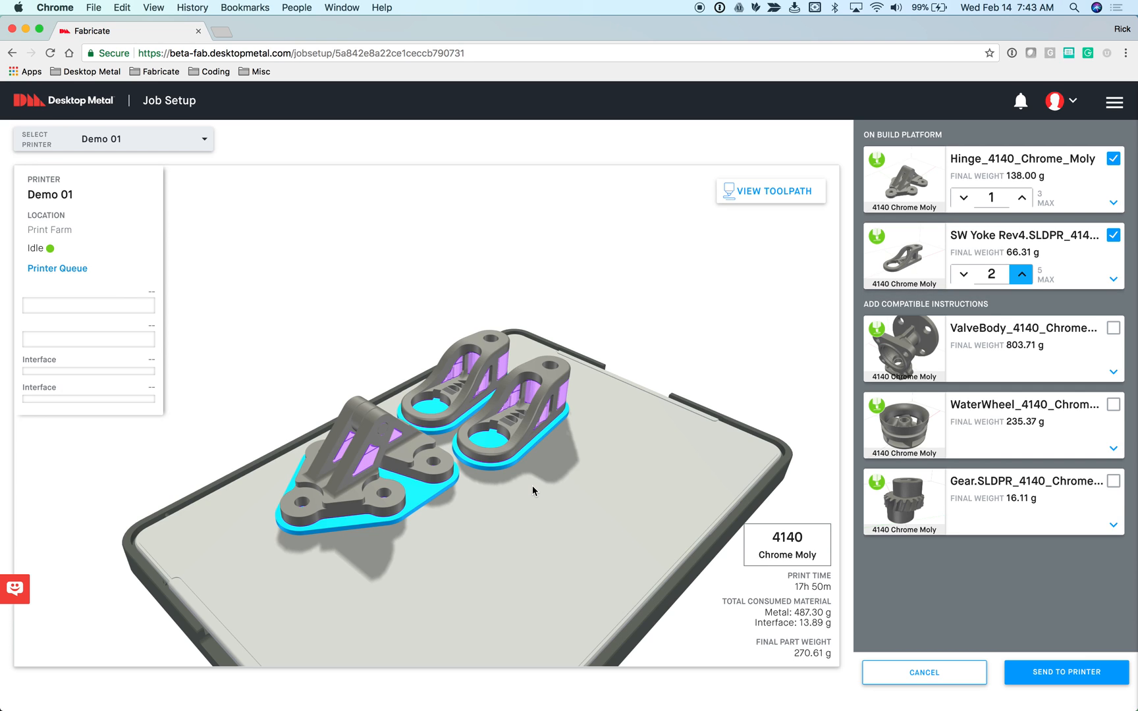
{"action": "mouse_move", "coordinate": [856, 470]}
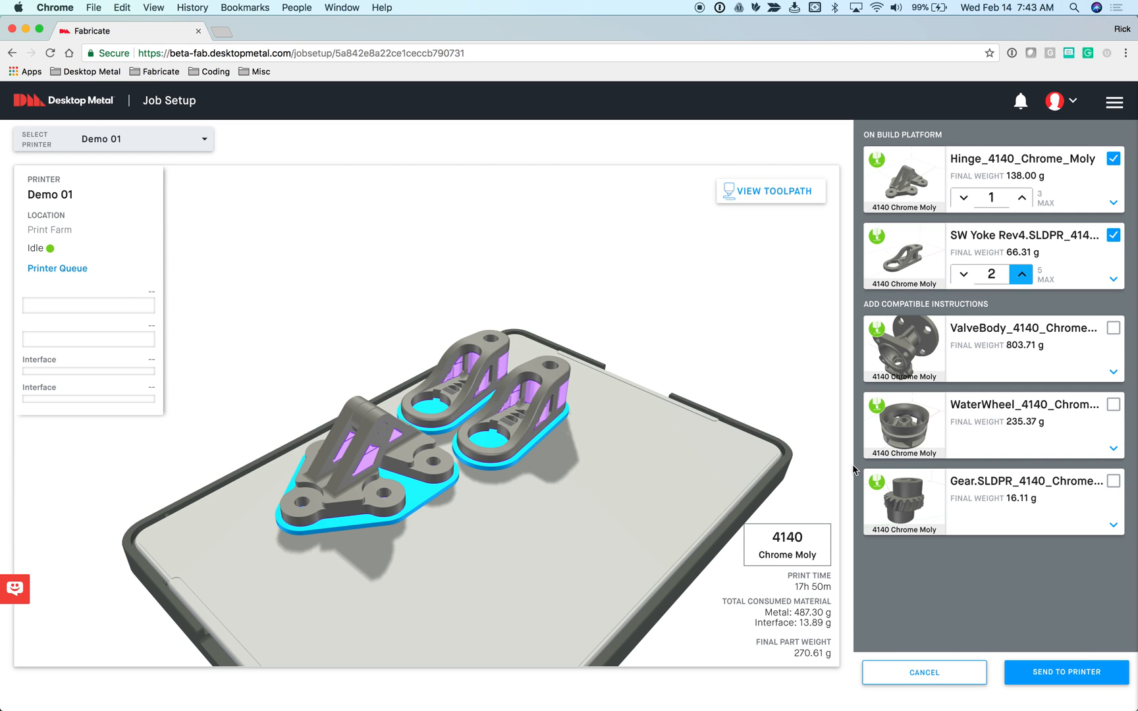
{"action": "mouse_move", "coordinate": [515, 597]}
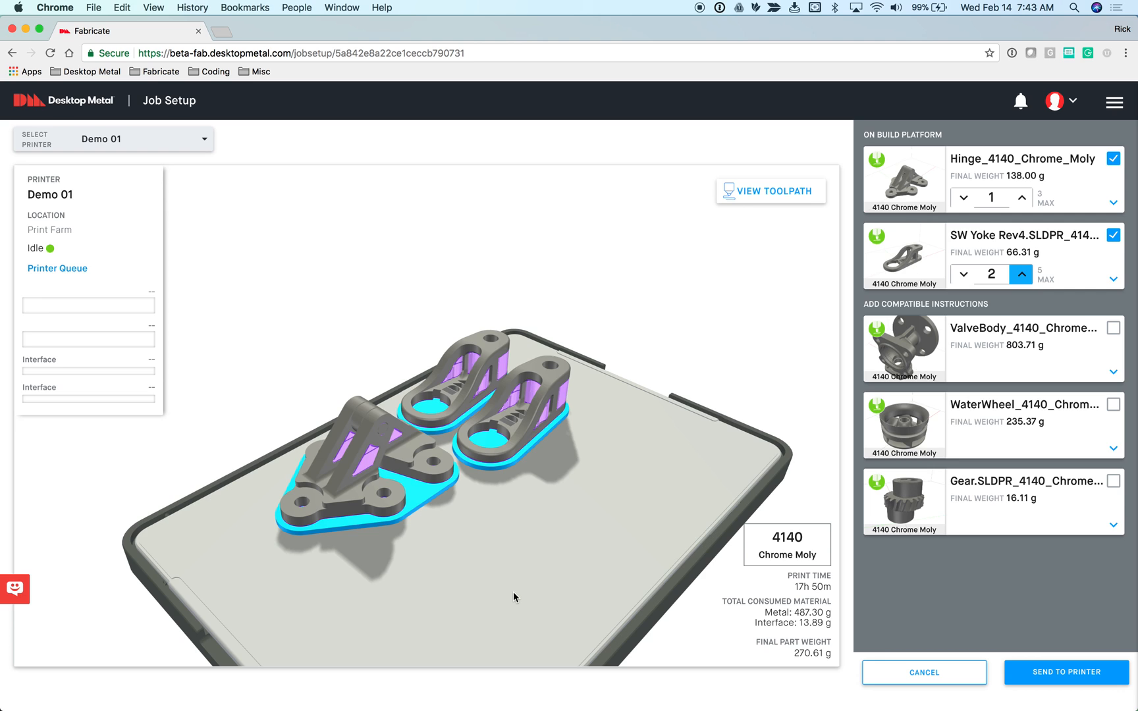
{"action": "mouse_move", "coordinate": [179, 179]}
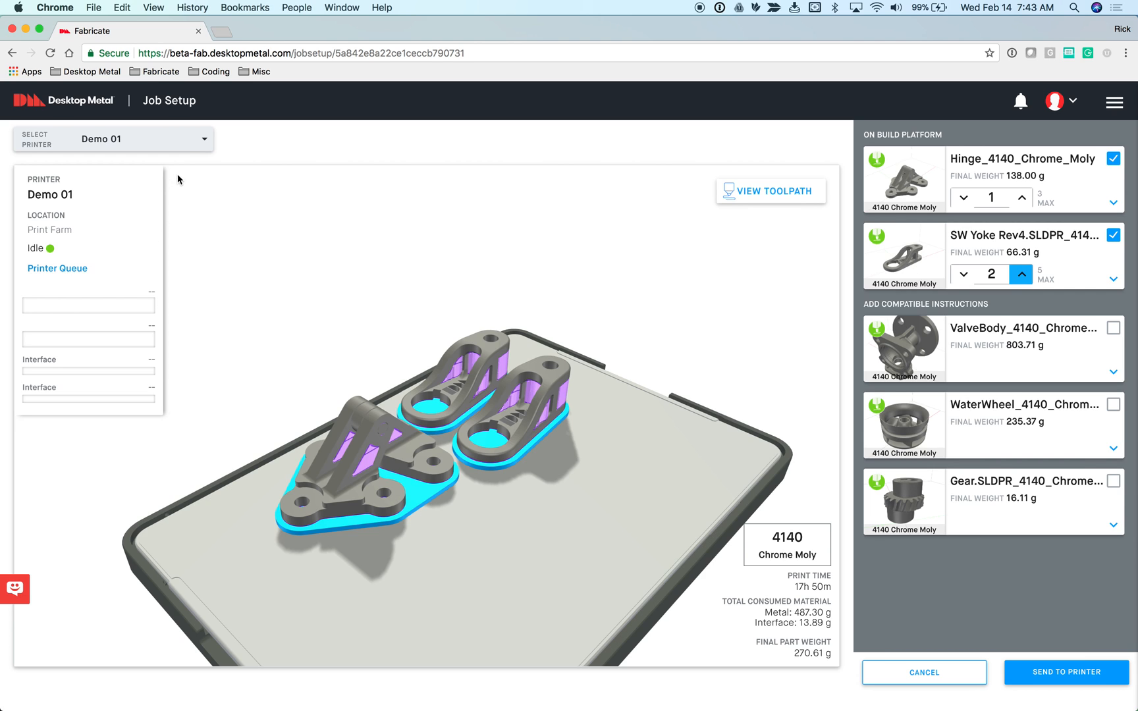
- Show the Select Printer list with Demo 01 and Demo 02
{"action": "left_click", "coordinate": [141, 138]}
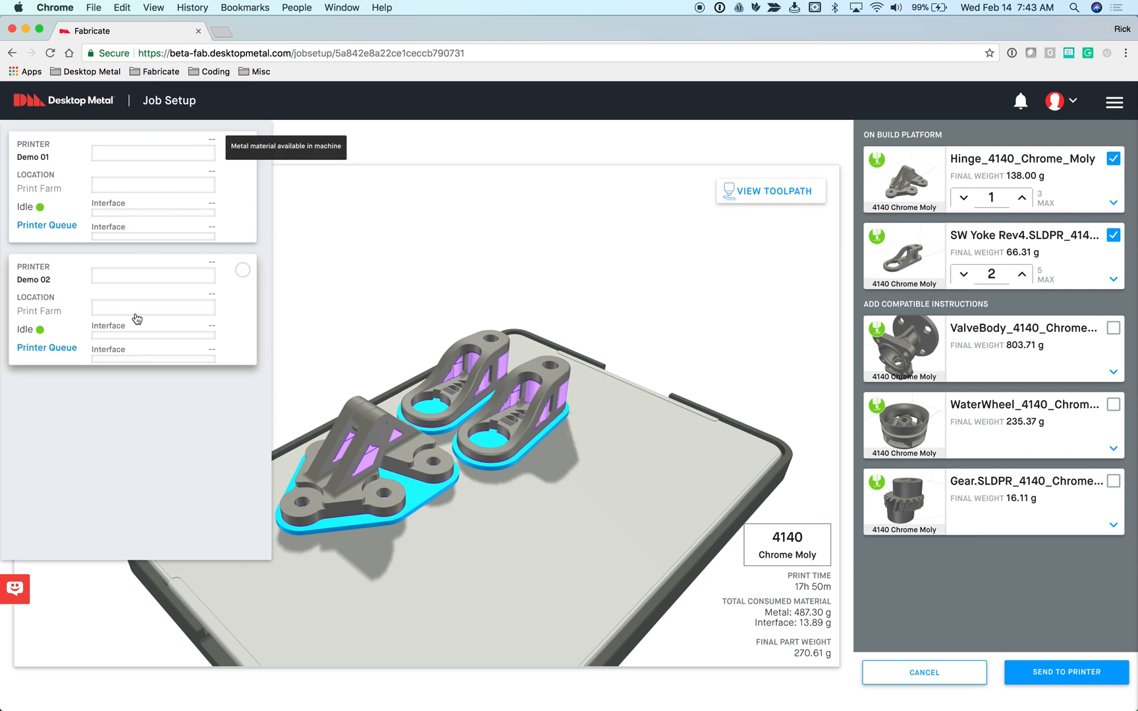
{"action": "mouse_move", "coordinate": [157, 162]}
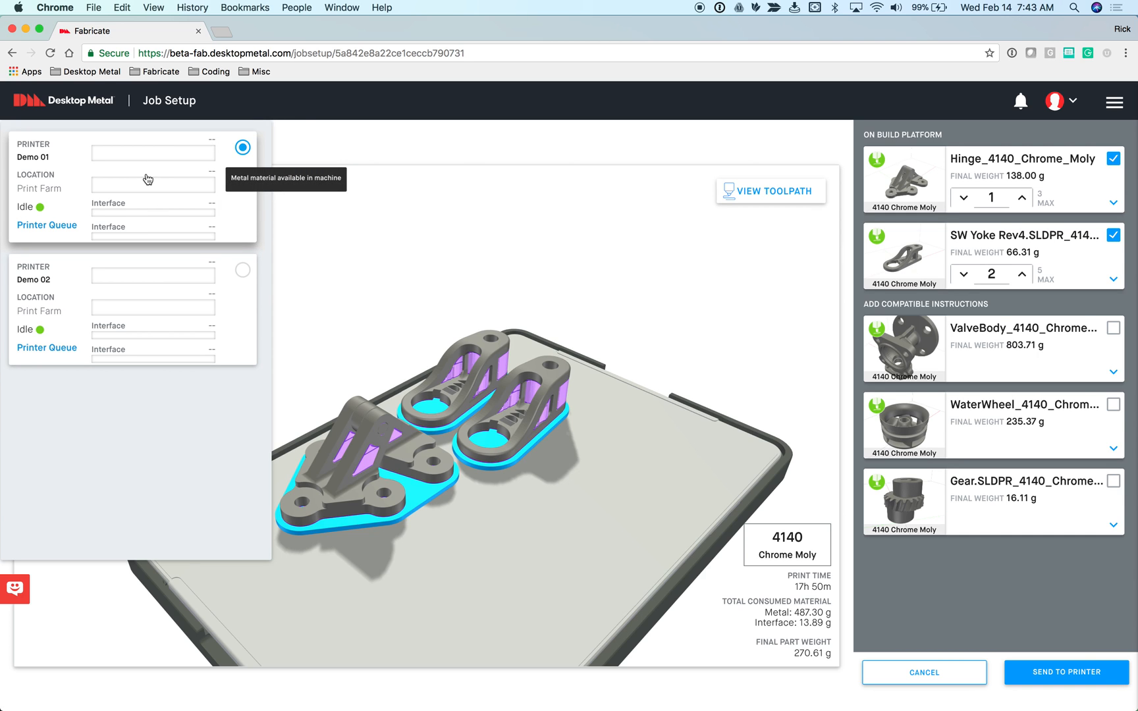
{"action": "mouse_move", "coordinate": [143, 175]}
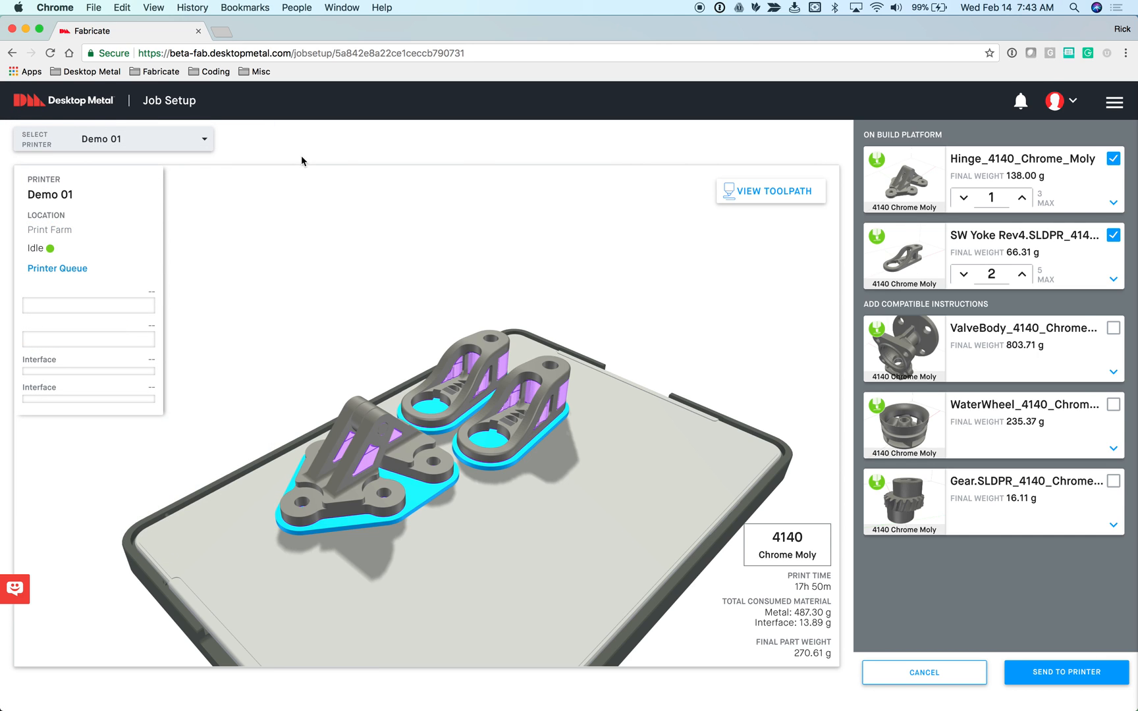
{"action": "mouse_move", "coordinate": [1056, 694]}
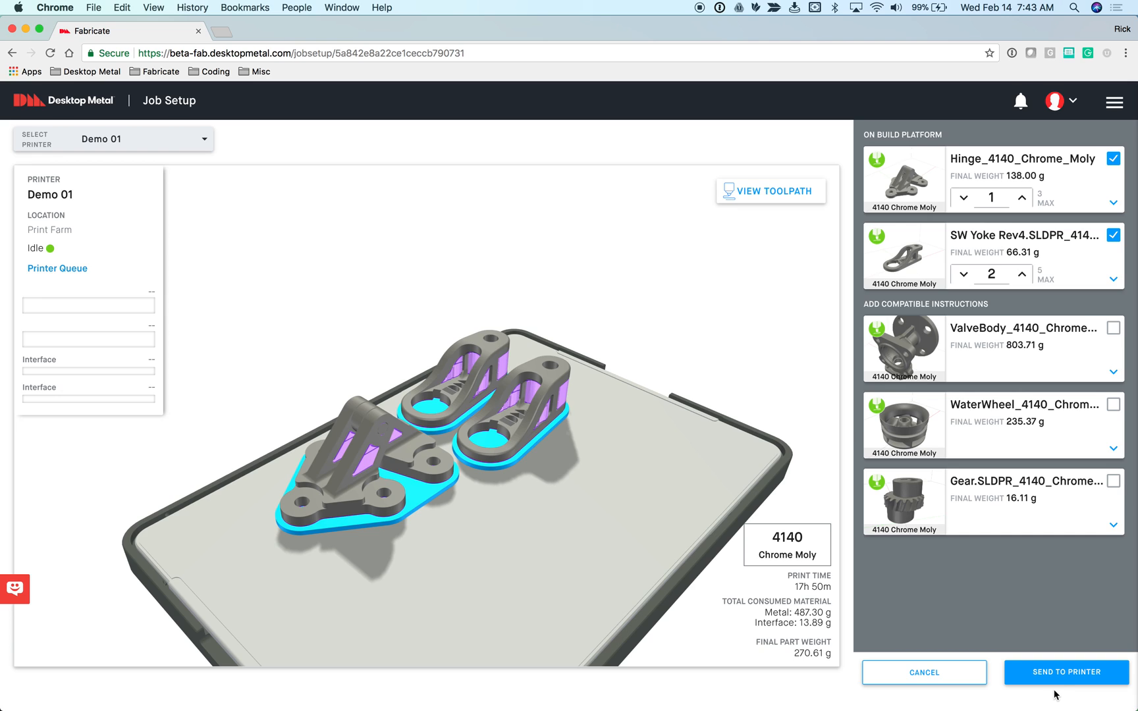
{"action": "mouse_move", "coordinate": [1065, 672]}
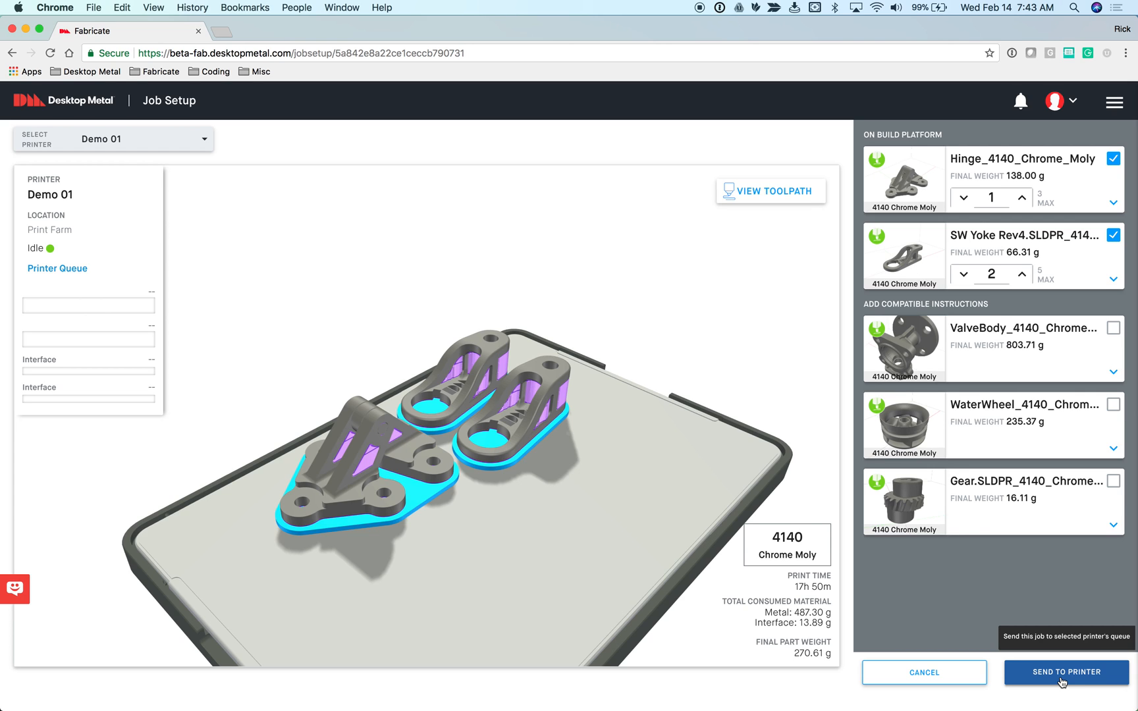
{"action": "mouse_move", "coordinate": [899, 233]}
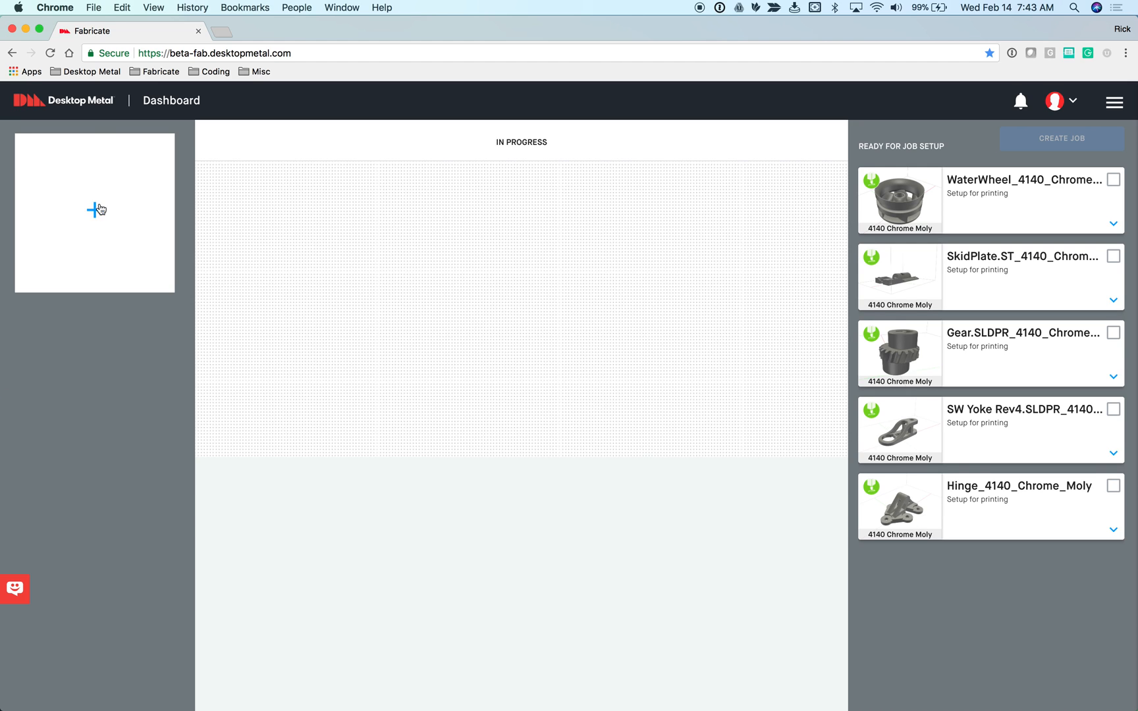
- Upload ValveBody.stl and Save & Continue to its 4140 Chrome Moly fab instruction
{"action": "left_click", "coordinate": [95, 211]}
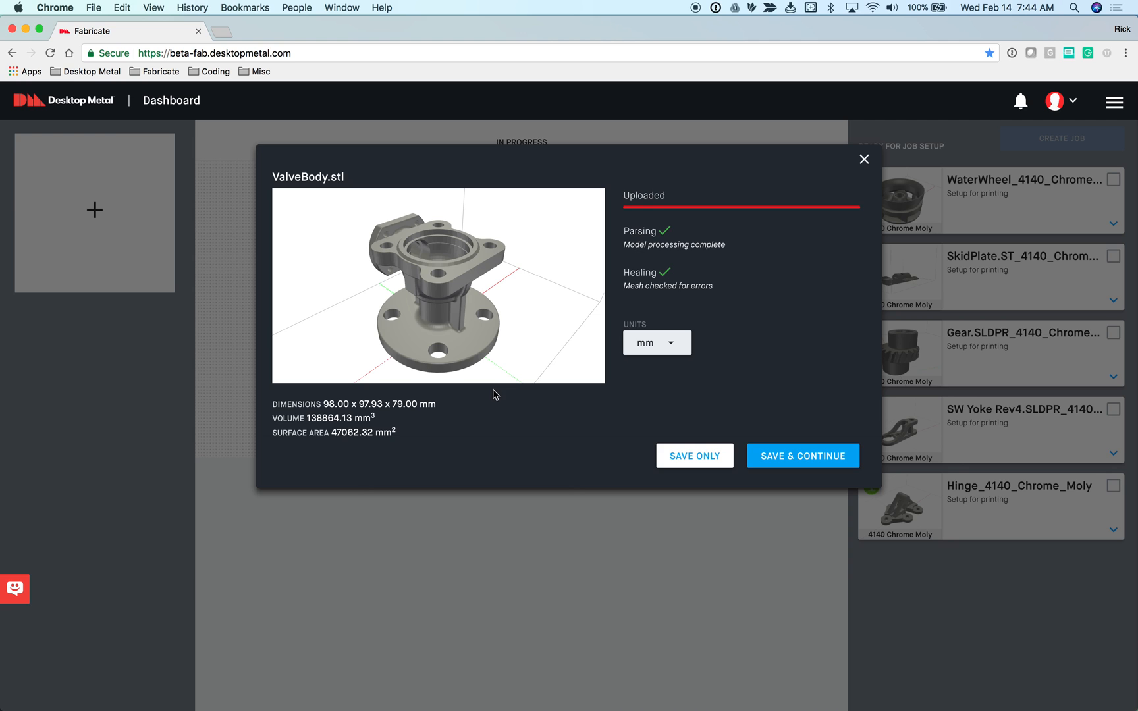
{"action": "mouse_move", "coordinate": [795, 462]}
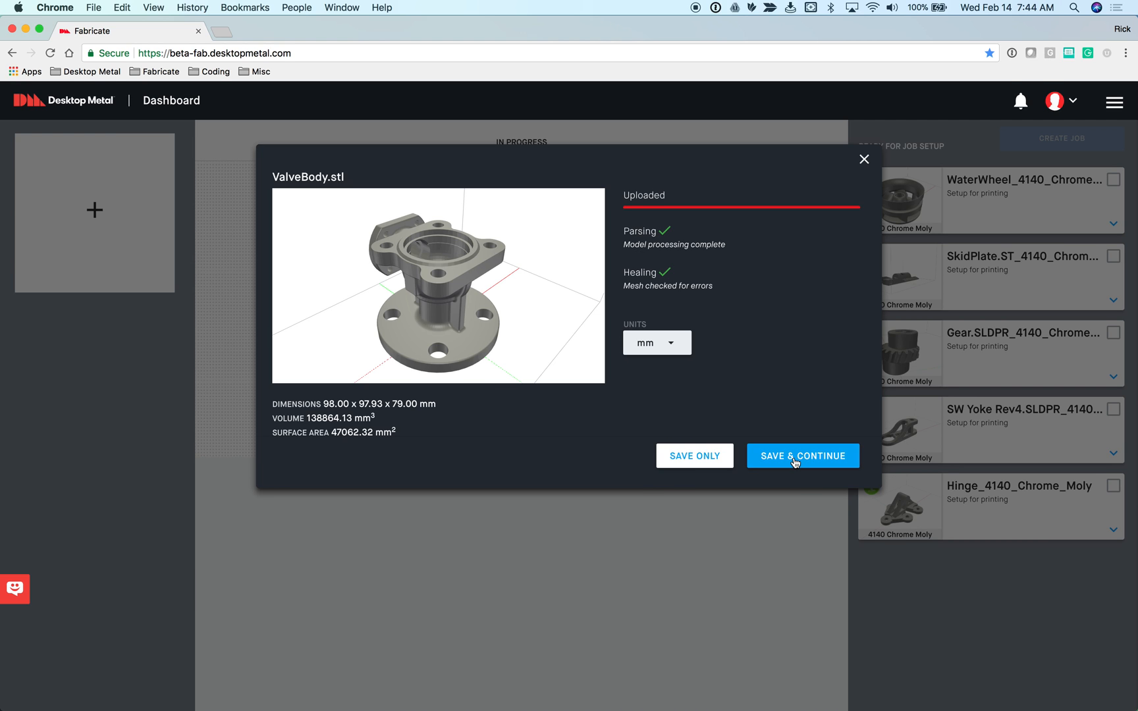
{"action": "left_click", "coordinate": [802, 456]}
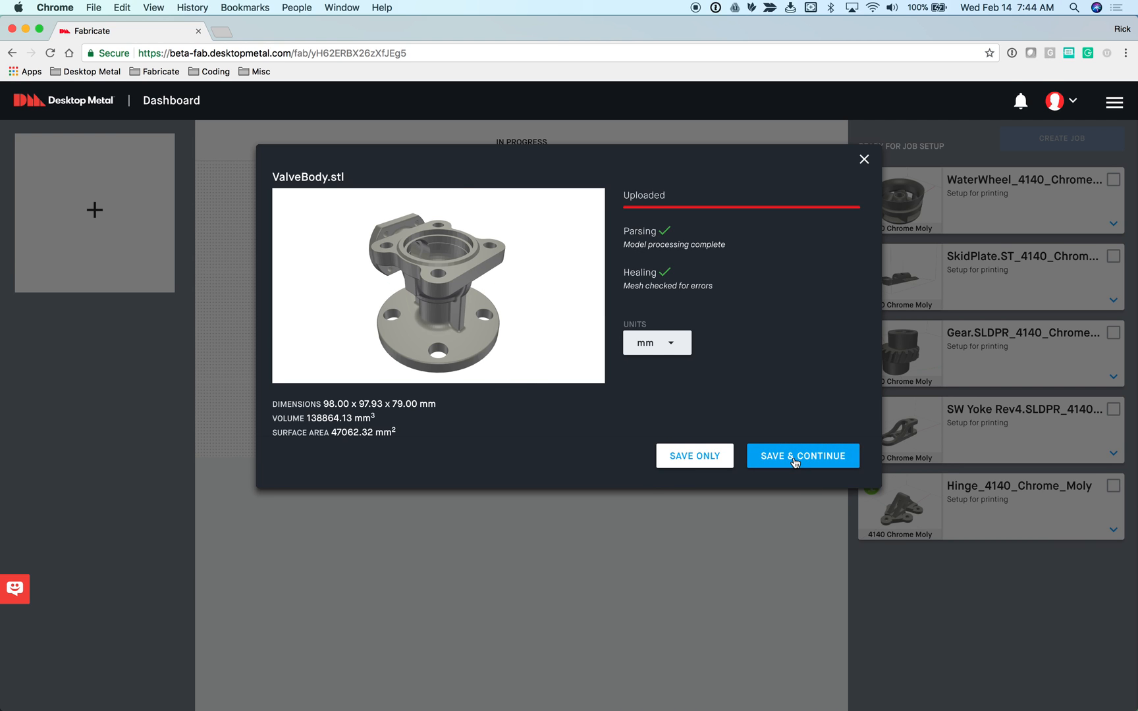
{"action": "left_click", "coordinate": [802, 456]}
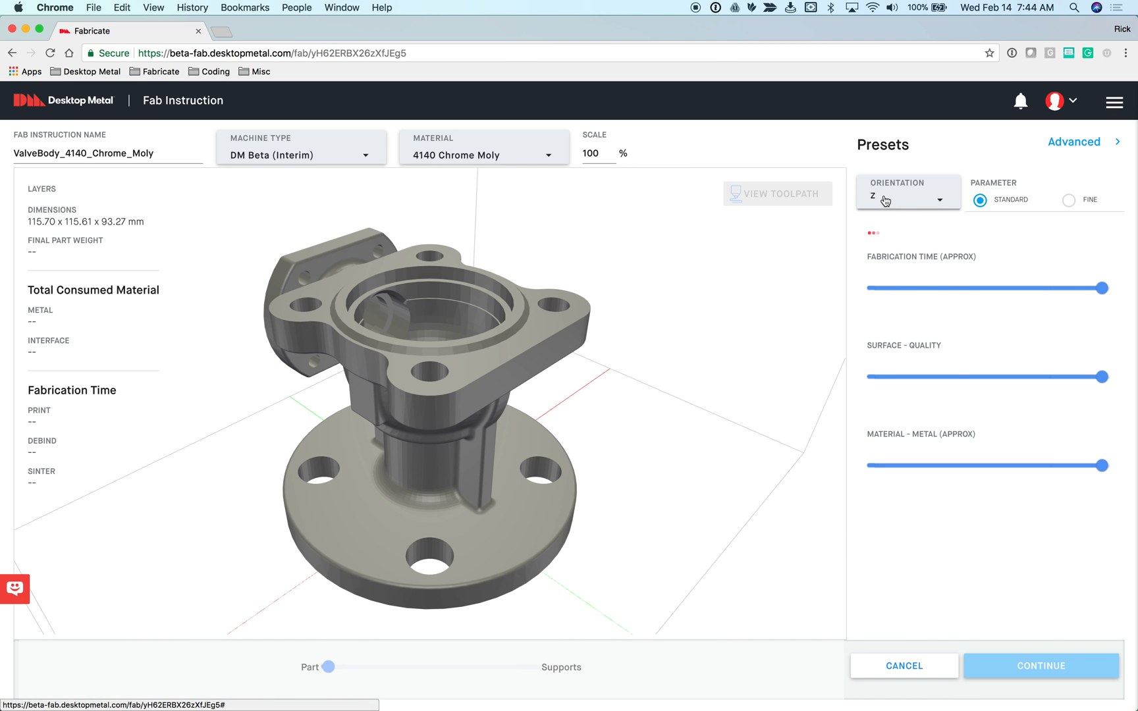
- Set ValveBody to Y orientation with Fine parameters and save it into the job (743.76 g)
{"action": "left_click", "coordinate": [907, 198]}
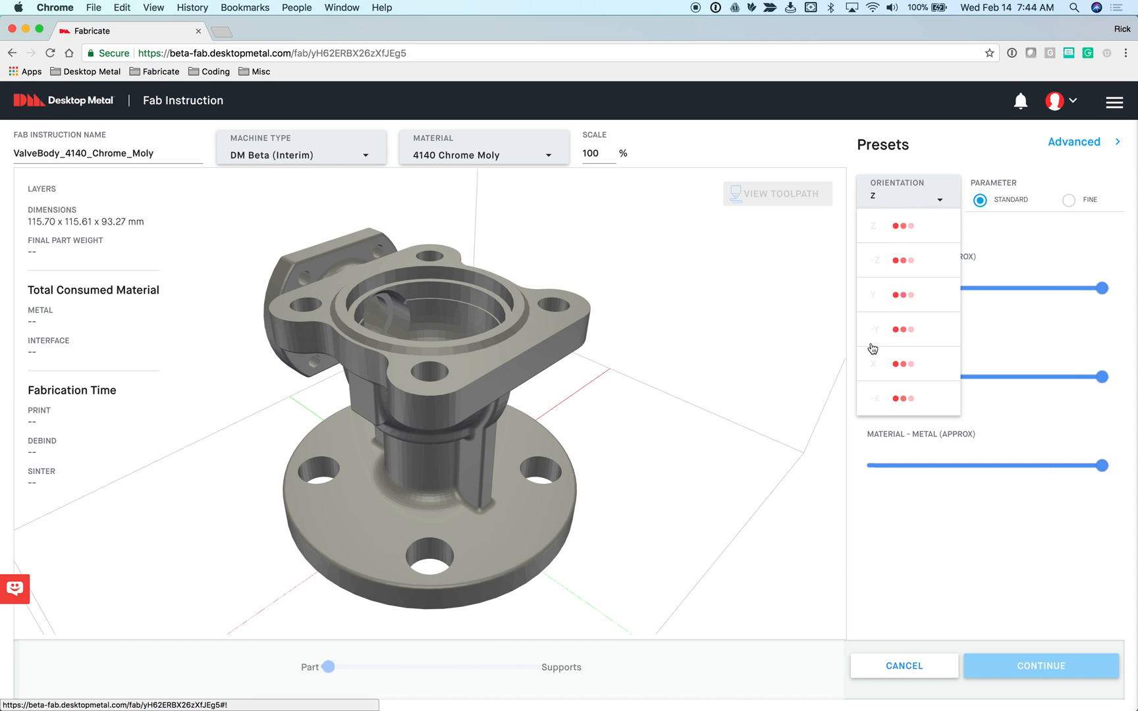
{"action": "left_click", "coordinate": [907, 193]}
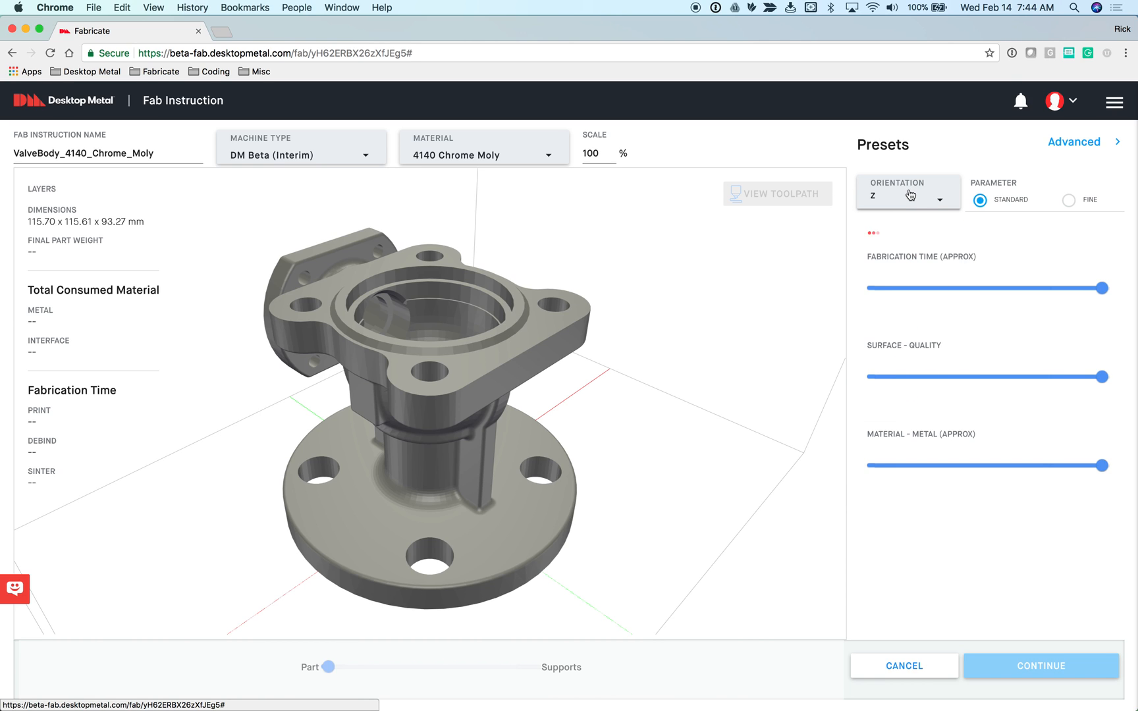
{"action": "left_click", "coordinate": [907, 193]}
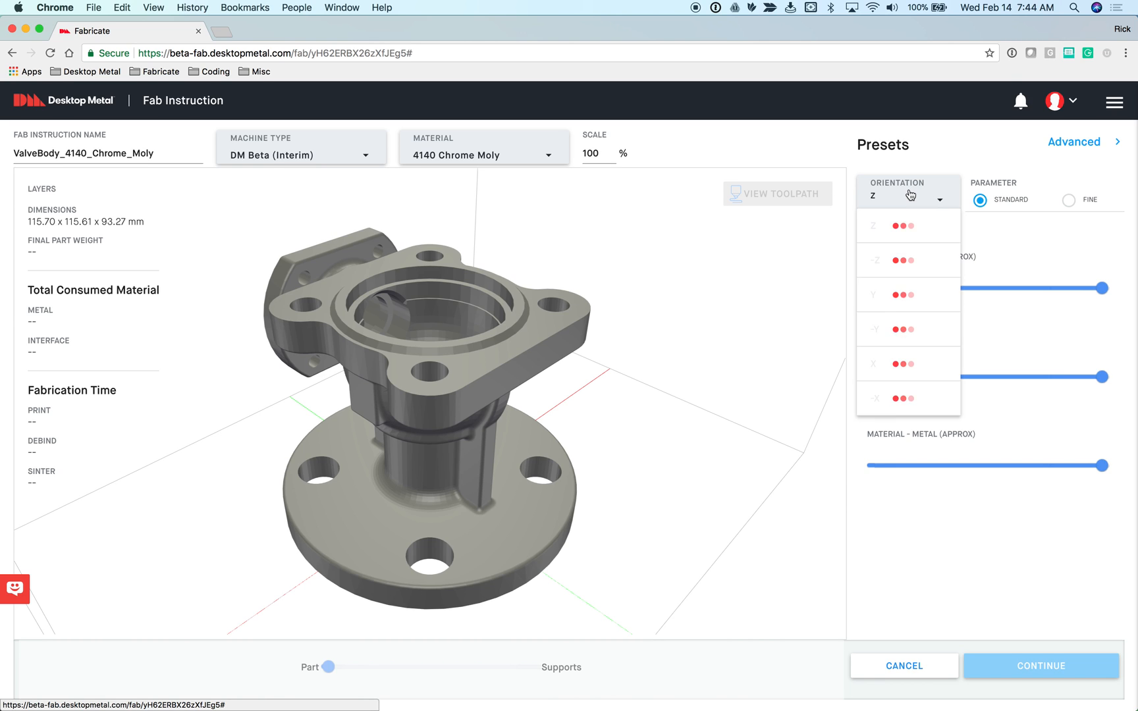
{"action": "left_click", "coordinate": [907, 293]}
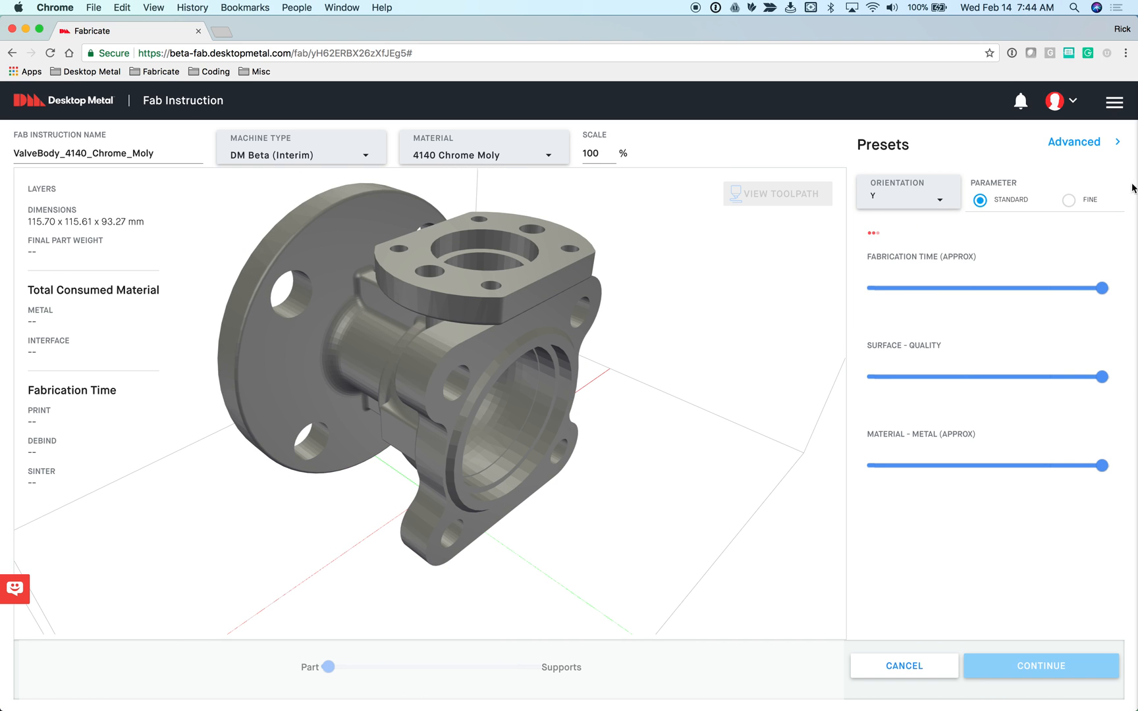
{"action": "left_click", "coordinate": [1068, 200]}
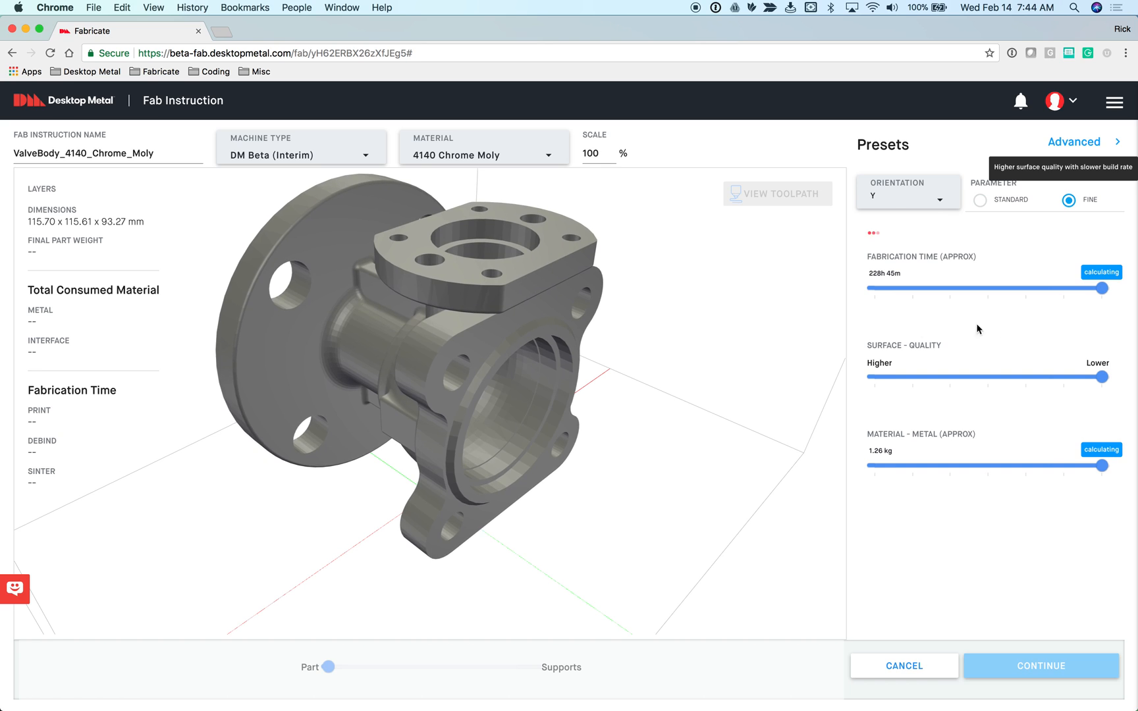
{"action": "mouse_move", "coordinate": [884, 257]}
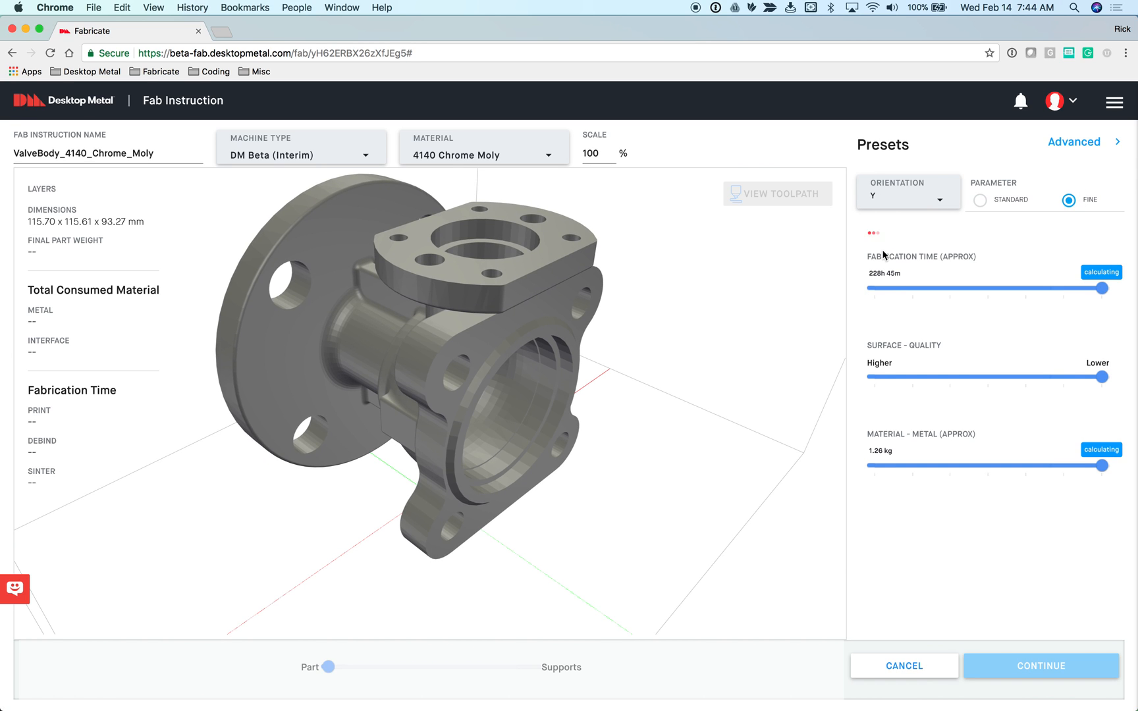
{"action": "mouse_move", "coordinate": [1027, 665]}
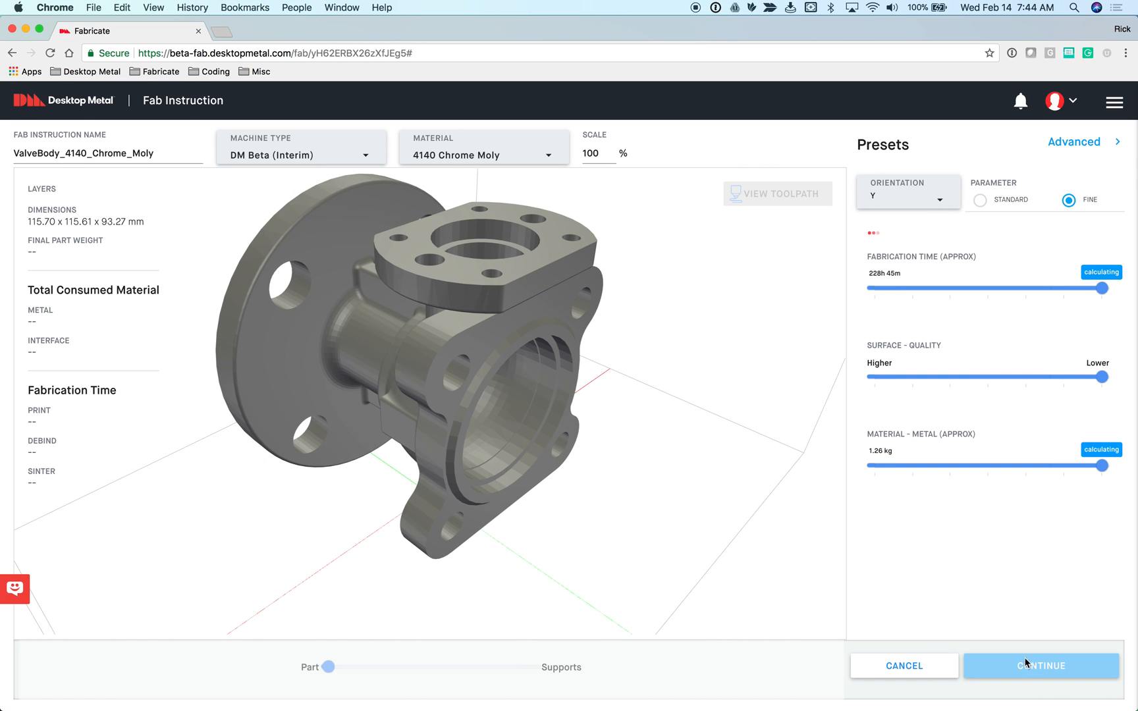
{"action": "mouse_move", "coordinate": [1034, 673]}
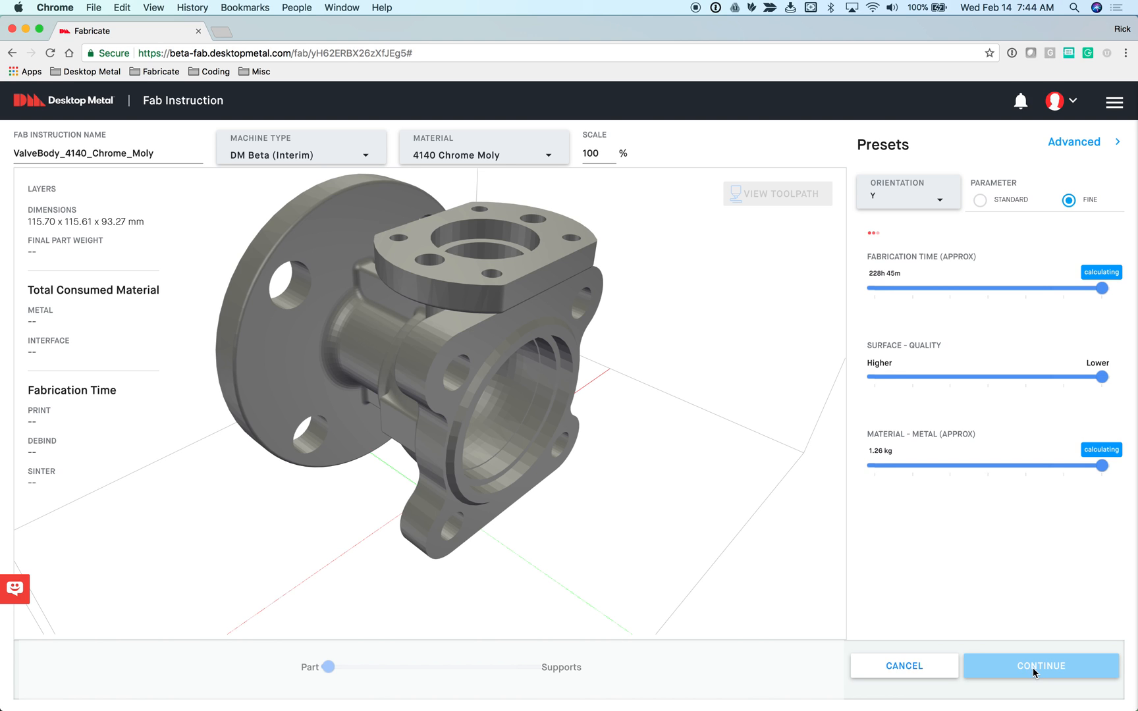
{"action": "mouse_move", "coordinate": [1027, 679]}
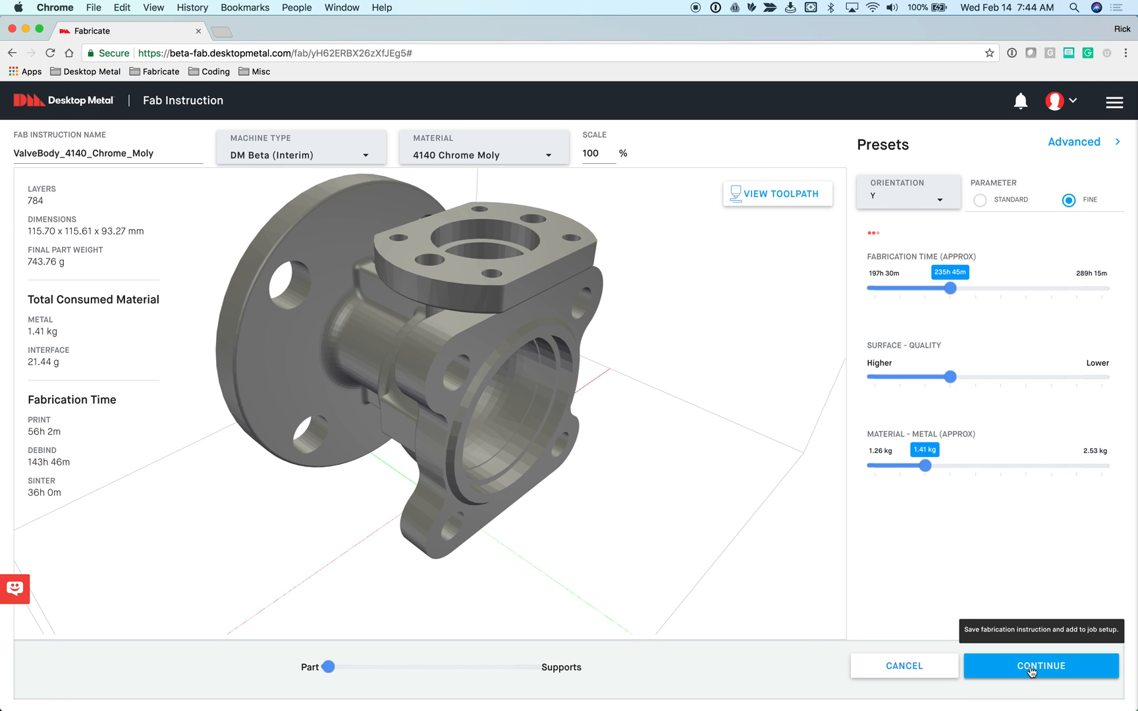
{"action": "left_click", "coordinate": [1040, 665]}
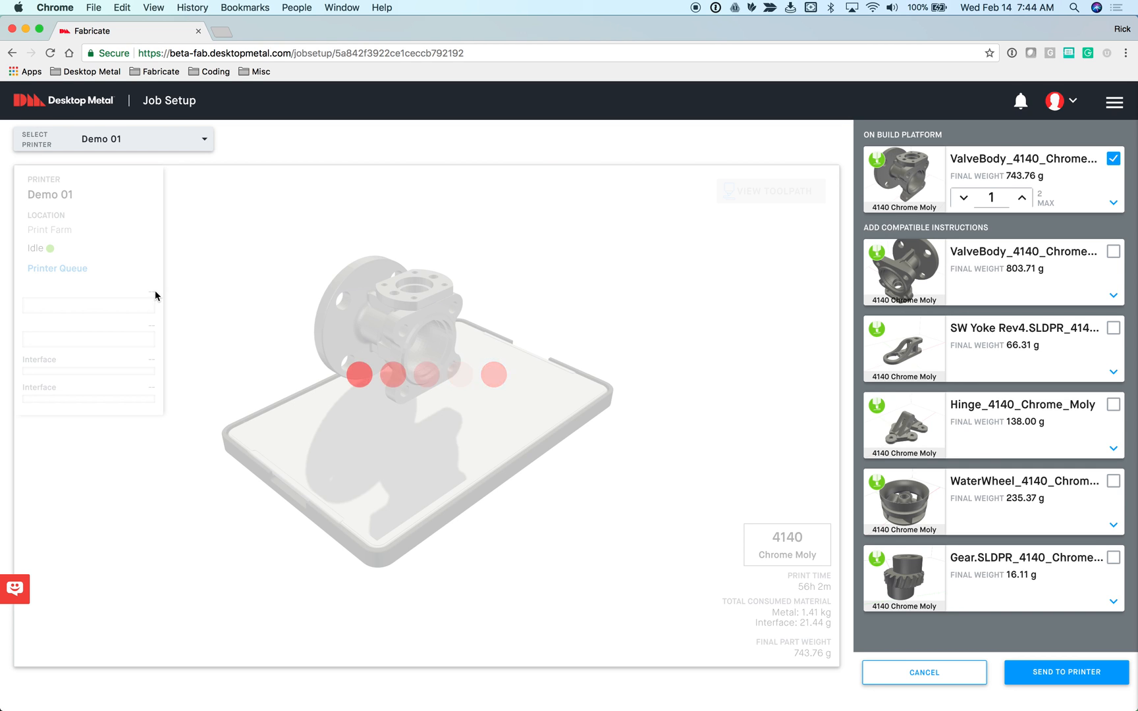
{"action": "mouse_move", "coordinate": [278, 282]}
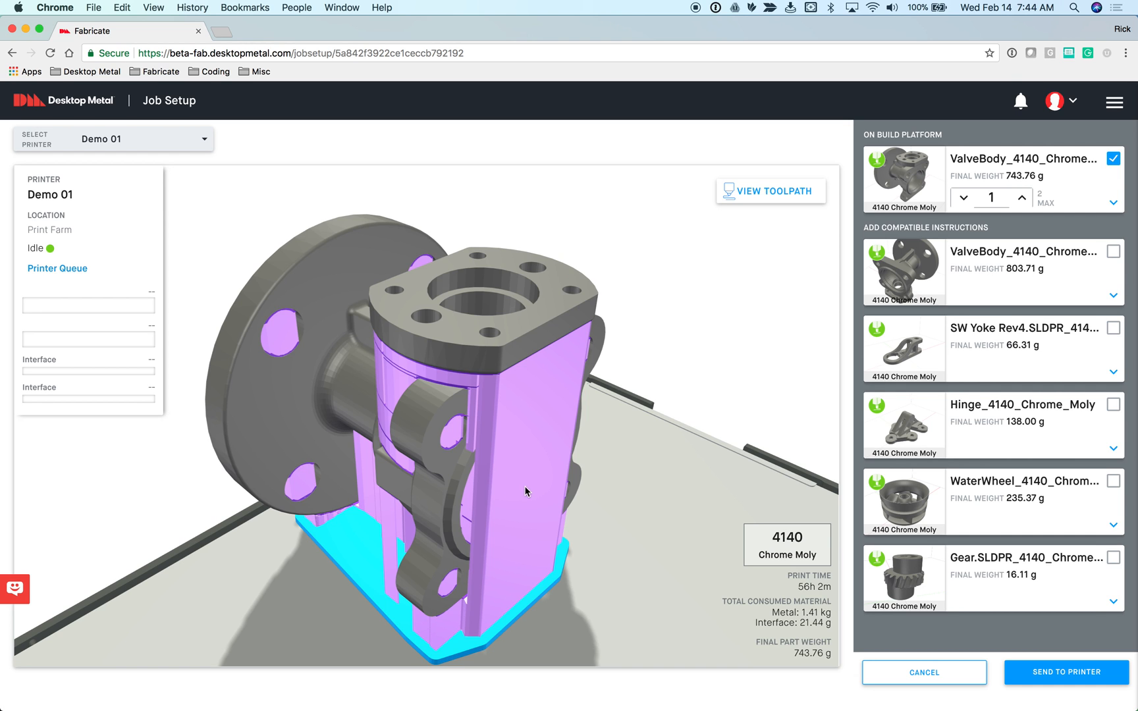
{"action": "left_click_drag", "start_coordinate": [525, 491], "coordinate": [695, 419]}
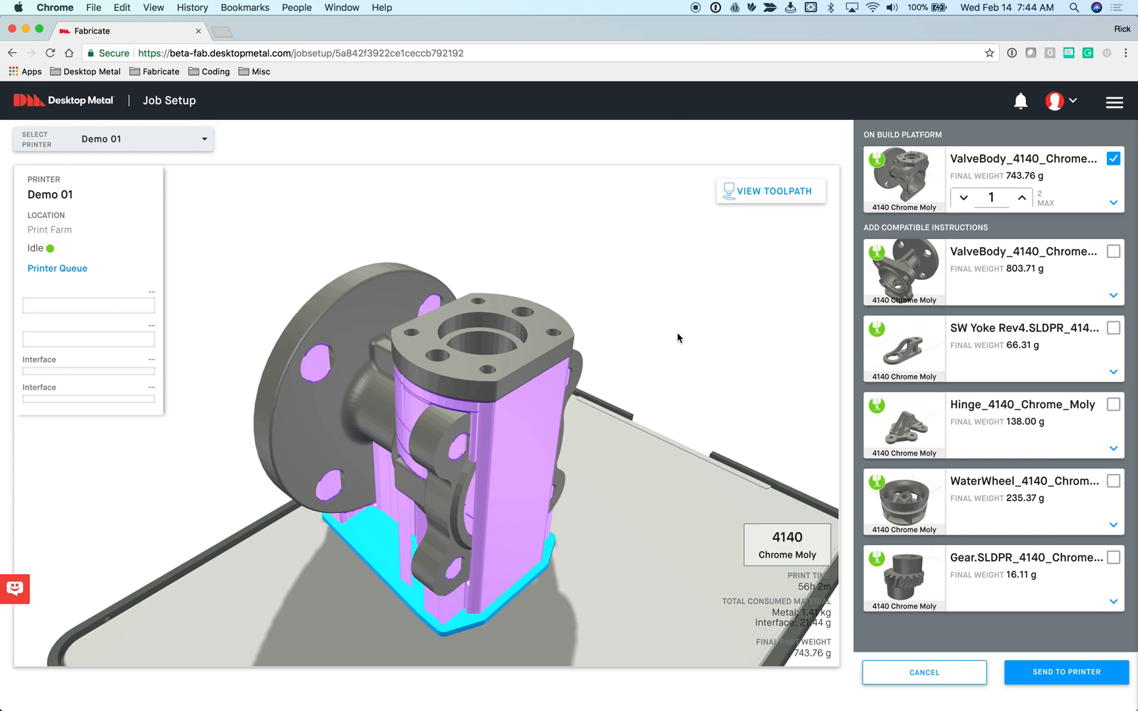
{"action": "mouse_move", "coordinate": [689, 394]}
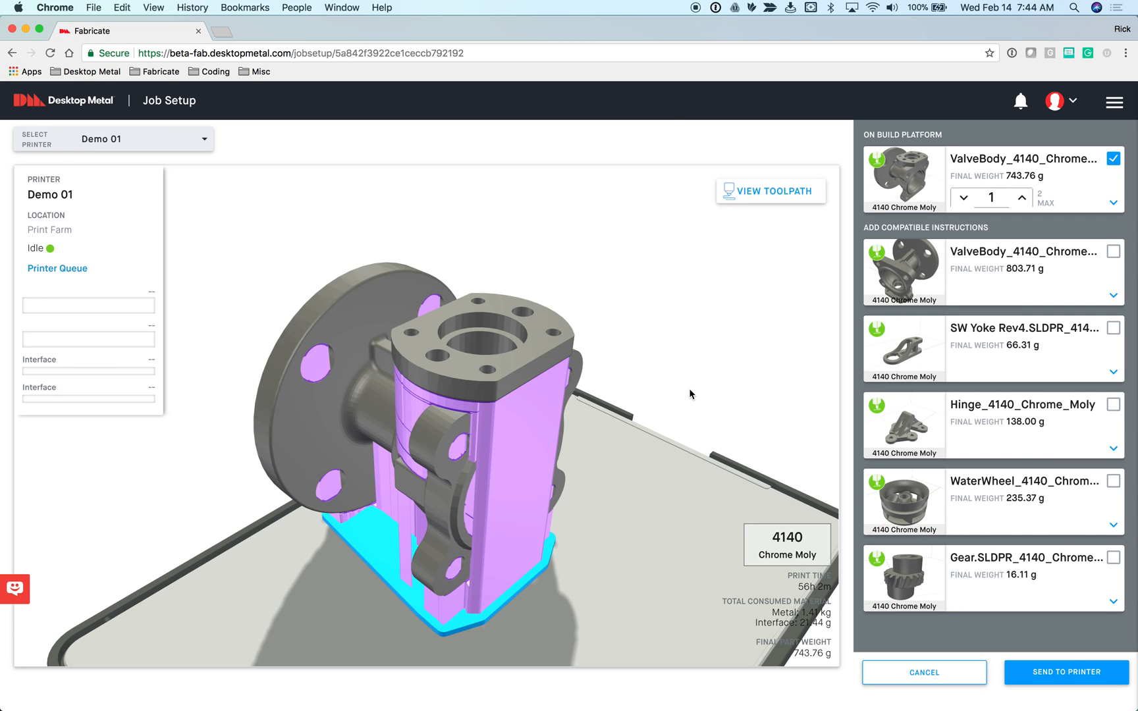
{"action": "mouse_move", "coordinate": [714, 355]}
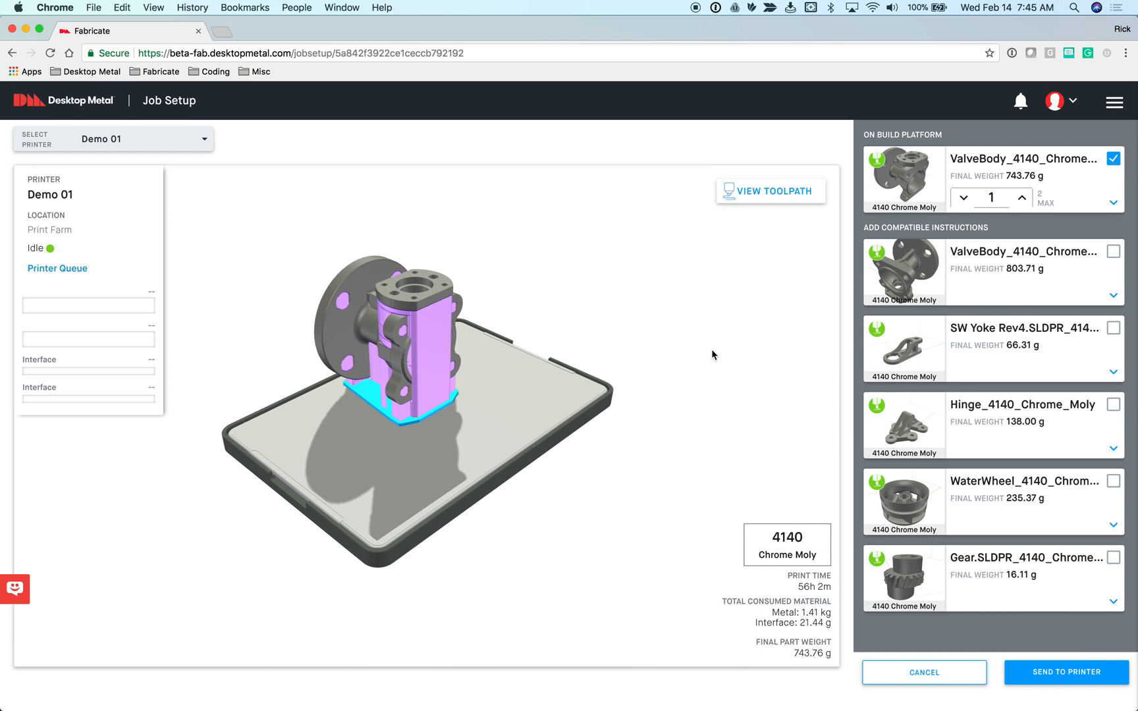
{"action": "mouse_move", "coordinate": [517, 399]}
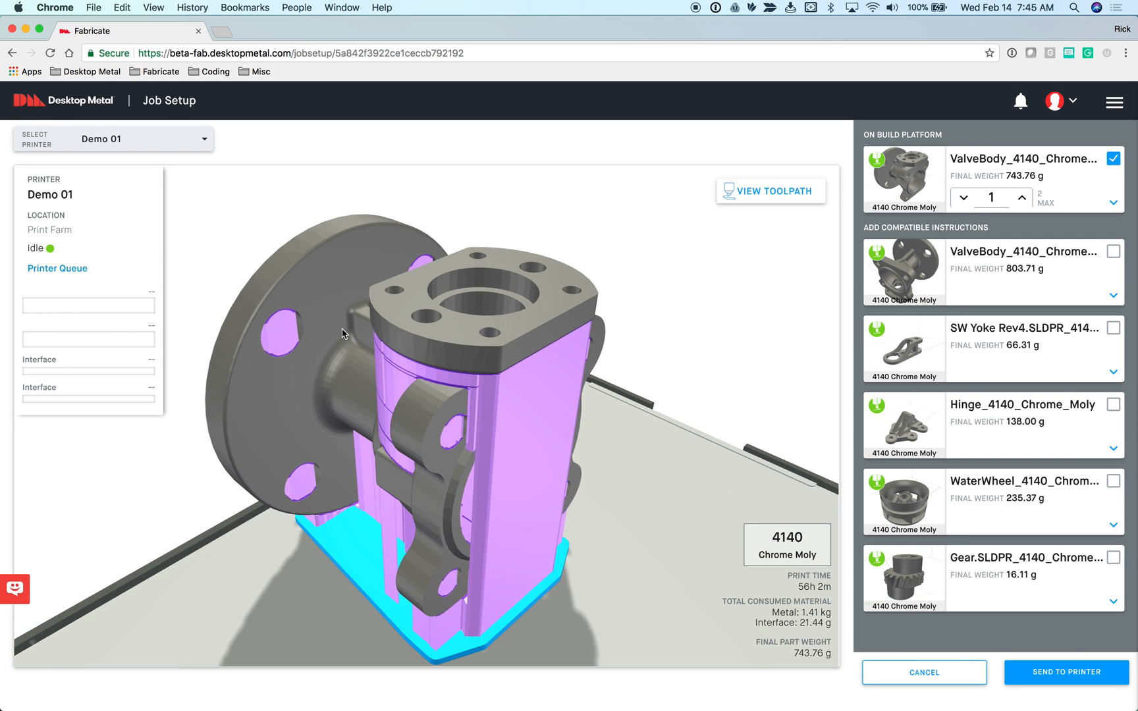
{"action": "mouse_move", "coordinate": [681, 354]}
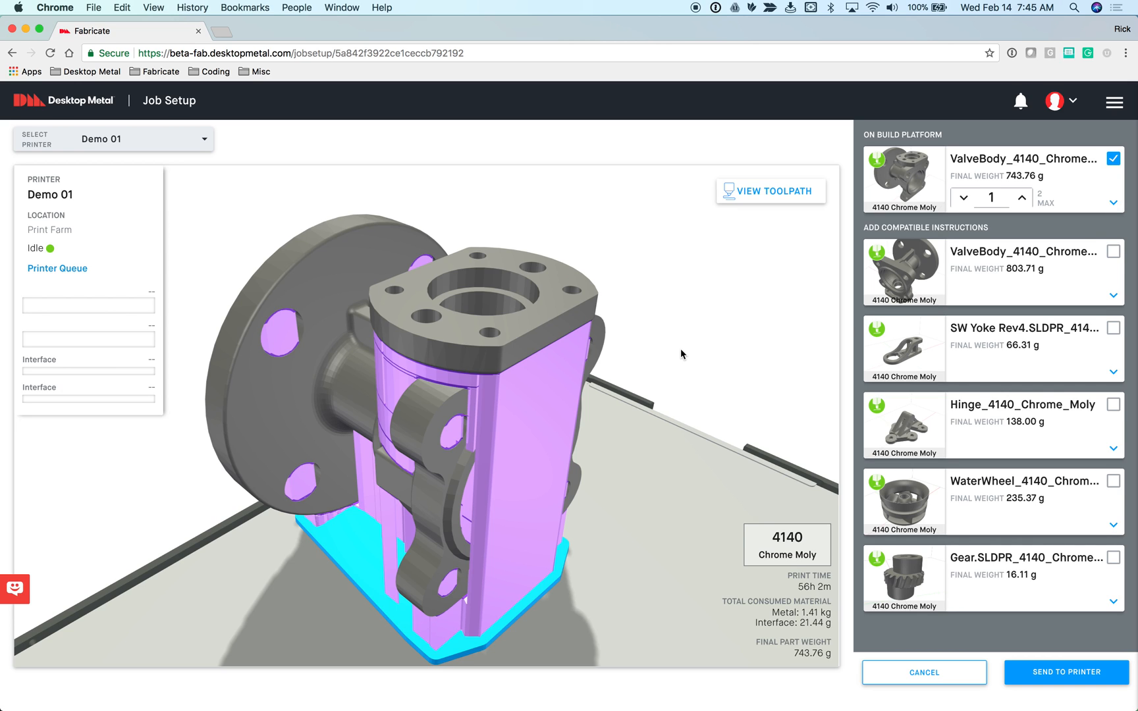
{"action": "mouse_move", "coordinate": [316, 465]}
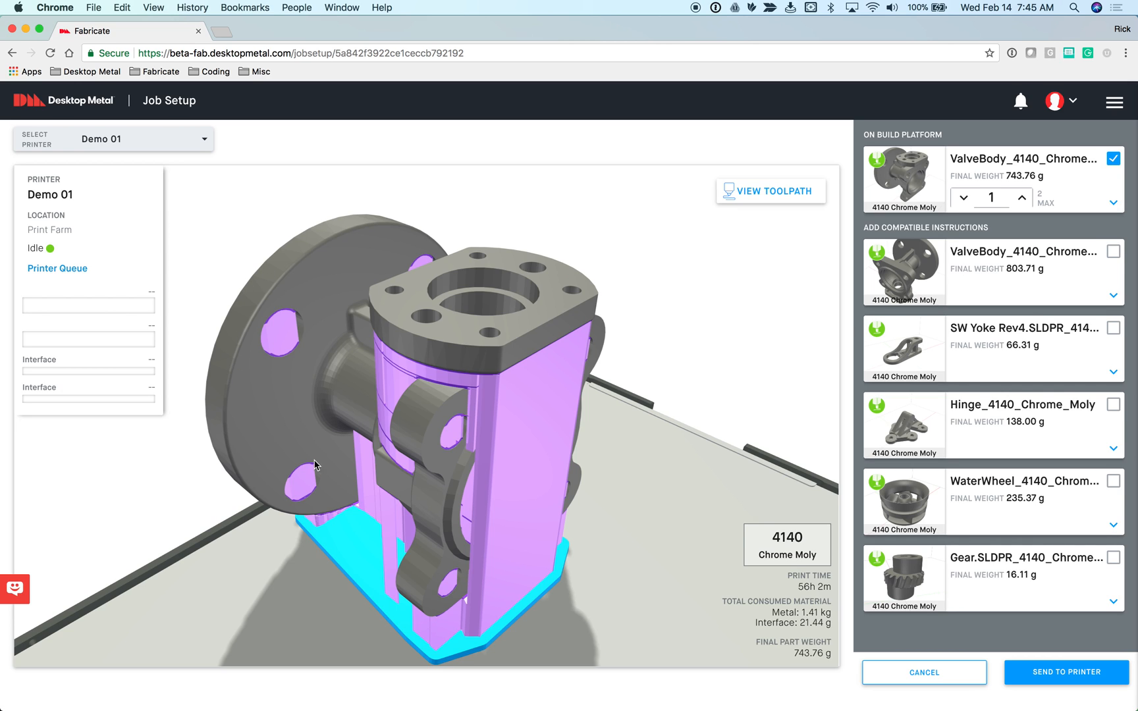
{"action": "mouse_move", "coordinate": [430, 528]}
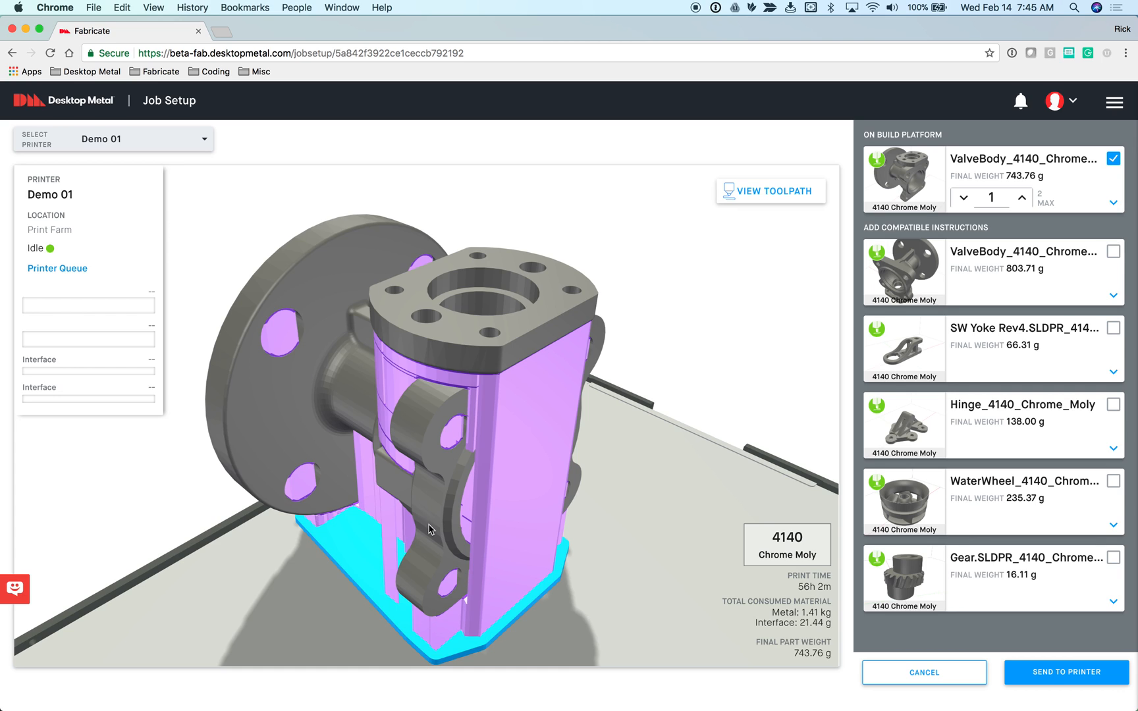
{"action": "mouse_move", "coordinate": [288, 429]}
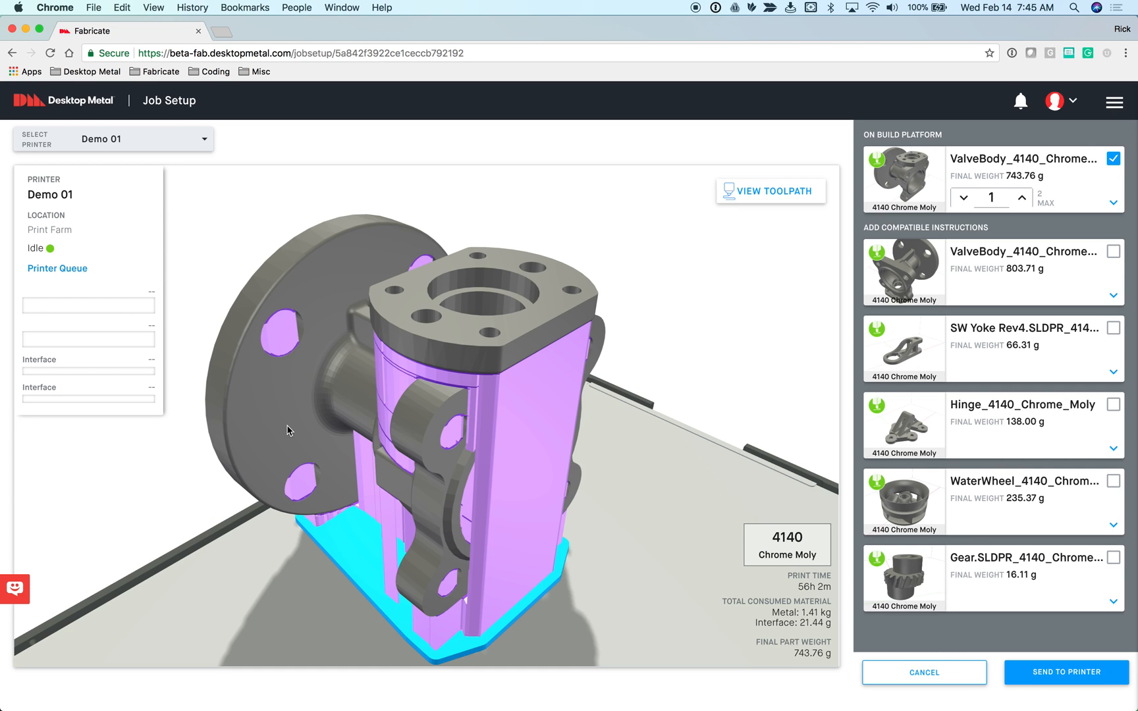
{"action": "mouse_move", "coordinate": [517, 259]}
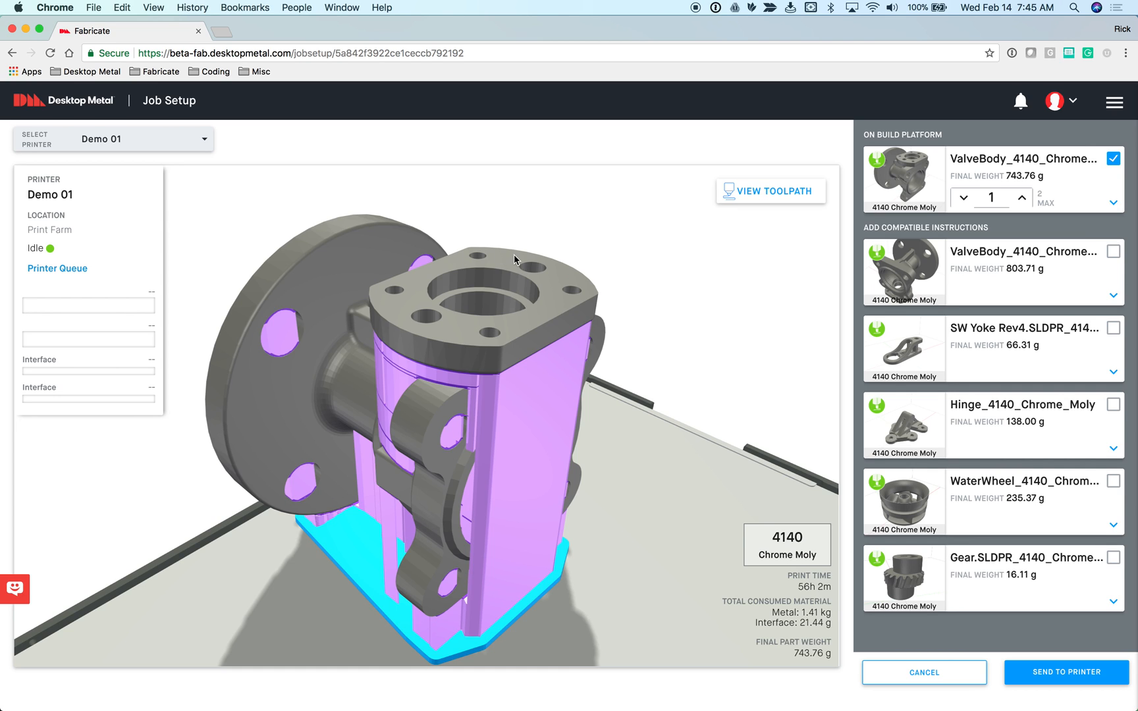
{"action": "mouse_move", "coordinate": [535, 274]}
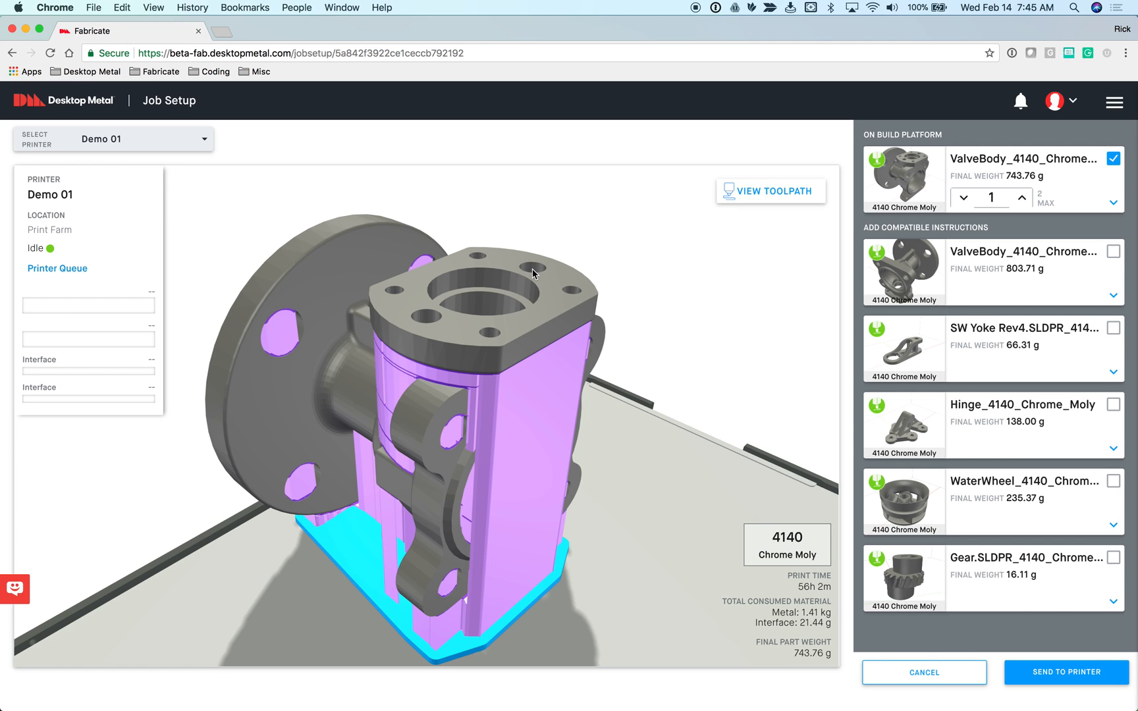
{"action": "mouse_move", "coordinate": [552, 282]}
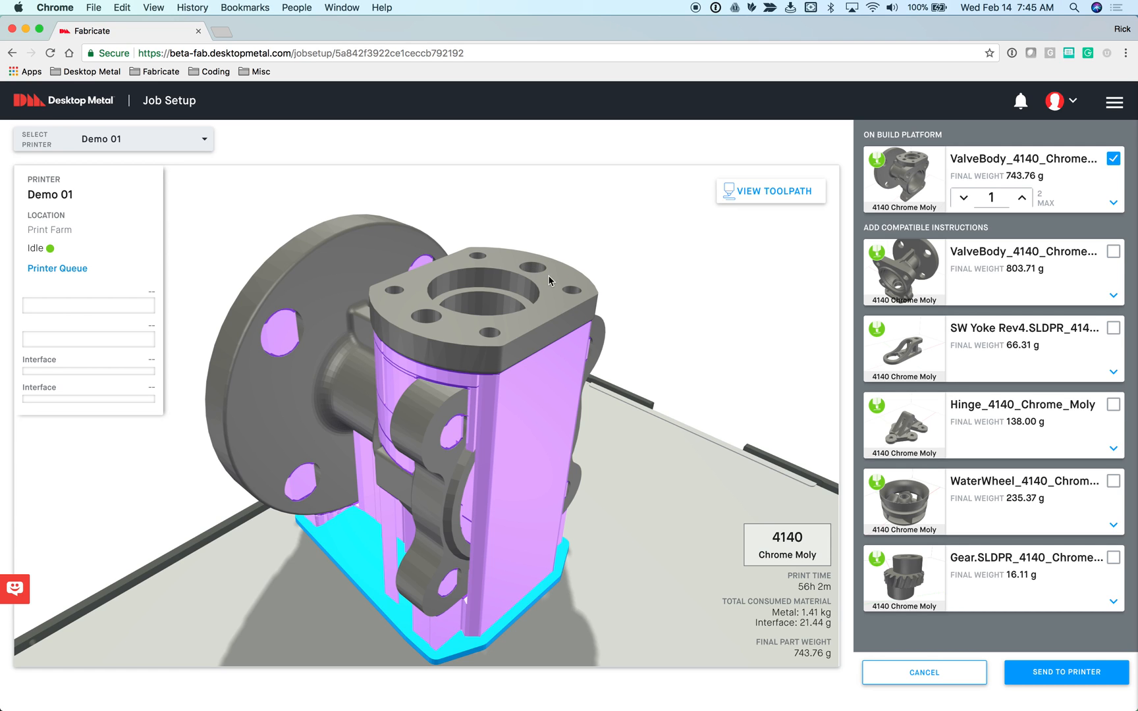
{"action": "mouse_move", "coordinate": [540, 274]}
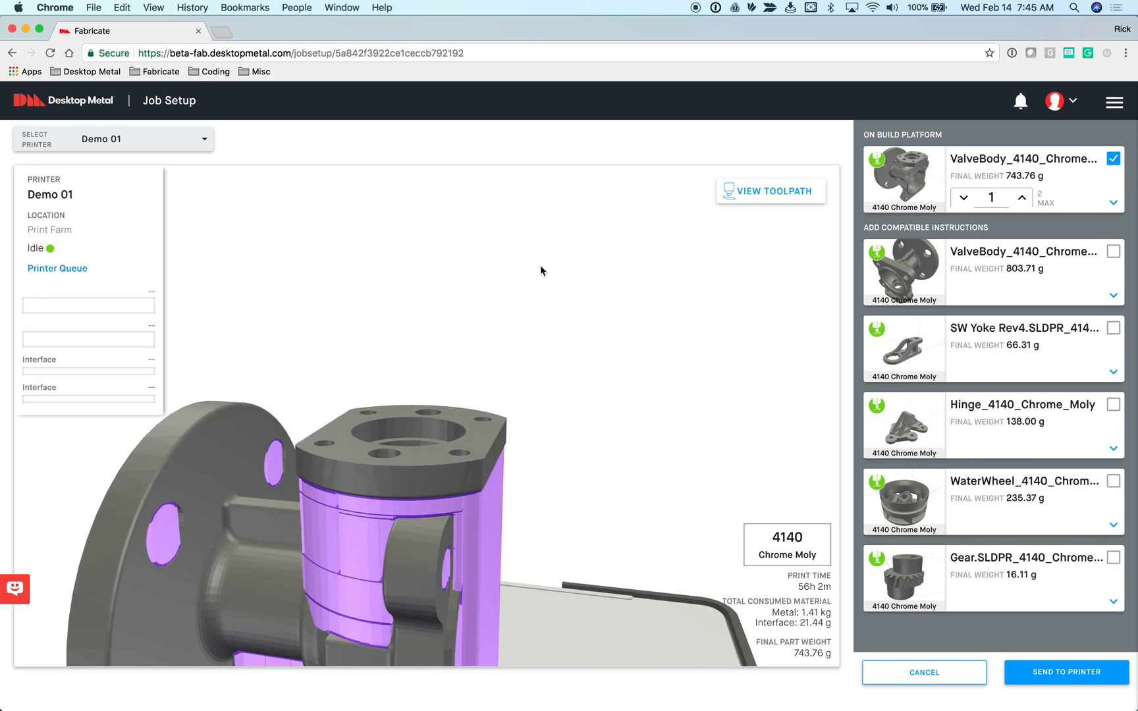
{"action": "left_click_drag", "start_coordinate": [541, 272], "coordinate": [606, 272]}
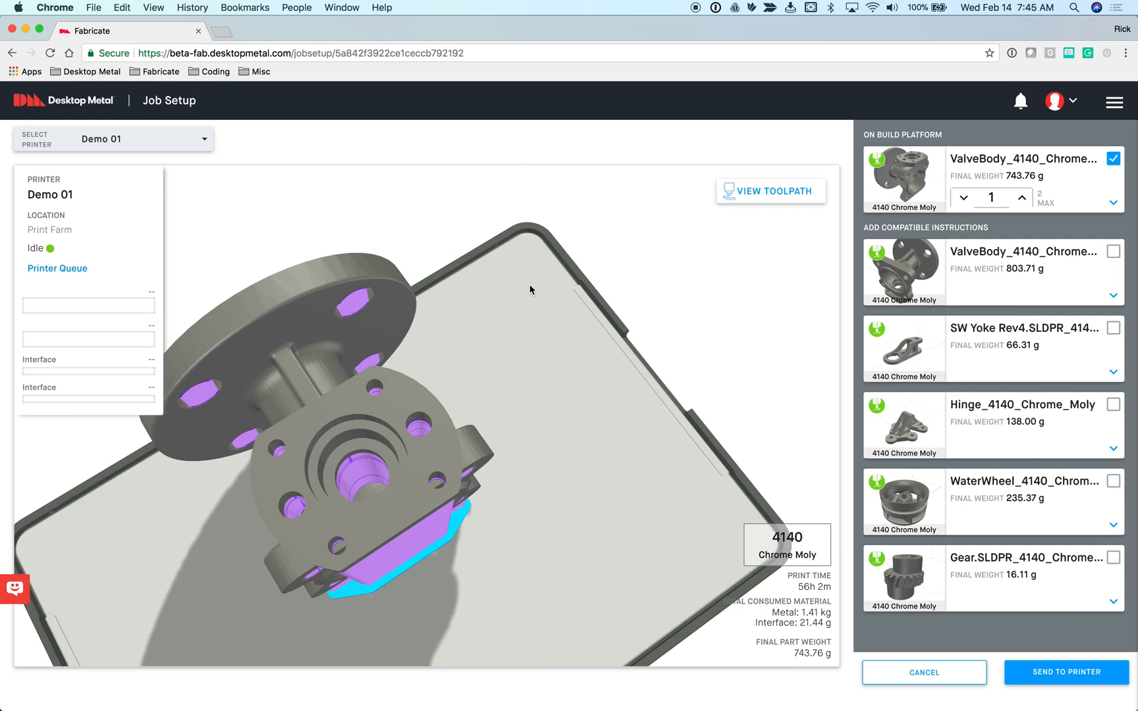
{"action": "left_click_drag", "start_coordinate": [530, 290], "coordinate": [237, 601]}
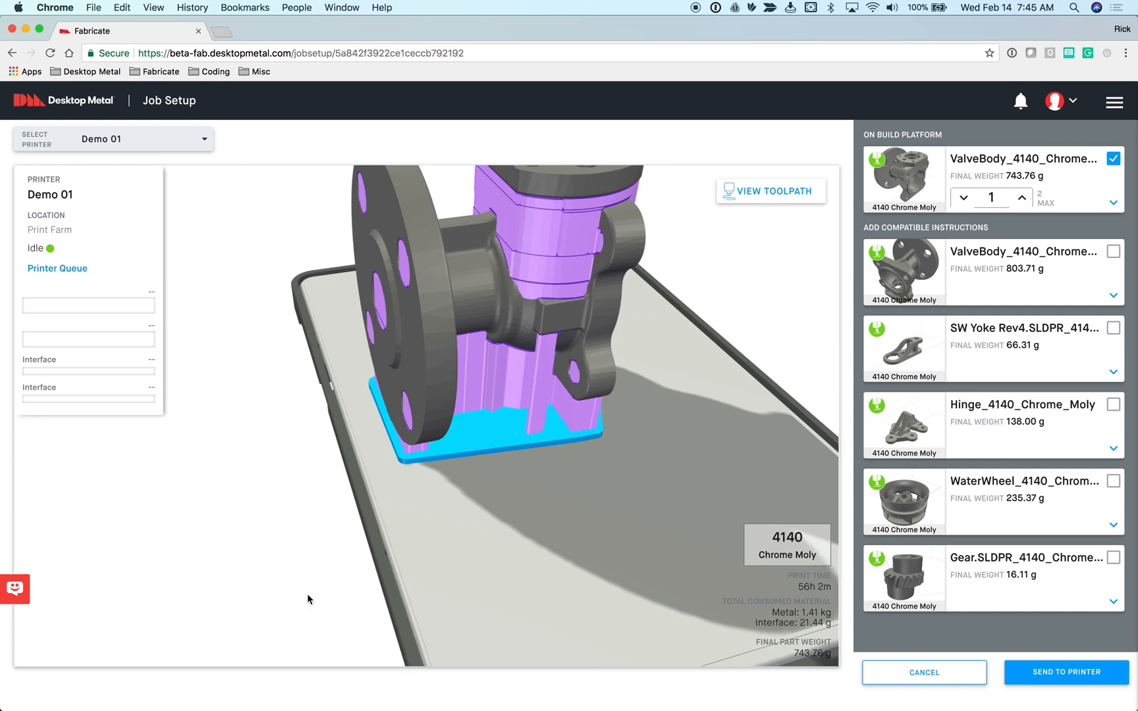
{"action": "left_click_drag", "start_coordinate": [308, 599], "coordinate": [225, 595]}
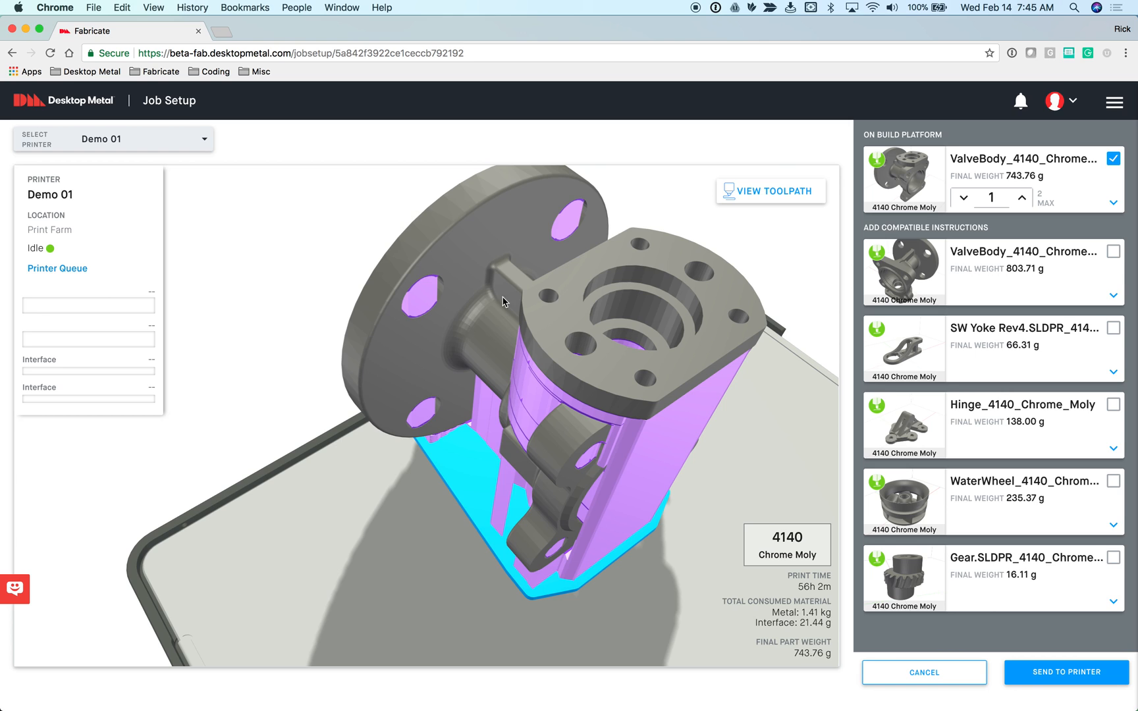
{"action": "mouse_move", "coordinate": [595, 226]}
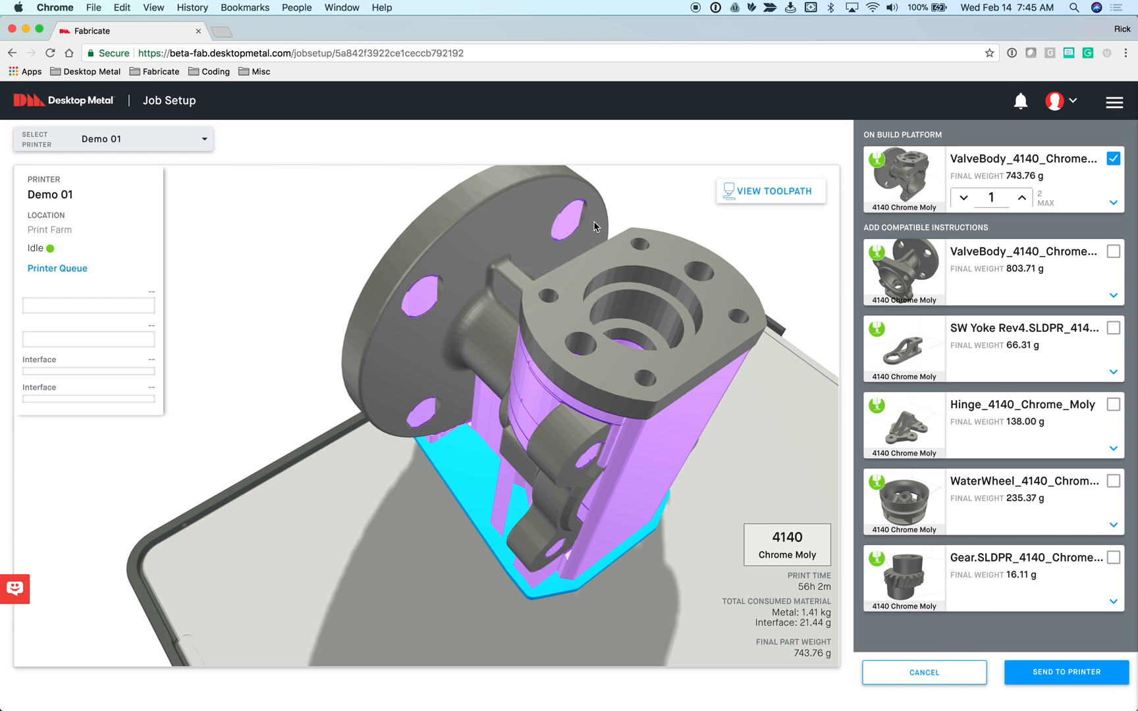
{"action": "left_click_drag", "start_coordinate": [594, 226], "coordinate": [570, 223]}
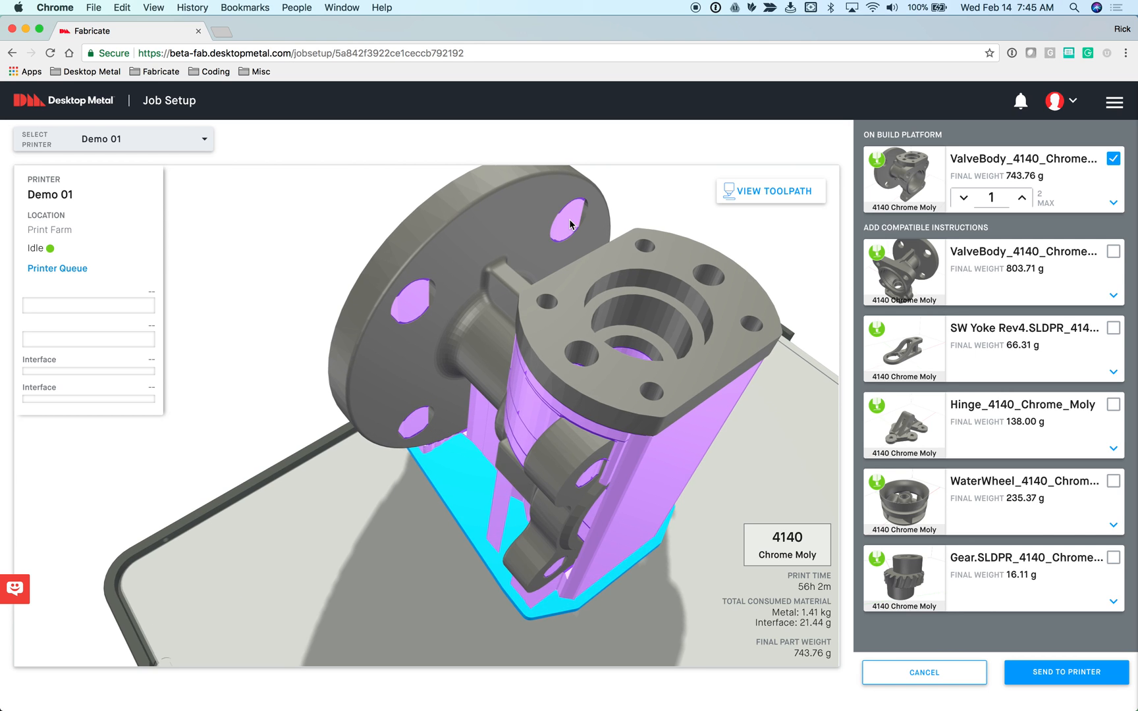